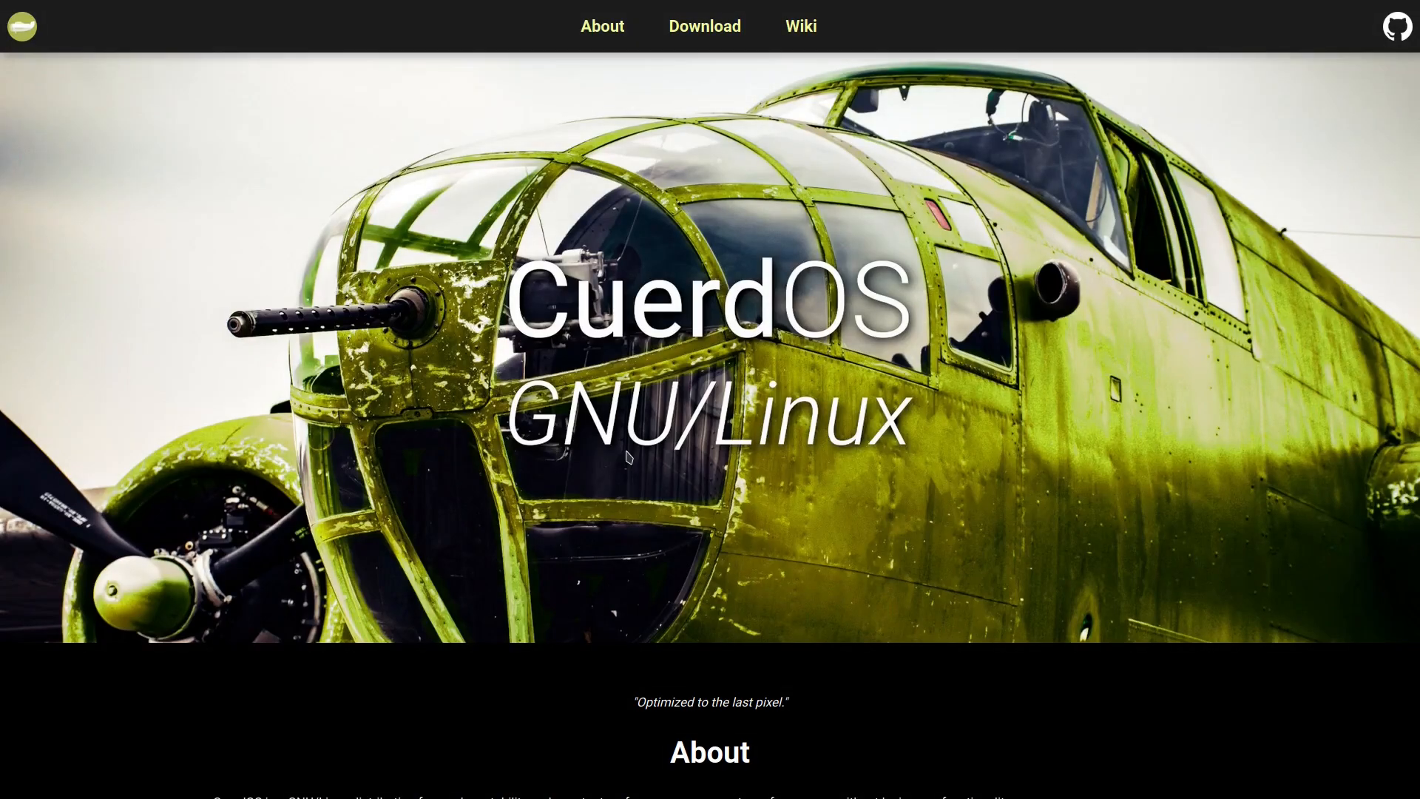
pyautogui.moveTo(927, 517)
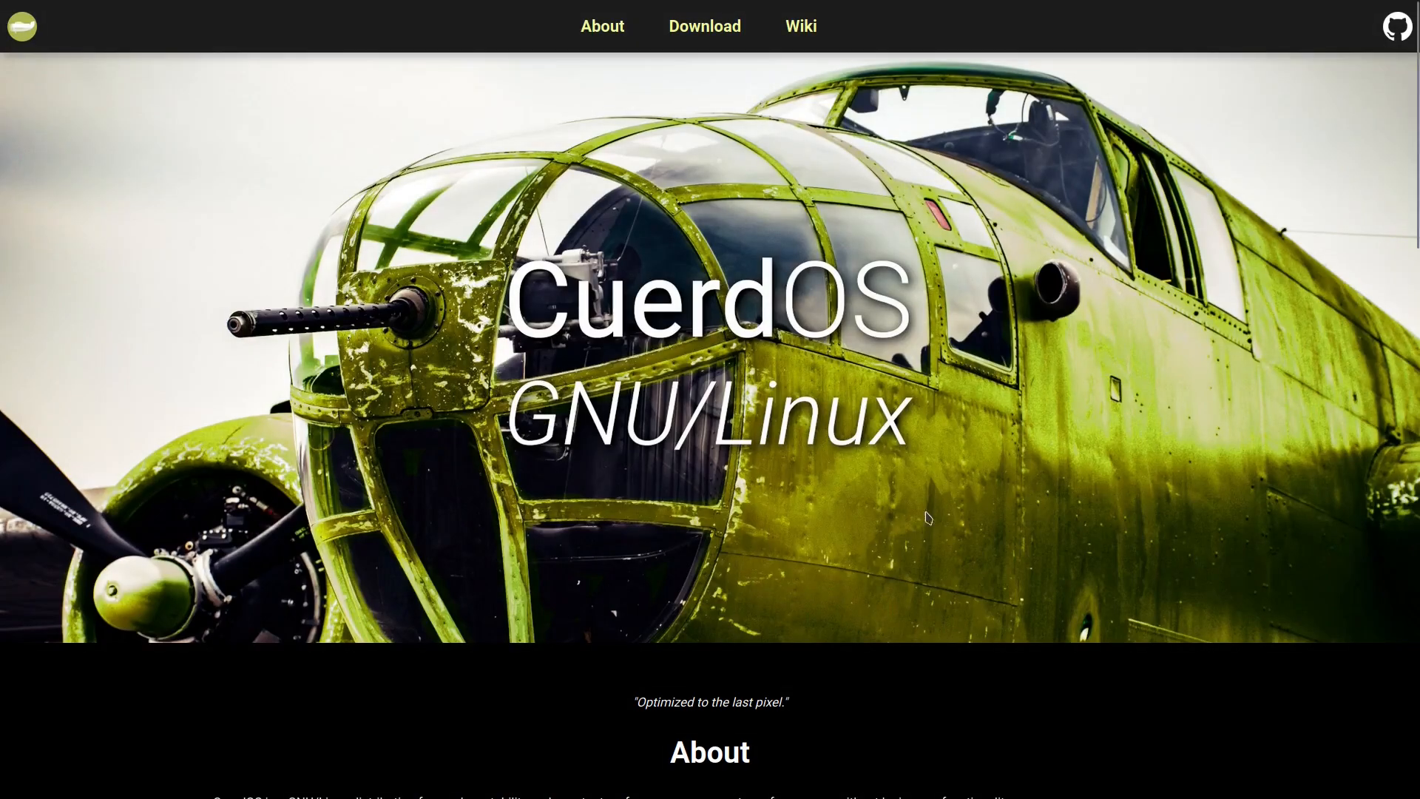
# Scroll the CuerdOS website down to the About section and its main characteristics cards.
pyautogui.scroll(-3)
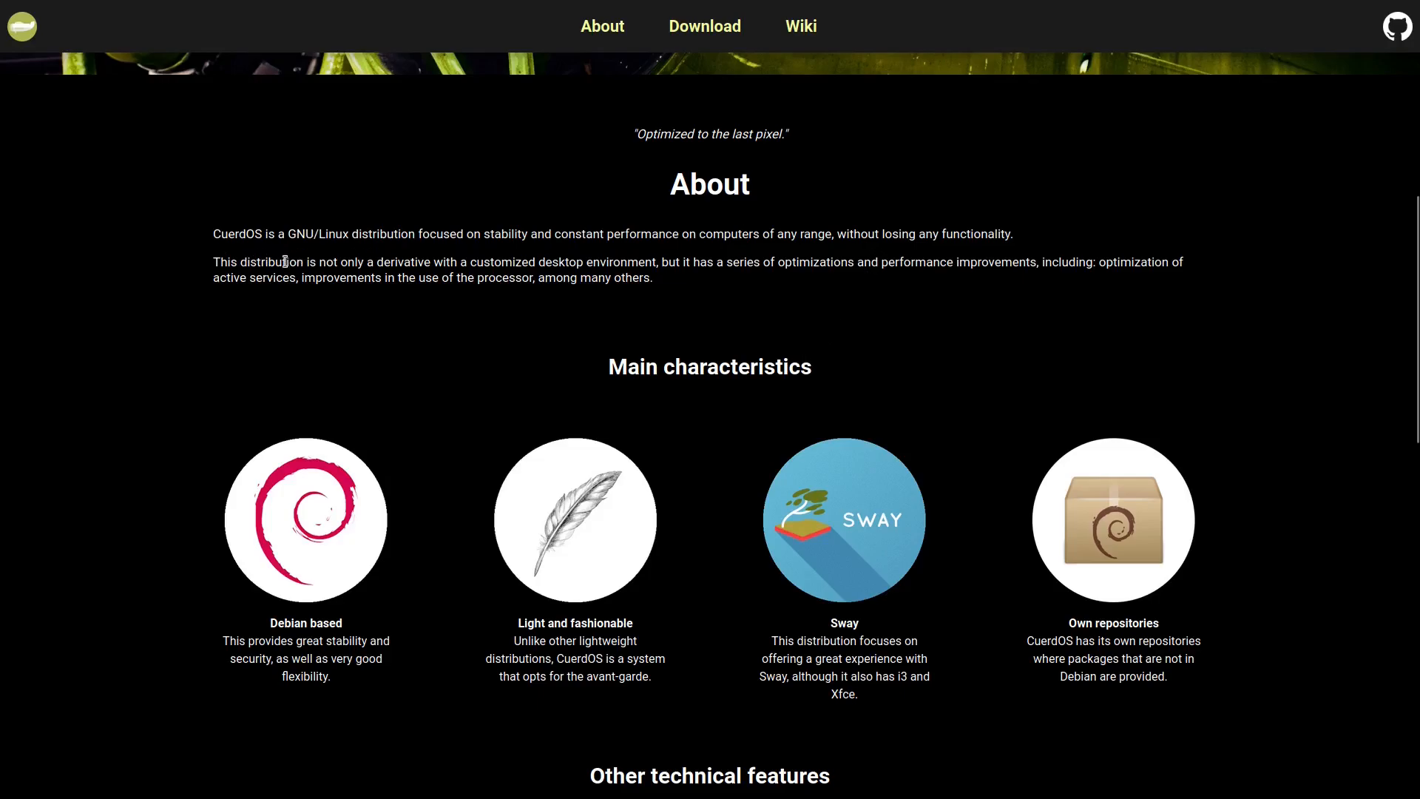
pyautogui.moveTo(574, 259)
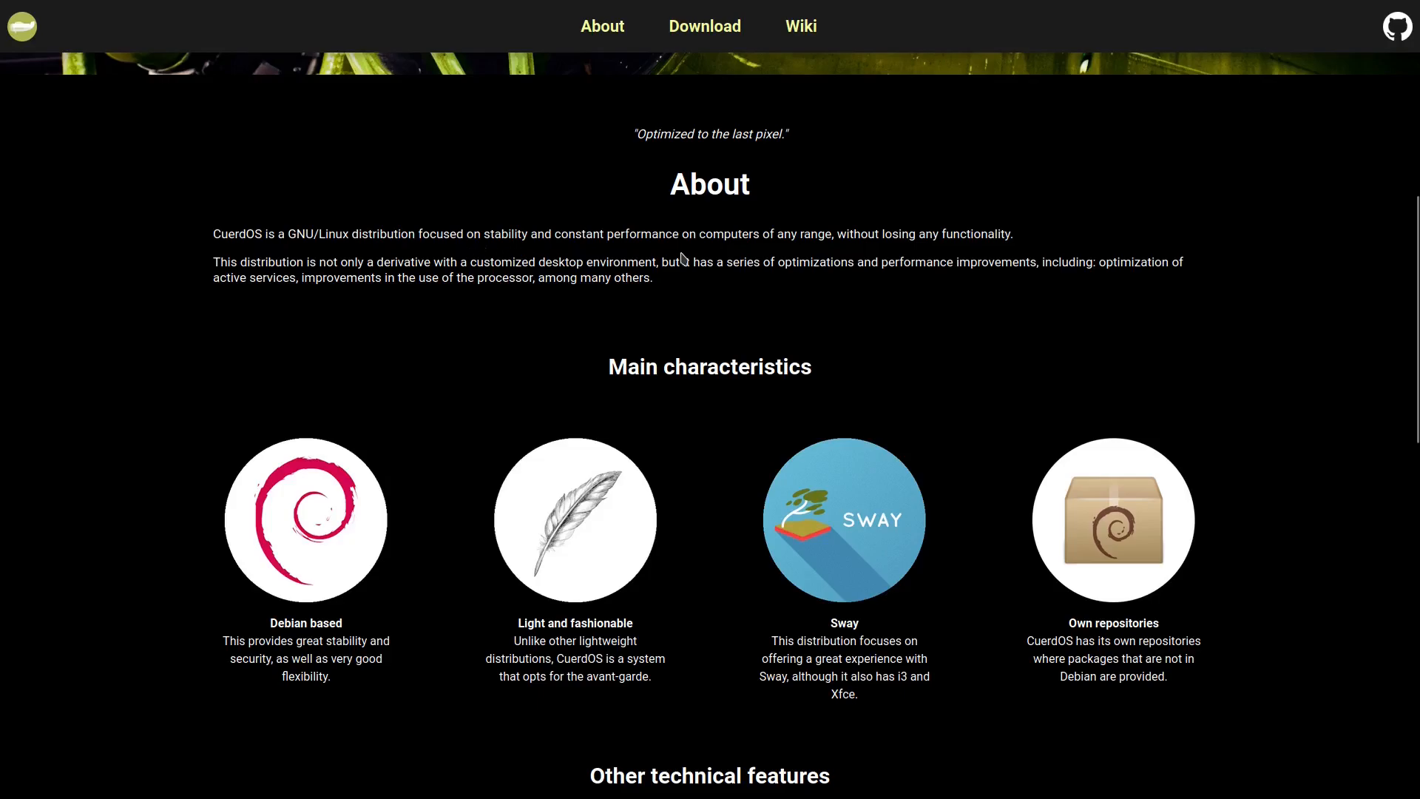
pyautogui.moveTo(790, 253)
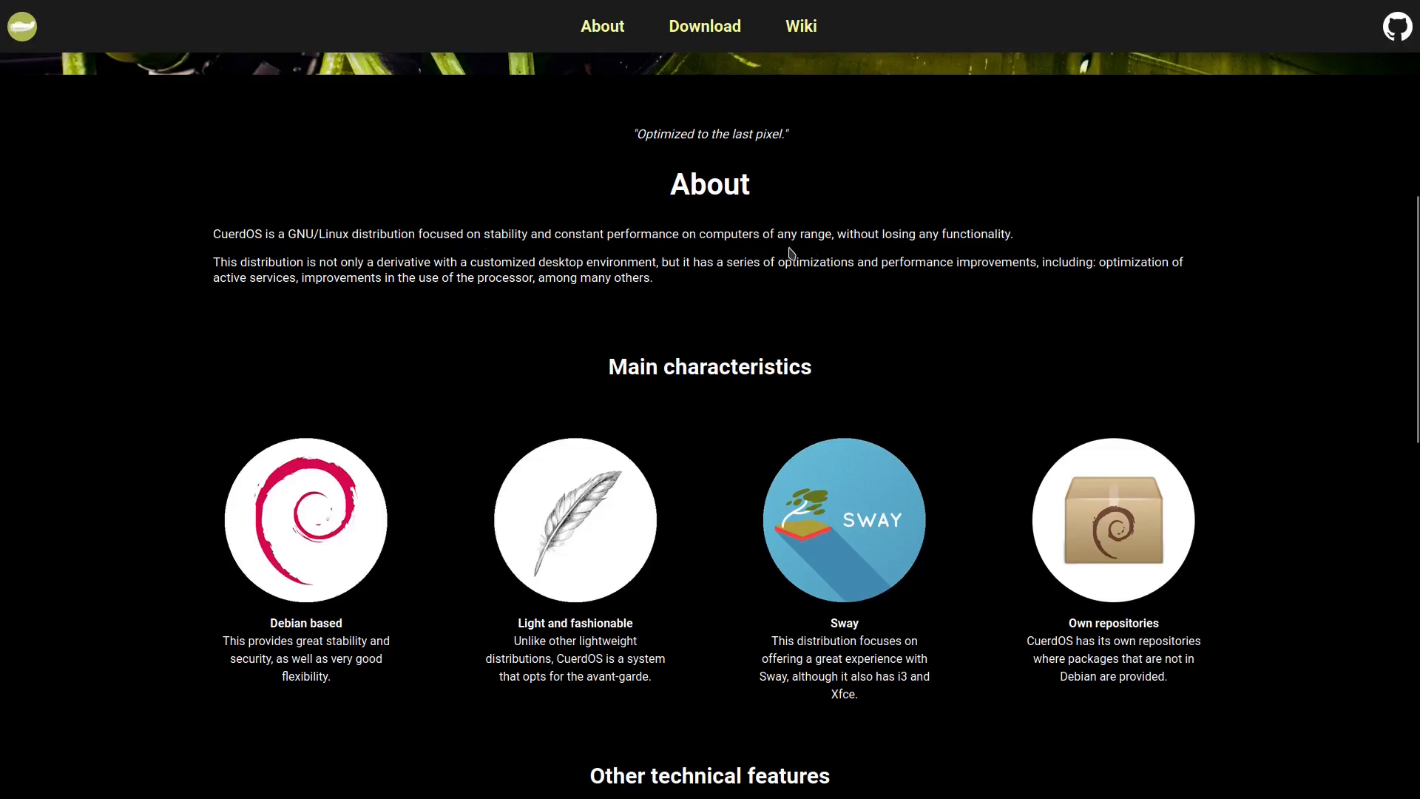
pyautogui.moveTo(1001, 258)
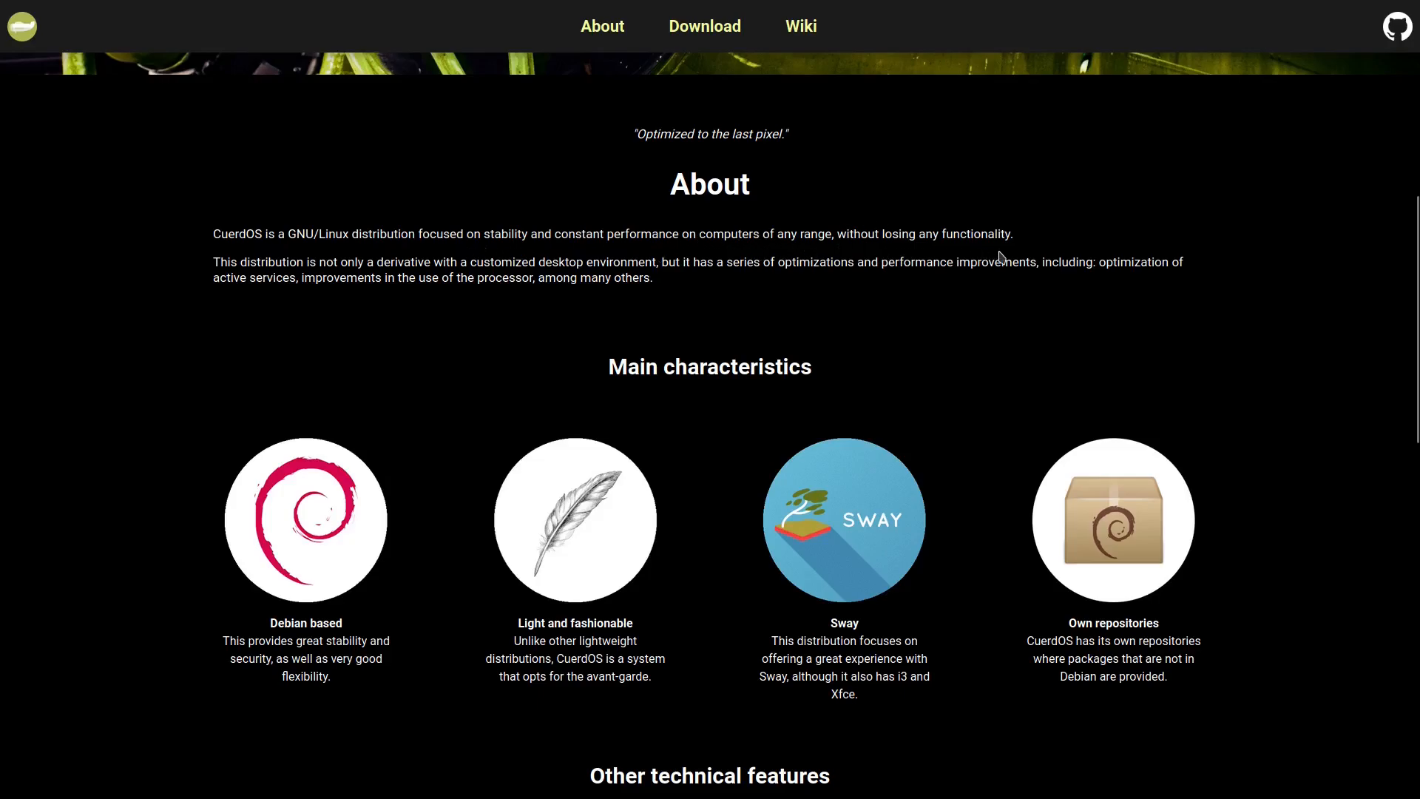
pyautogui.moveTo(222, 279)
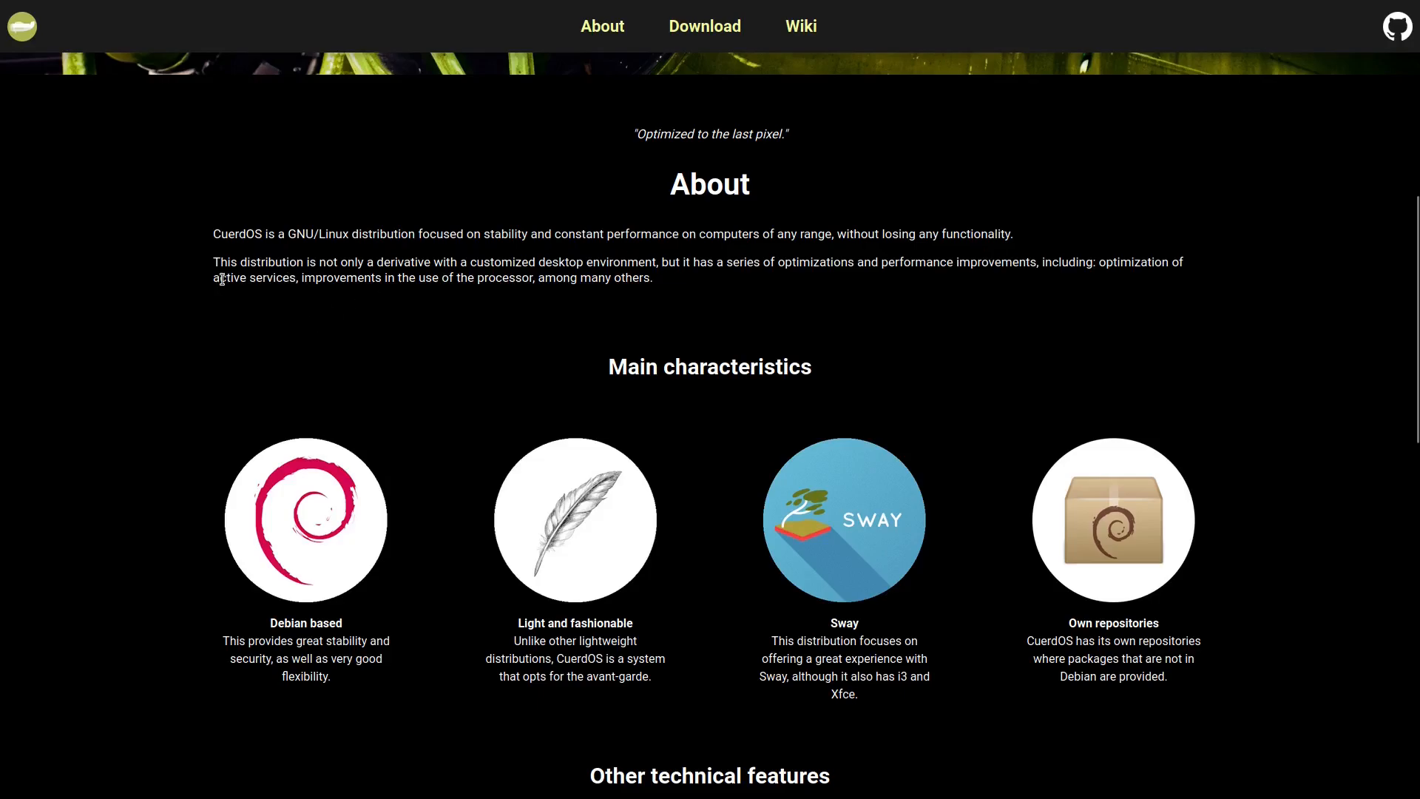
pyautogui.moveTo(422, 278)
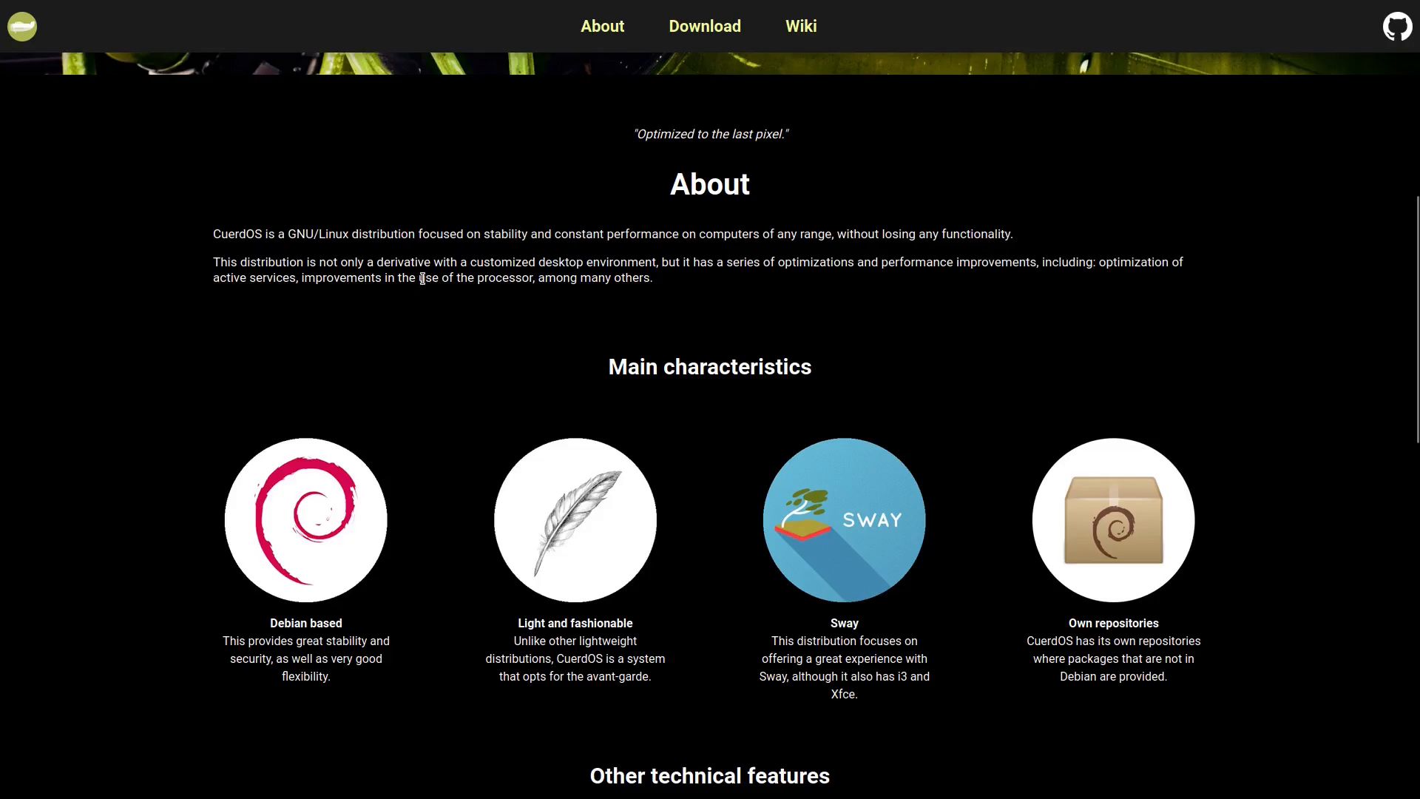
pyautogui.moveTo(712, 297)
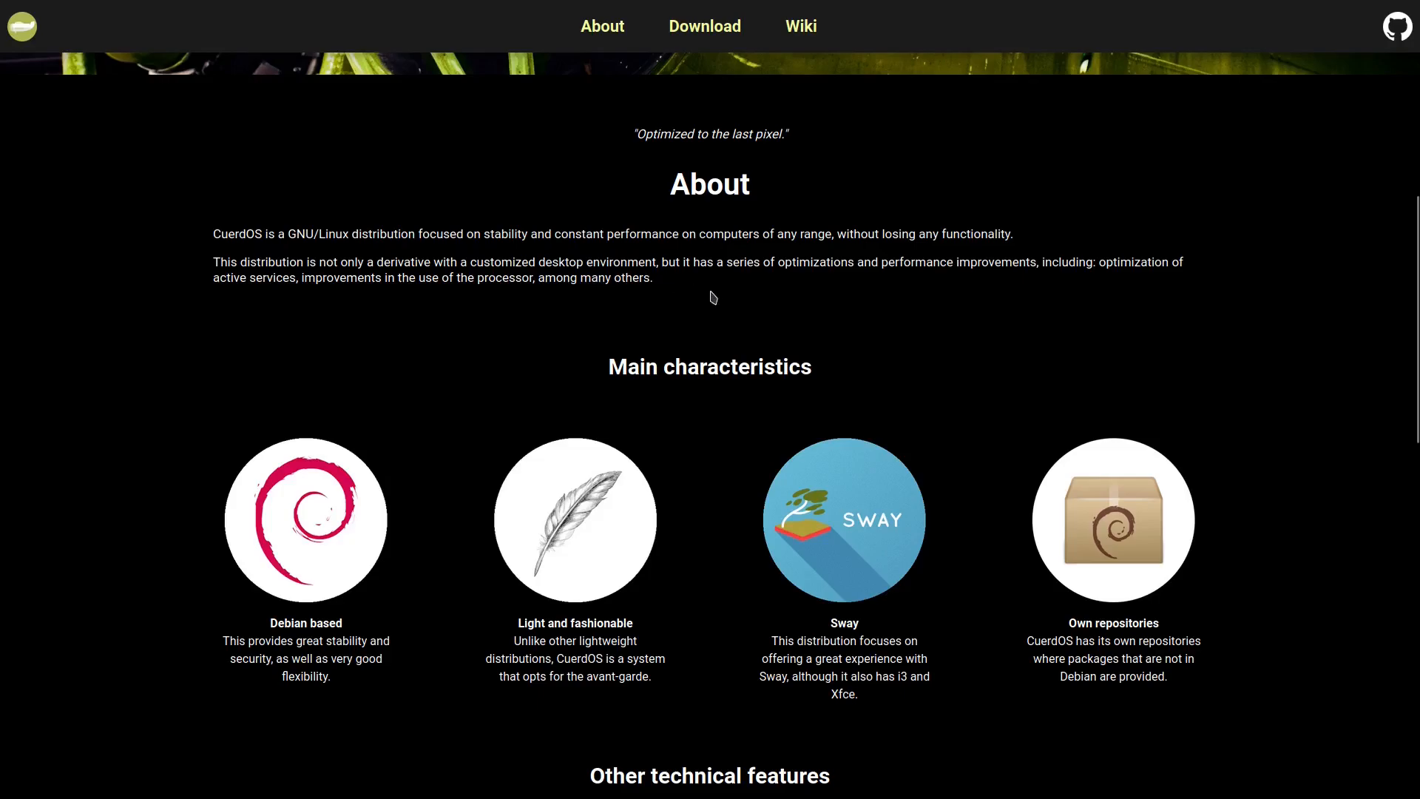
pyautogui.moveTo(864, 285)
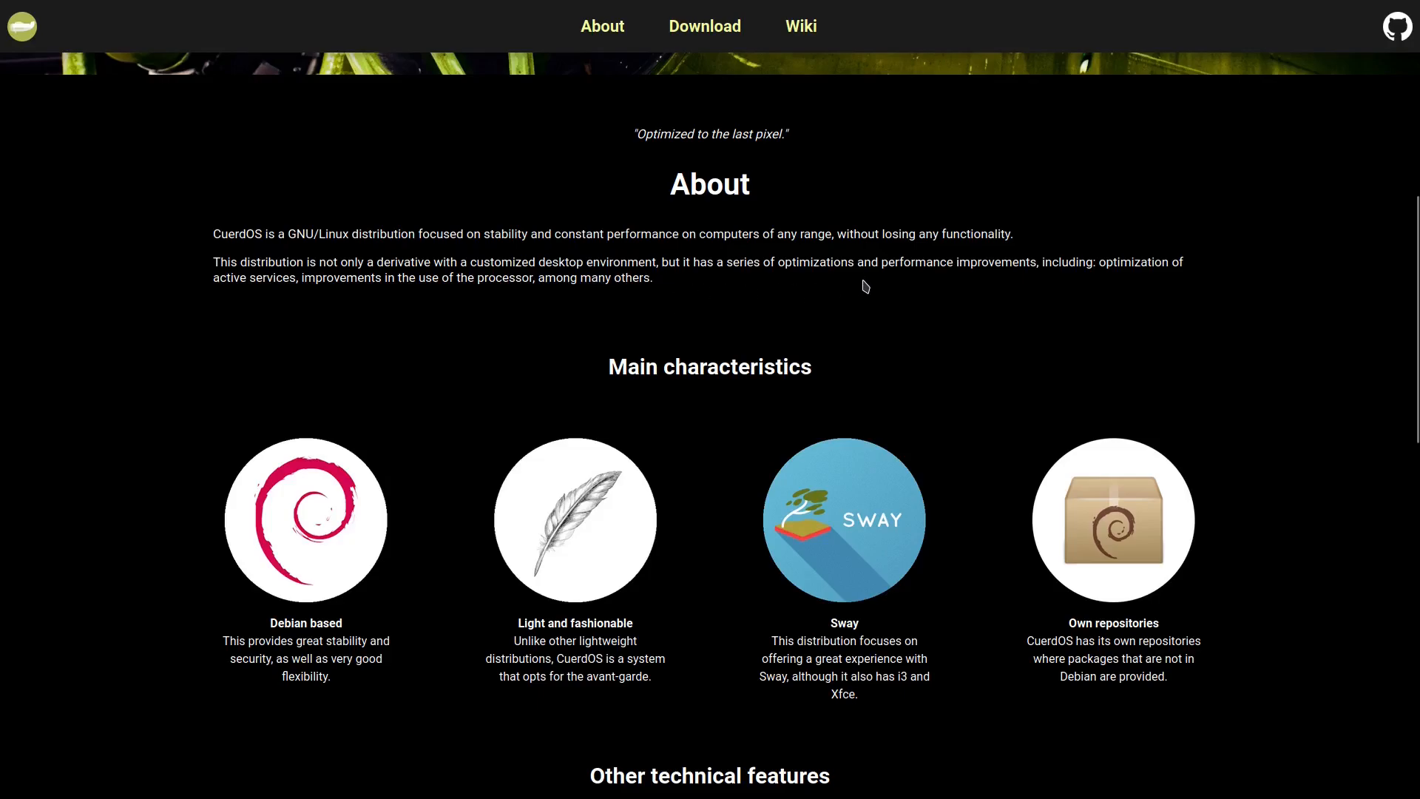
pyautogui.moveTo(1016, 281)
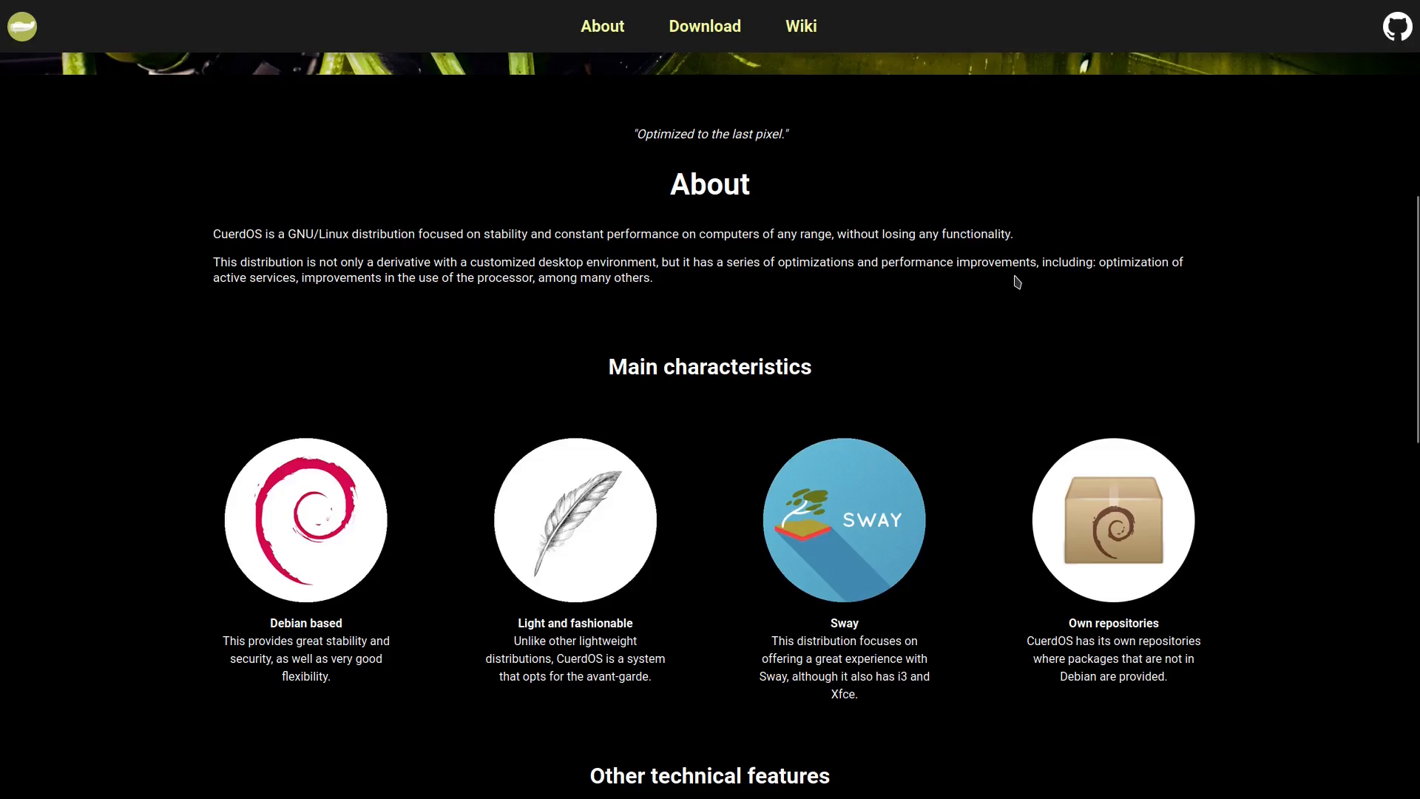
pyautogui.moveTo(303, 322)
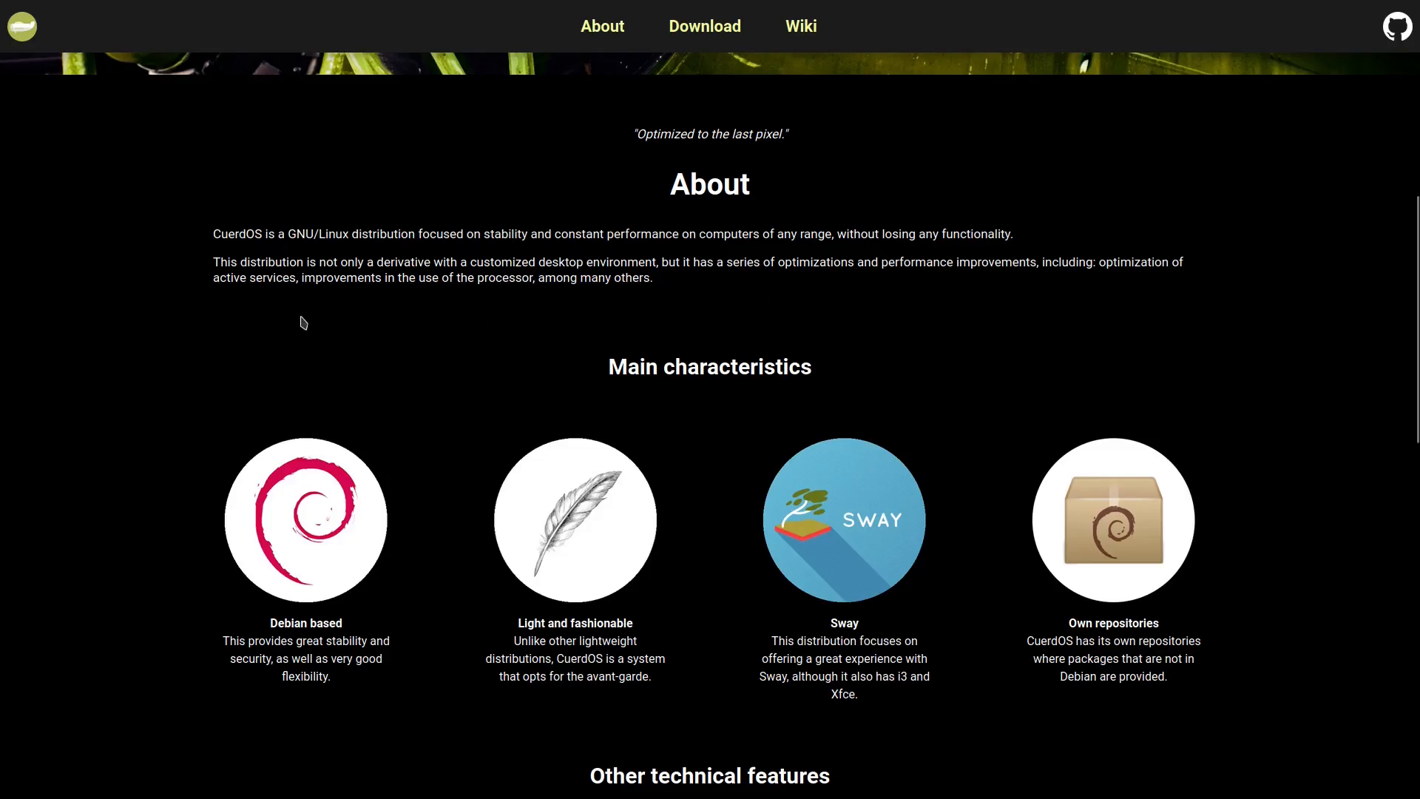
pyautogui.moveTo(357, 296)
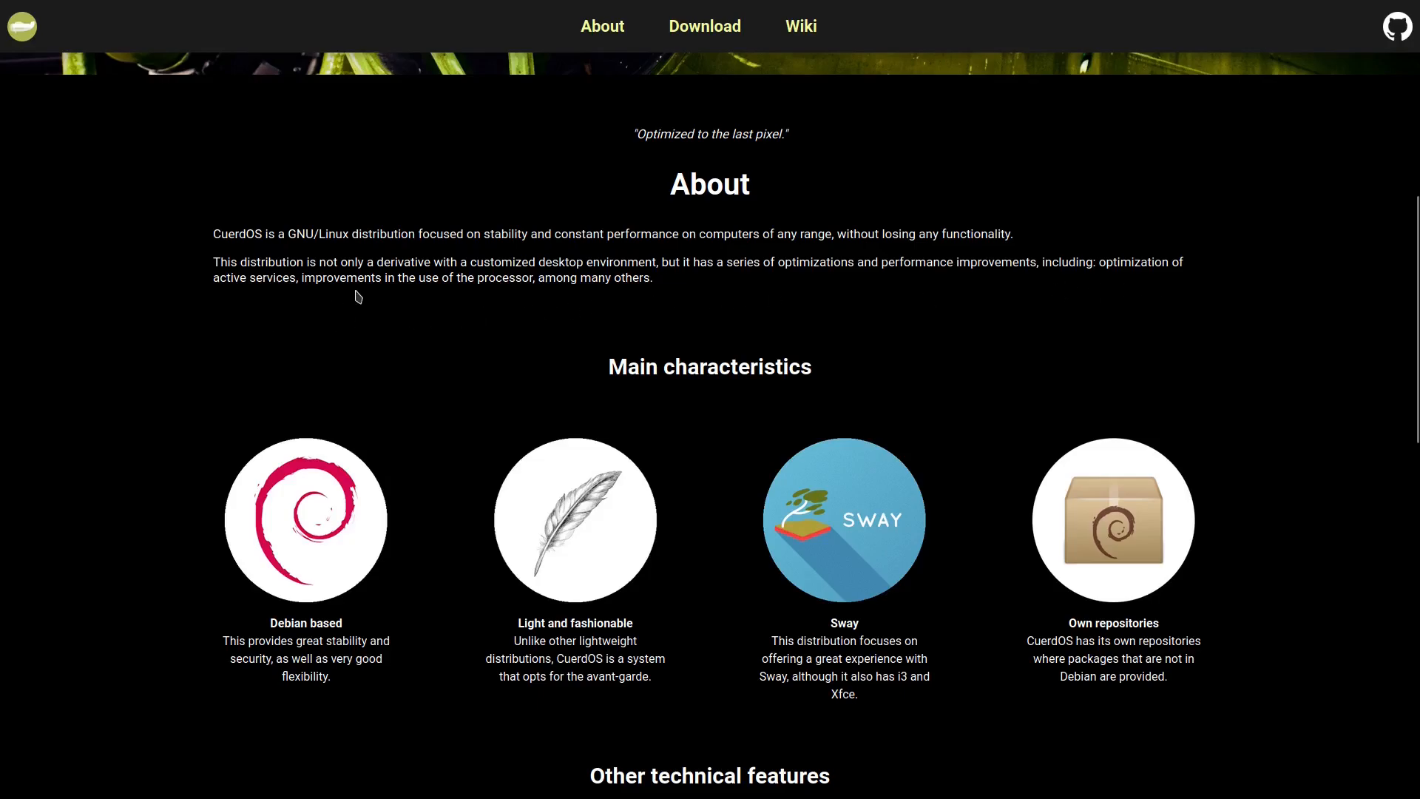
pyautogui.moveTo(512, 297)
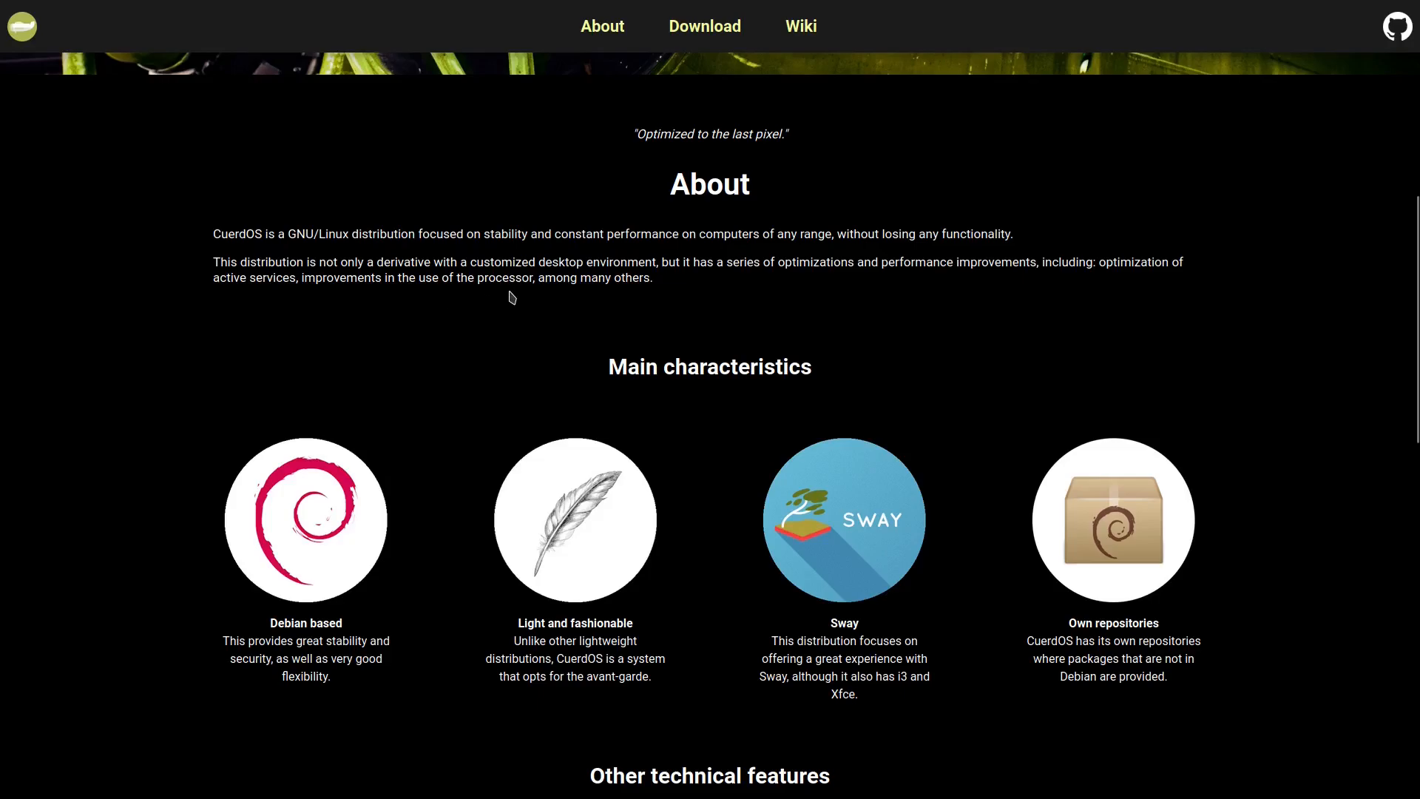
pyautogui.moveTo(562, 447)
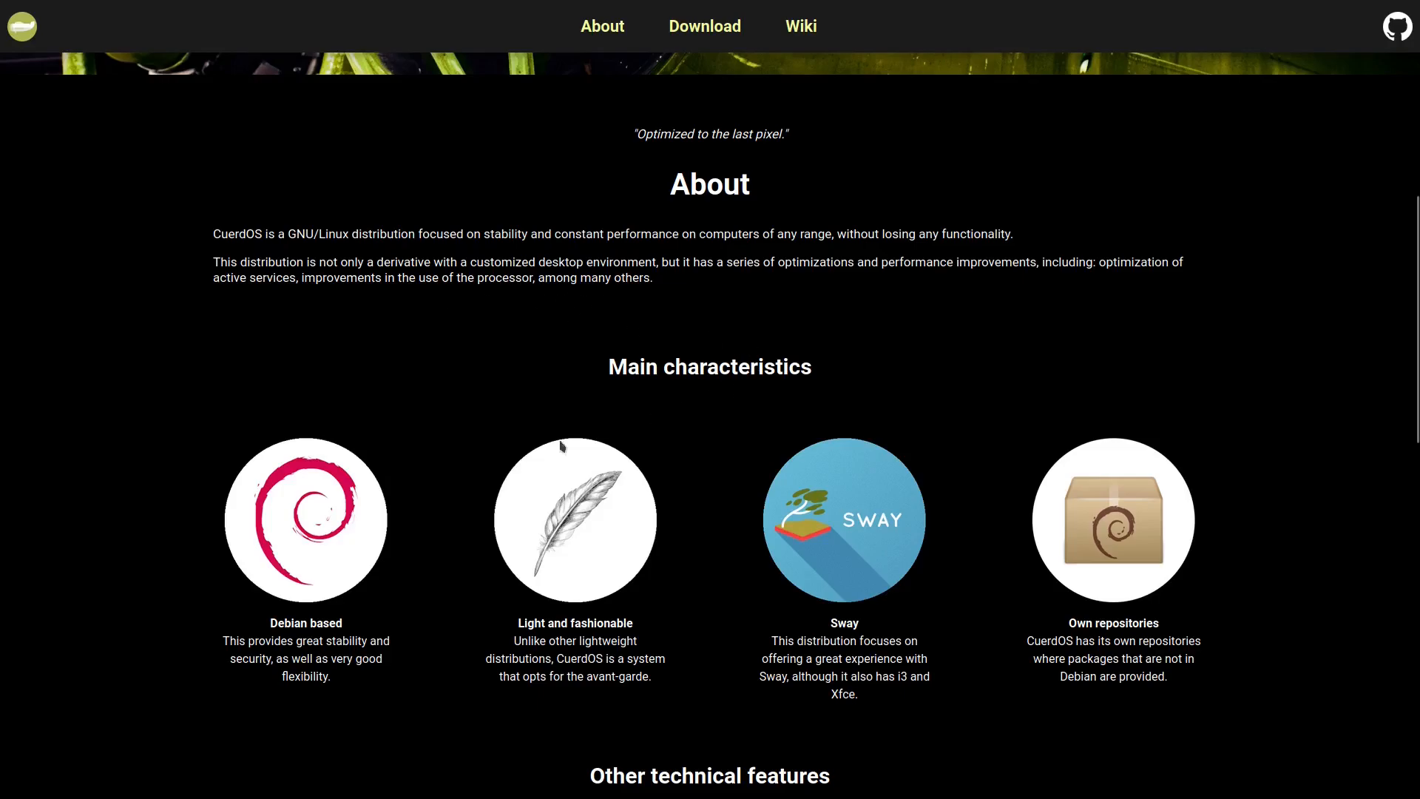
pyautogui.moveTo(449, 641)
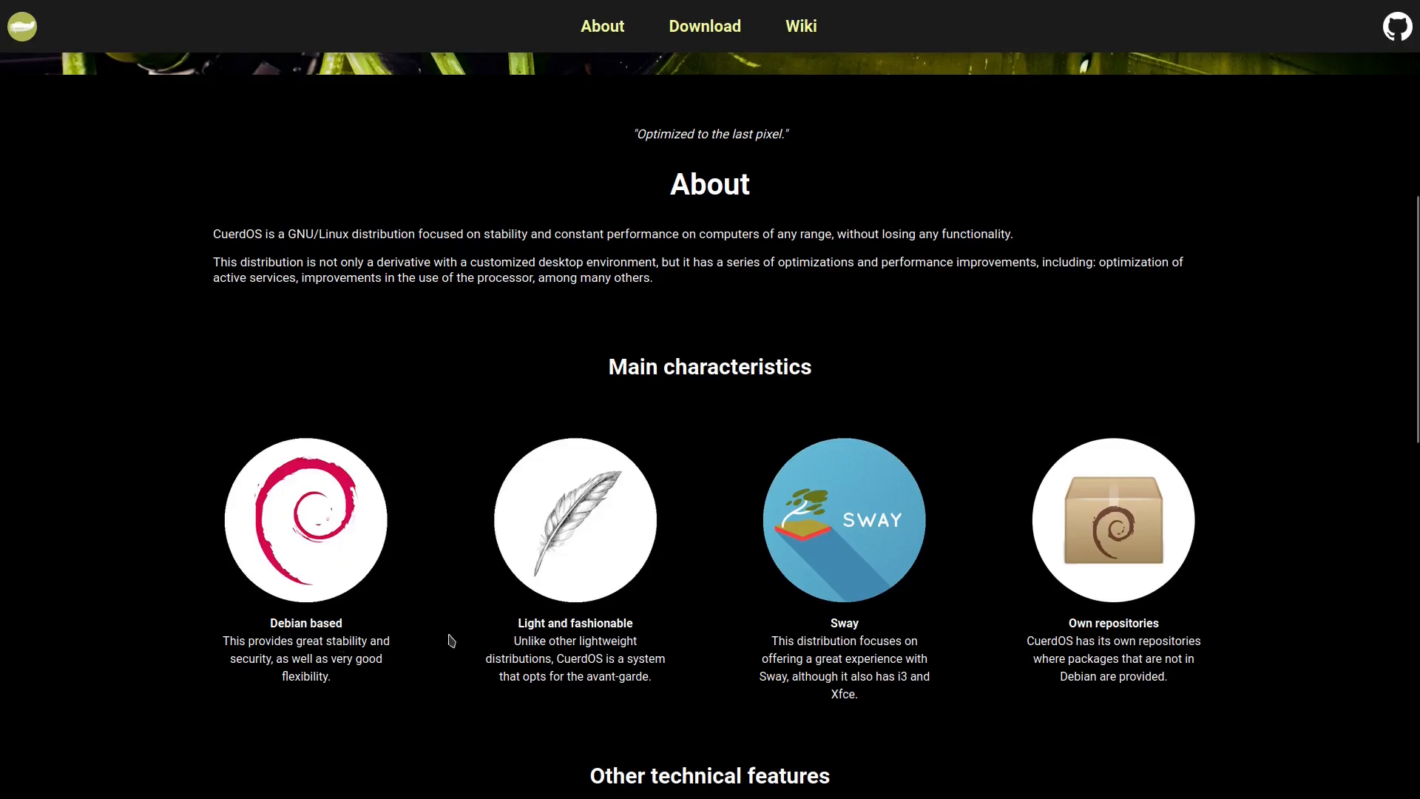
pyautogui.moveTo(917, 639)
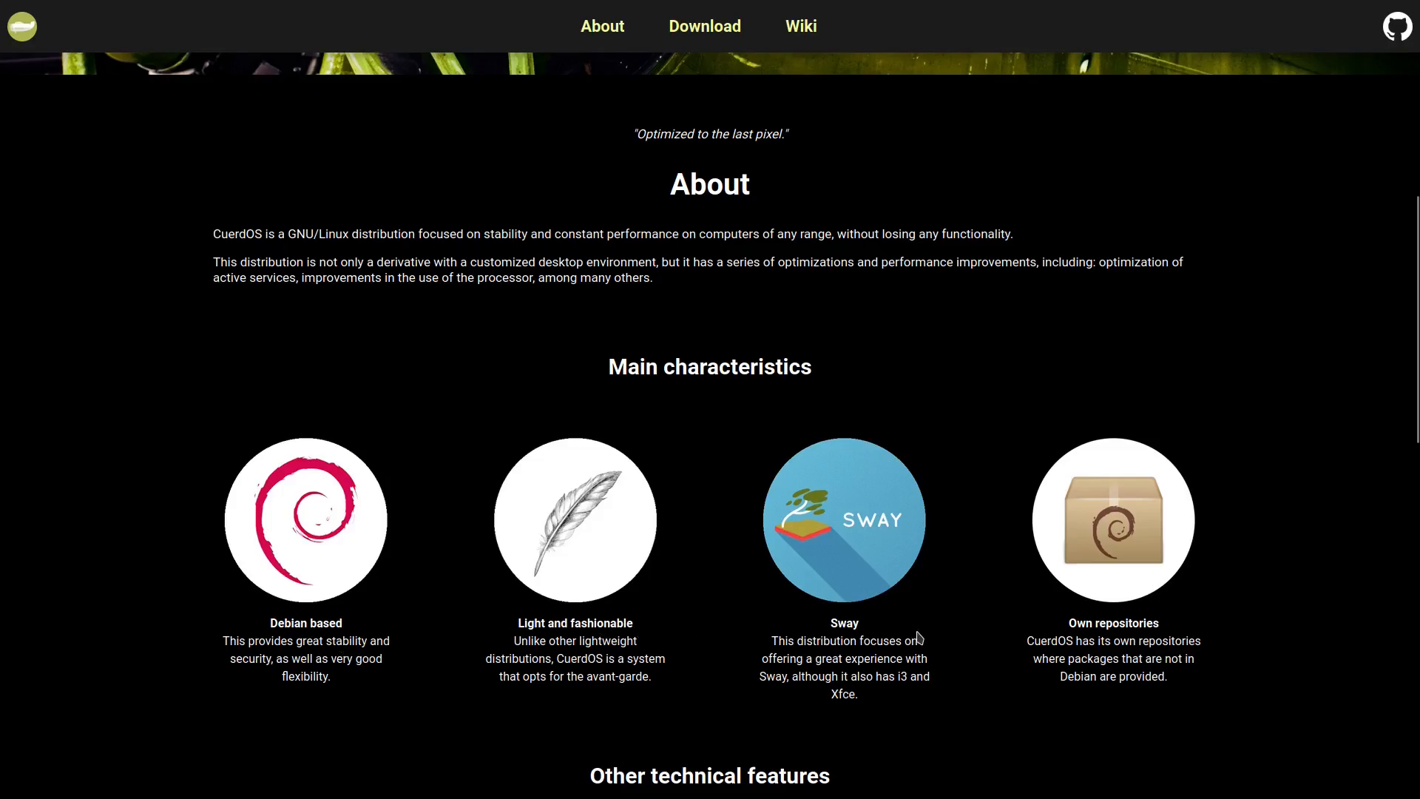
pyautogui.moveTo(1288, 640)
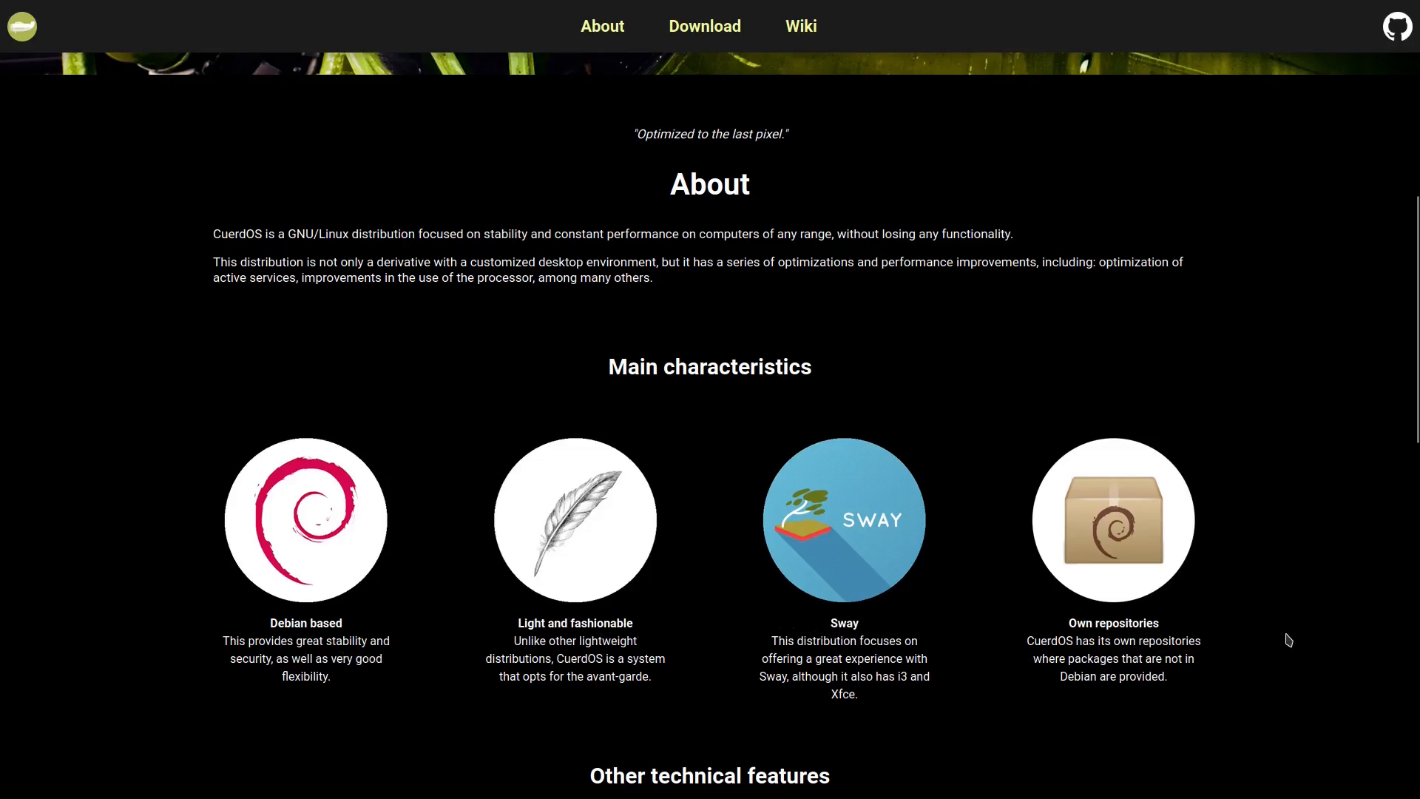
pyautogui.moveTo(948, 593)
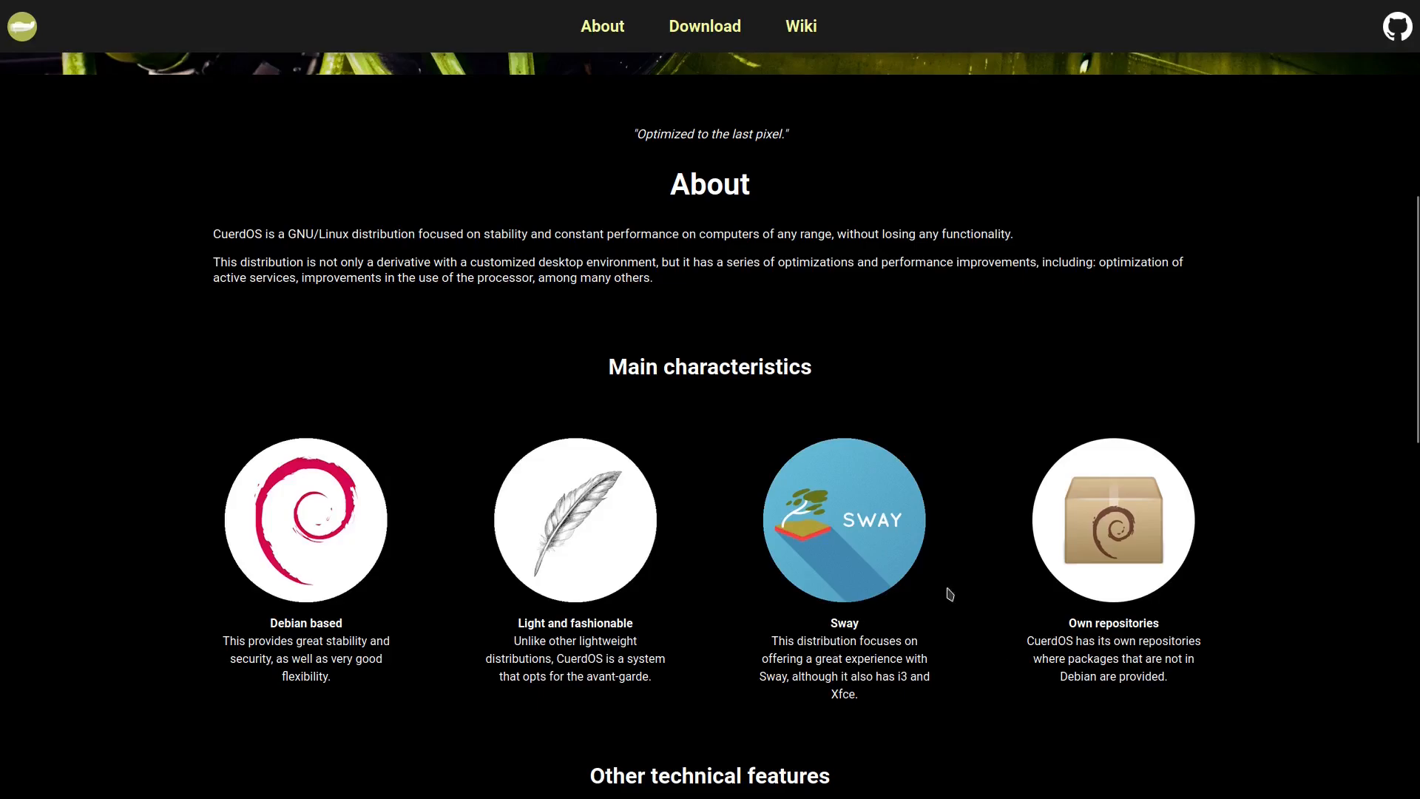
pyautogui.scroll(-3)
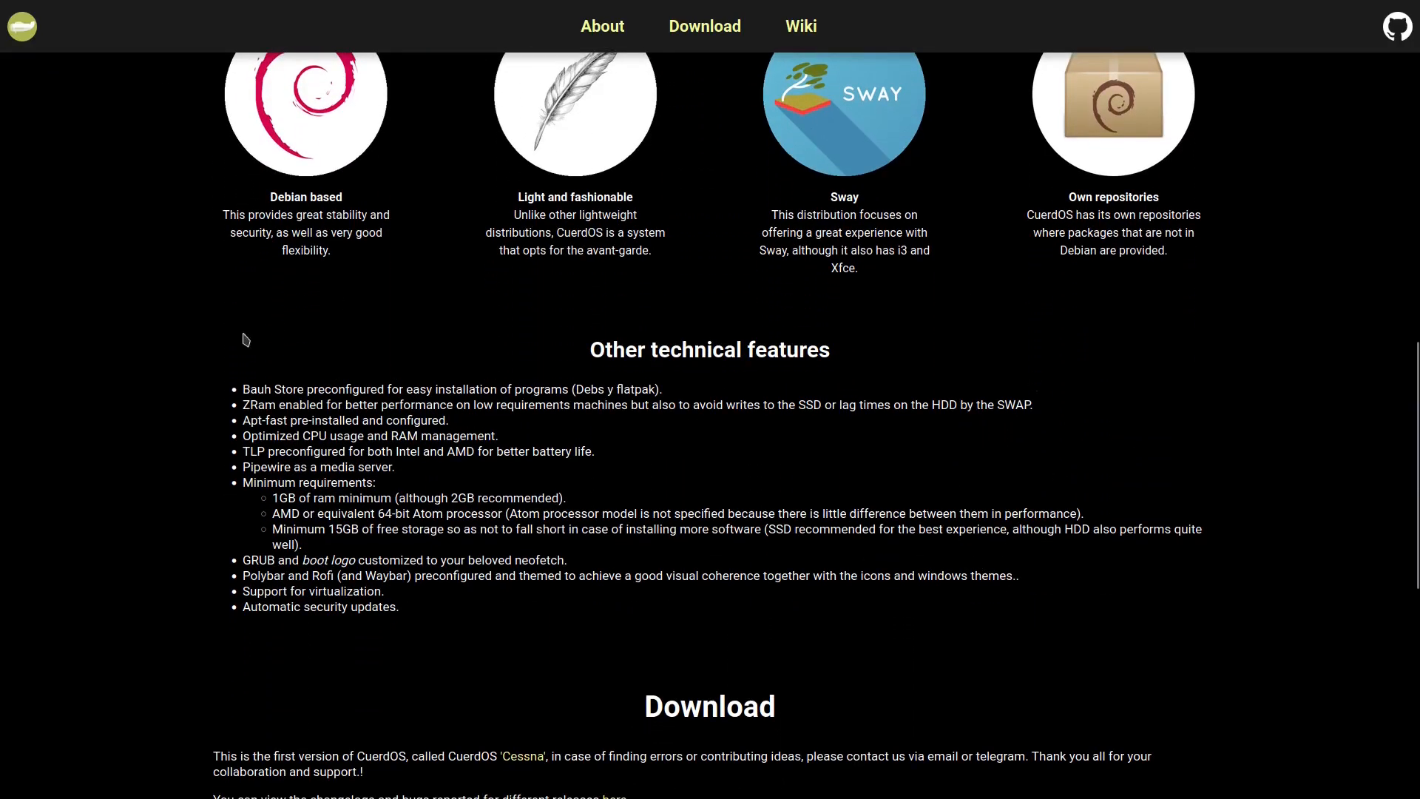
pyautogui.moveTo(580, 495)
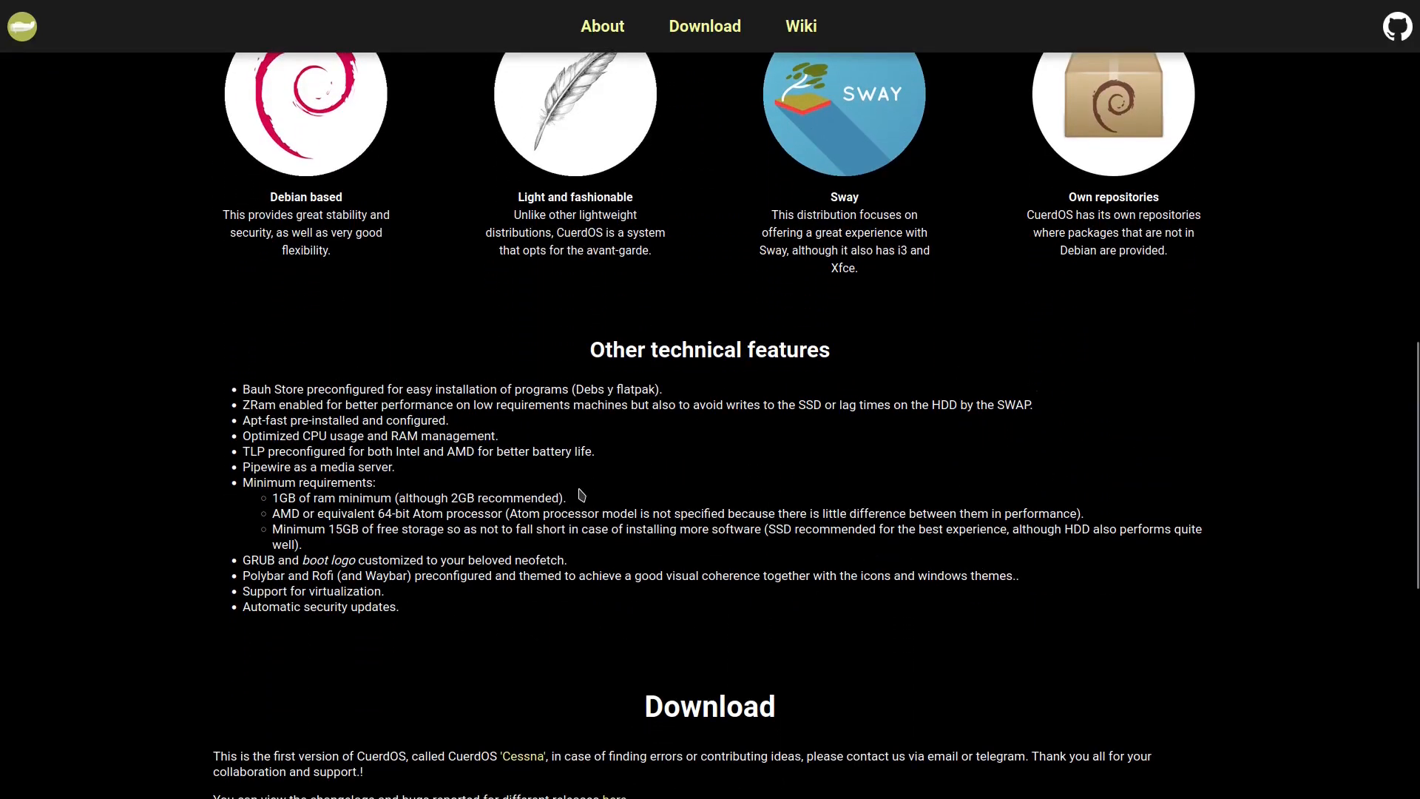
pyautogui.scroll(-3)
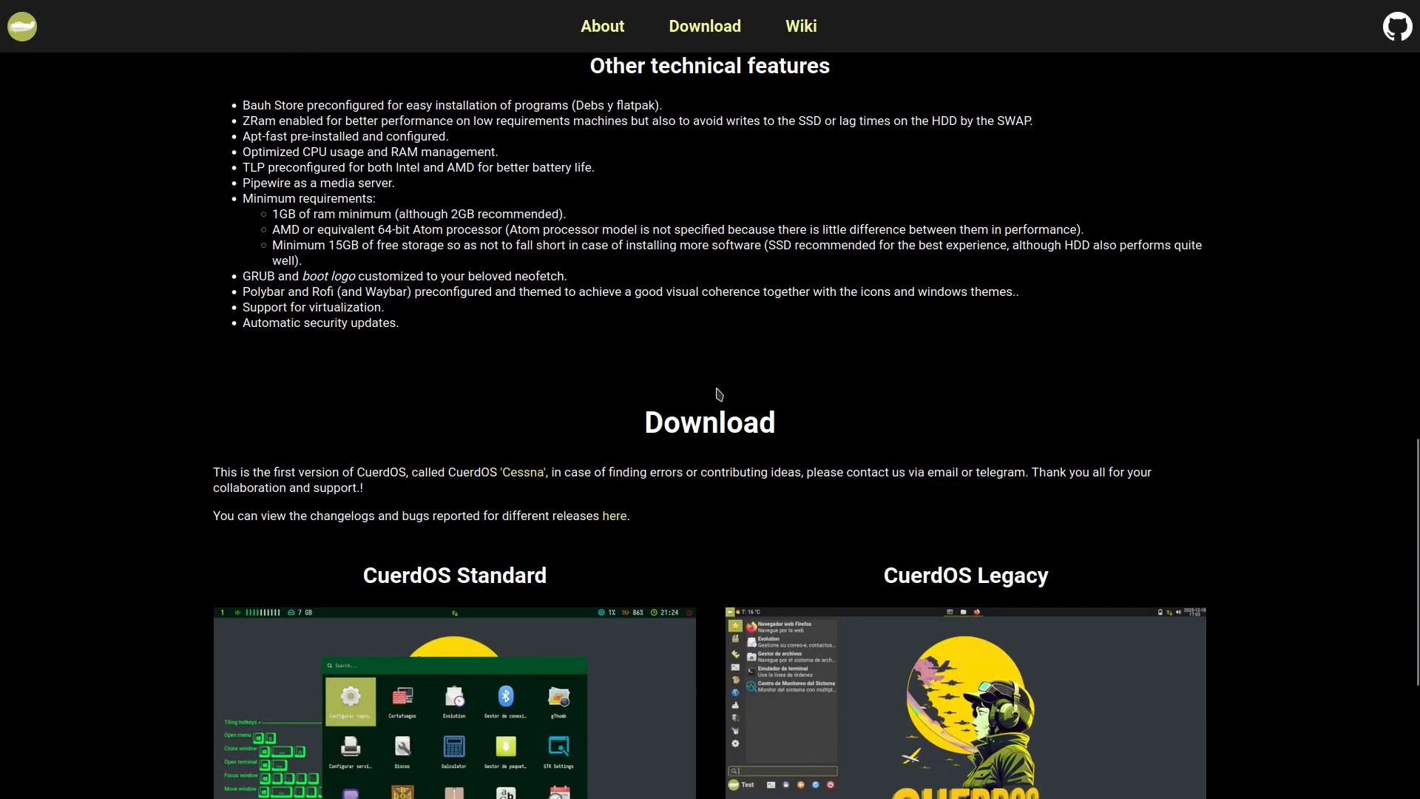
pyautogui.scroll(-3)
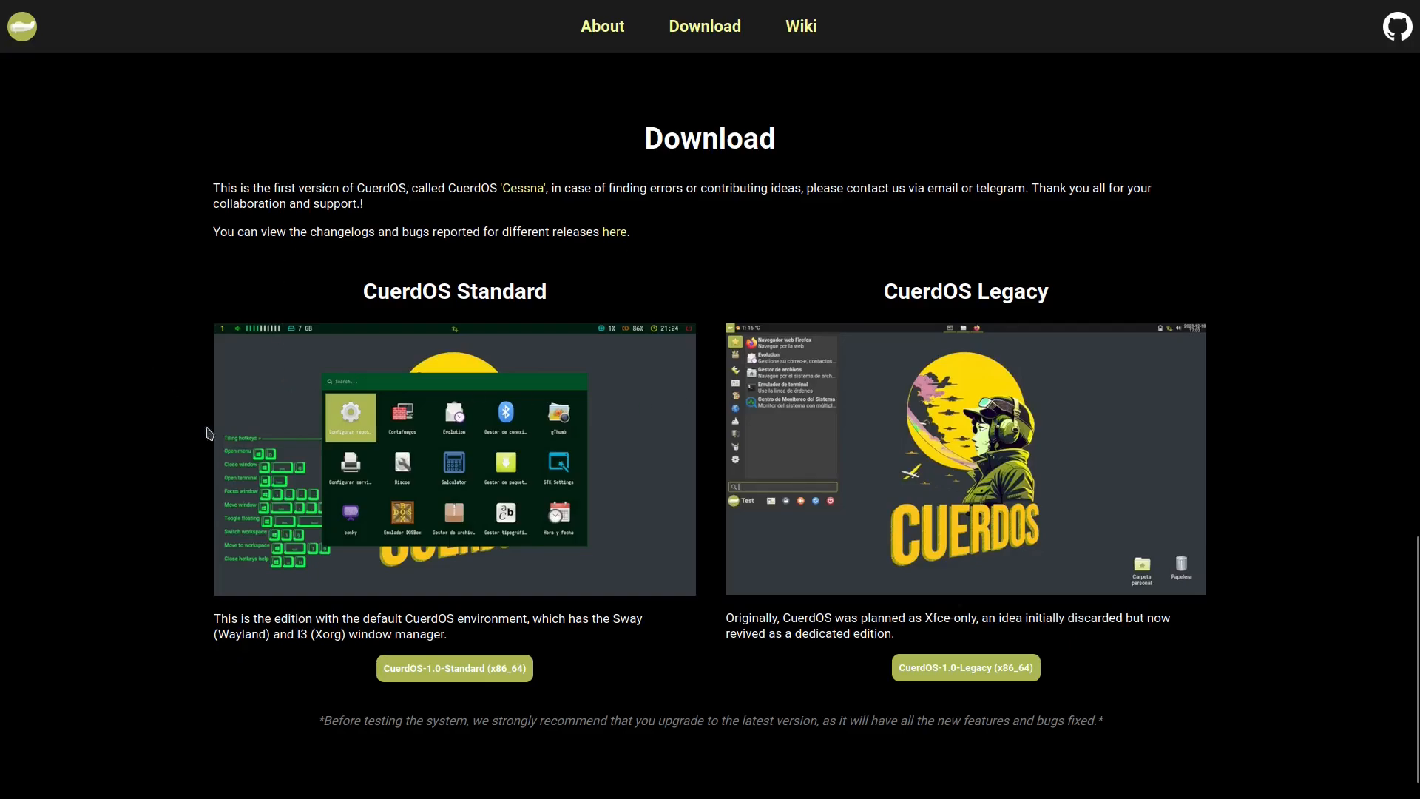
pyautogui.moveTo(497, 389)
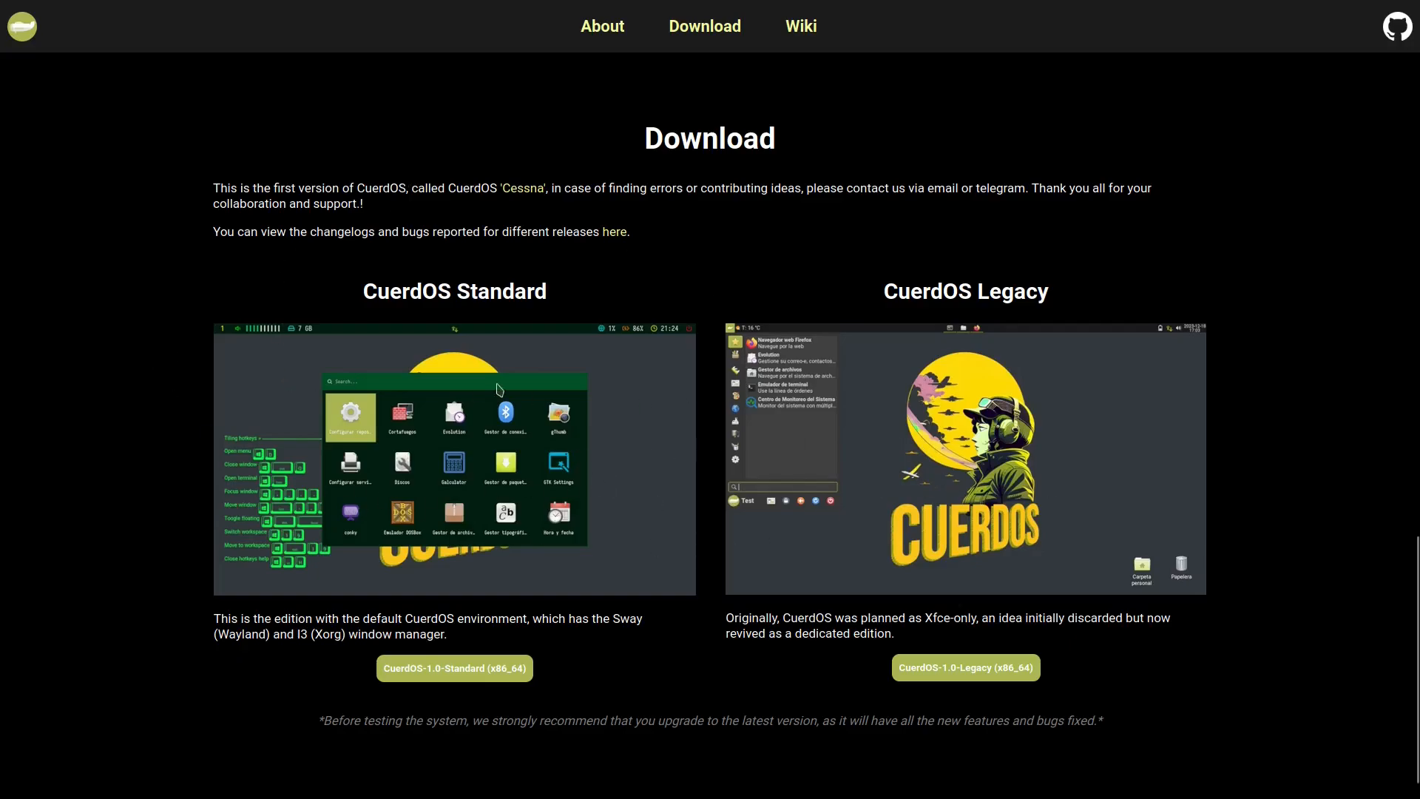
pyautogui.moveTo(1003, 312)
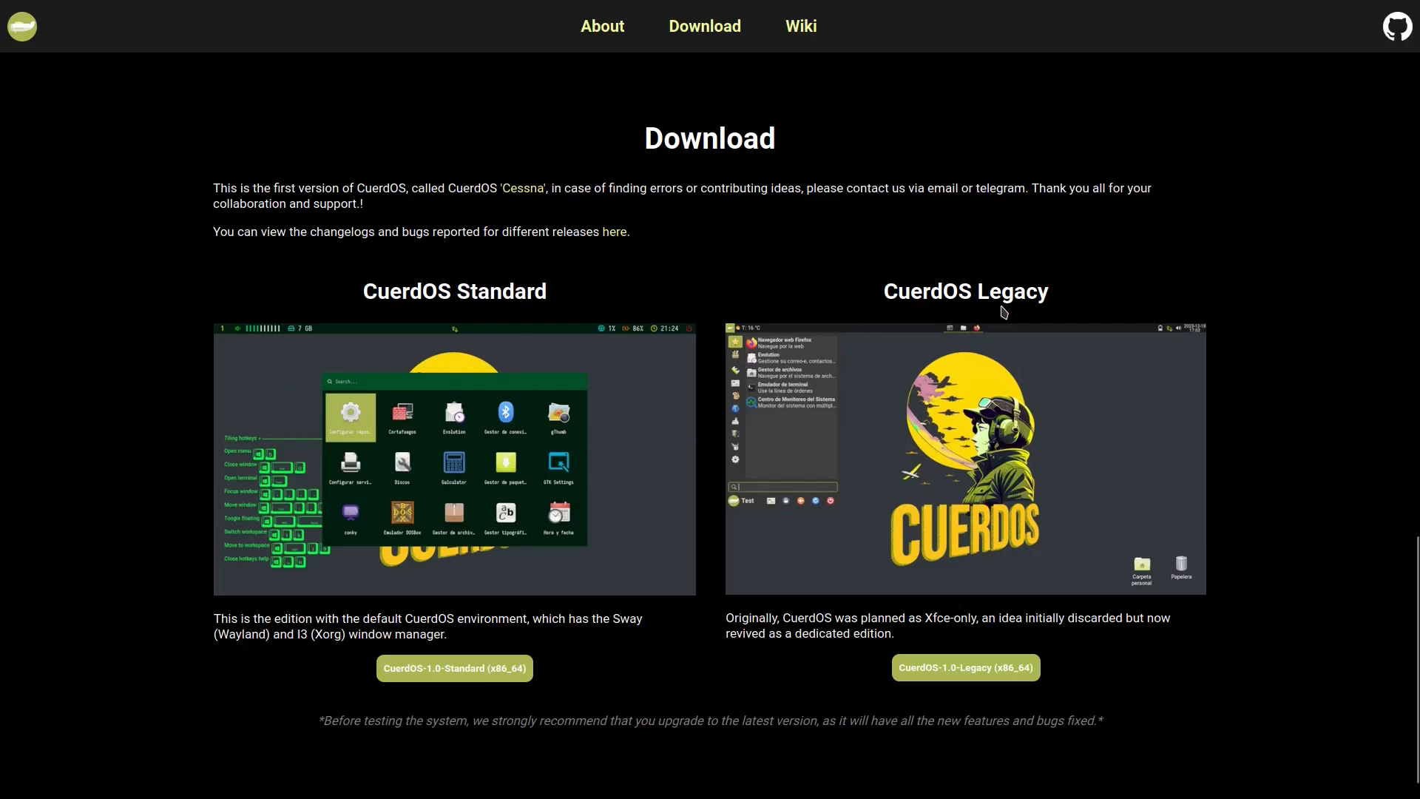
pyautogui.moveTo(962, 526)
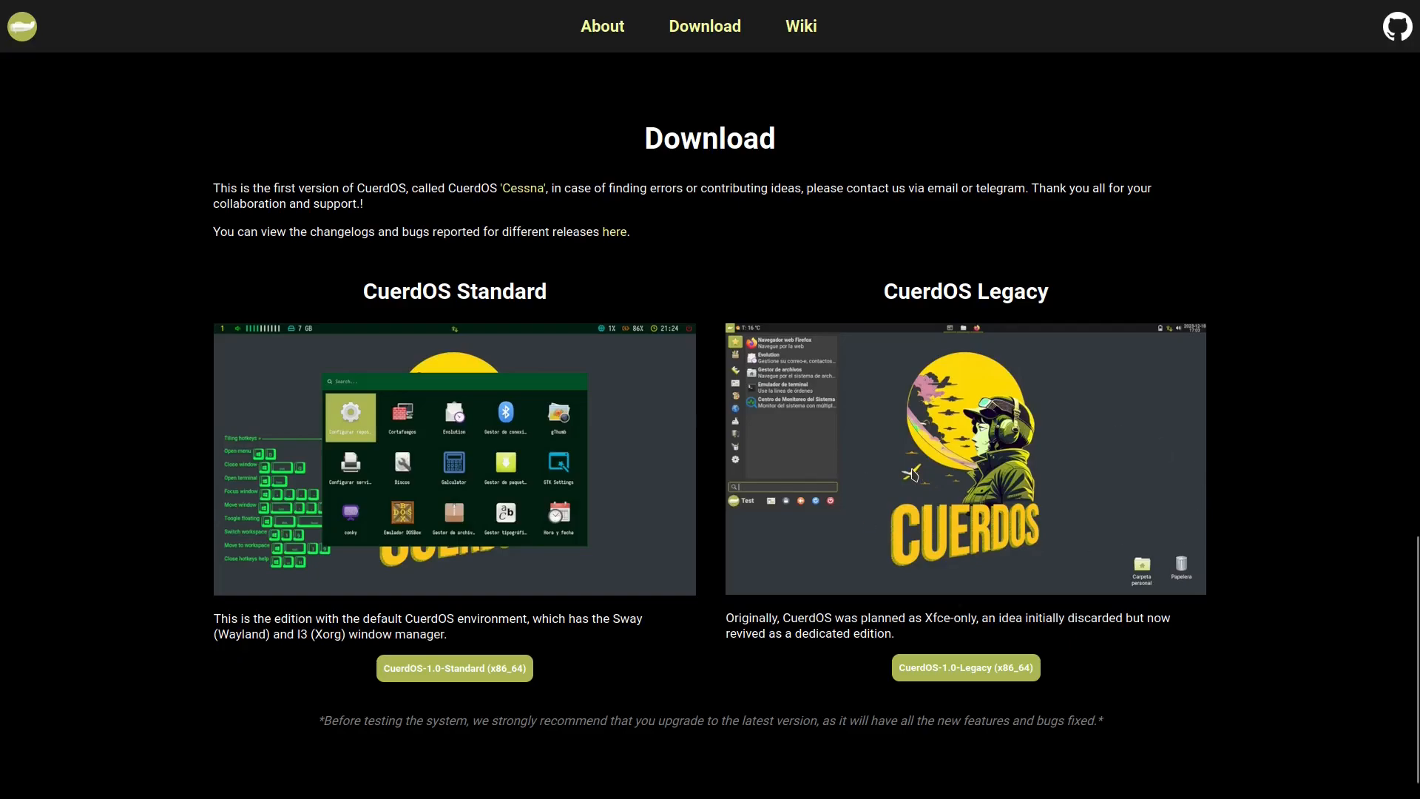
pyautogui.moveTo(828, 607)
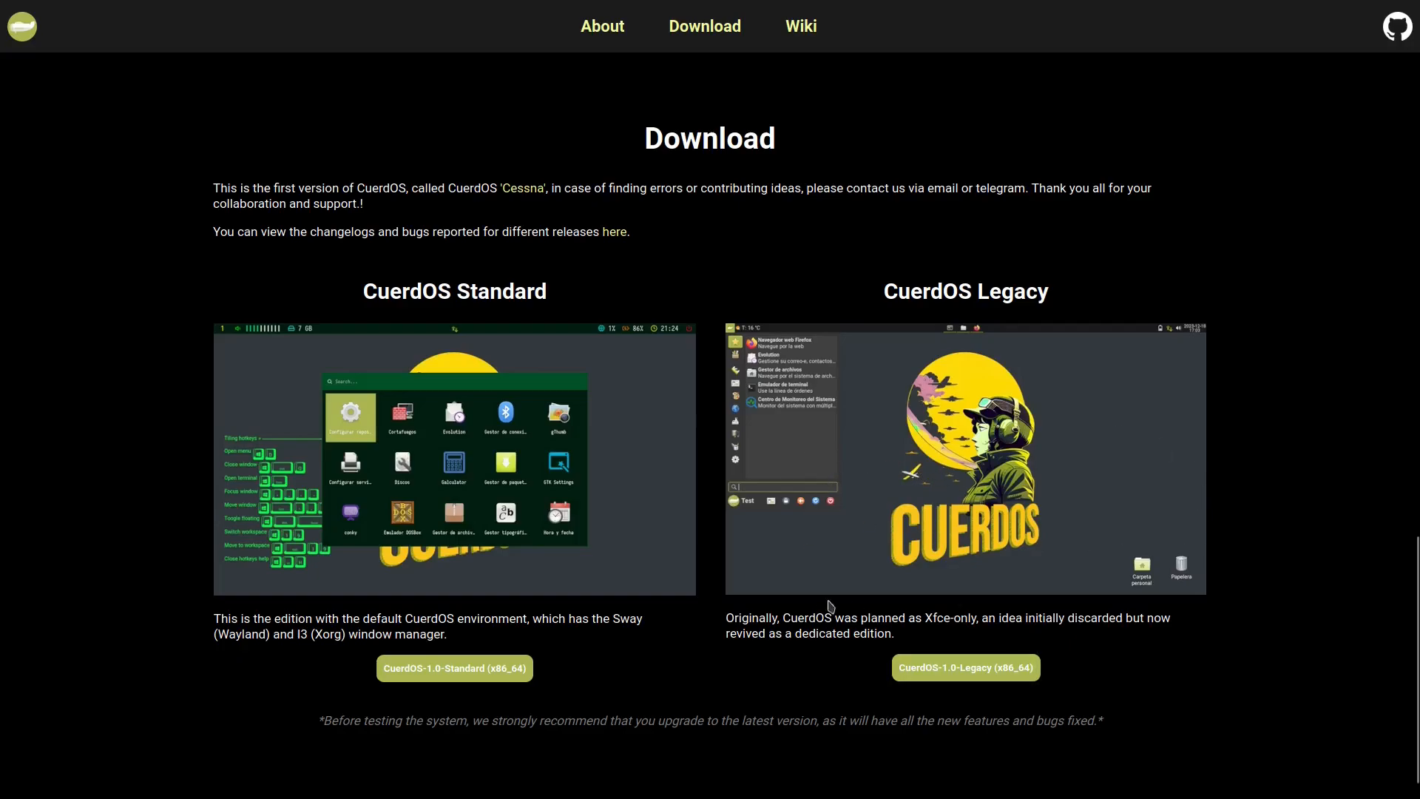
pyautogui.moveTo(935, 635)
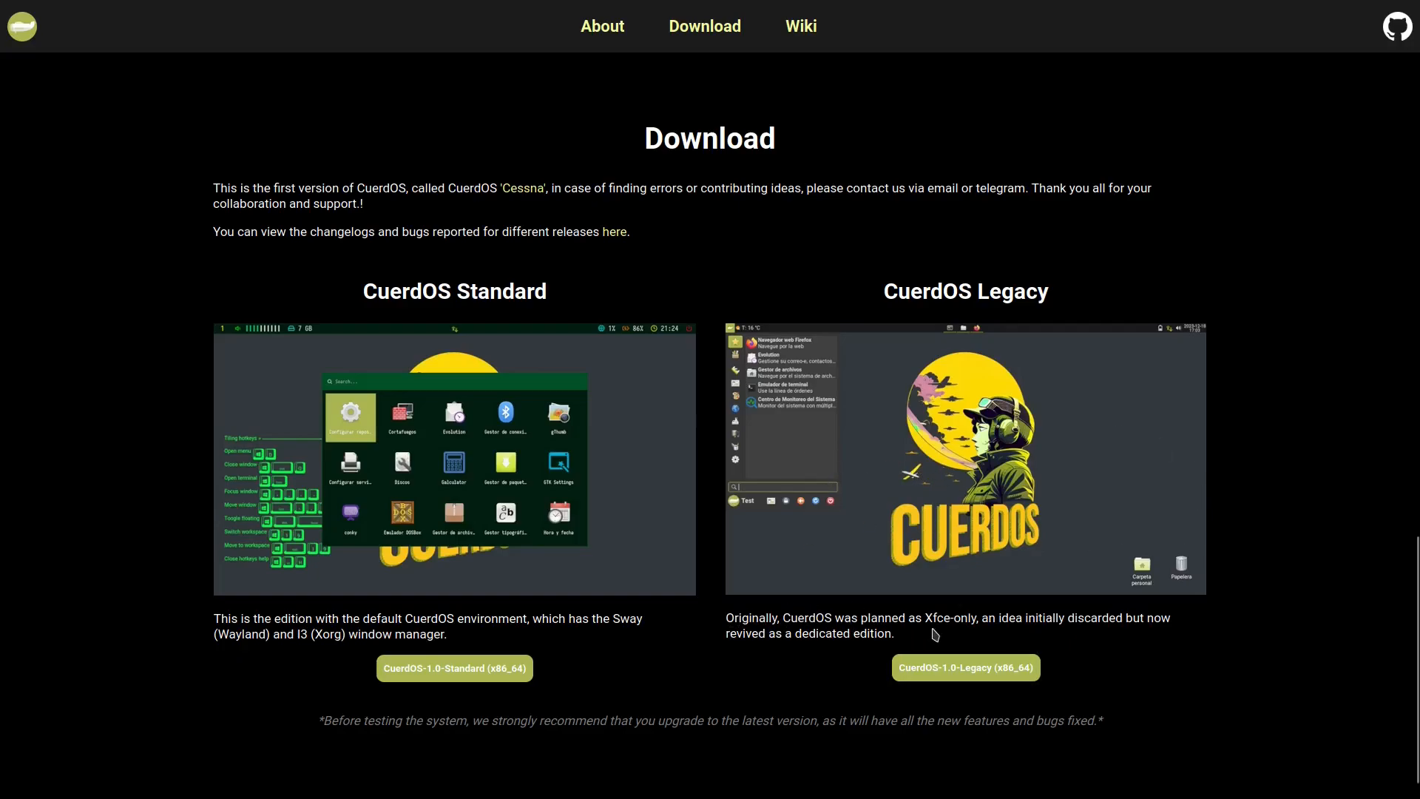
pyautogui.moveTo(995, 636)
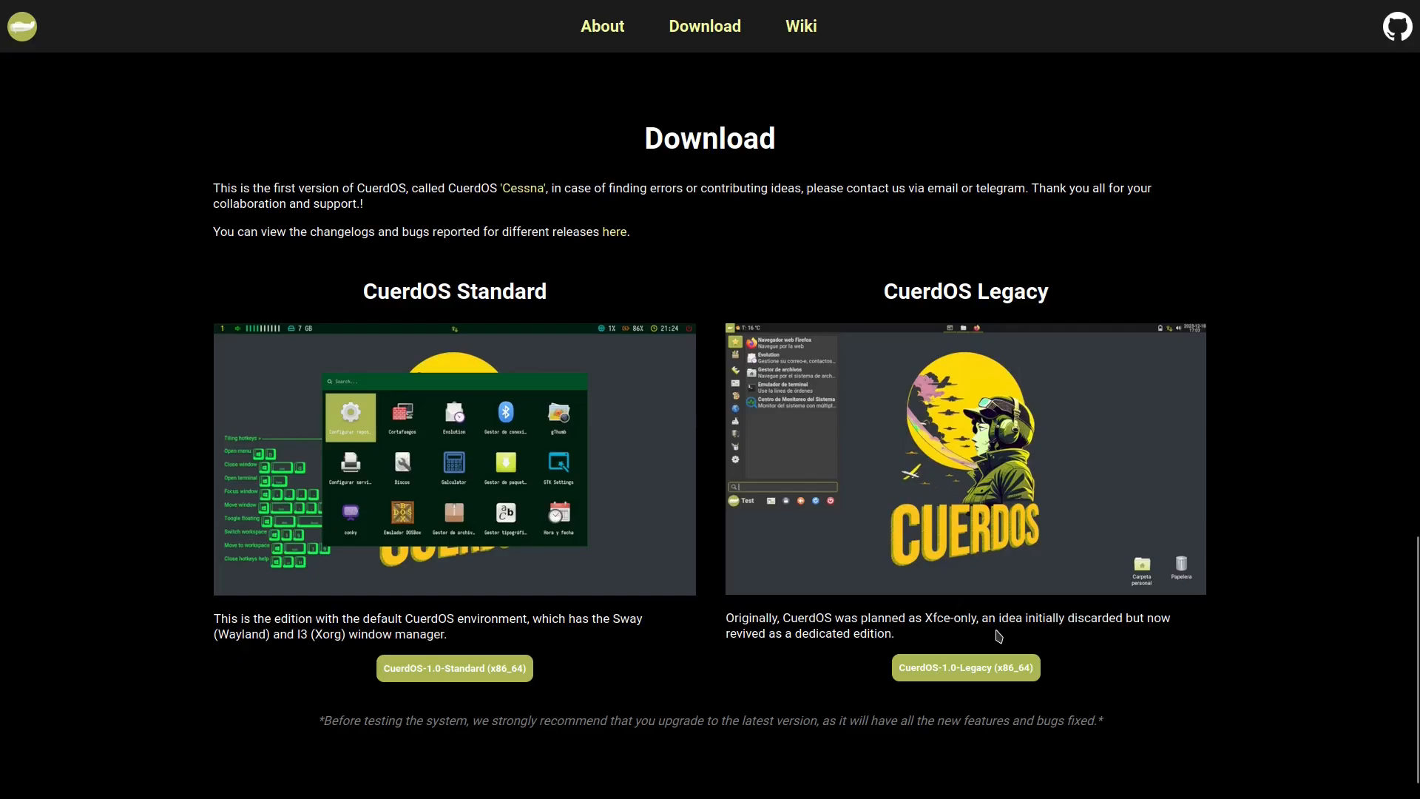
pyautogui.moveTo(1103, 621)
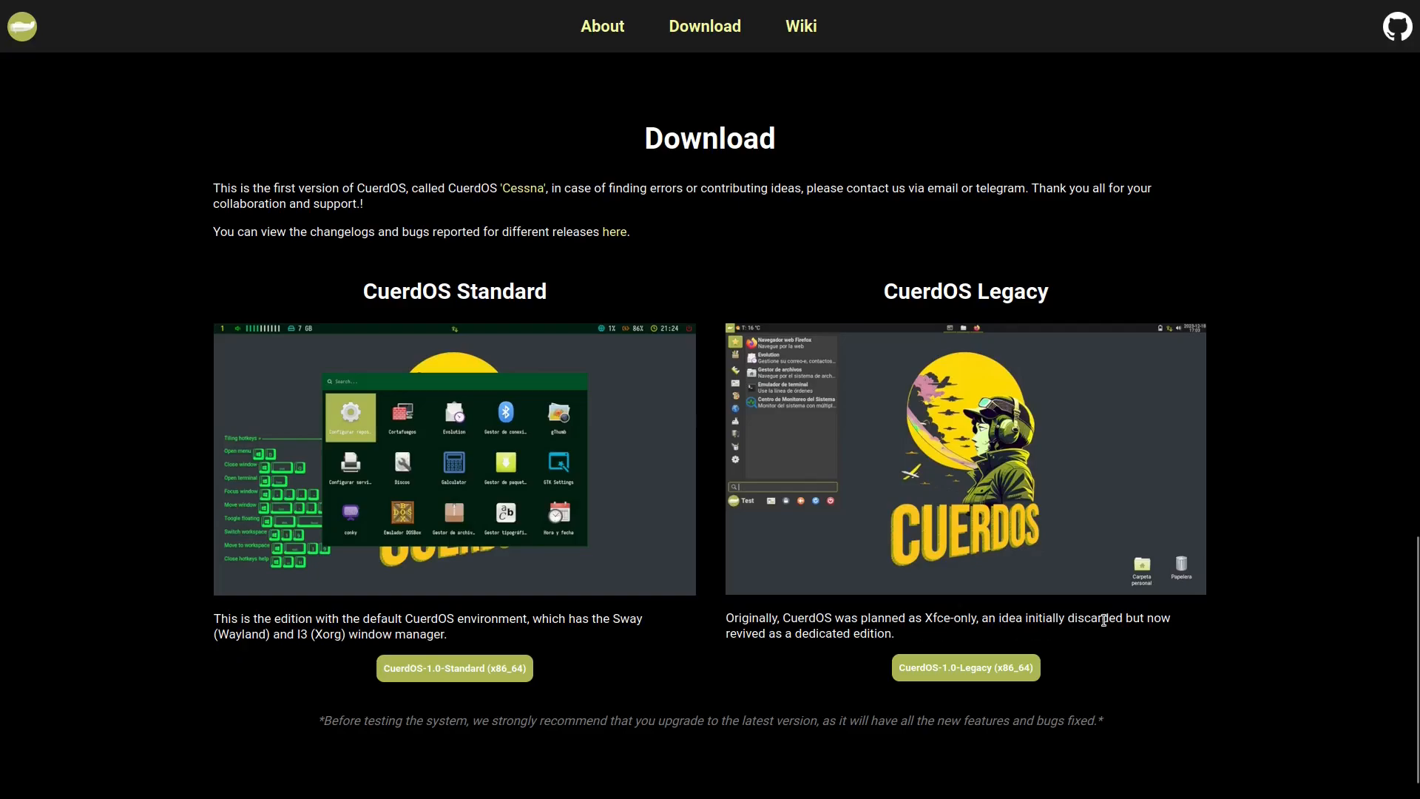
pyautogui.moveTo(745, 649)
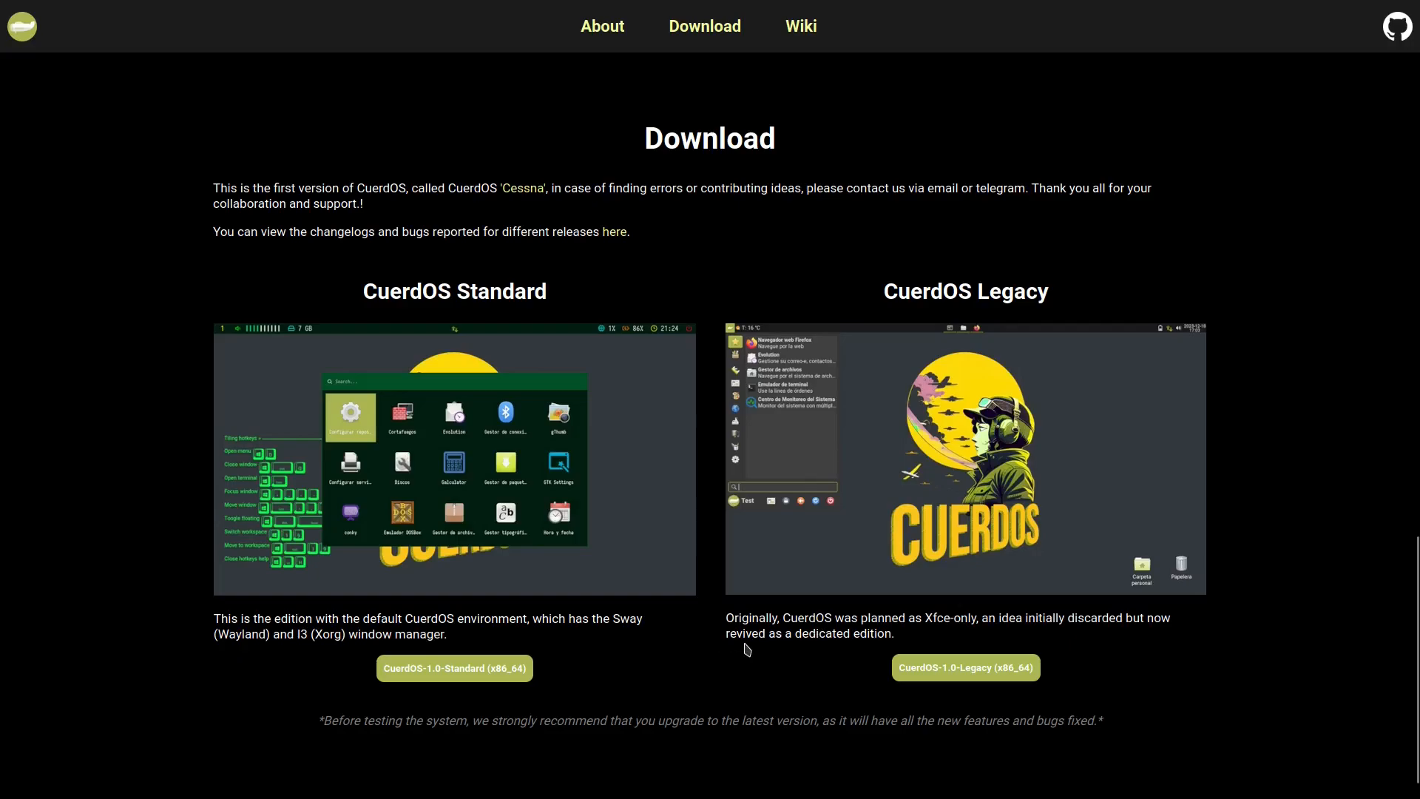
pyautogui.moveTo(1106, 653)
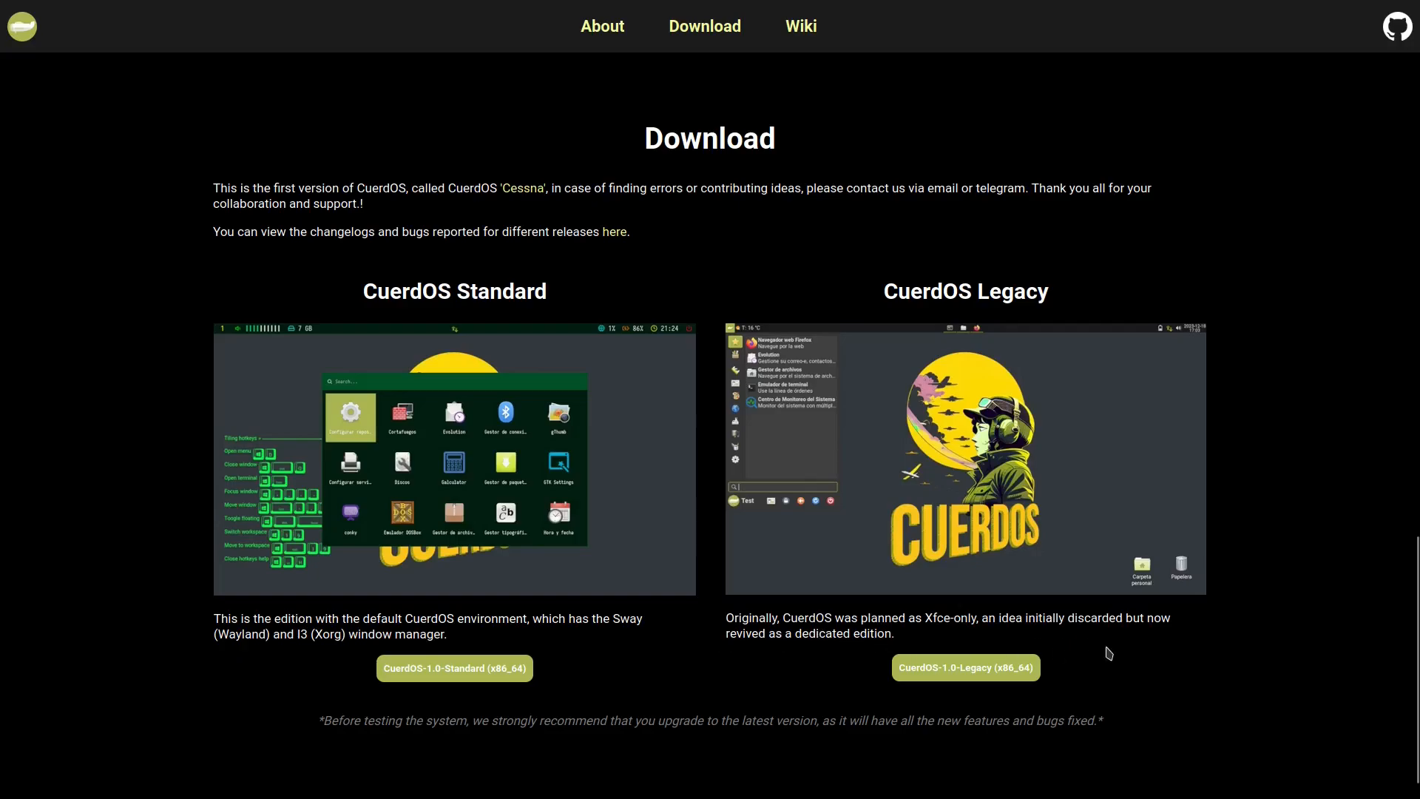
pyautogui.moveTo(820, 461)
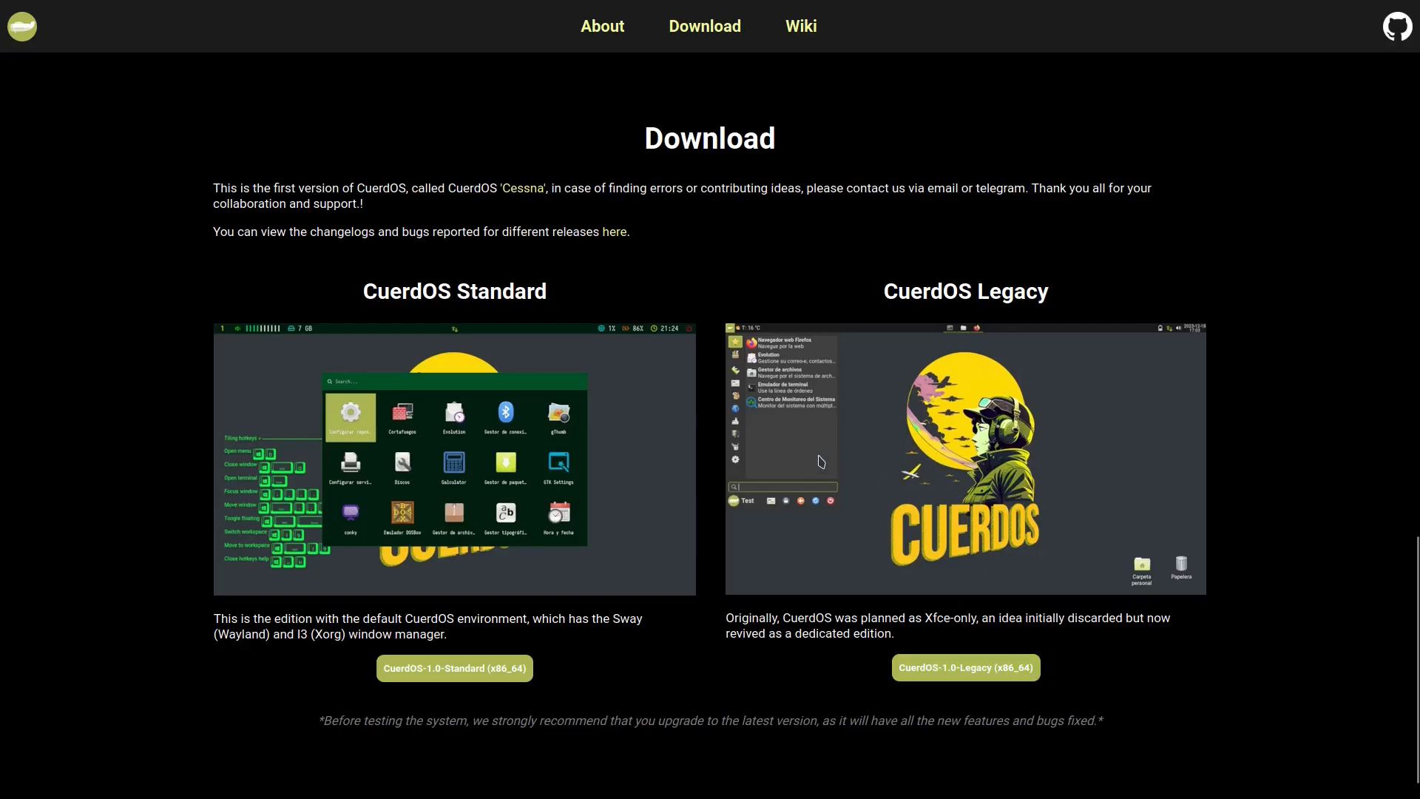
pyautogui.moveTo(938, 469)
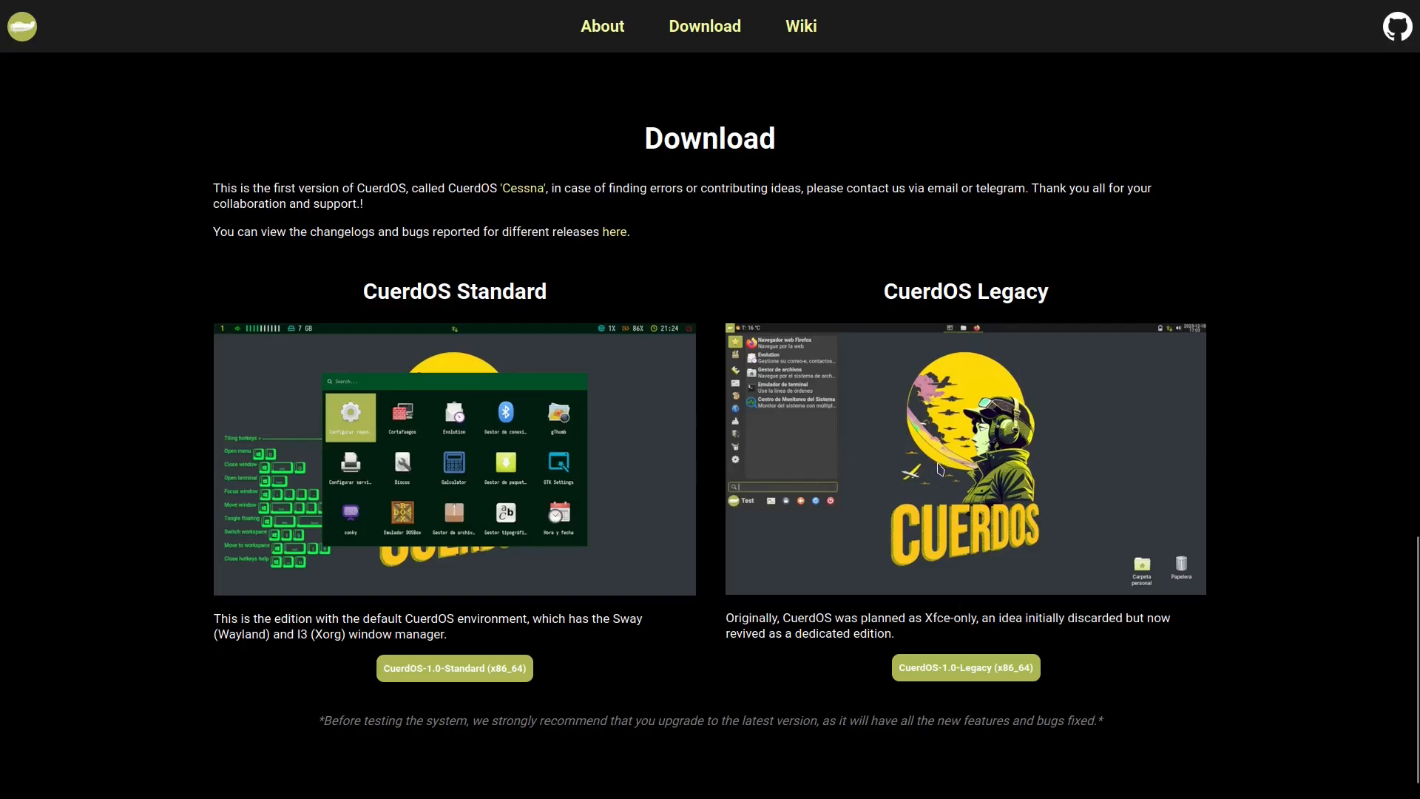
pyautogui.moveTo(361, 616)
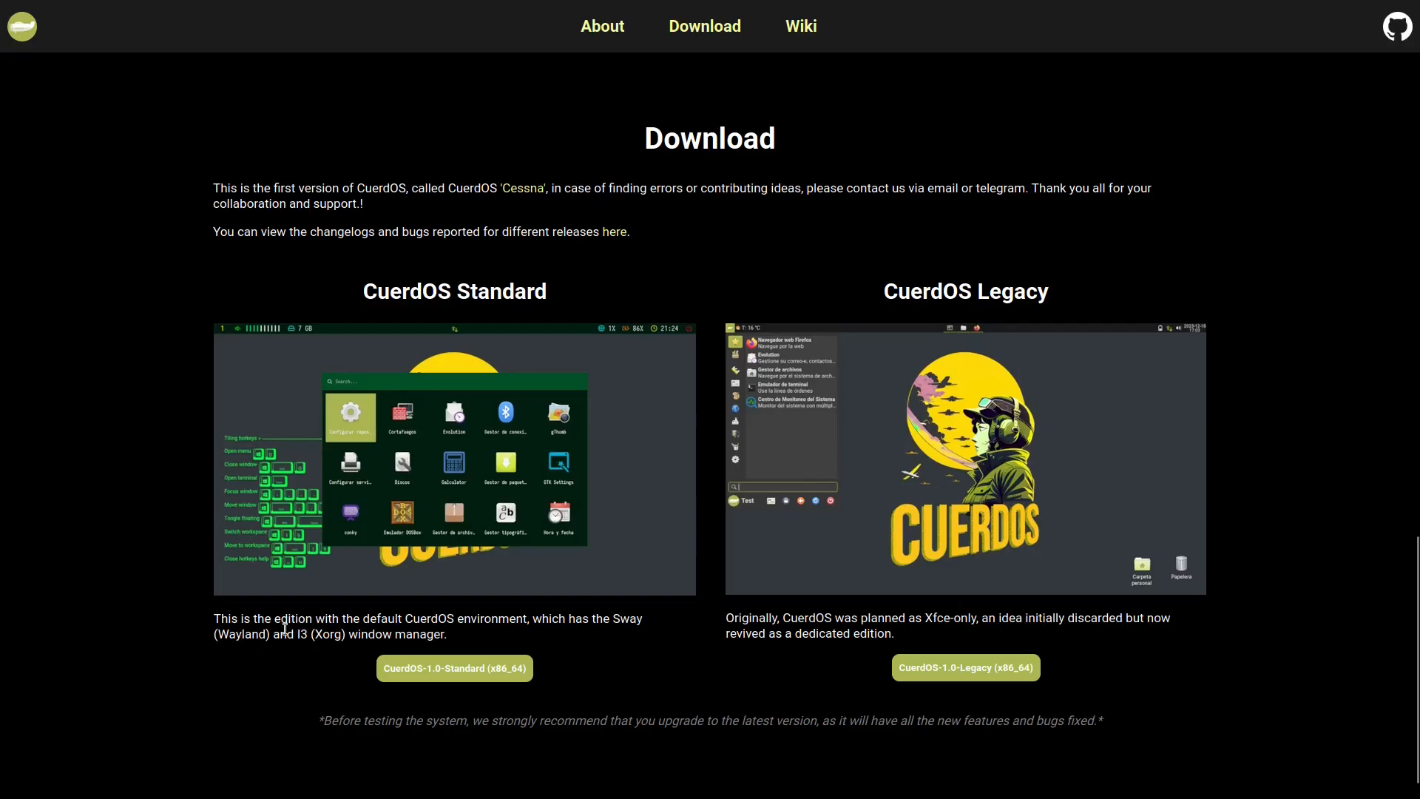
pyautogui.moveTo(520, 633)
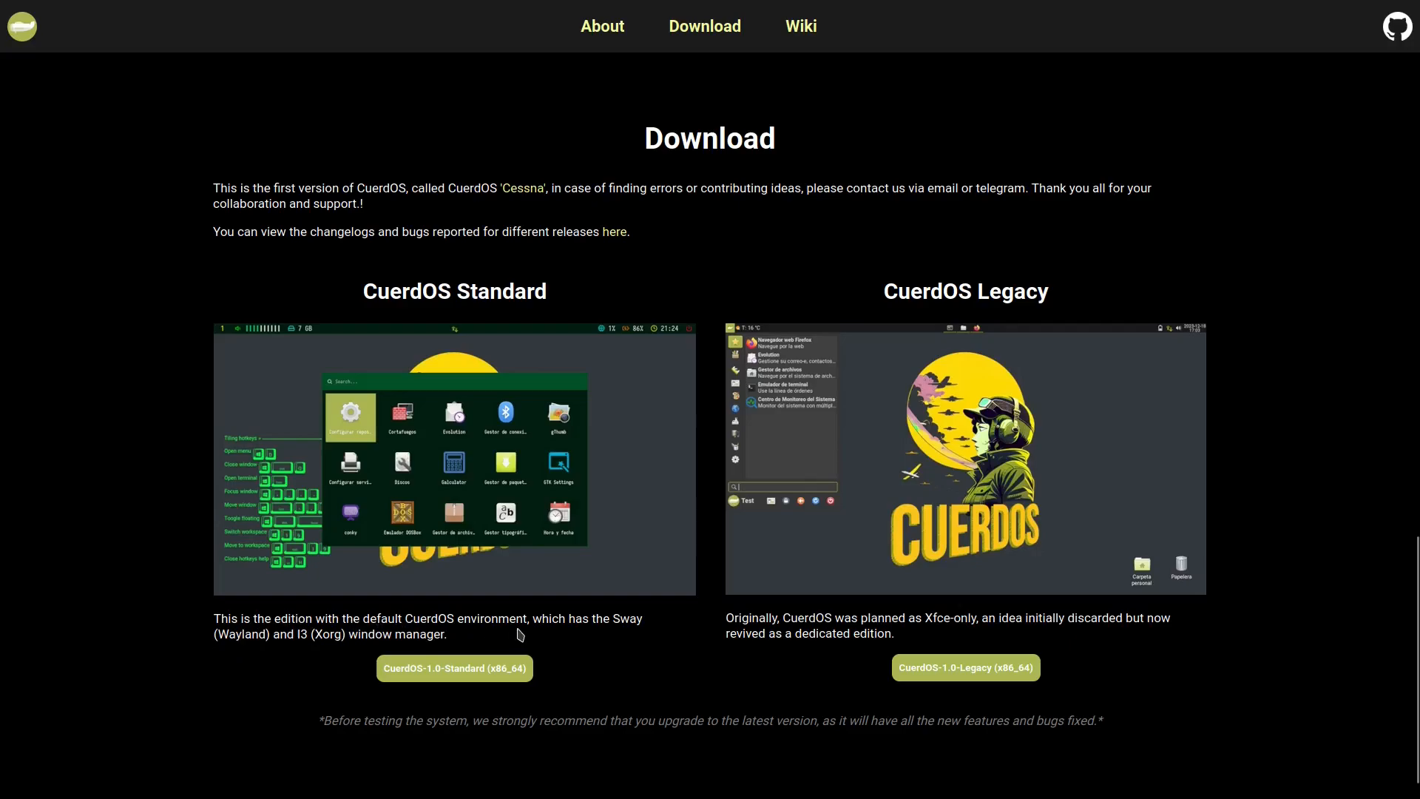
pyautogui.moveTo(617, 623)
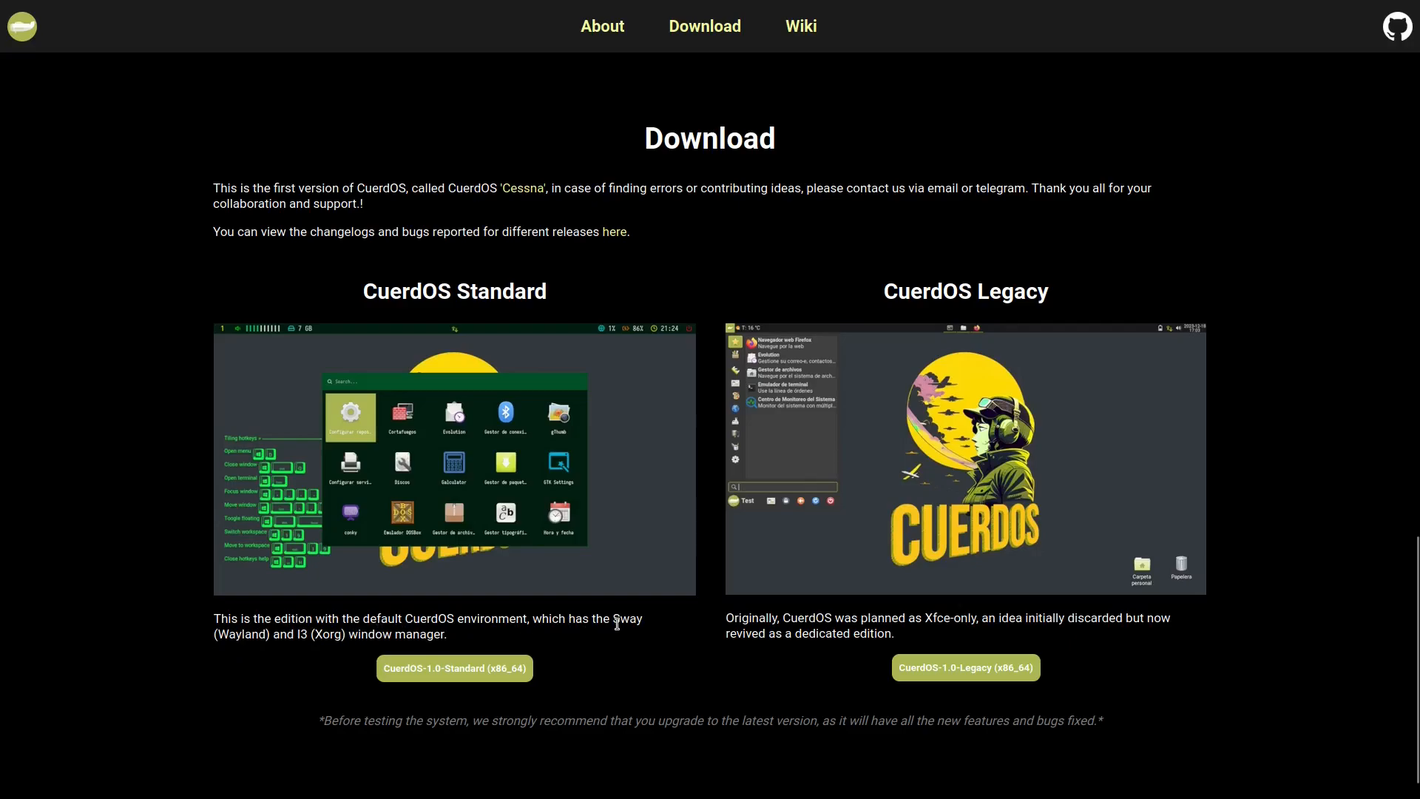
pyautogui.moveTo(332, 652)
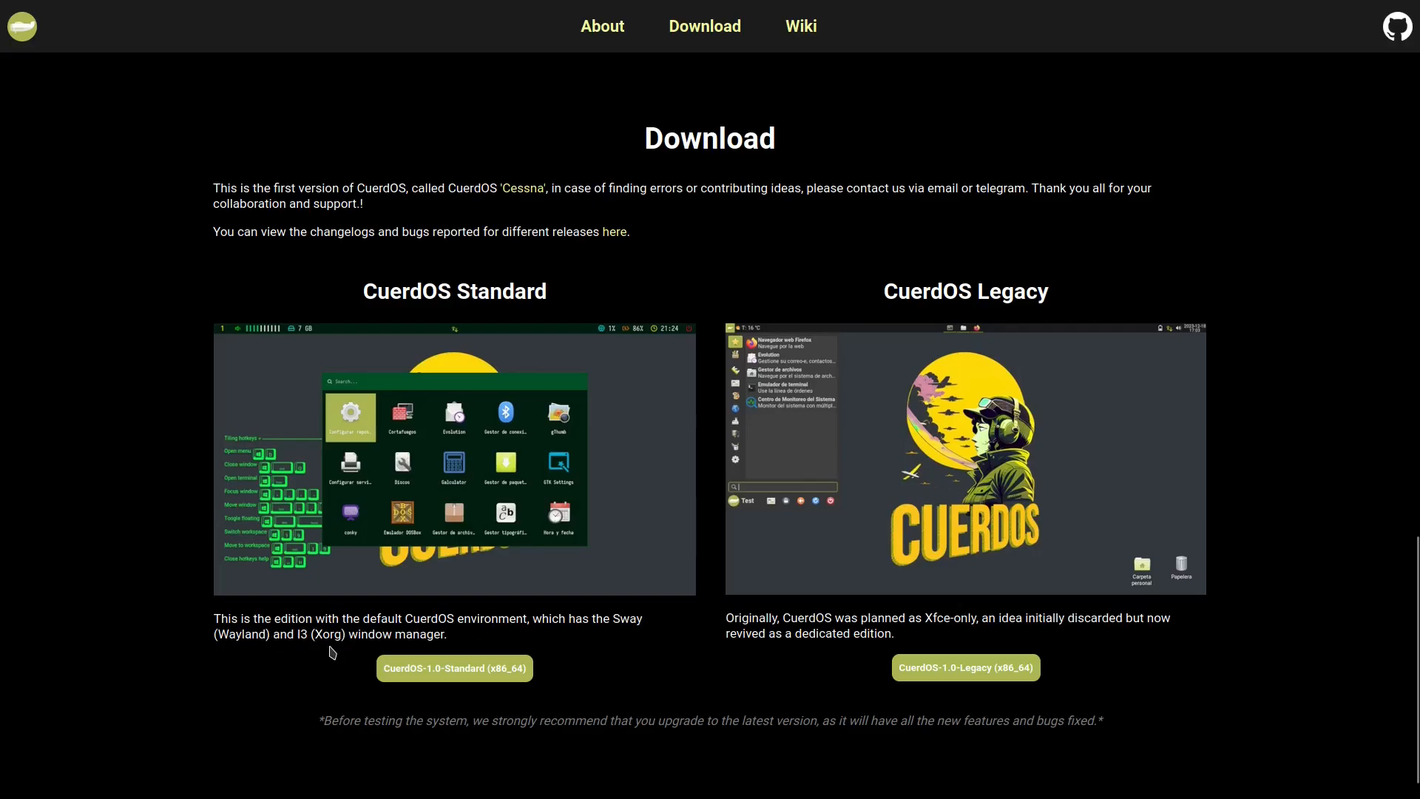
pyautogui.moveTo(247, 409)
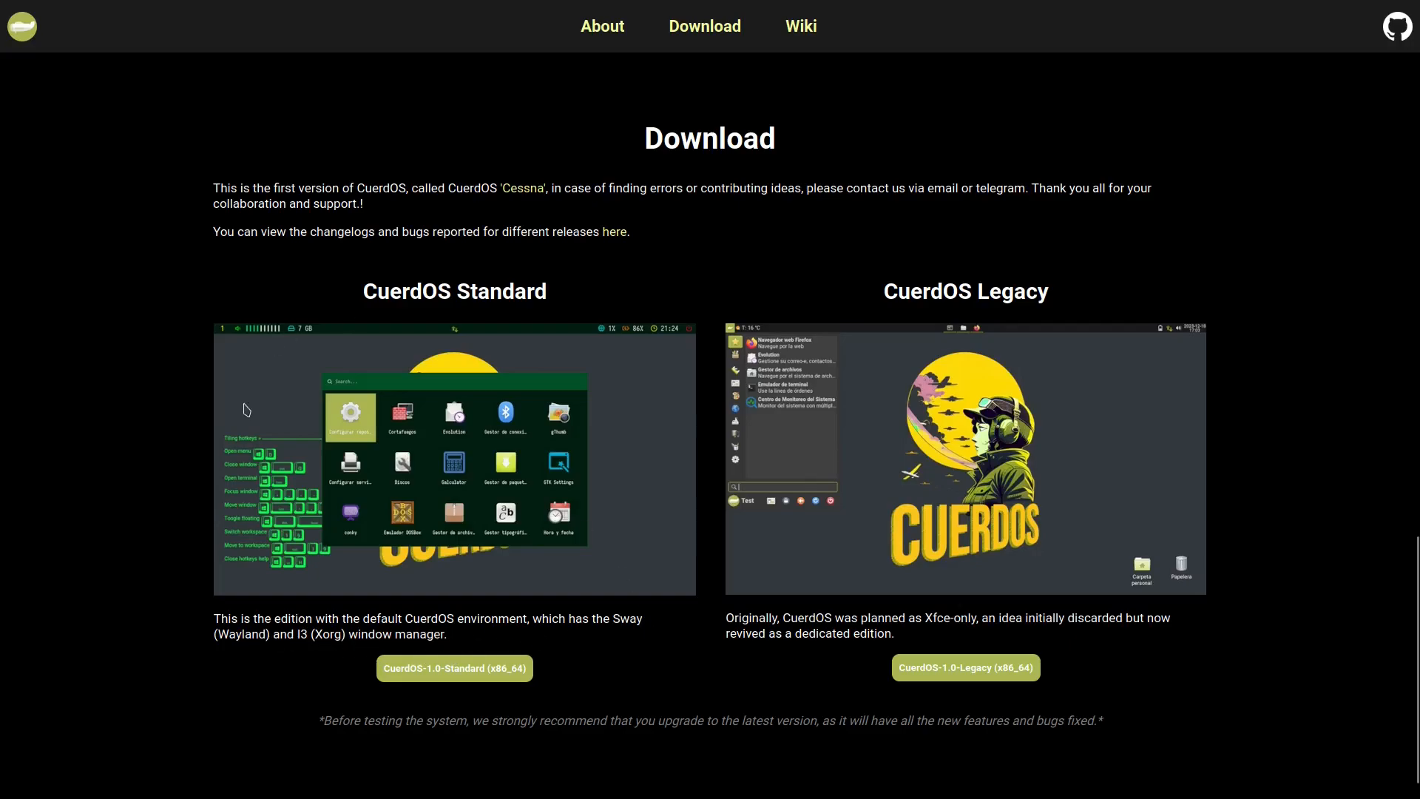
pyautogui.moveTo(178, 428)
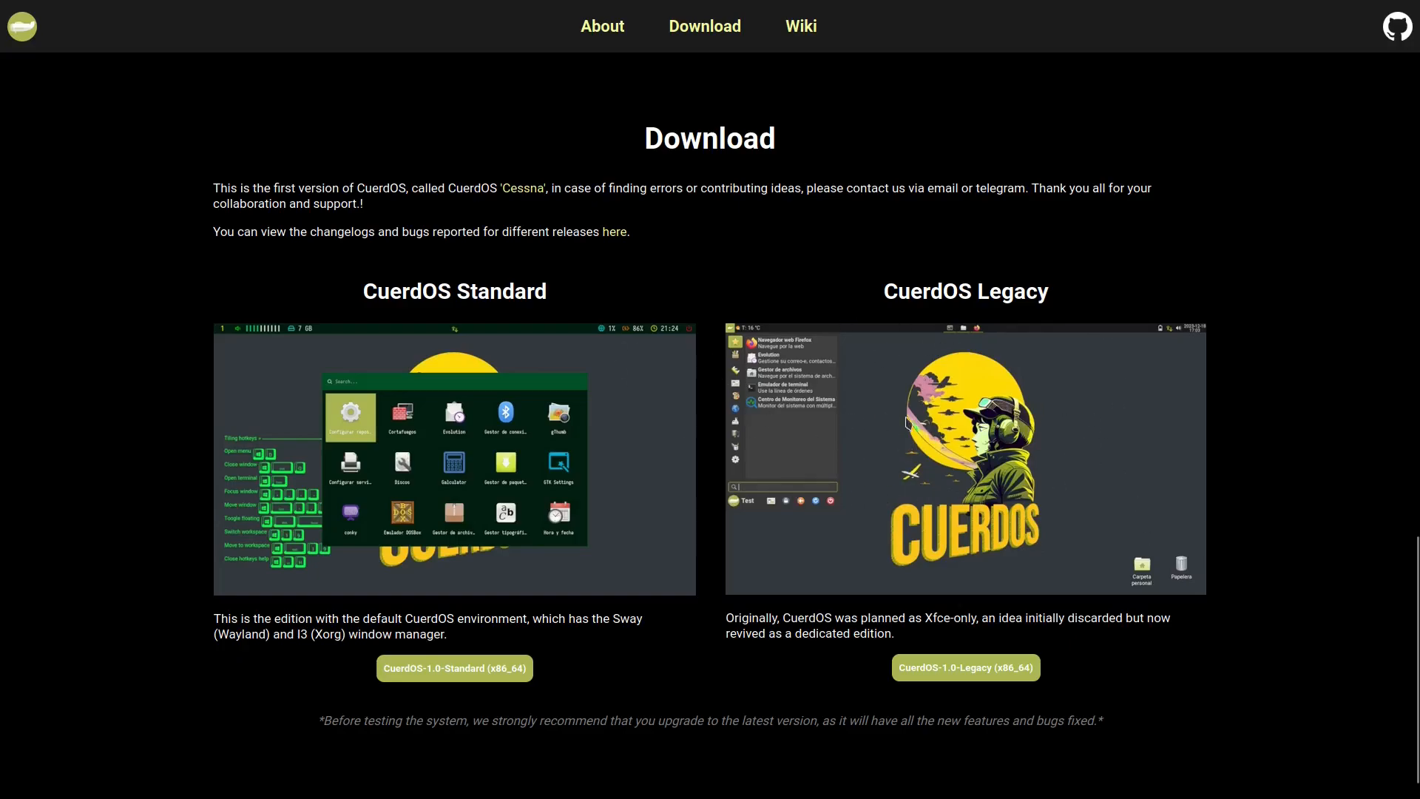
pyautogui.moveTo(818, 445)
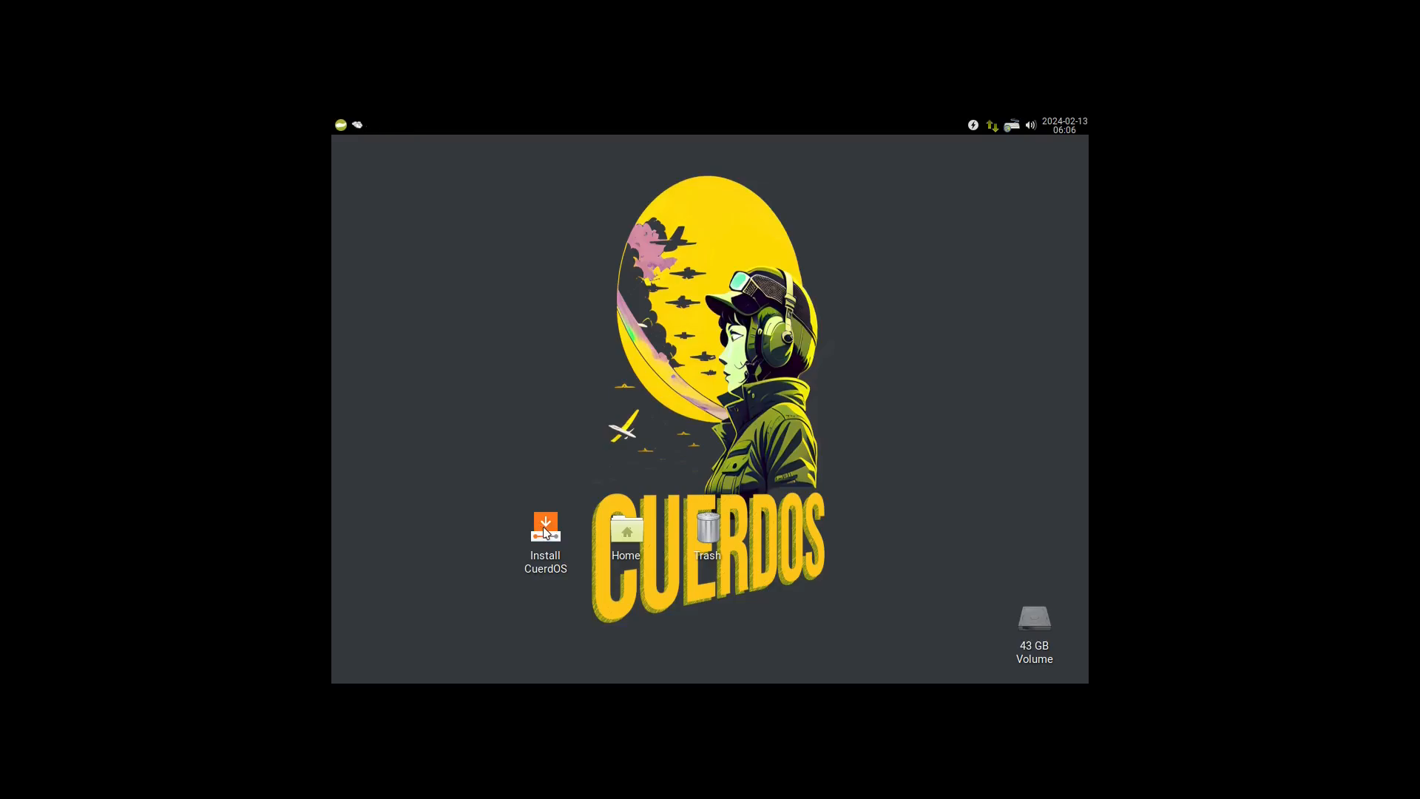
# Launch the Install CuerdOS installer from the live desktop icon.
pyautogui.doubleClick(546, 530)
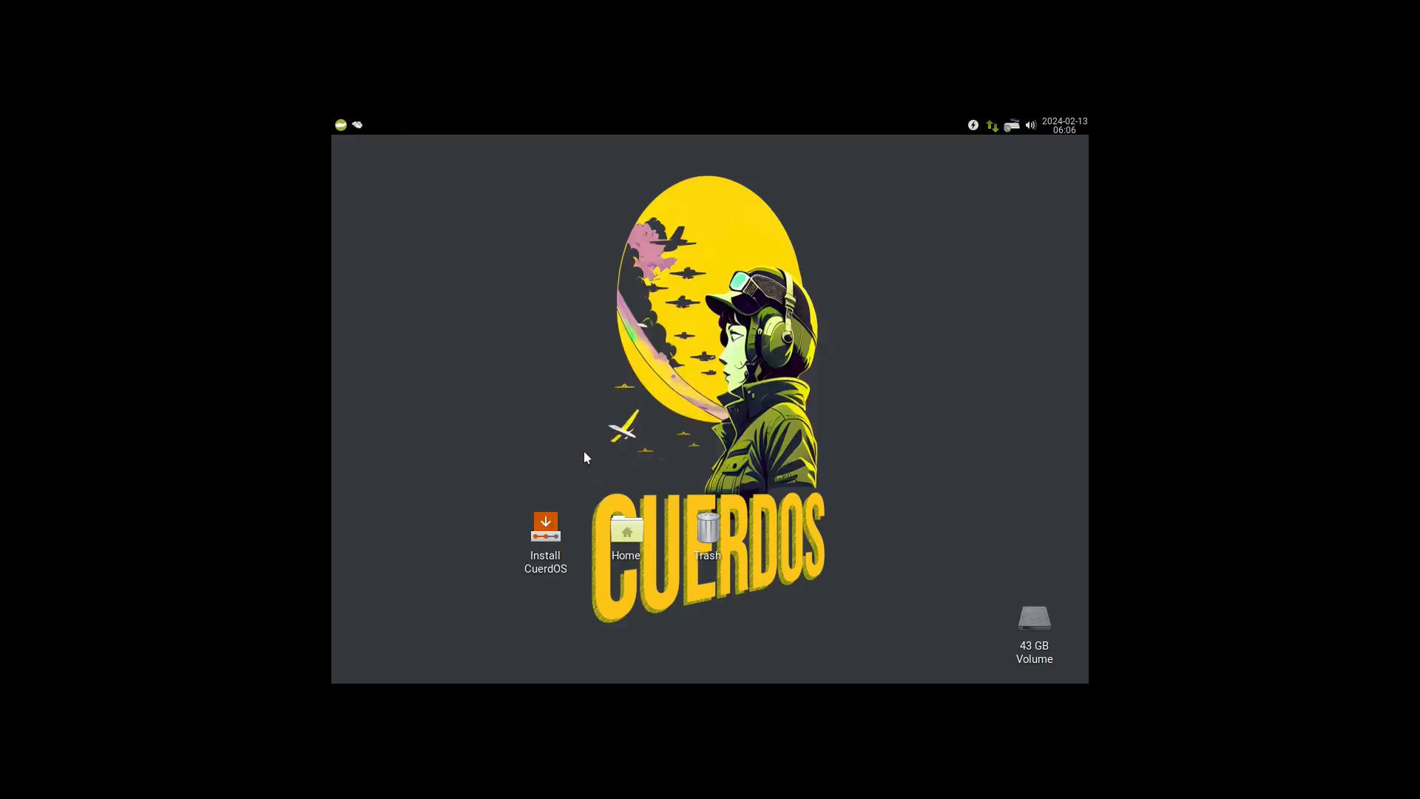
pyautogui.doubleClick(545, 530)
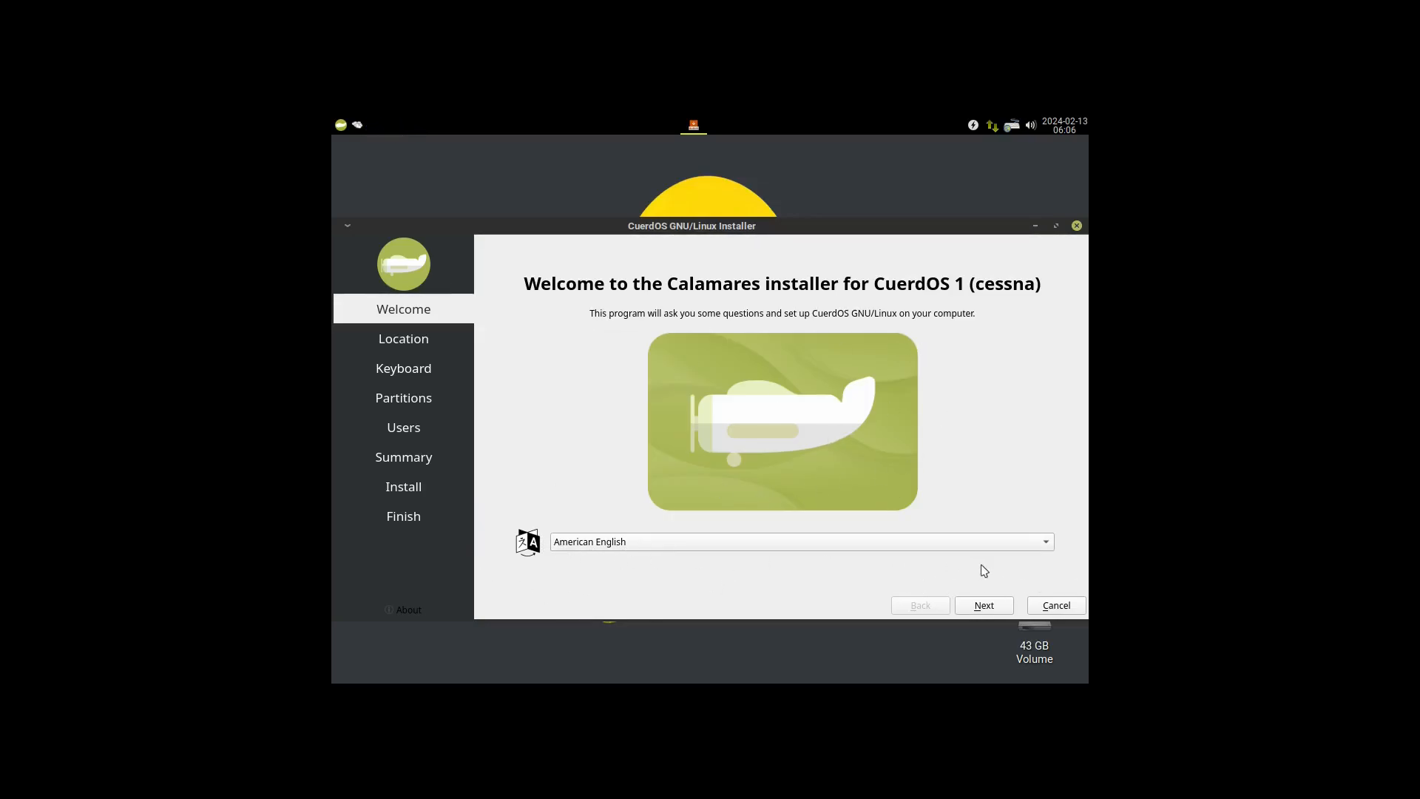
# Keep the default New York location and English (US) keyboard, choose Erase disk, and continue to Users.
pyautogui.click(982, 605)
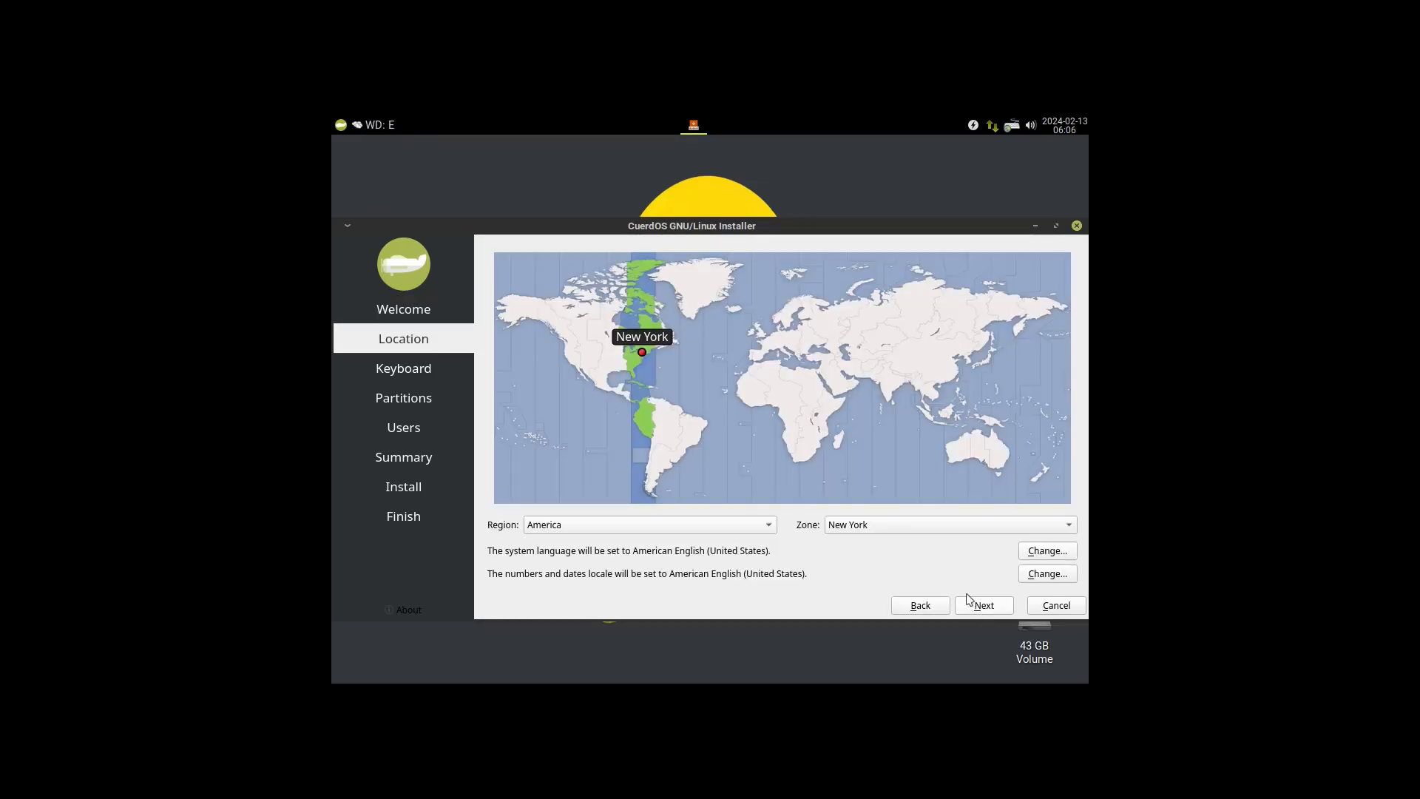
pyautogui.moveTo(602, 260)
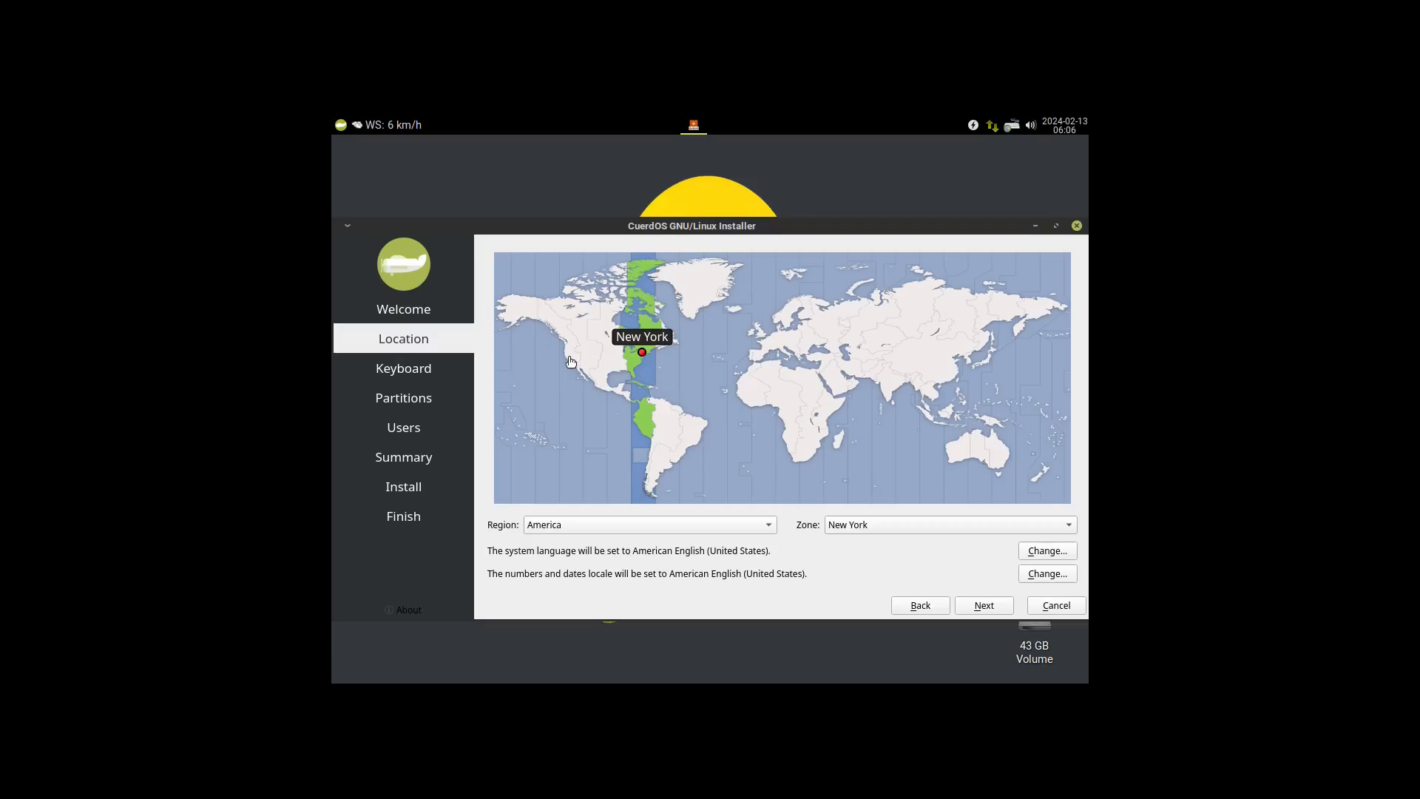
pyautogui.click(569, 361)
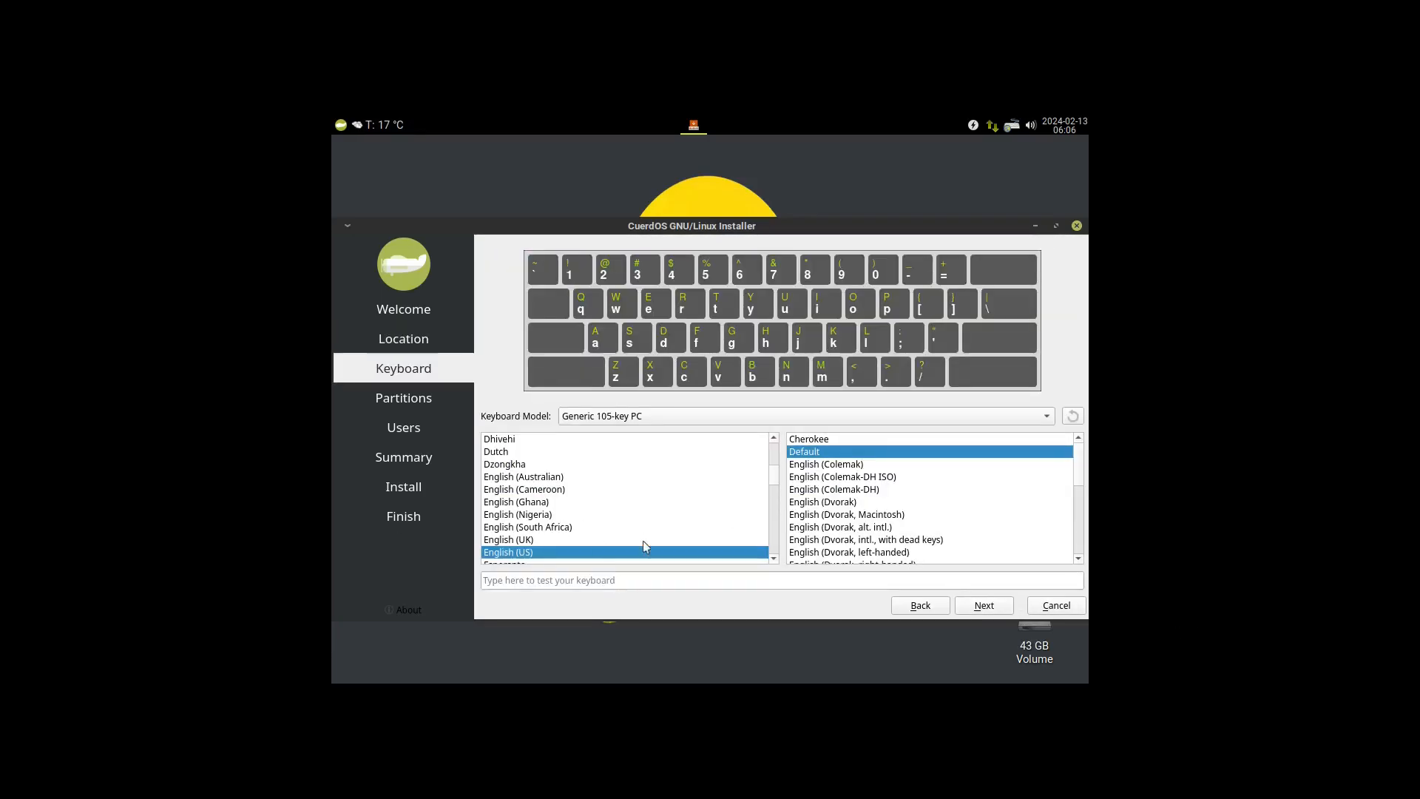
pyautogui.moveTo(729, 566)
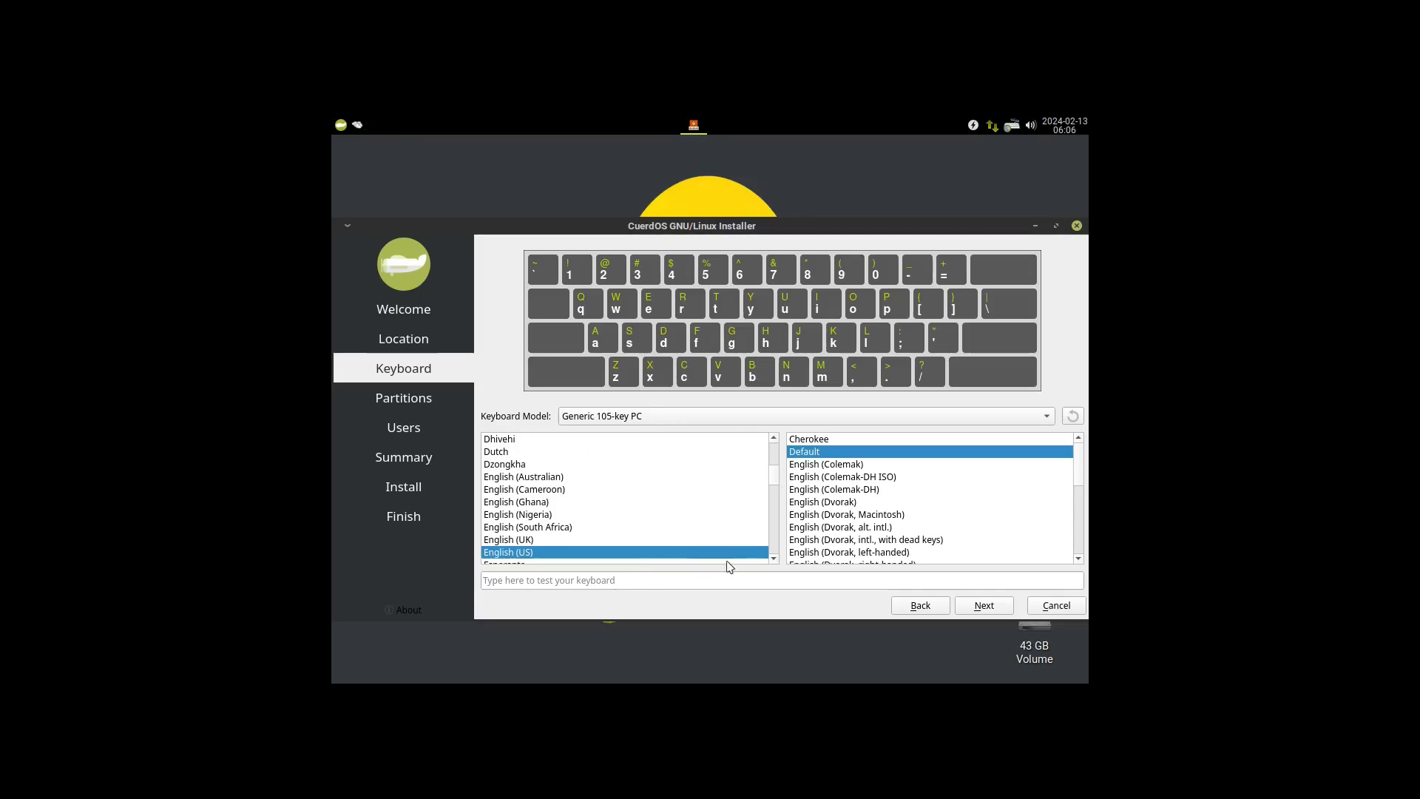
pyautogui.click(983, 605)
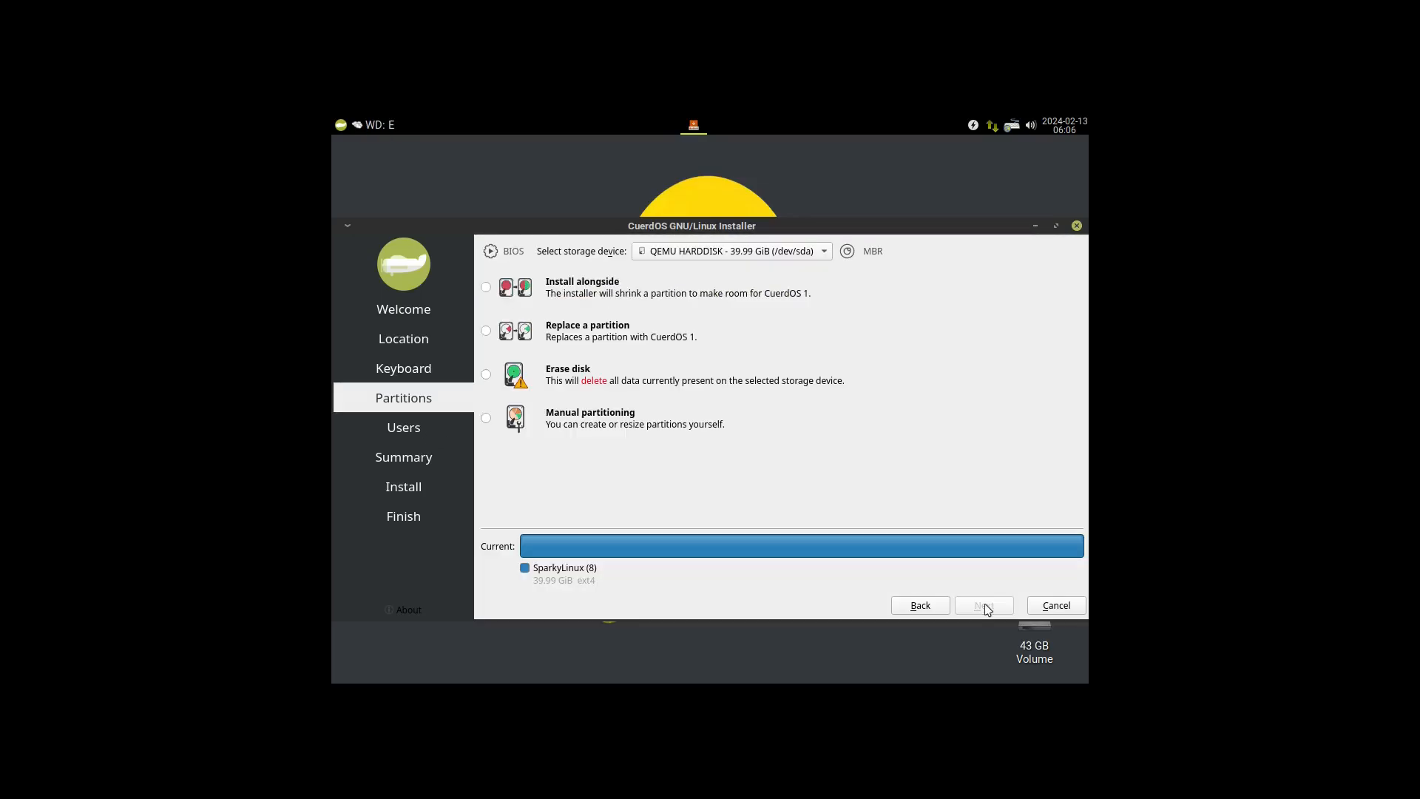
pyautogui.click(487, 374)
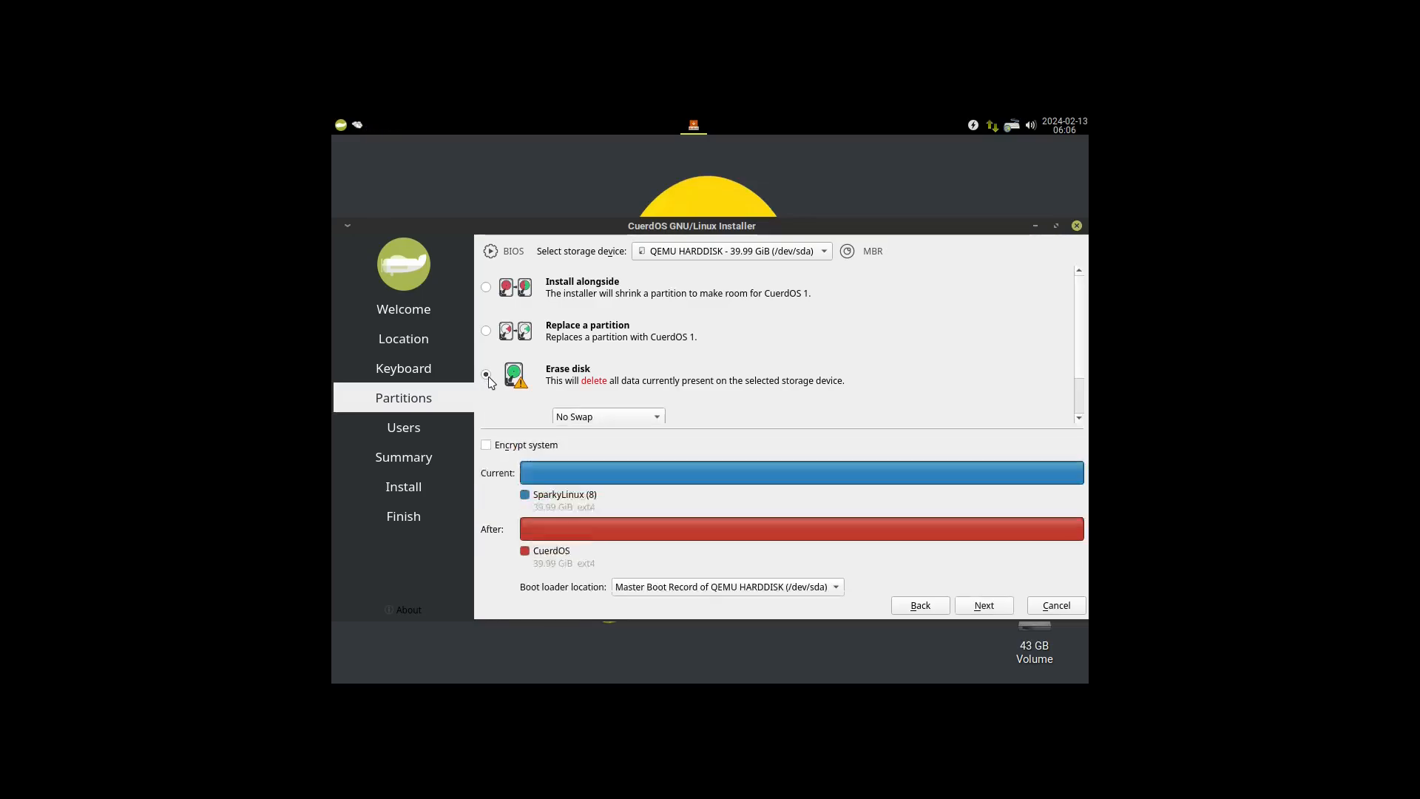
pyautogui.click(982, 605)
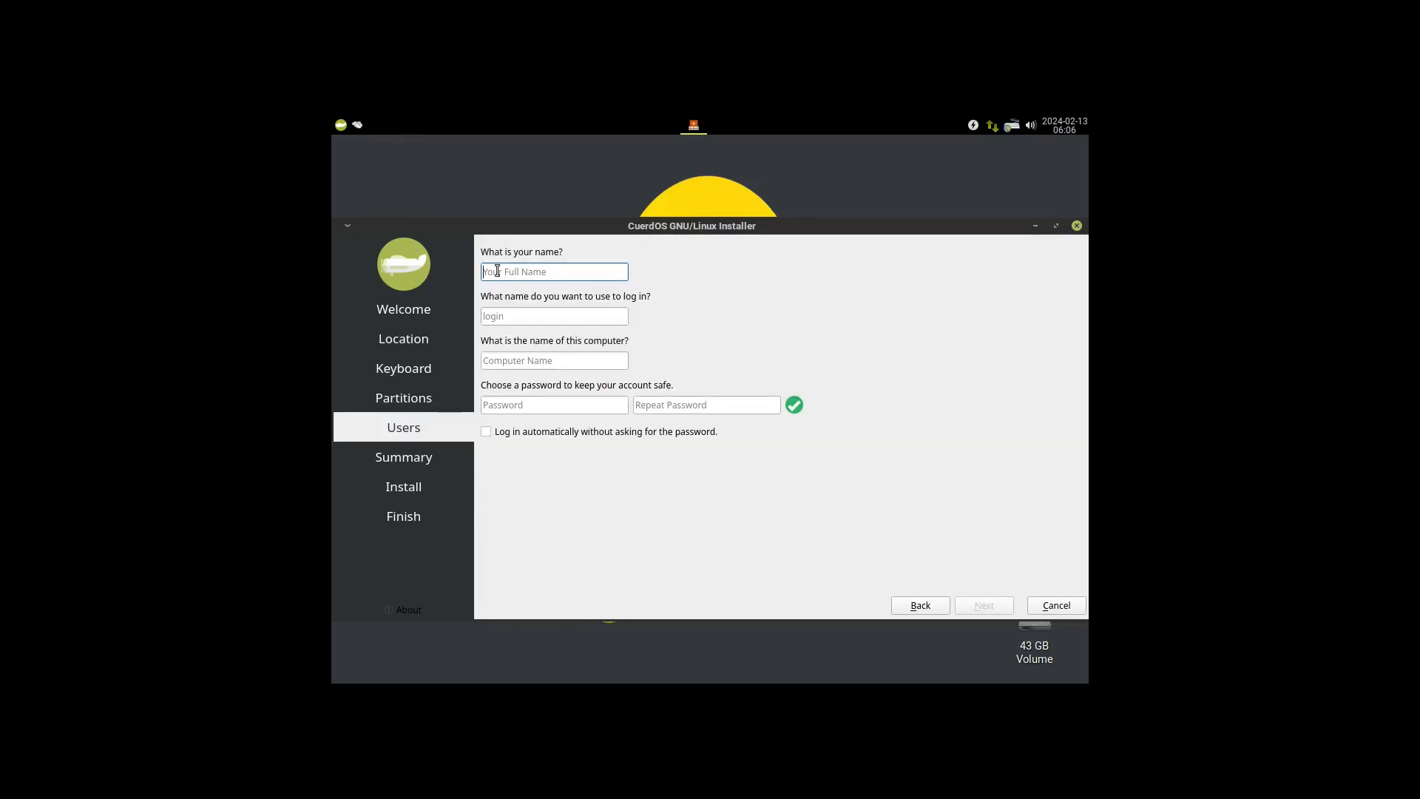
pyautogui.write('linux')
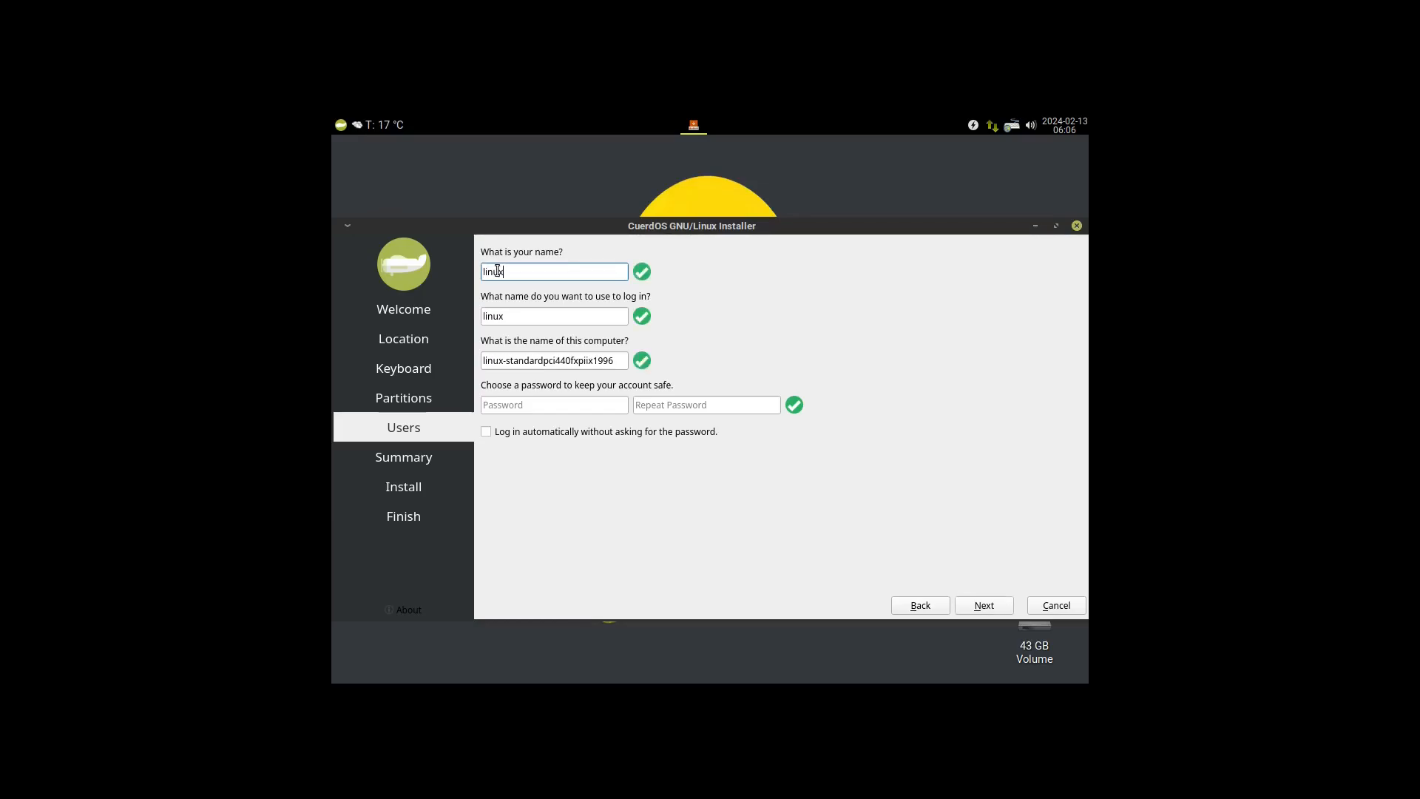
pyautogui.write('Hub')
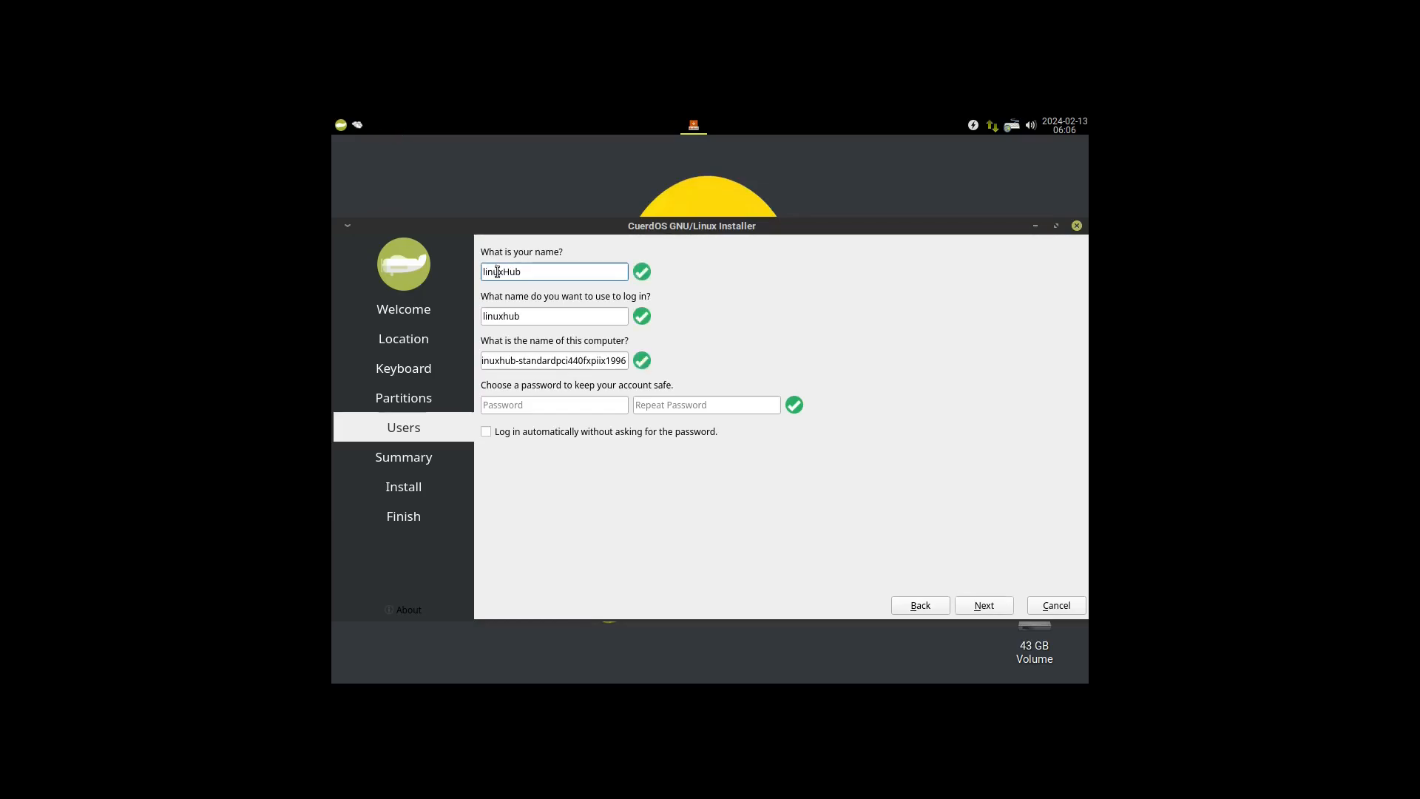
pyautogui.write('•')
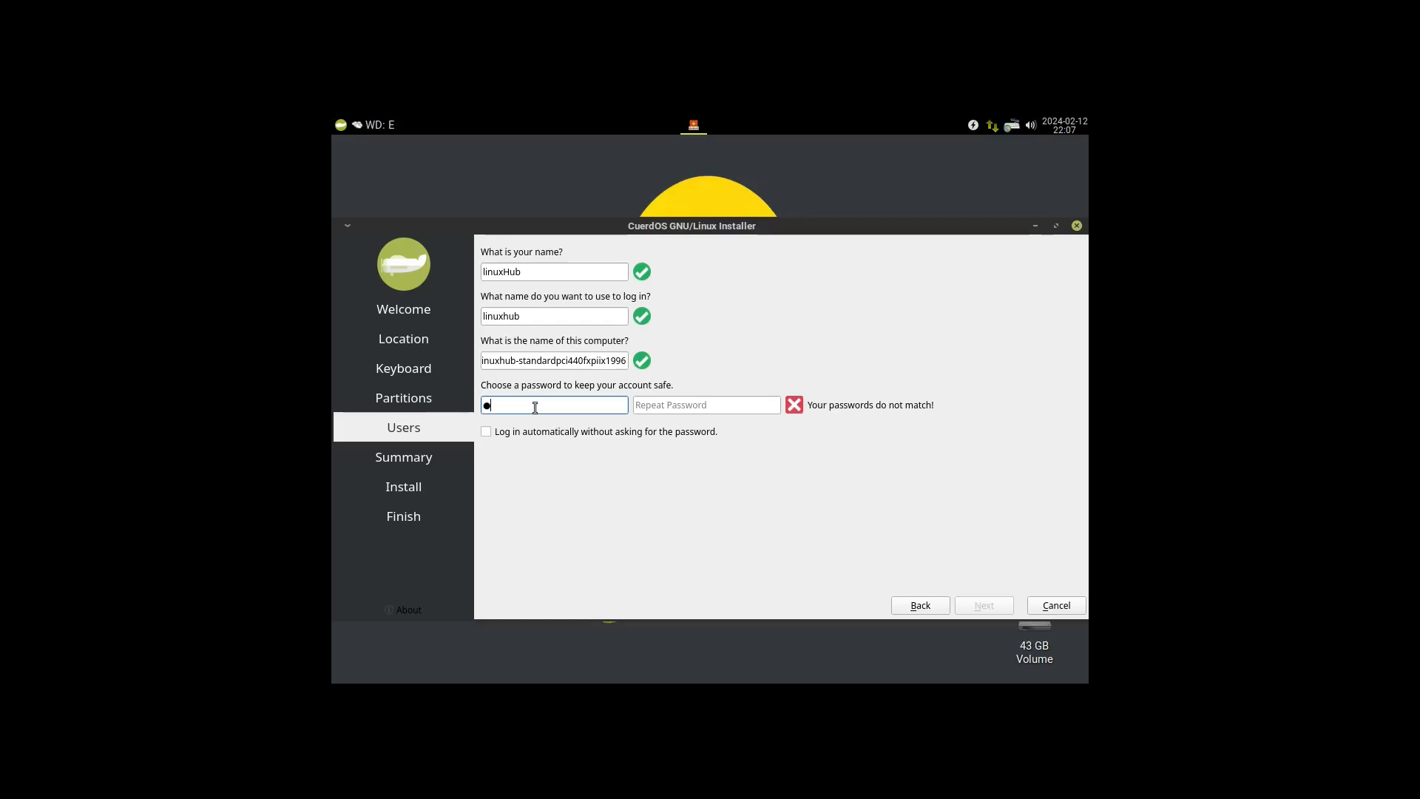
pyautogui.write('•')
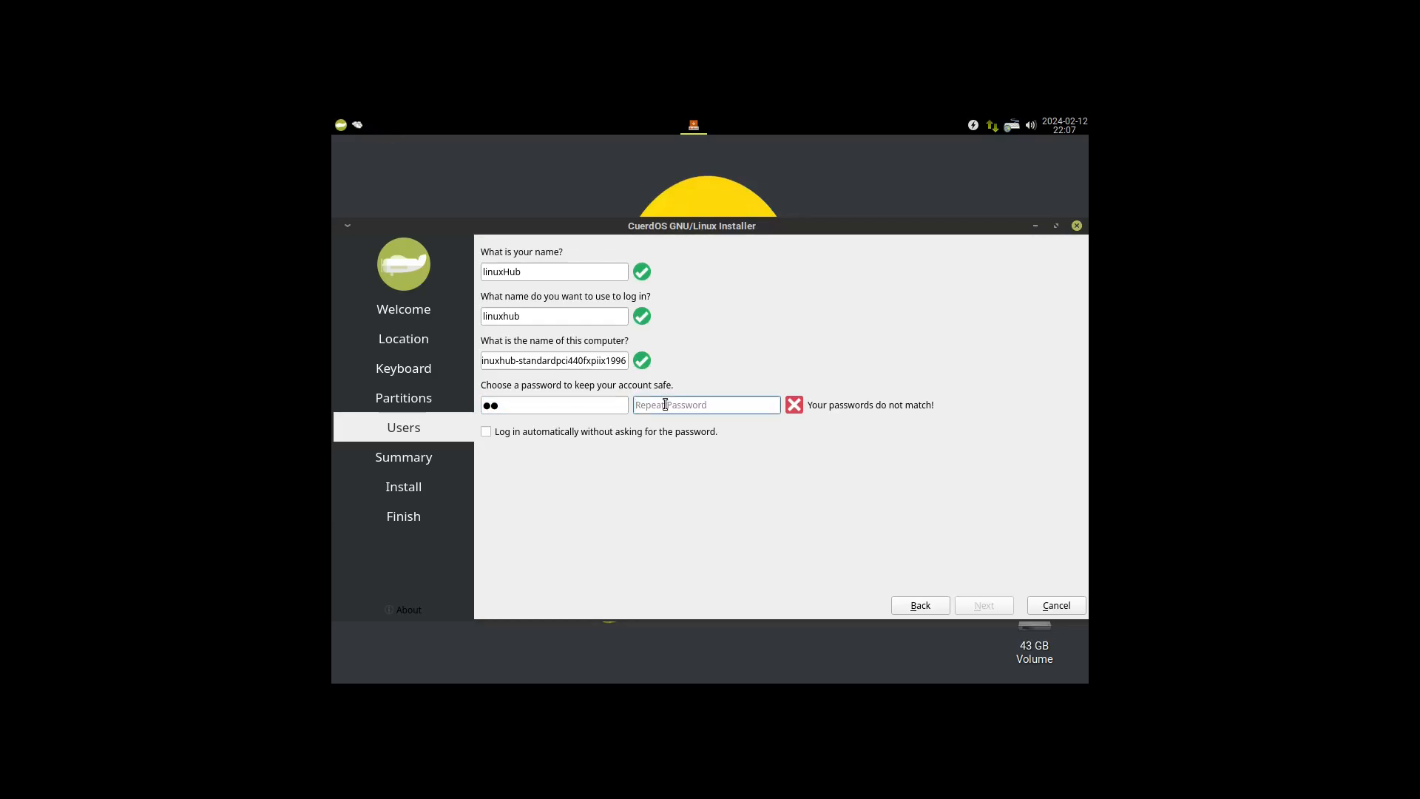
pyautogui.write('••')
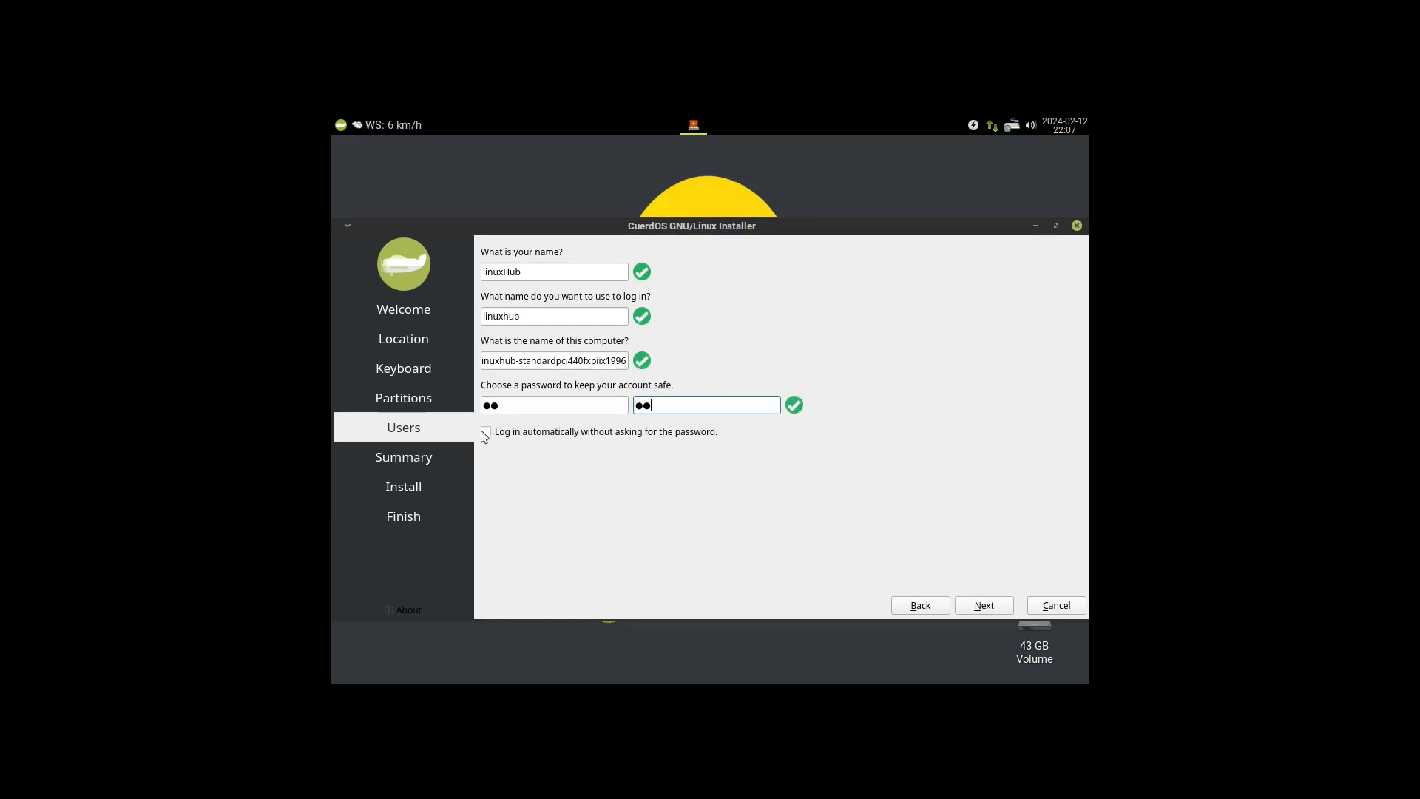
pyautogui.click(983, 605)
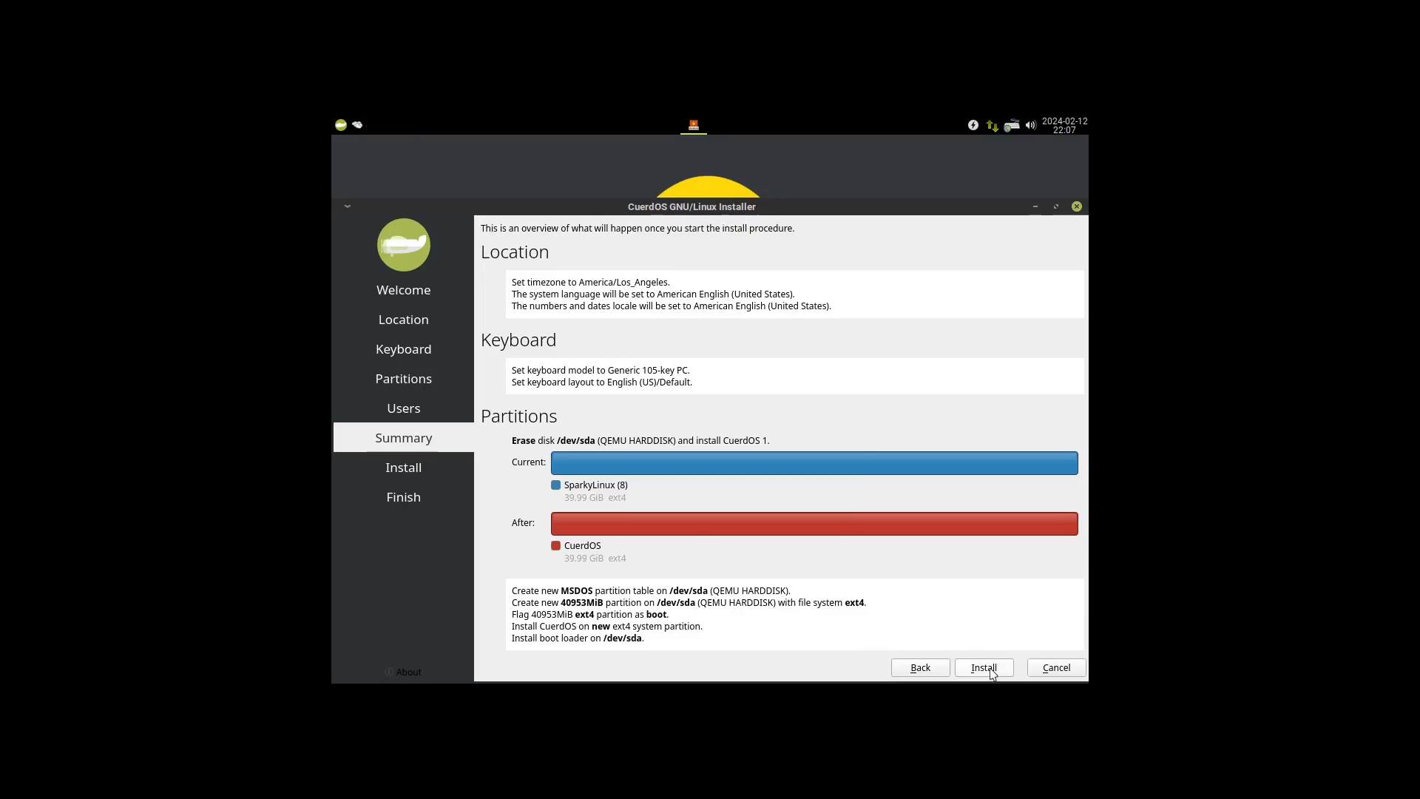
# Start the CuerdOS installation from the Summary page.
pyautogui.click(984, 667)
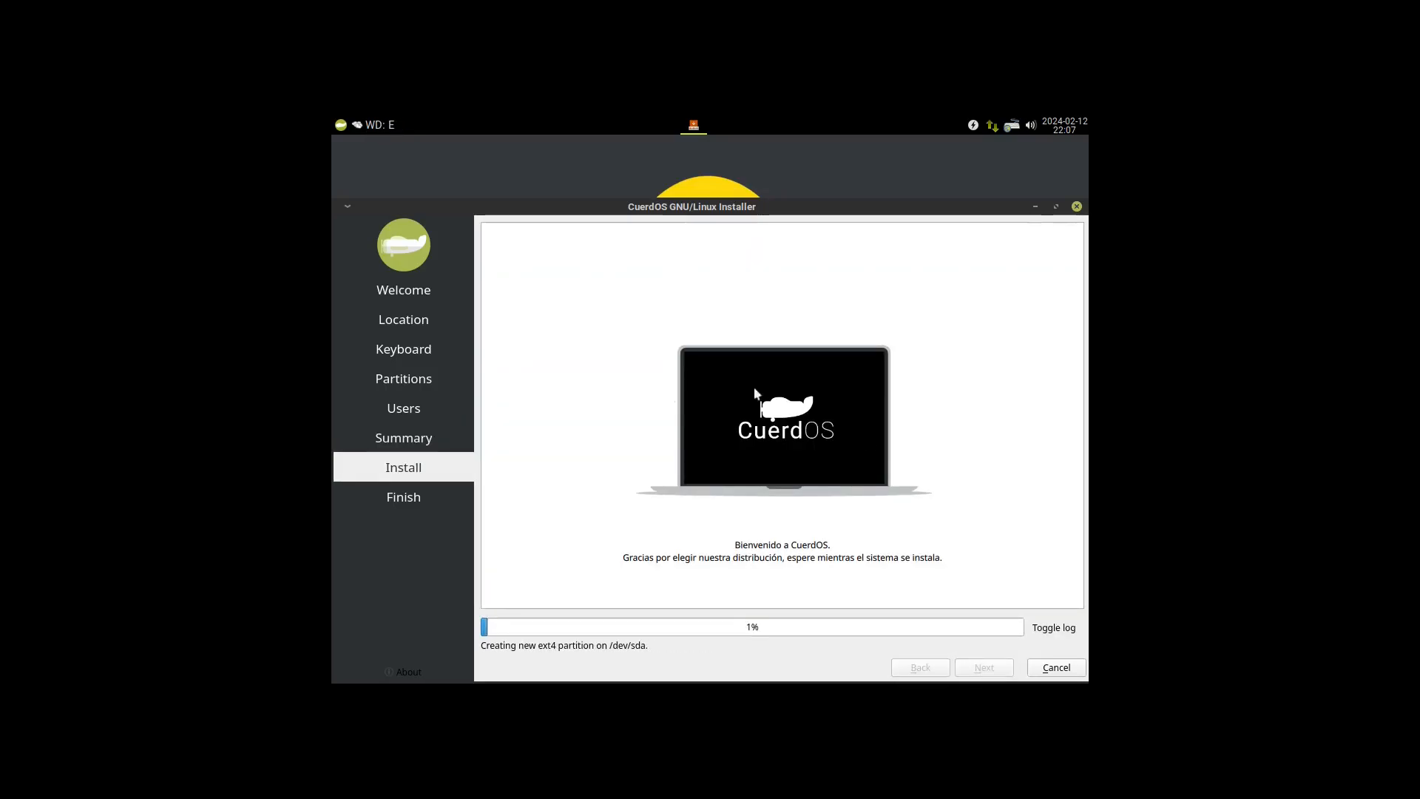
pyautogui.moveTo(613, 491)
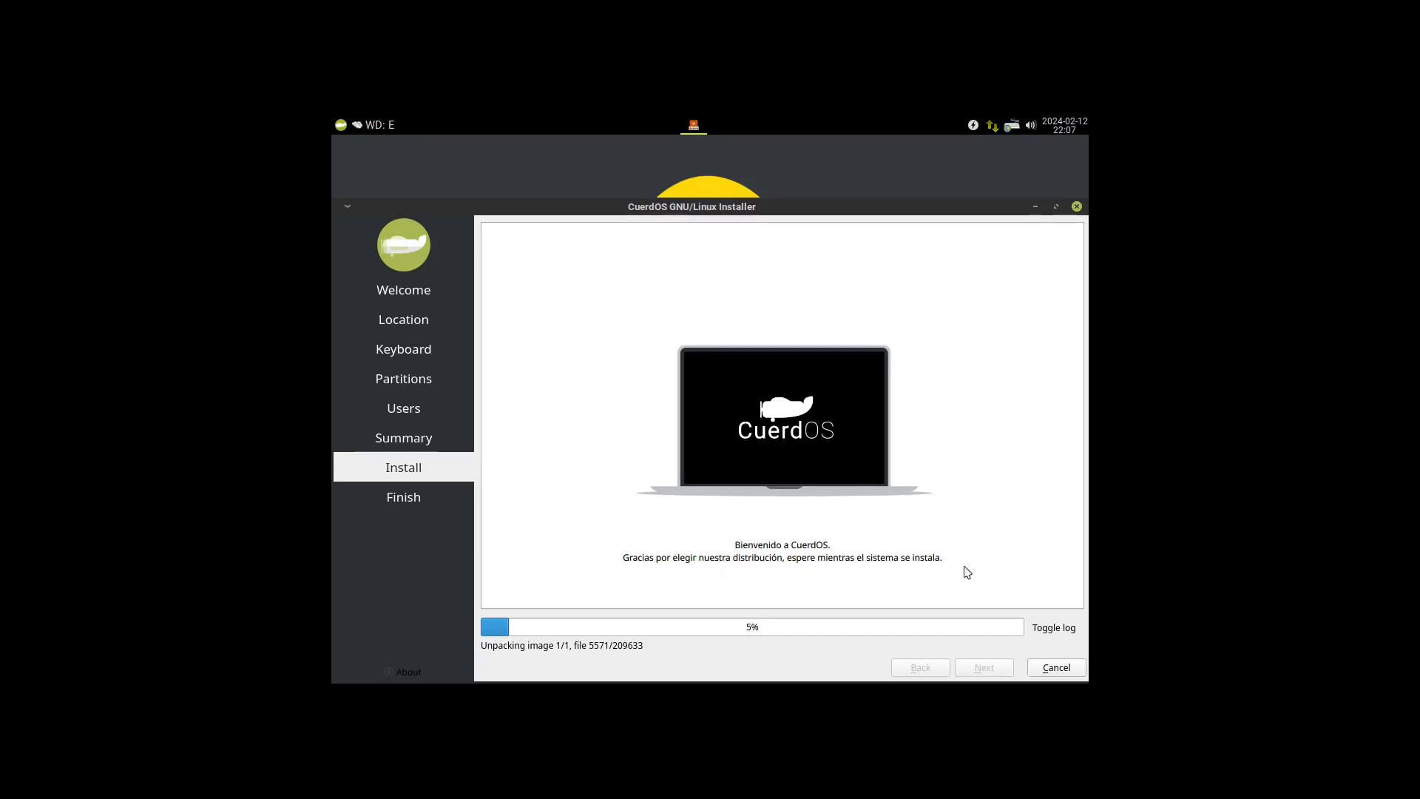
pyautogui.moveTo(870, 518)
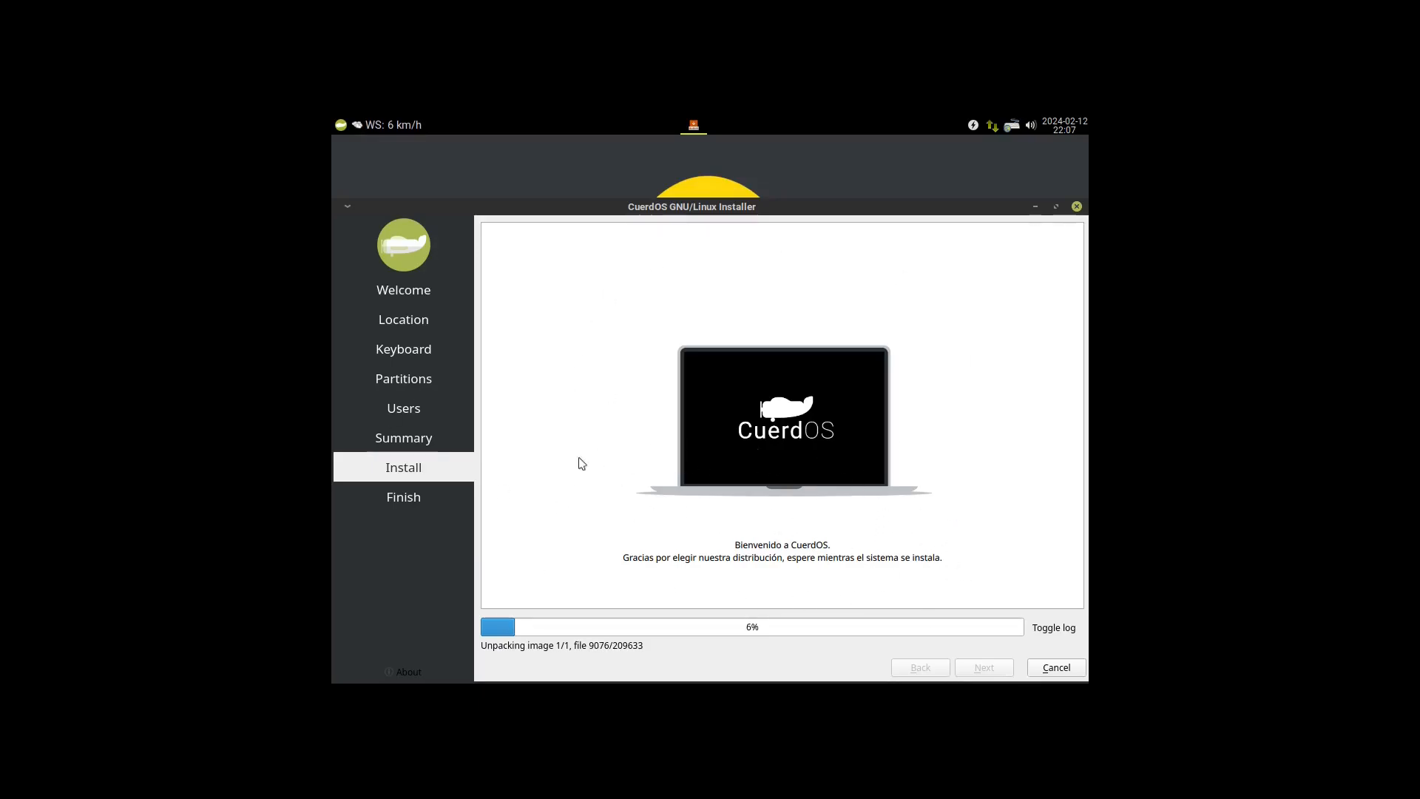
pyautogui.moveTo(682, 572)
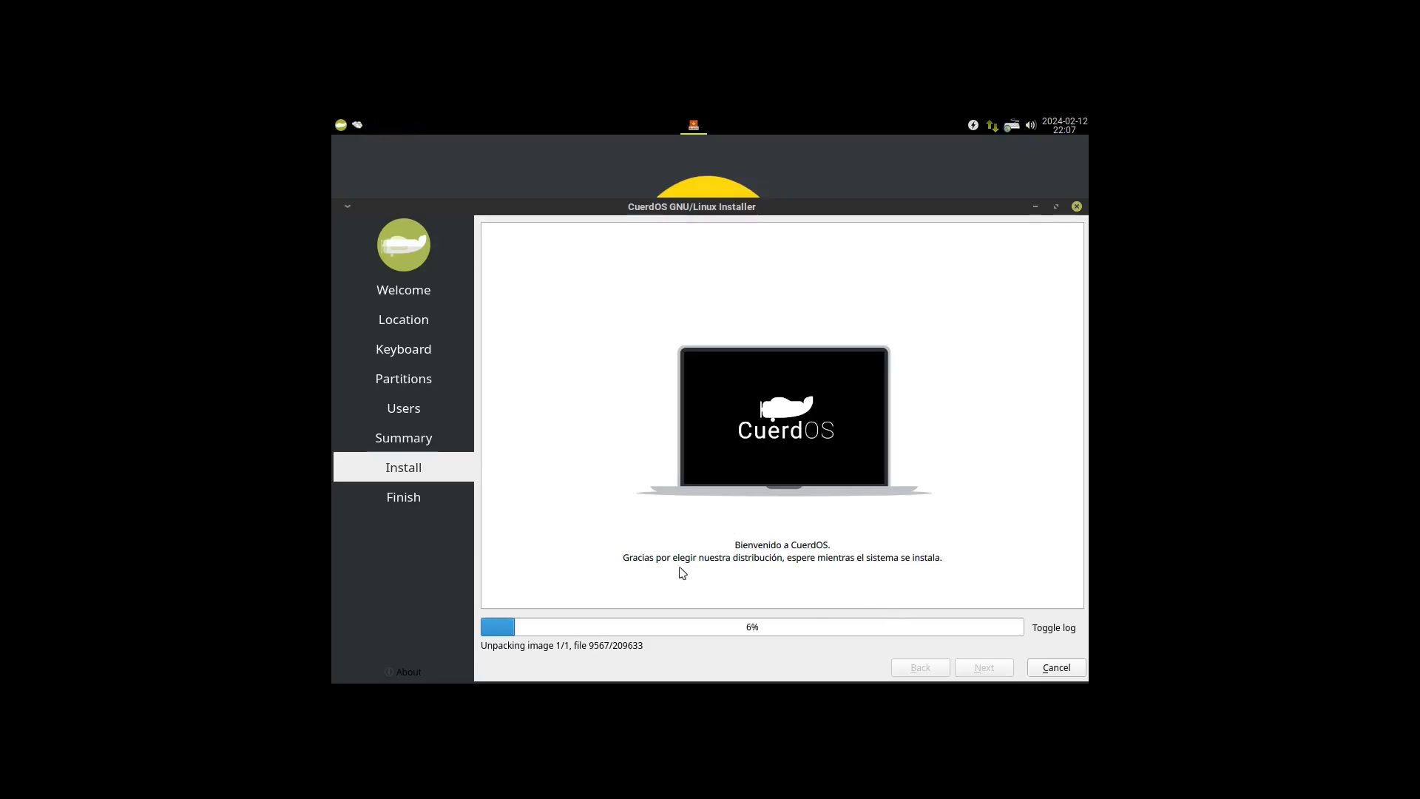
pyautogui.moveTo(793, 577)
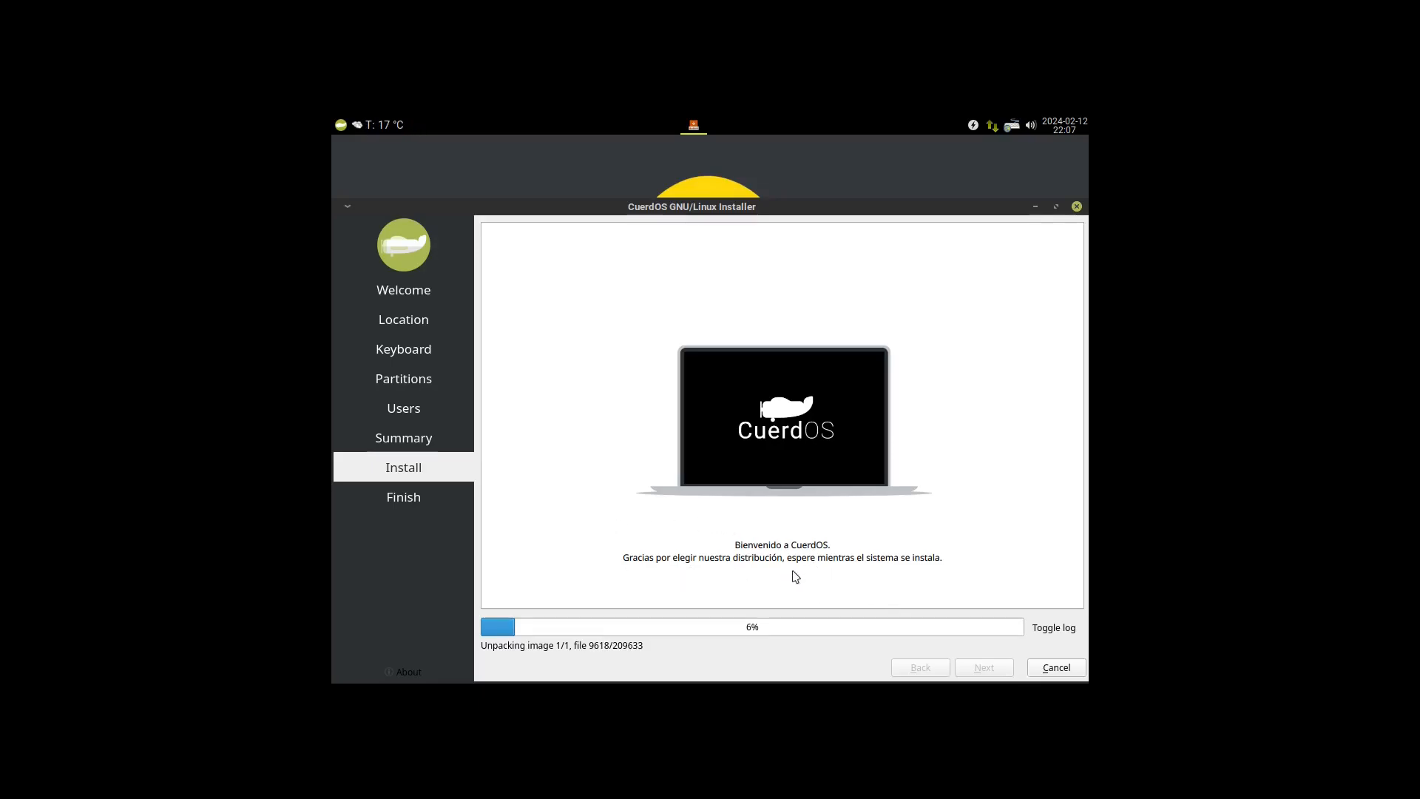
pyautogui.moveTo(942, 571)
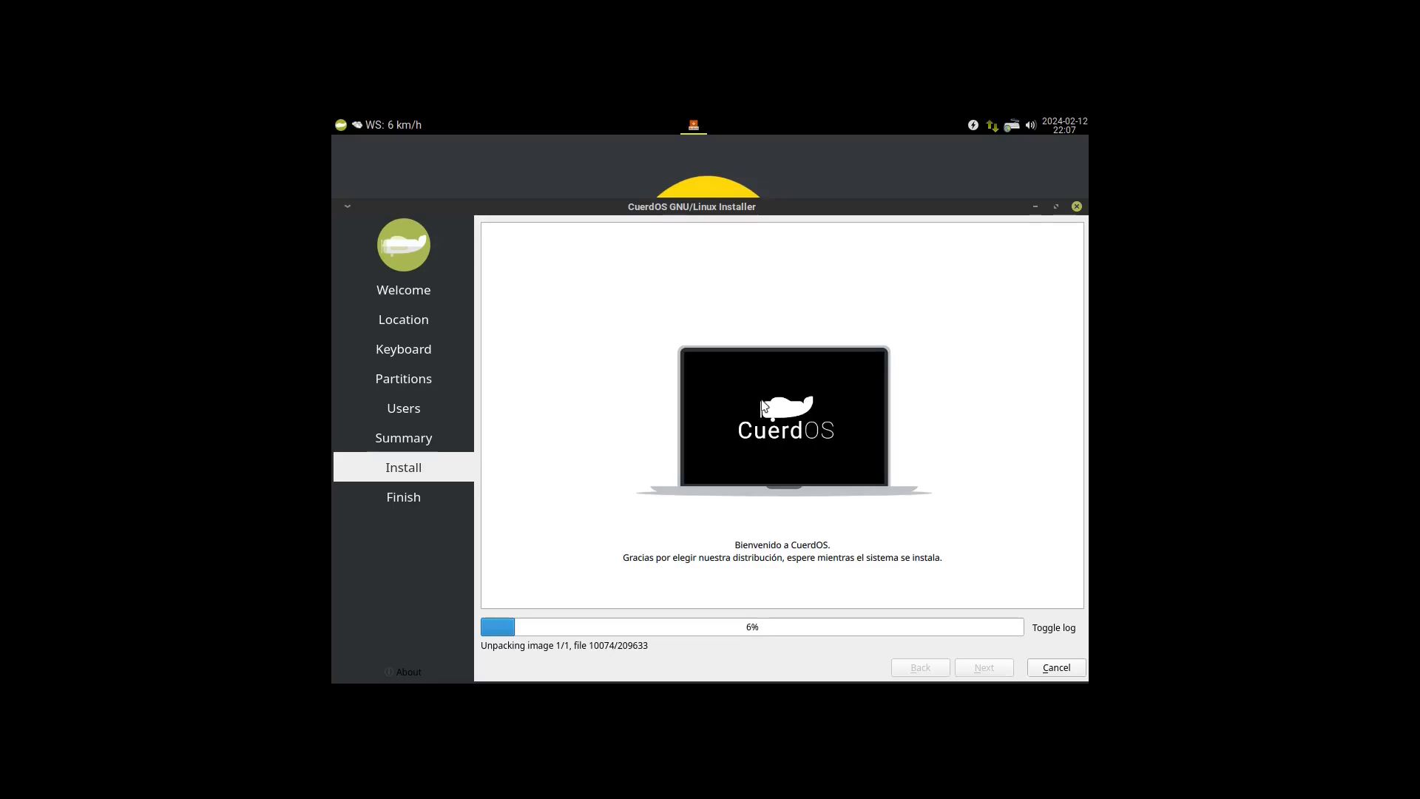
pyautogui.moveTo(667, 418)
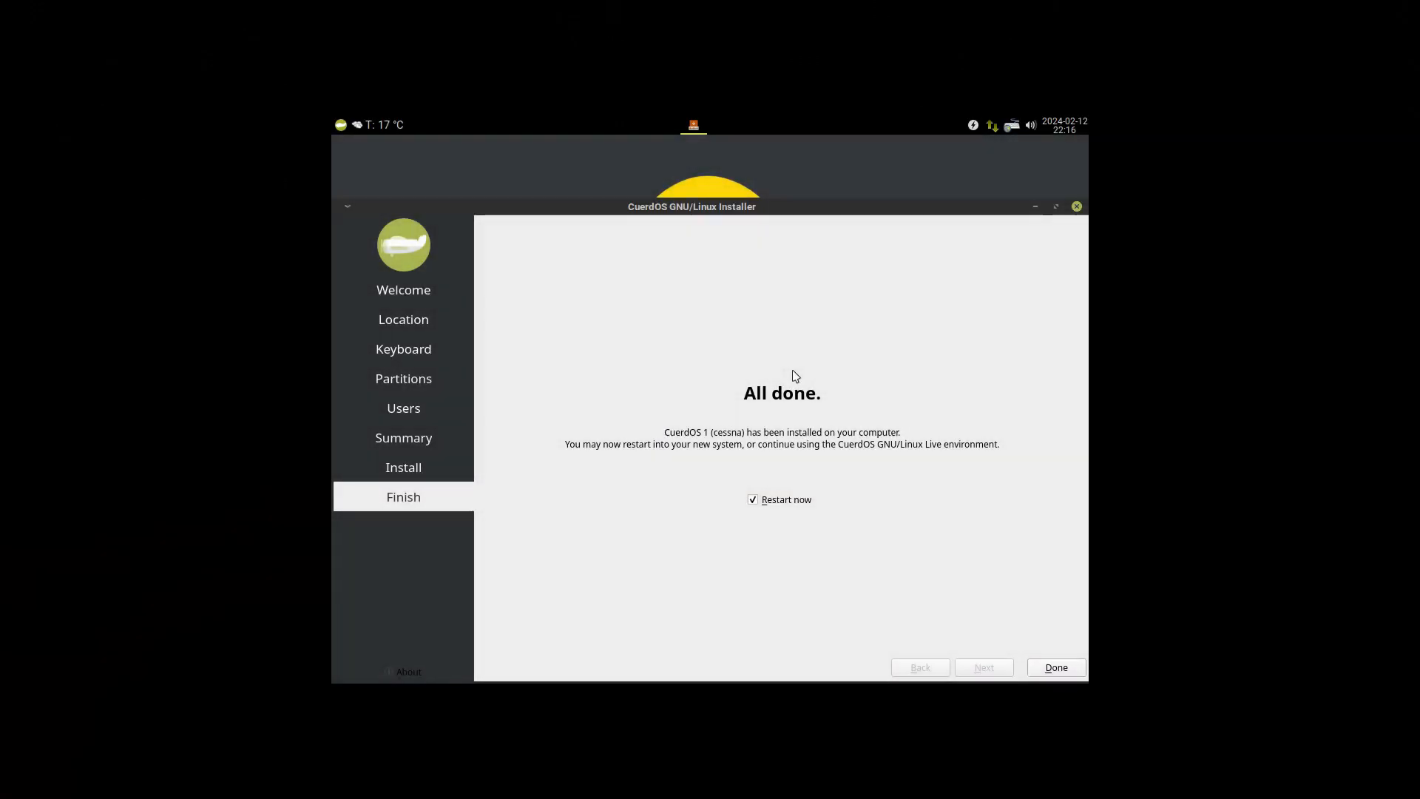
pyautogui.moveTo(723, 499)
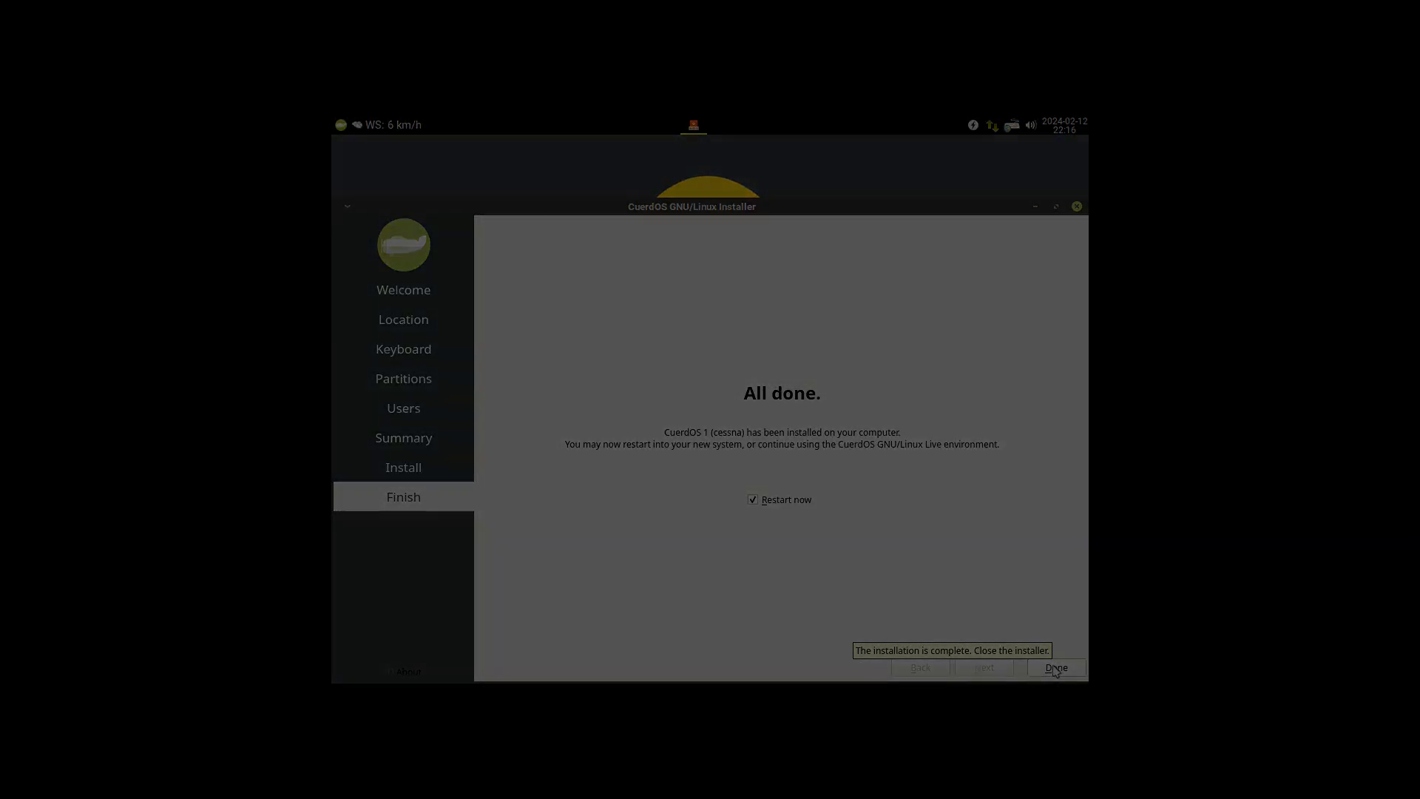
# Close the installer from its finished 'All done.' page.
pyautogui.click(1056, 667)
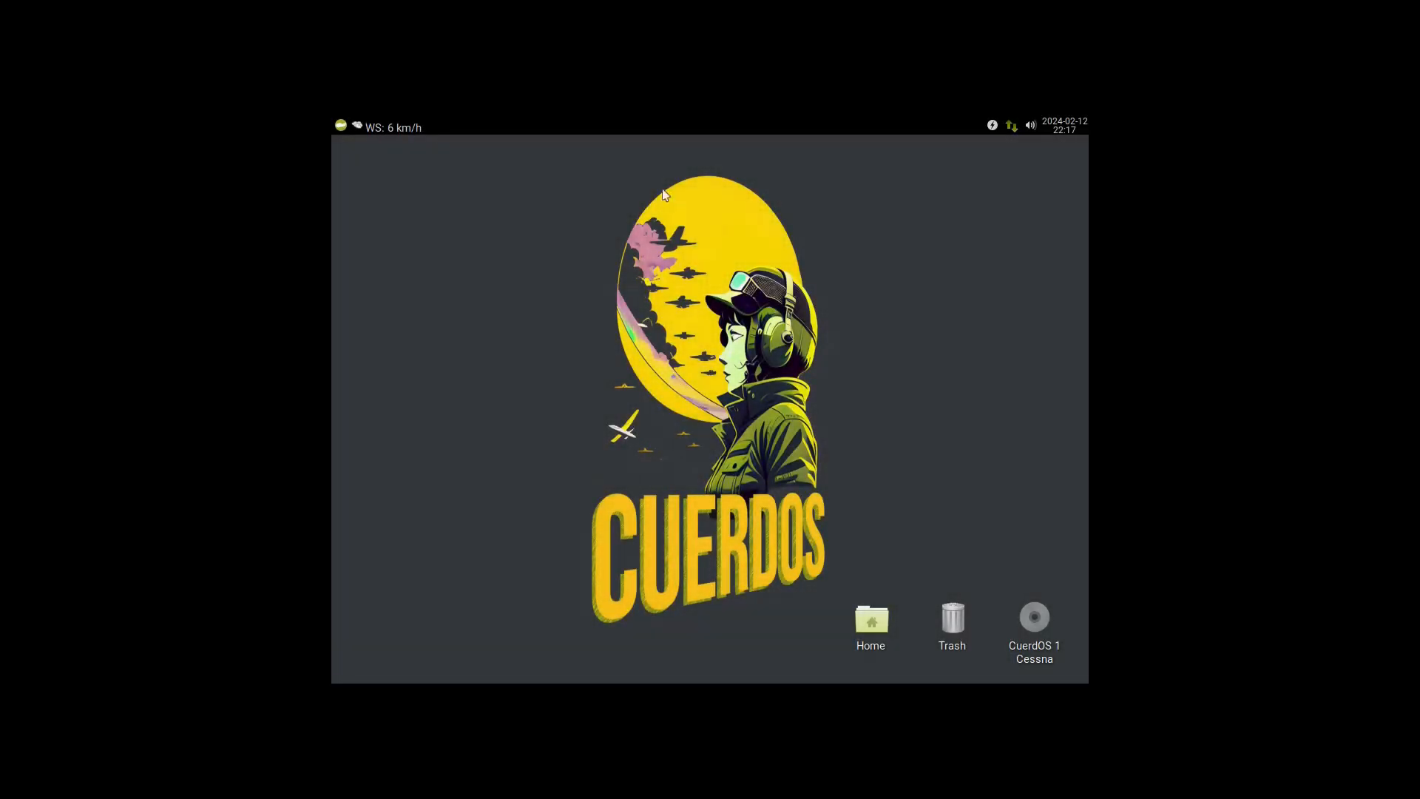
# Set the Virtual-1 screen resolution to 1920x1080 in Xfce Display settings.
pyautogui.click(340, 124)
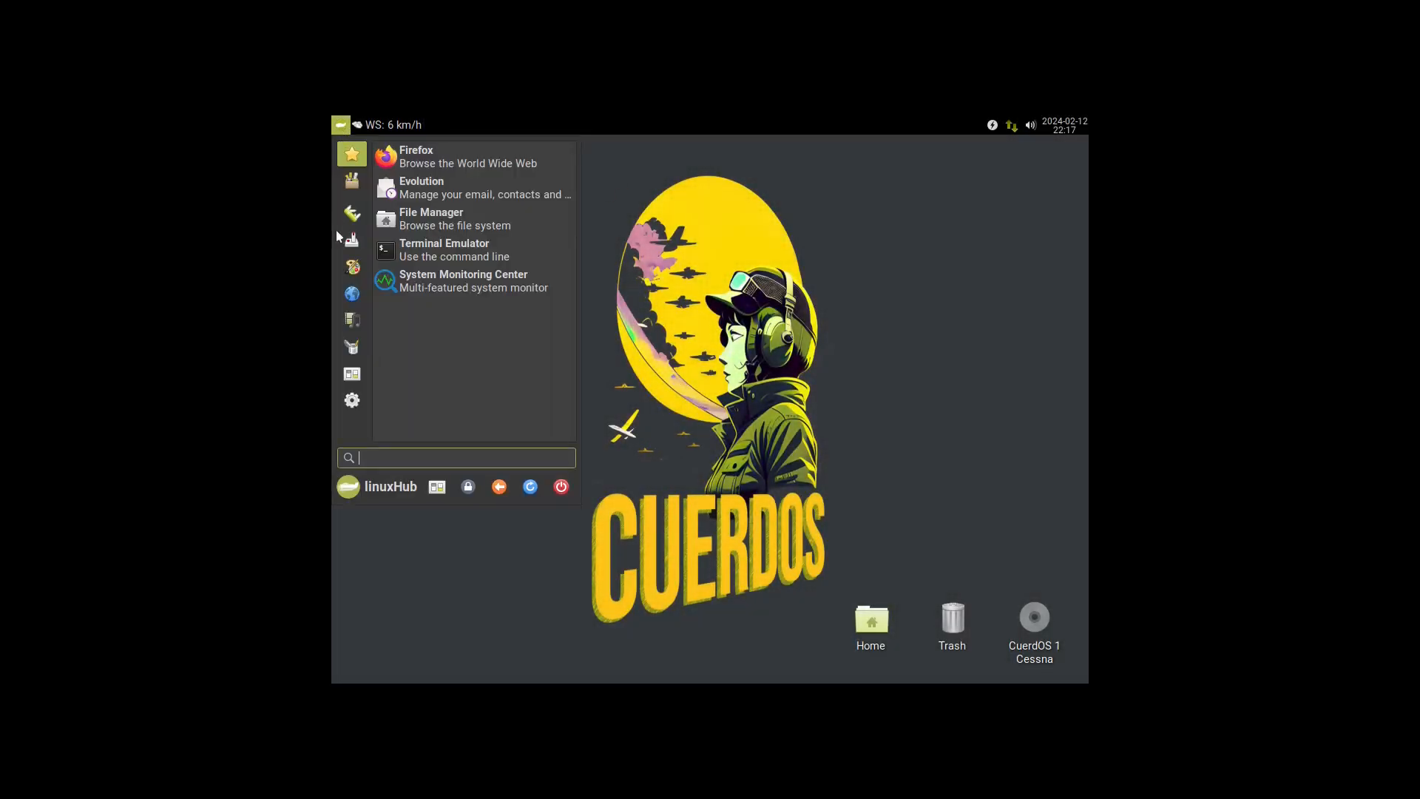
pyautogui.click(352, 400)
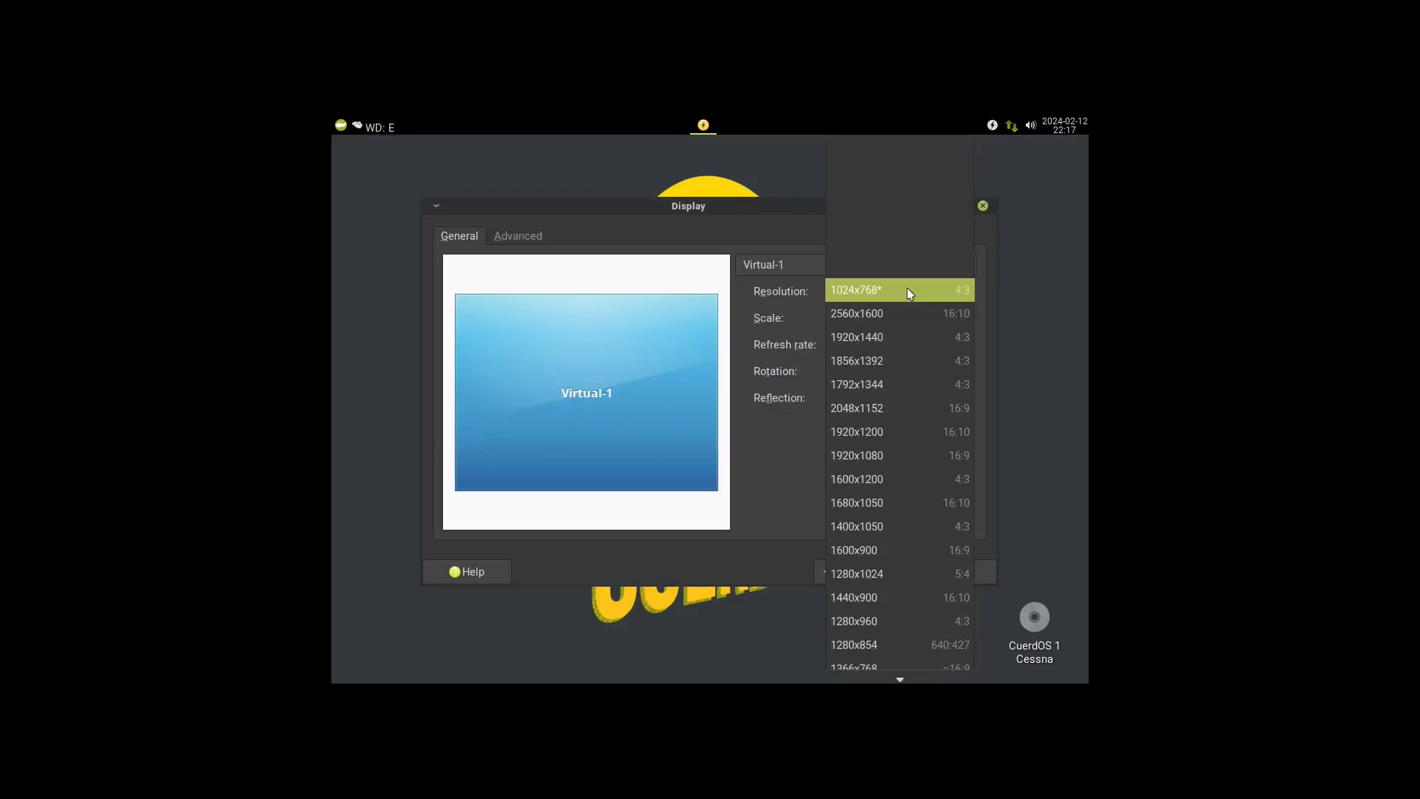
pyautogui.click(855, 454)
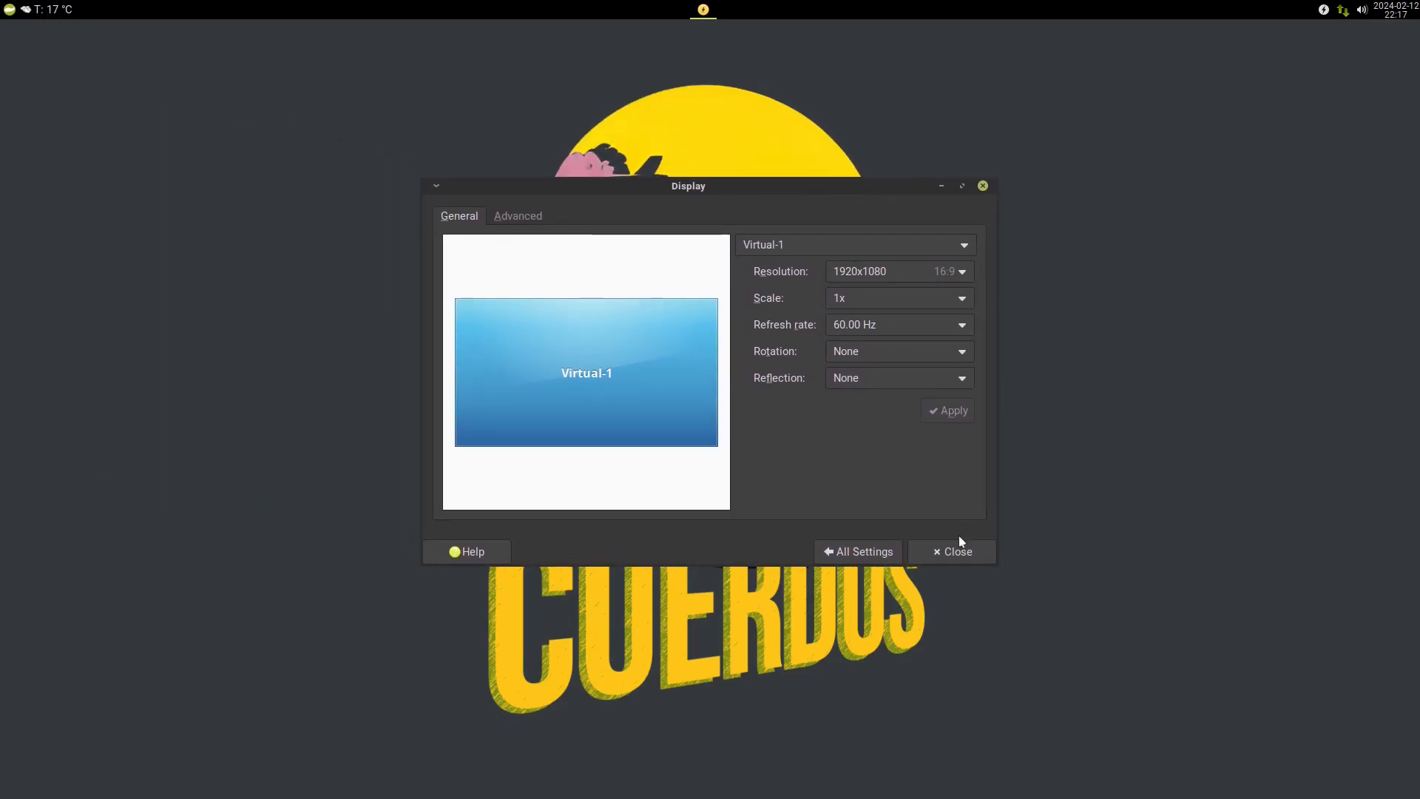
# Close the Display dialog and bring up the applications menu over the resized desktop.
pyautogui.click(951, 552)
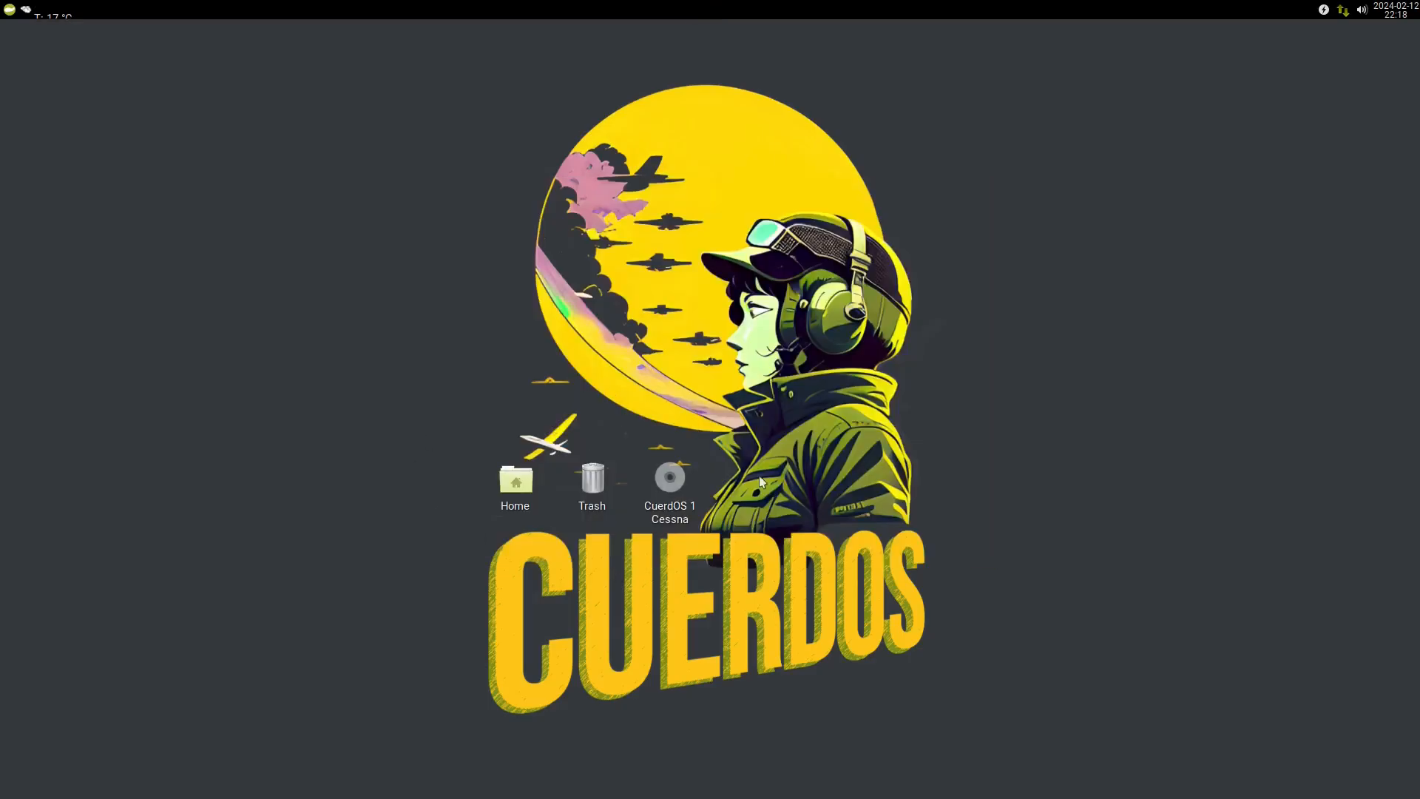
pyautogui.moveTo(828, 522)
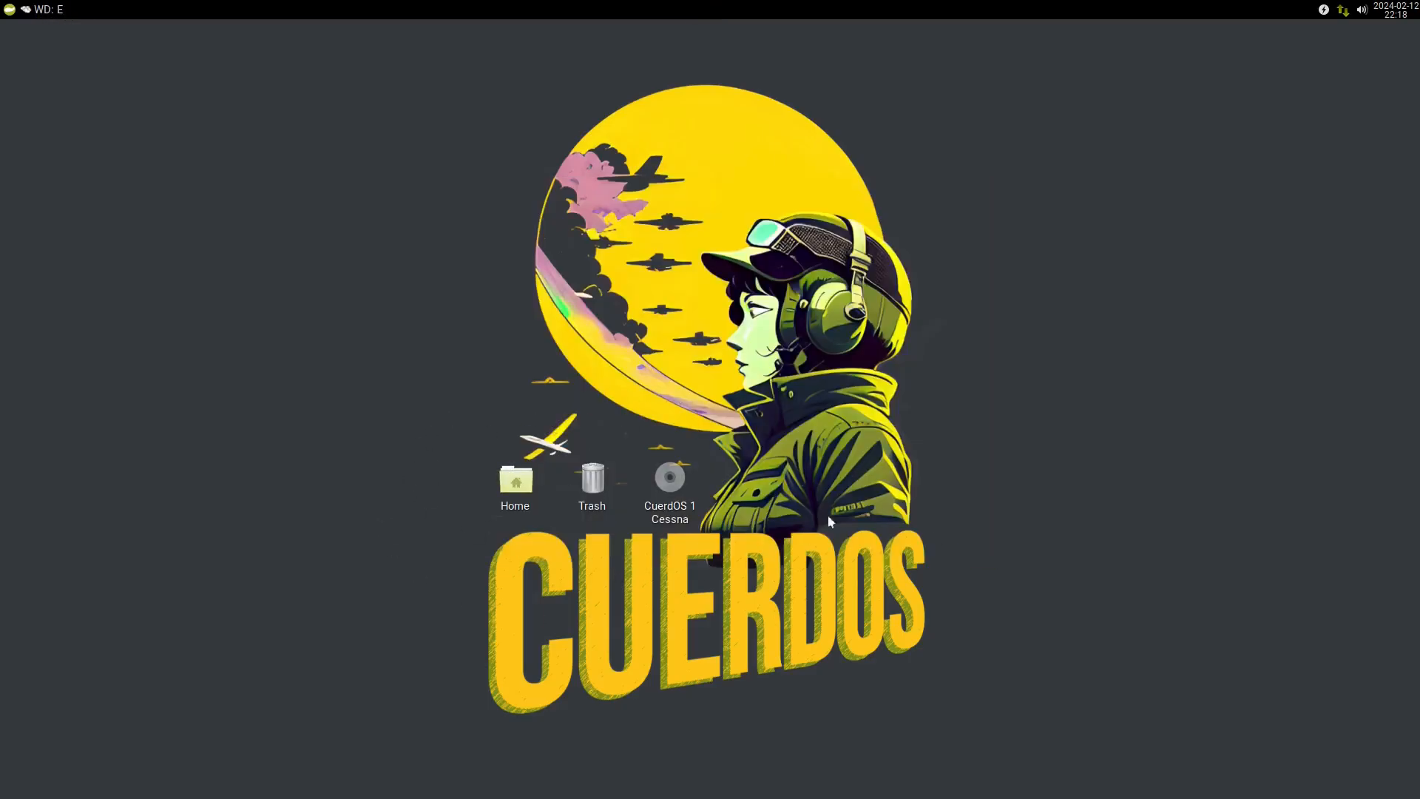
pyautogui.moveTo(552, 463)
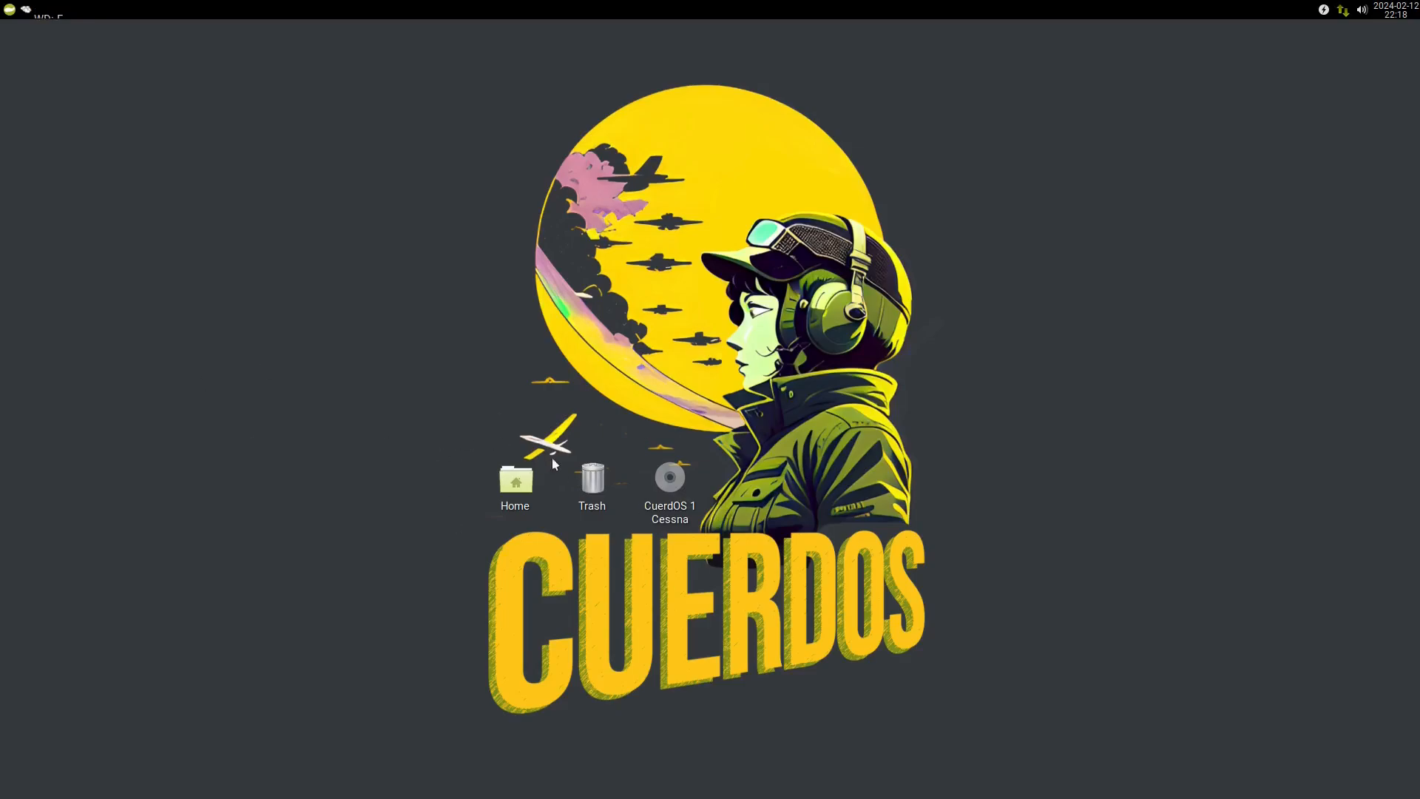
pyautogui.moveTo(535, 426)
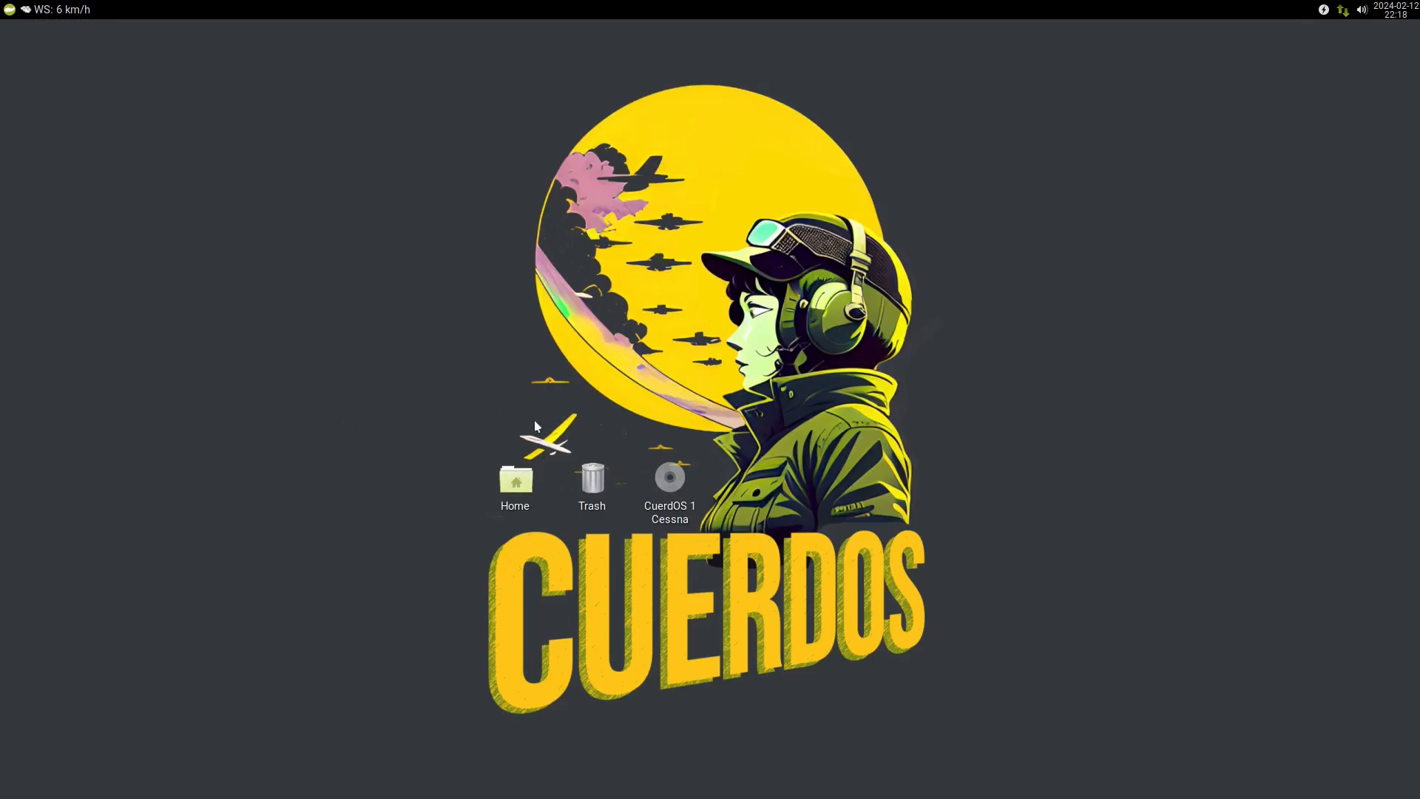
pyautogui.moveTo(769, 346)
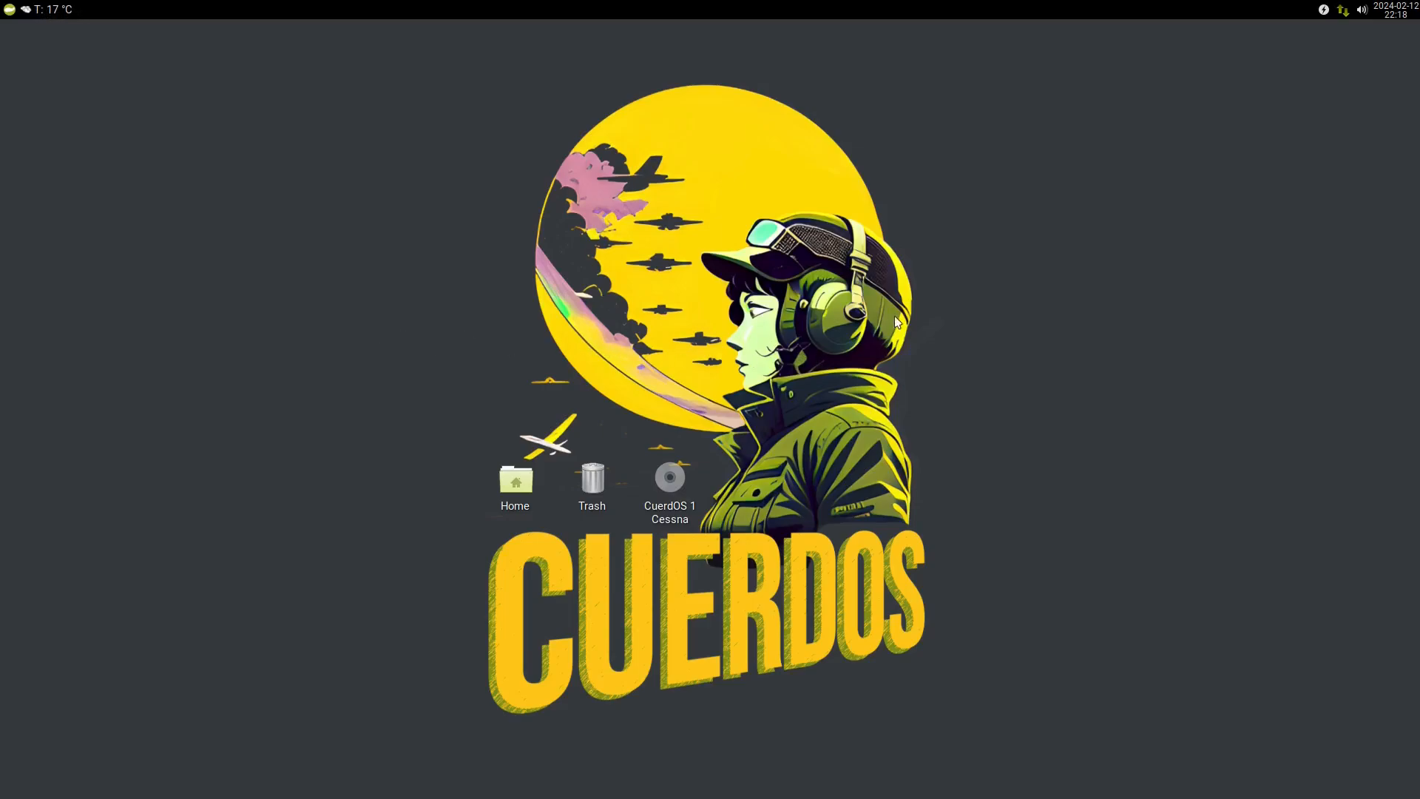
pyautogui.moveTo(712, 86)
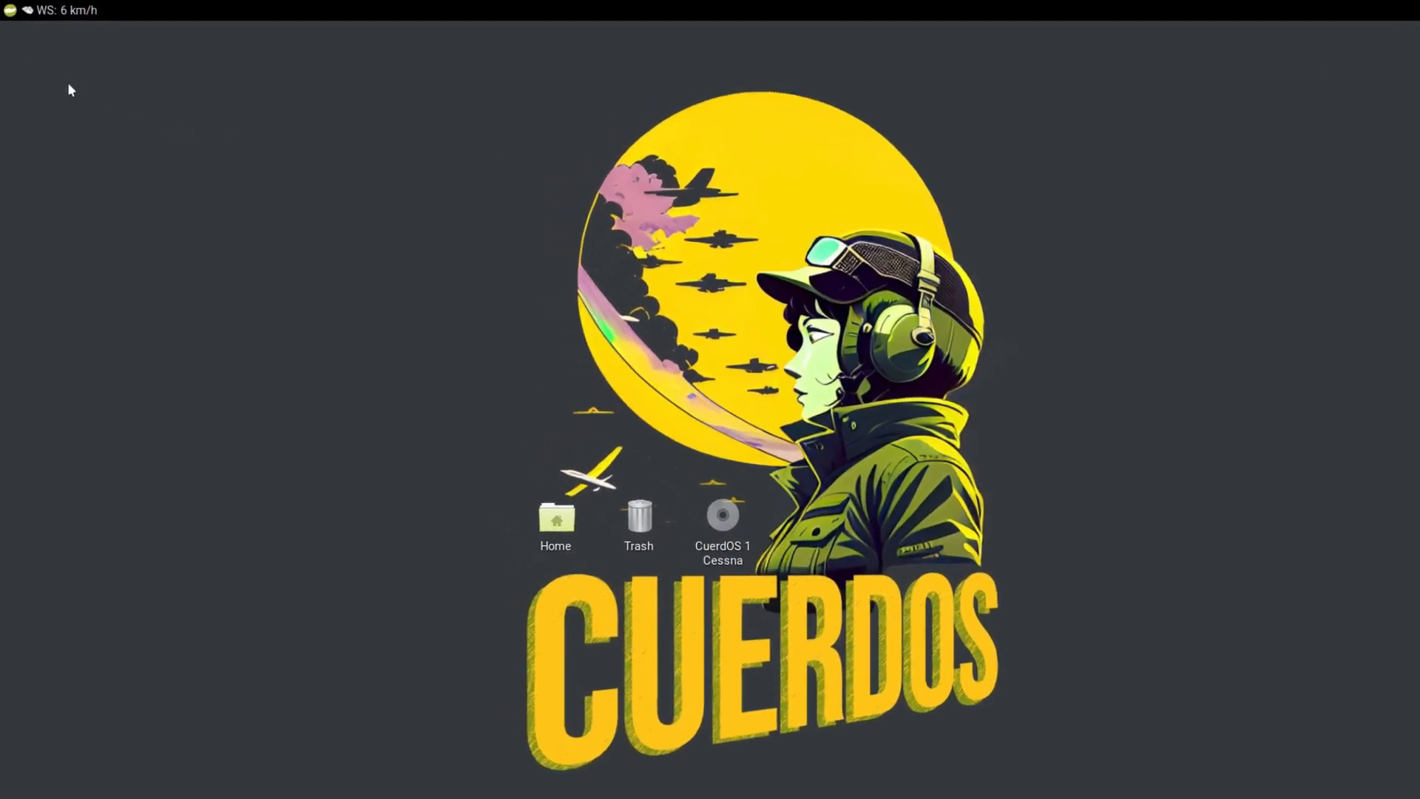
pyautogui.click(11, 11)
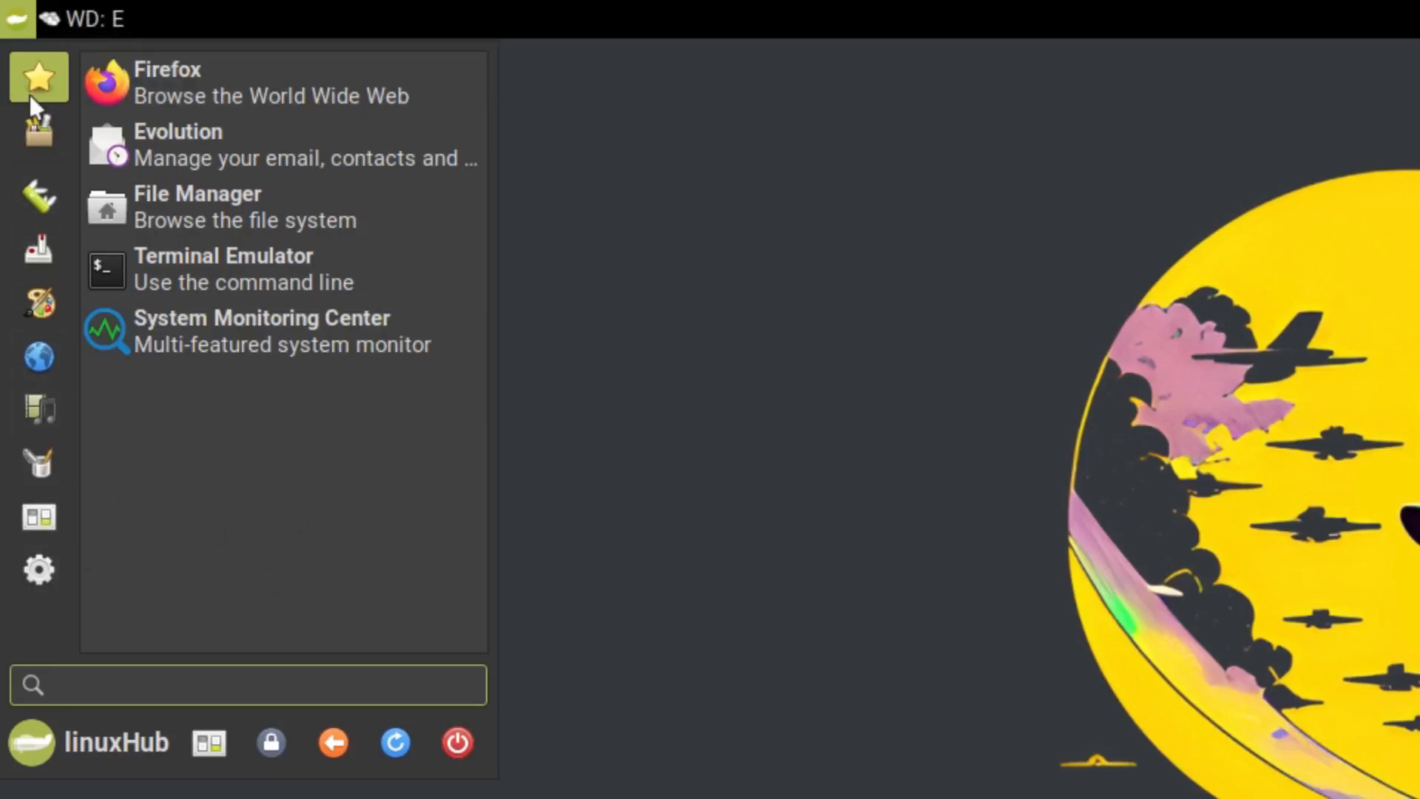
pyautogui.moveTo(39, 77)
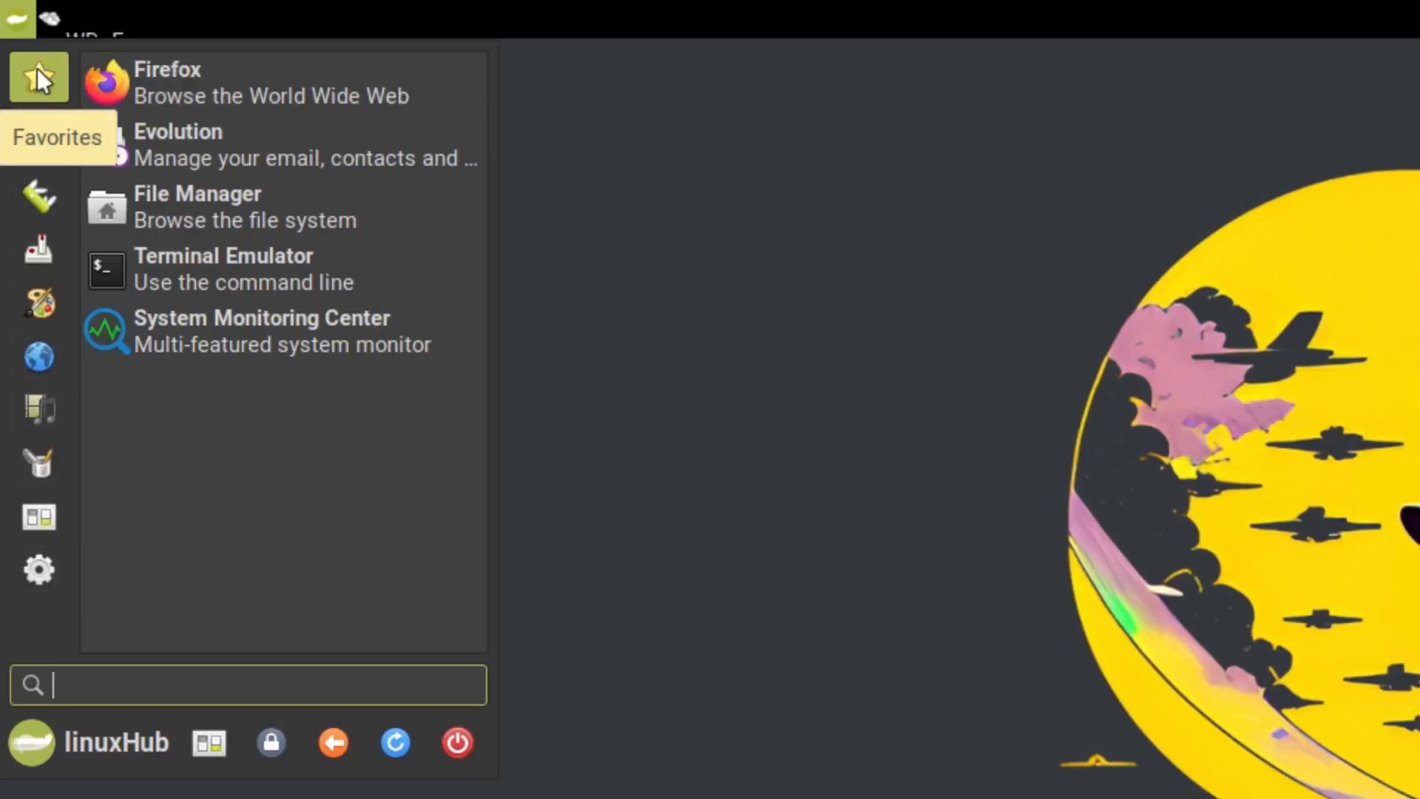
pyautogui.moveTo(39, 131)
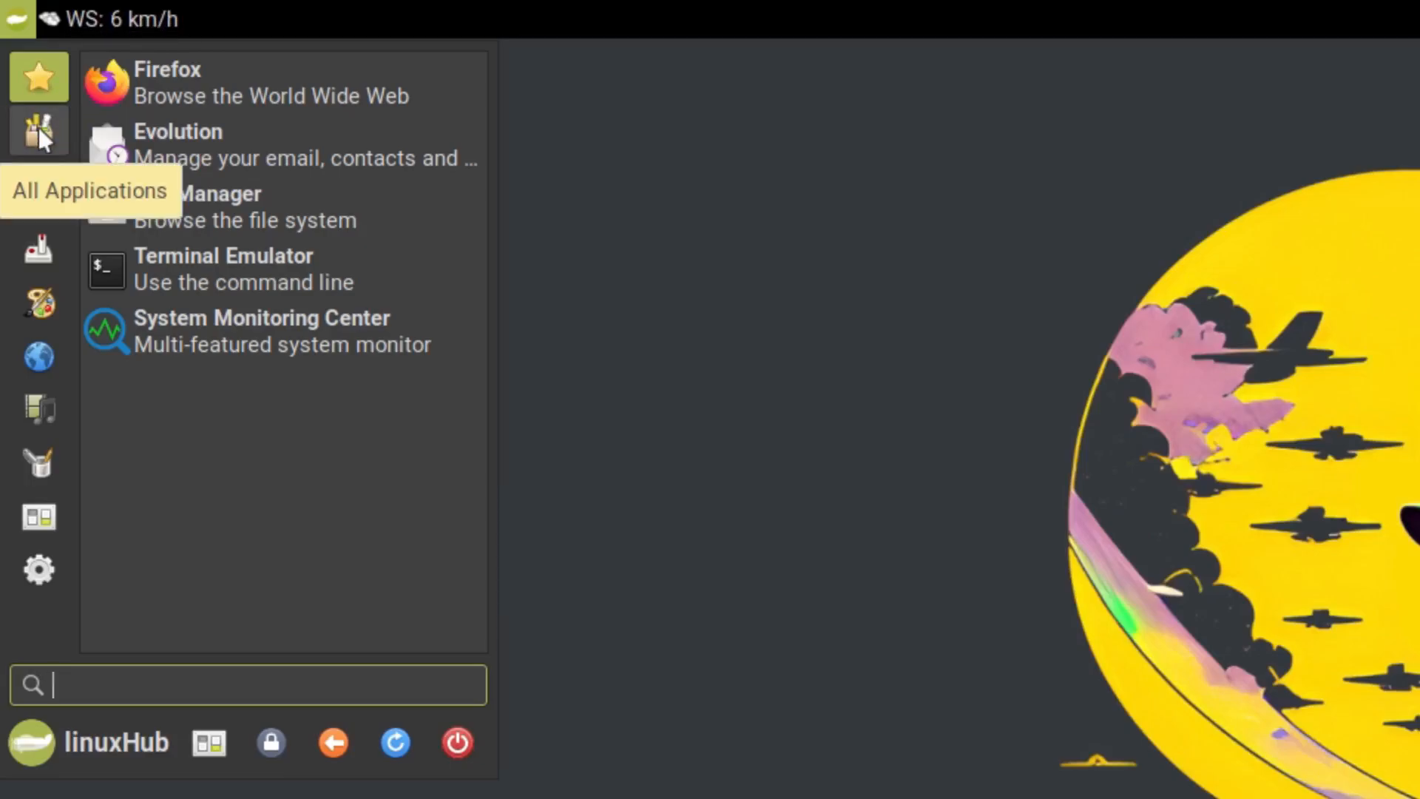
# Browse All Applications, Games, Graphics, Office and System categories, then search for 'firef'.
pyautogui.click(39, 131)
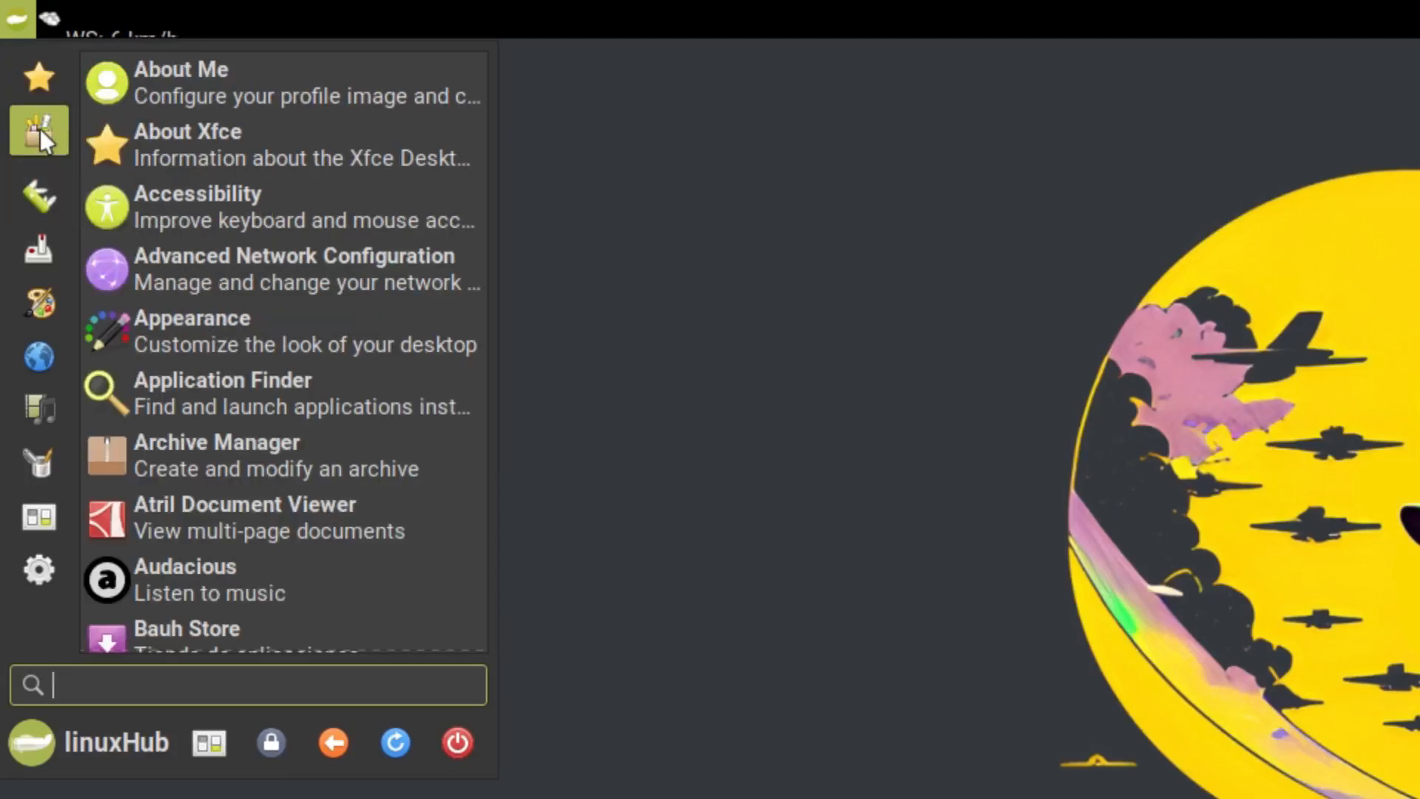
pyautogui.moveTo(38, 197)
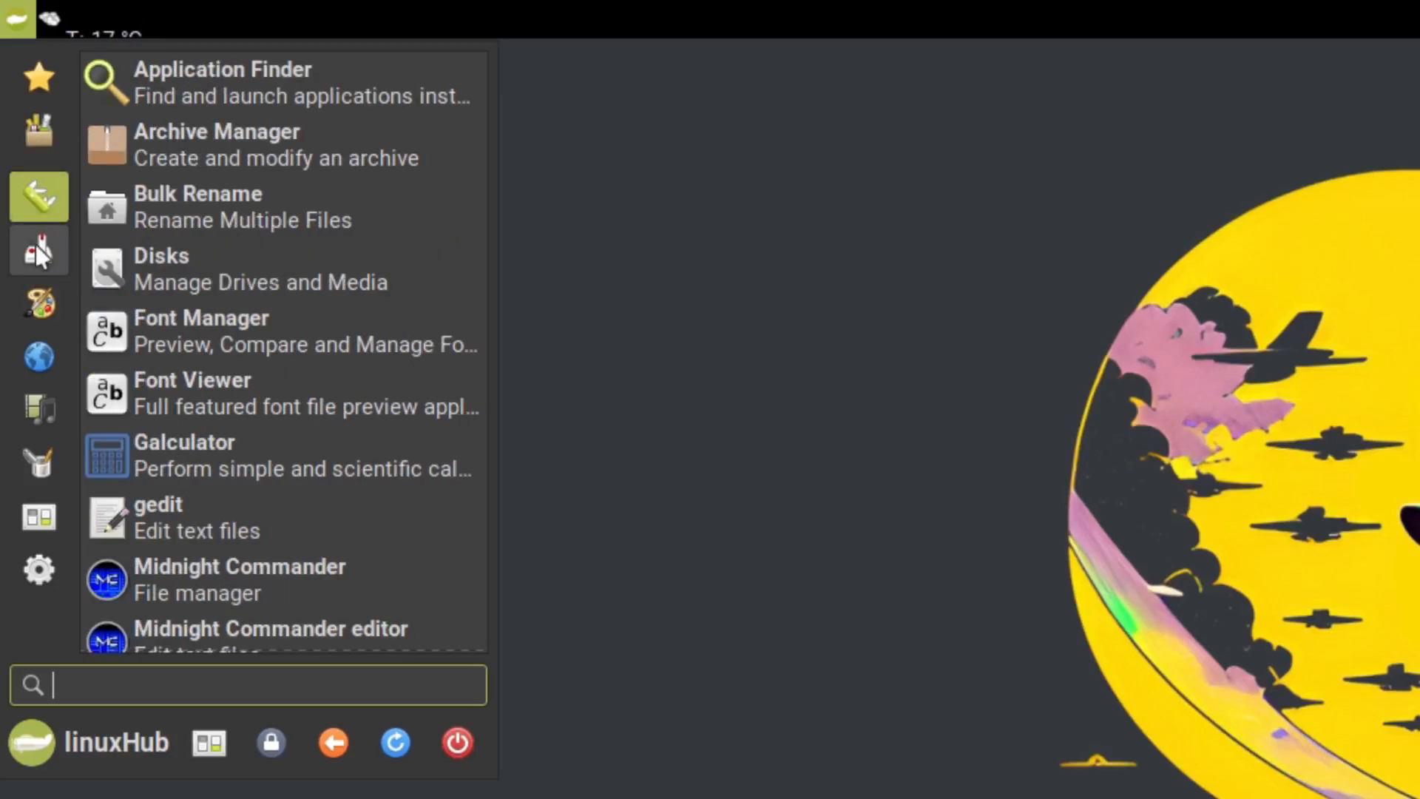
pyautogui.click(38, 251)
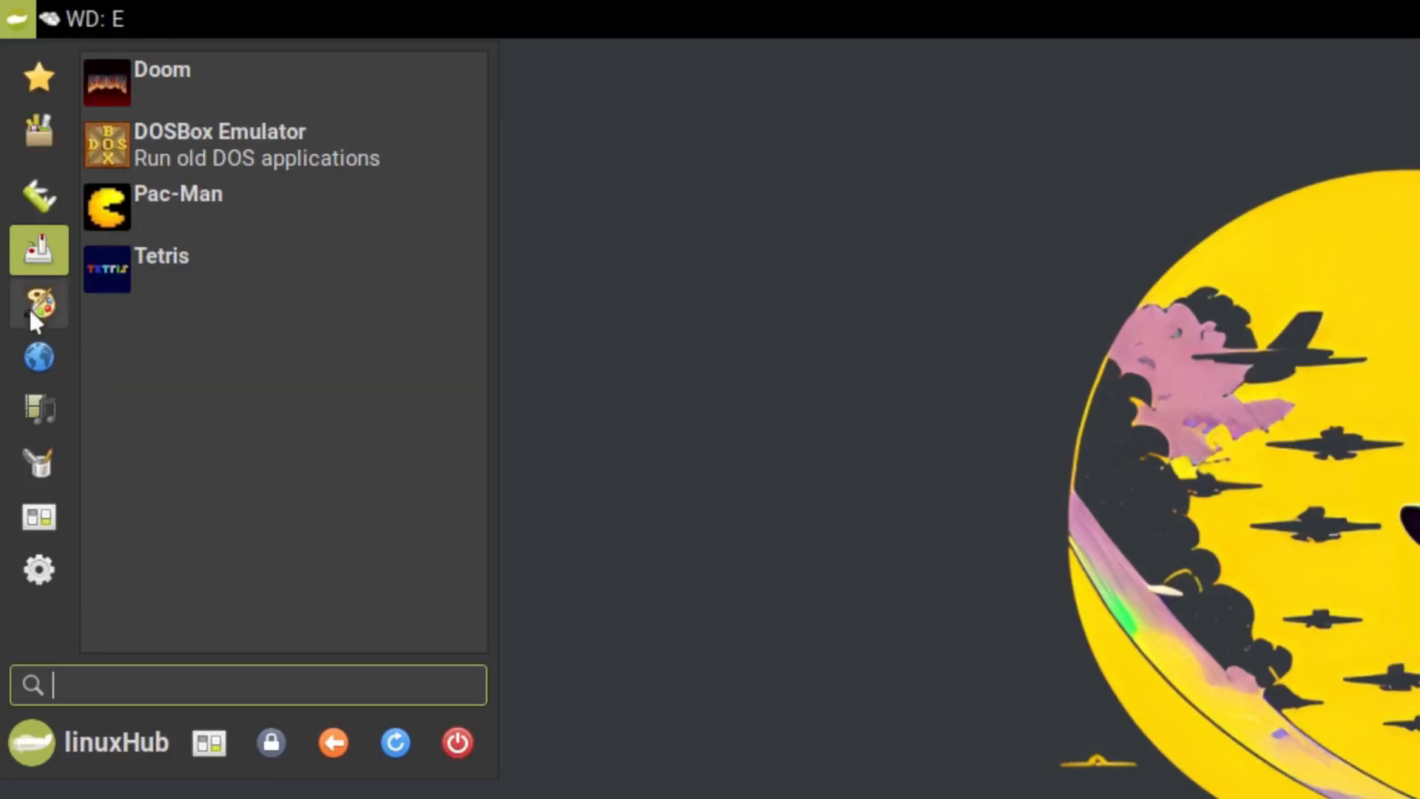
pyautogui.moveTo(39, 304)
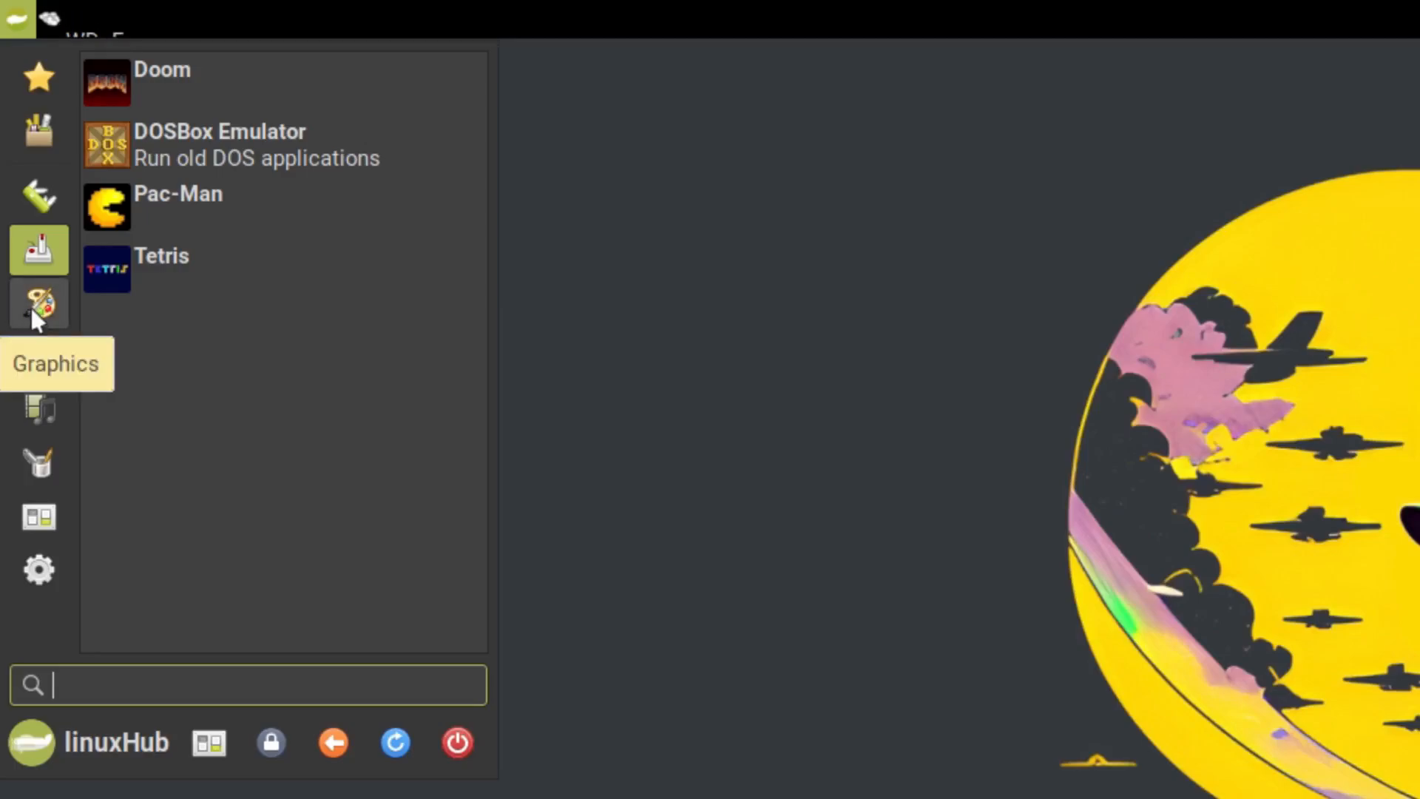
pyautogui.click(38, 305)
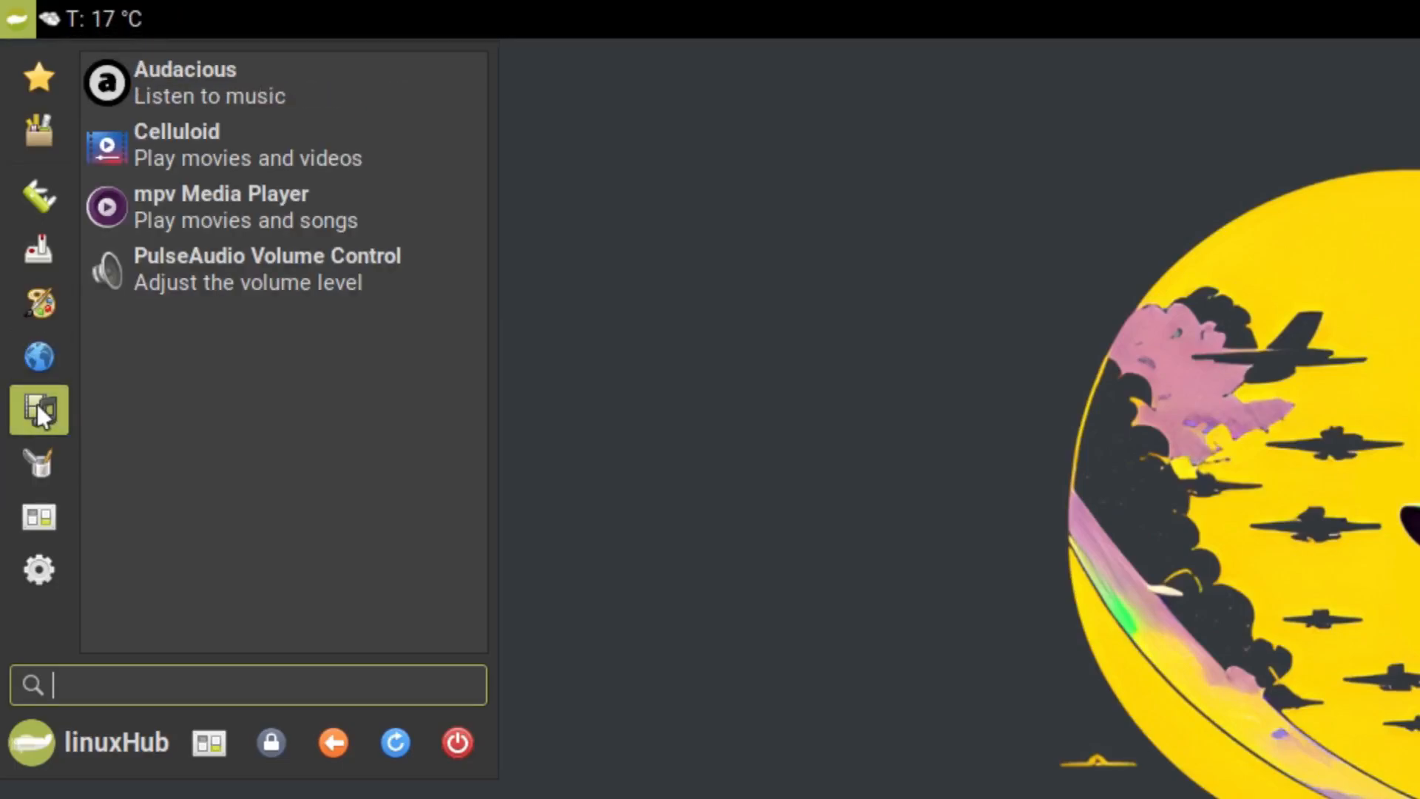
pyautogui.moveTo(38, 463)
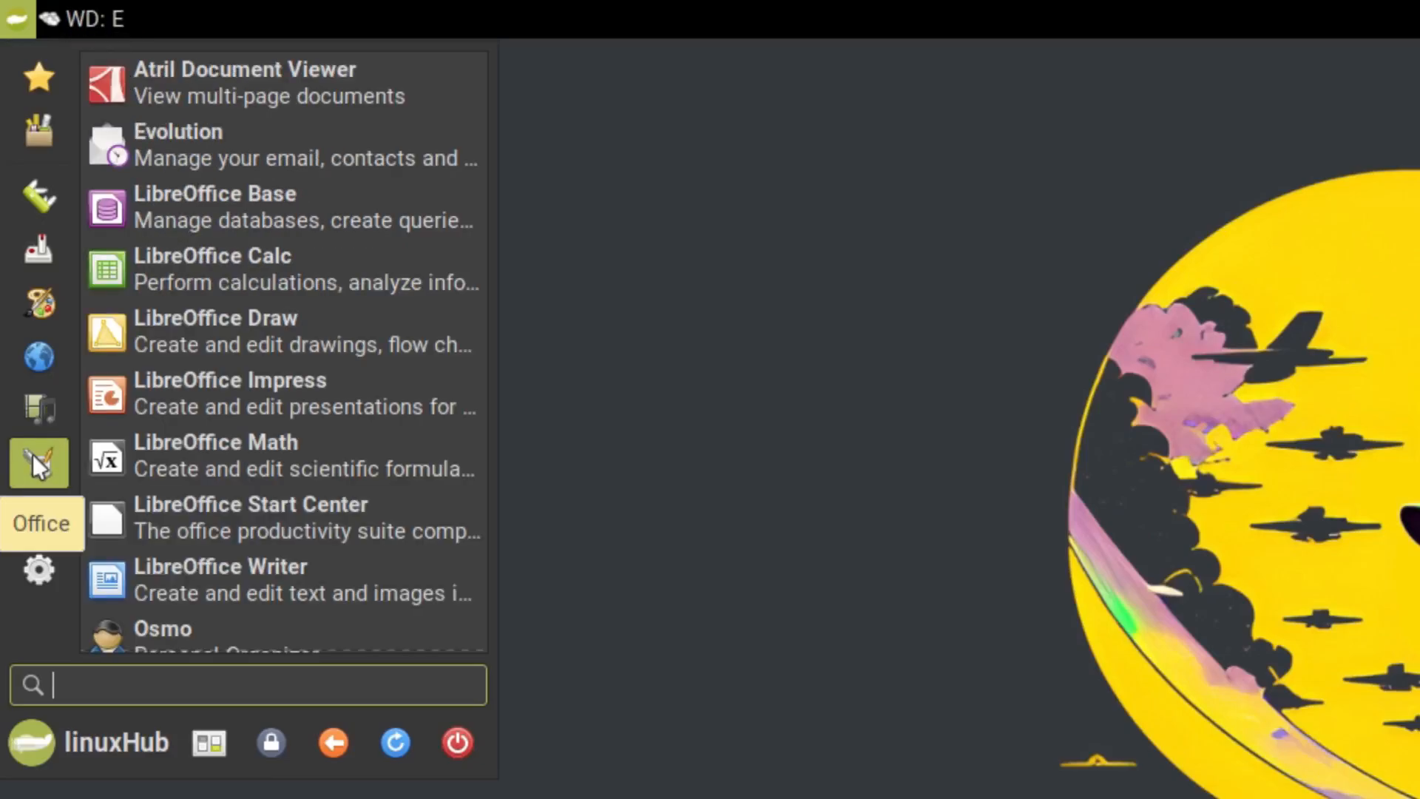
pyautogui.click(39, 516)
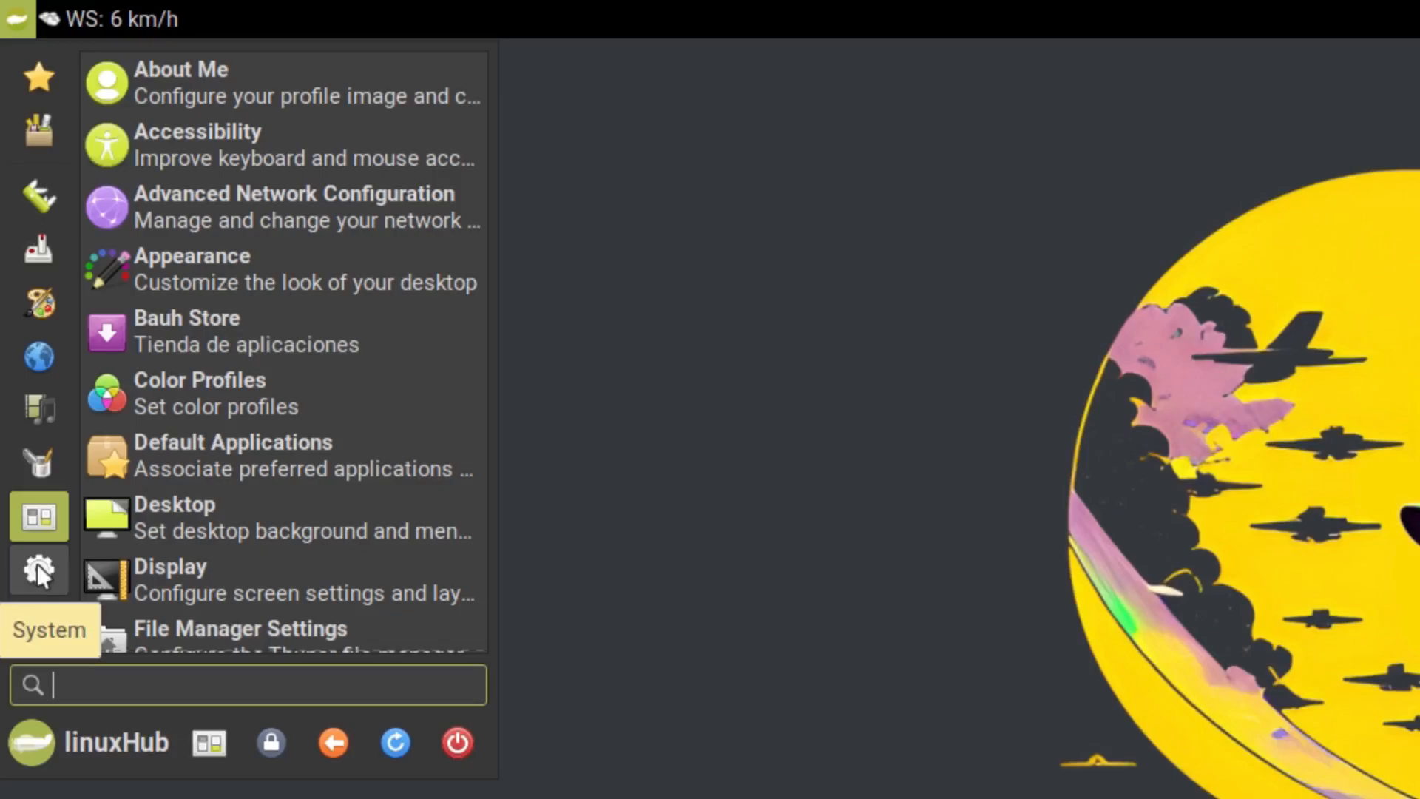
pyautogui.click(38, 571)
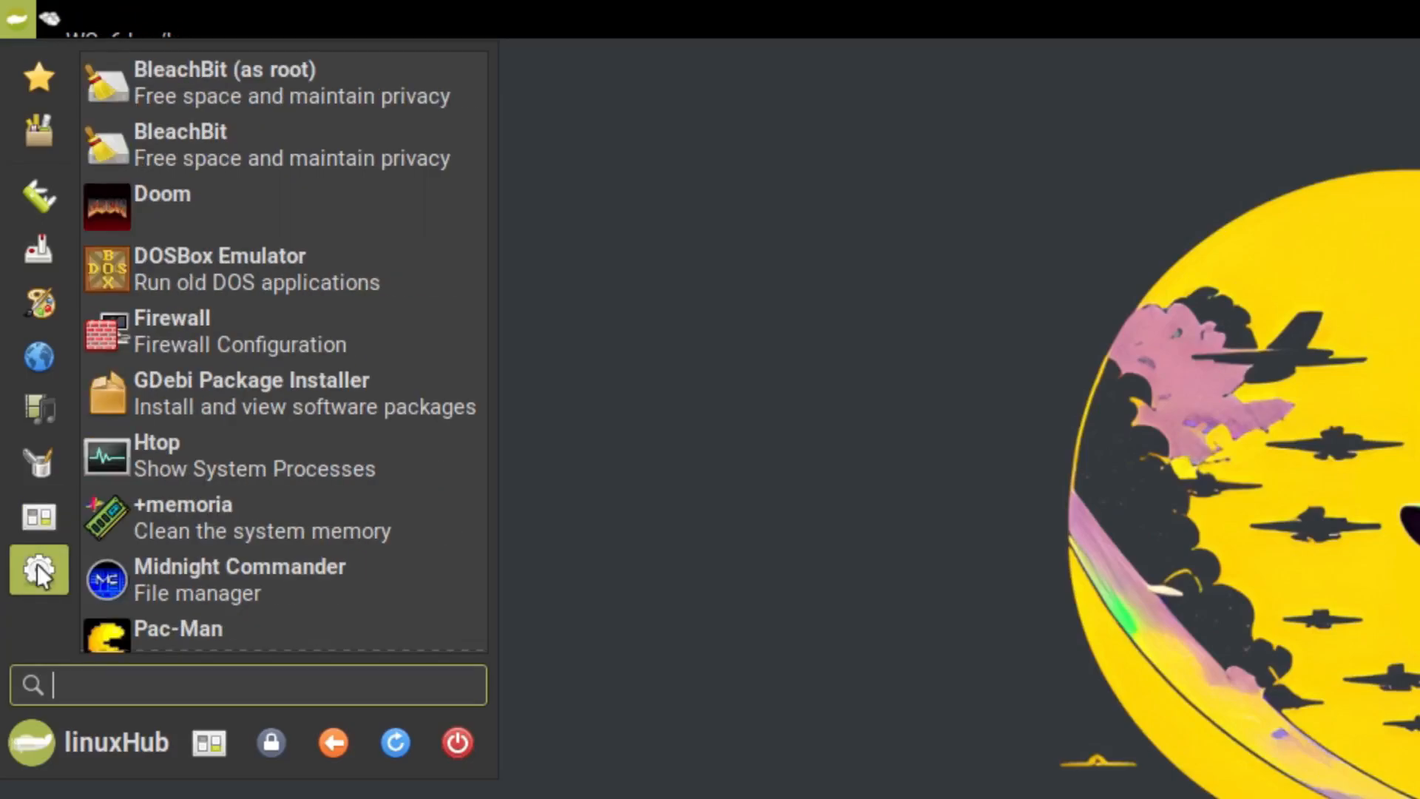
pyautogui.moveTo(272, 742)
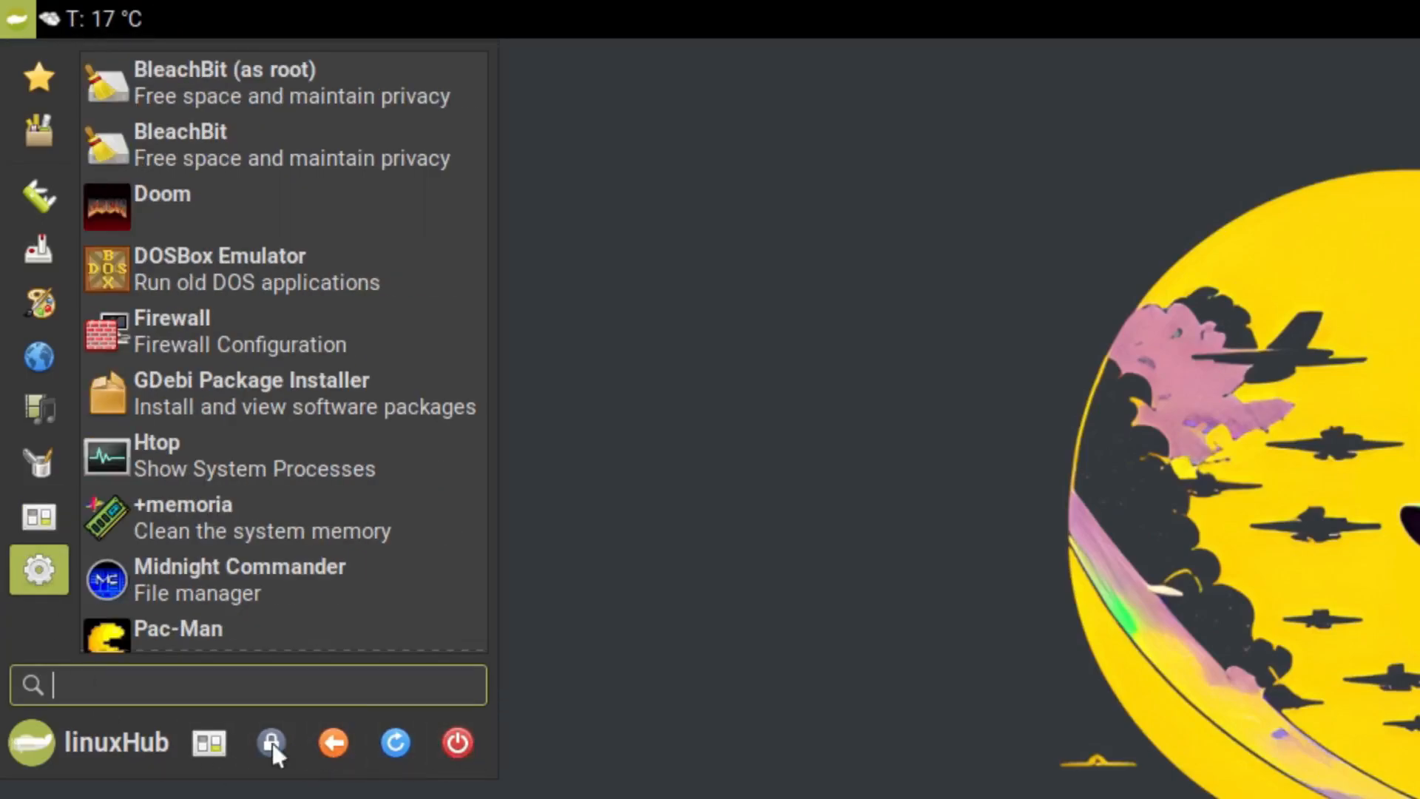
pyautogui.moveTo(395, 742)
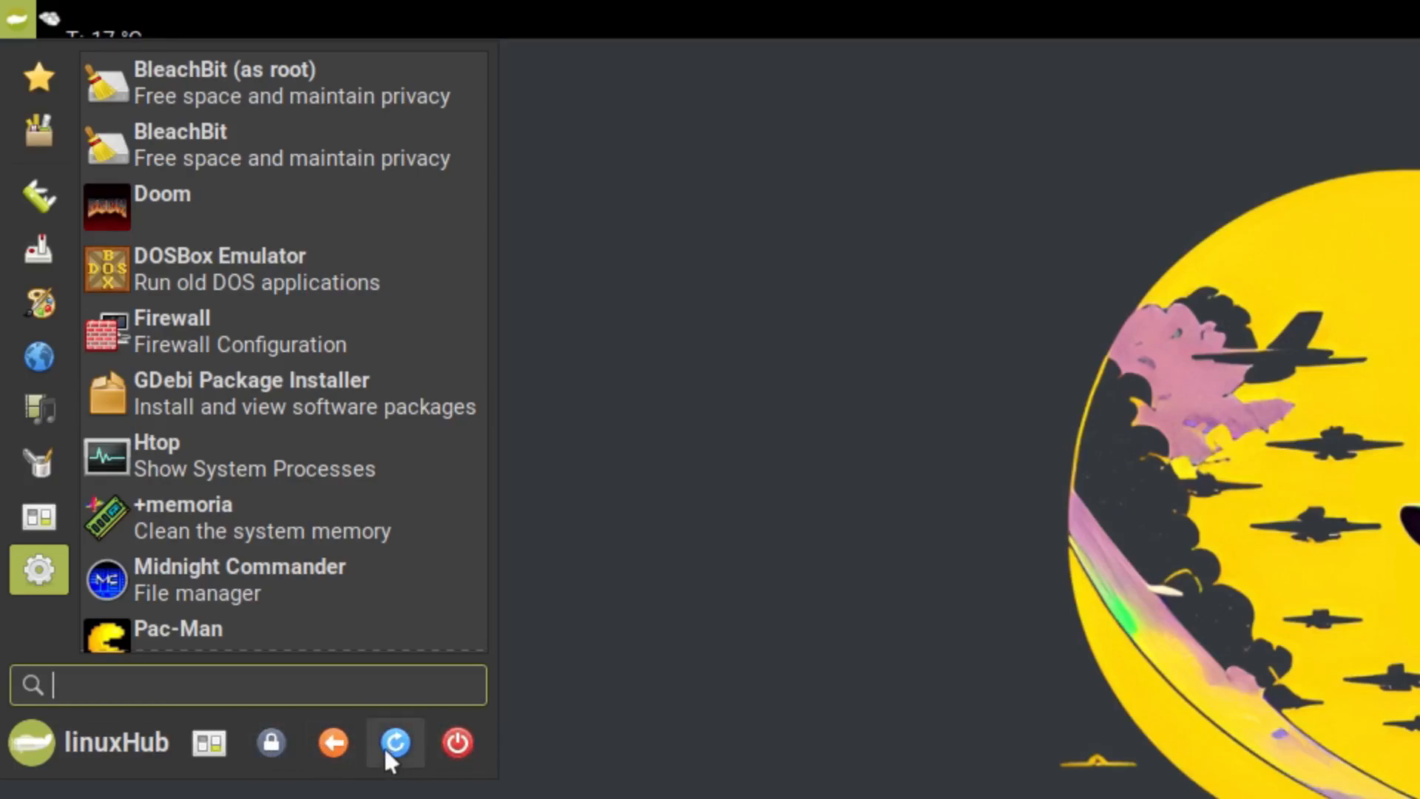
pyautogui.moveTo(457, 741)
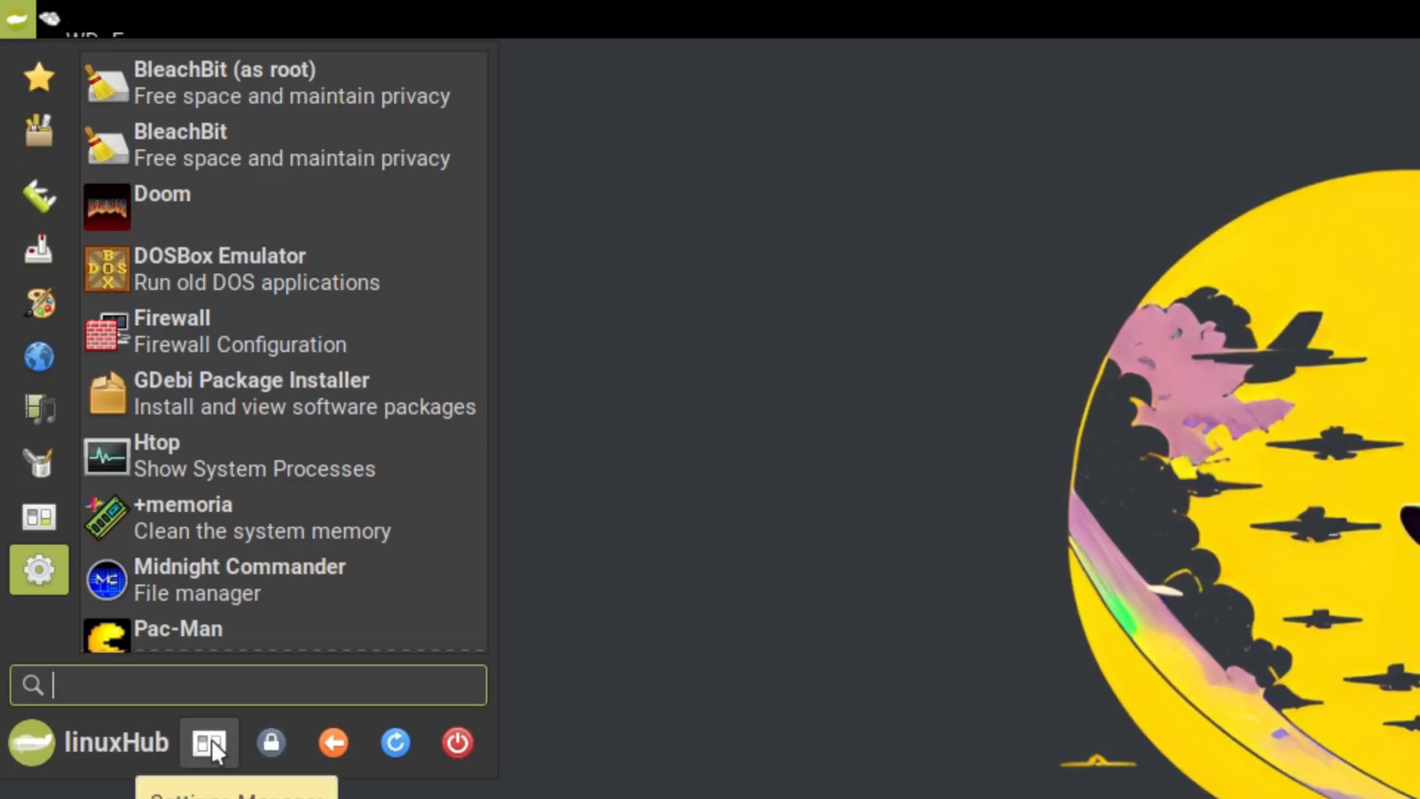
pyautogui.moveTo(241, 685)
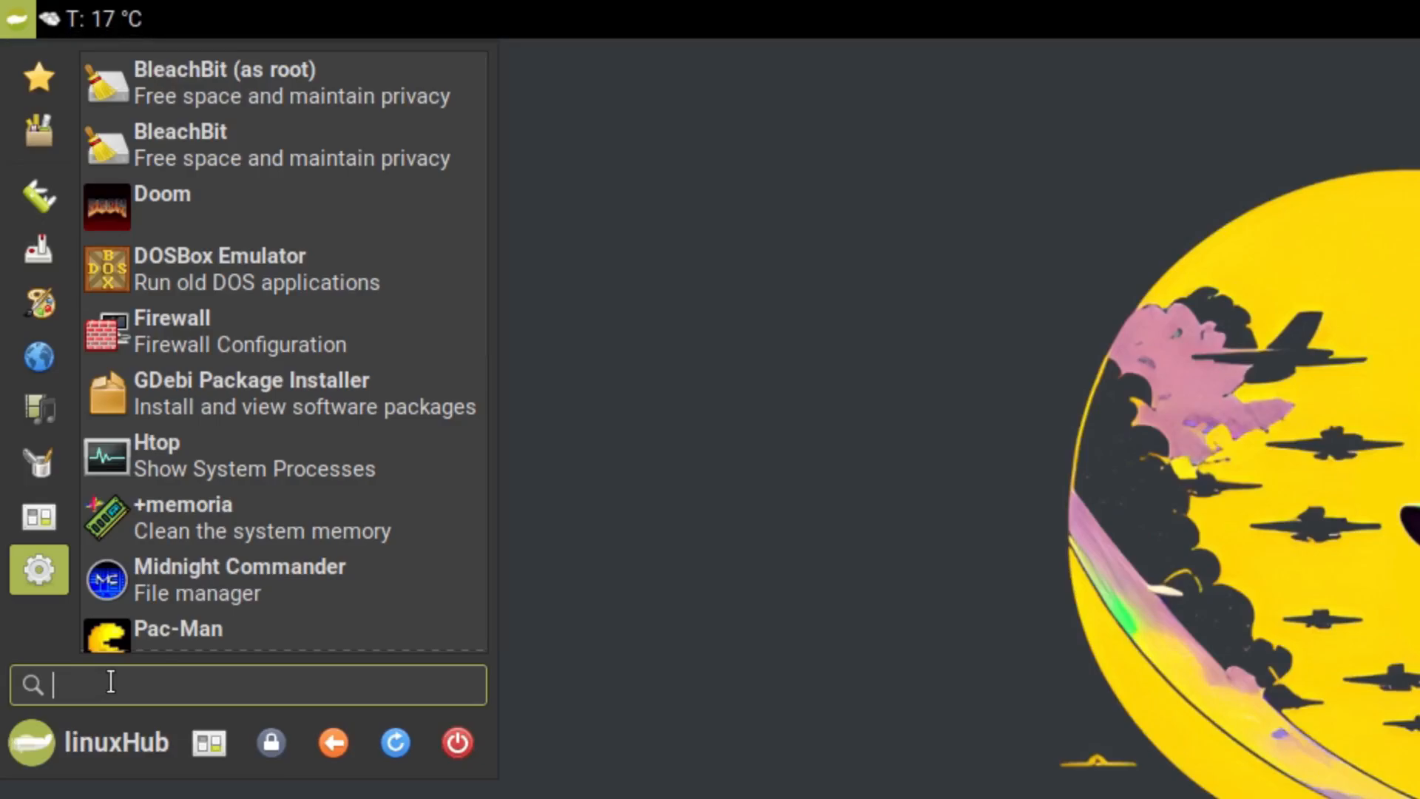
pyautogui.write('firef')
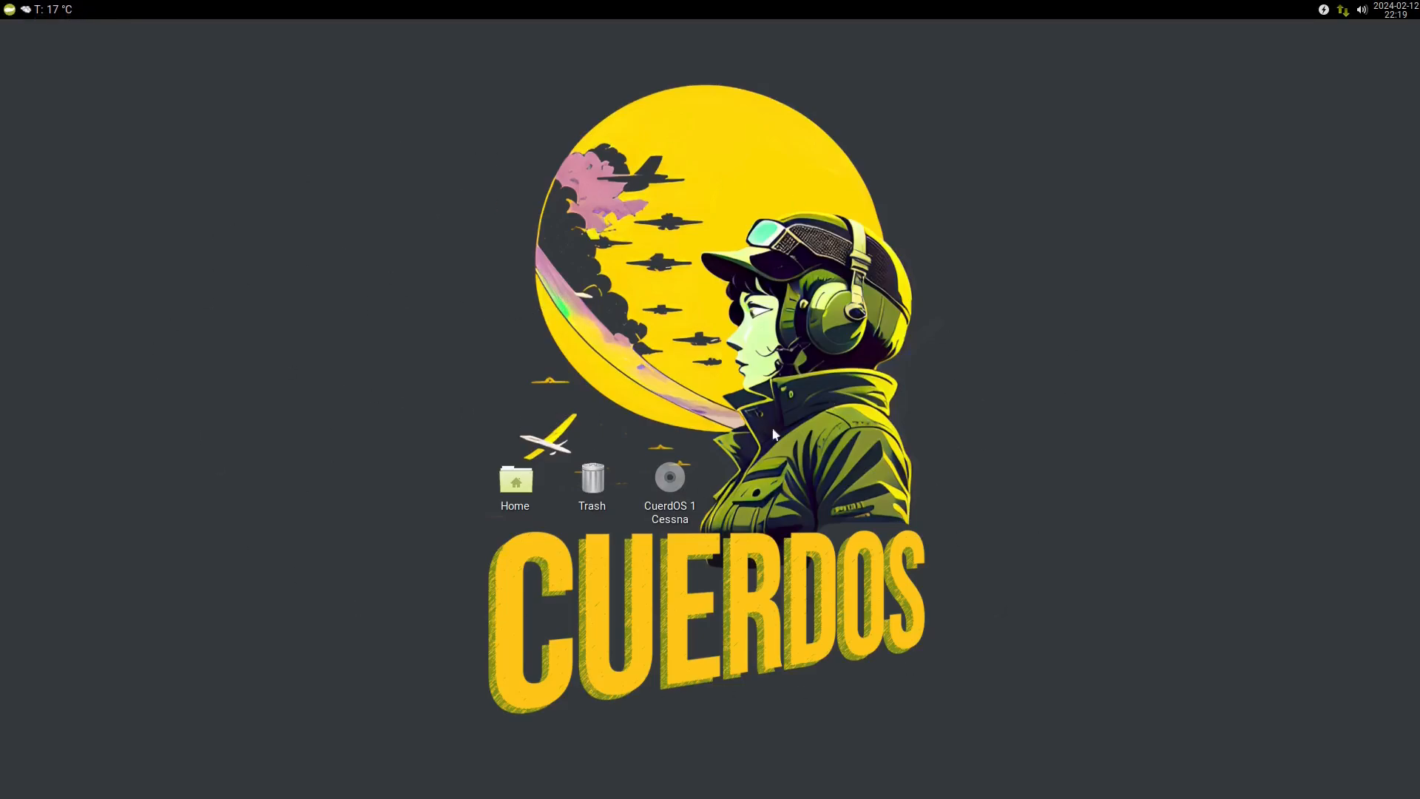
pyautogui.moveTo(241, 486)
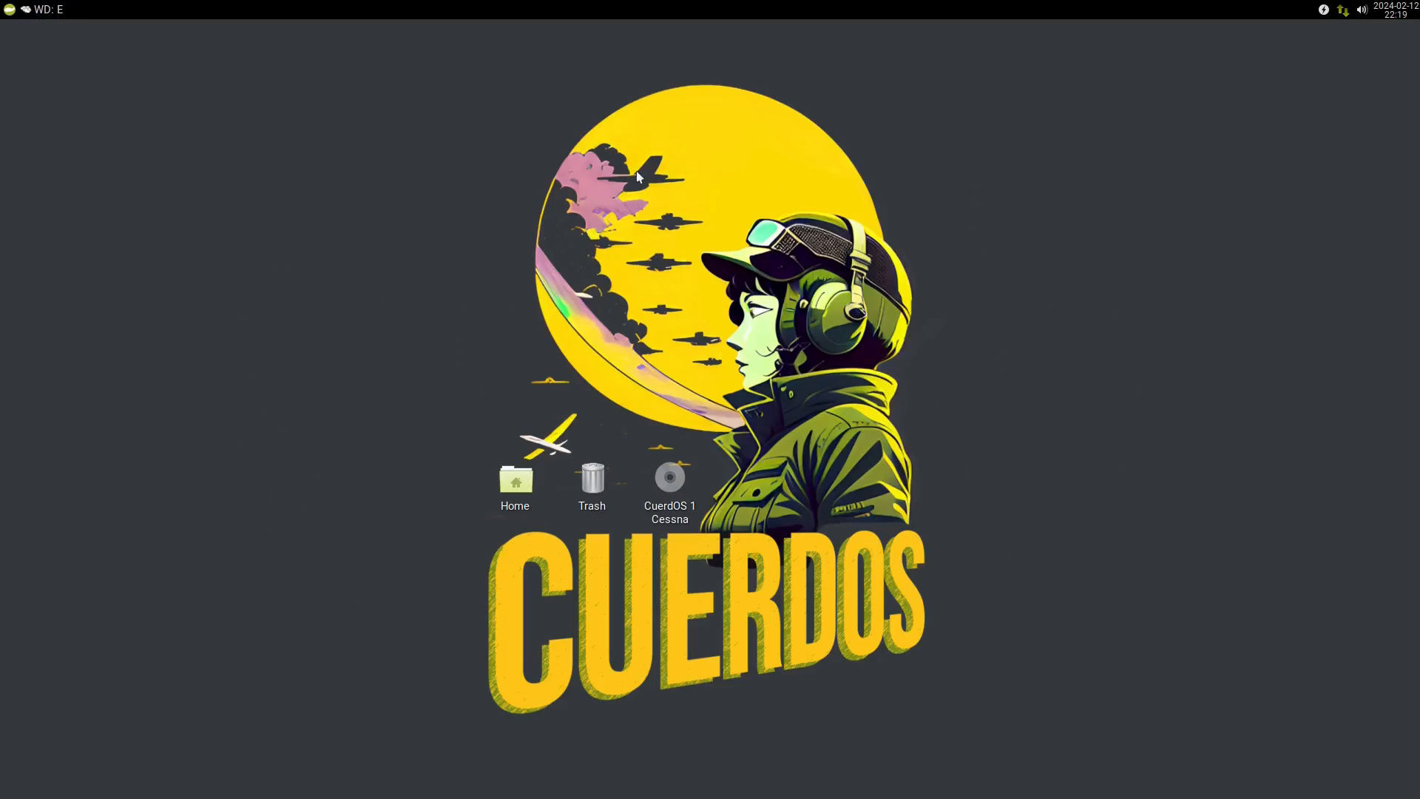
pyautogui.click(9, 9)
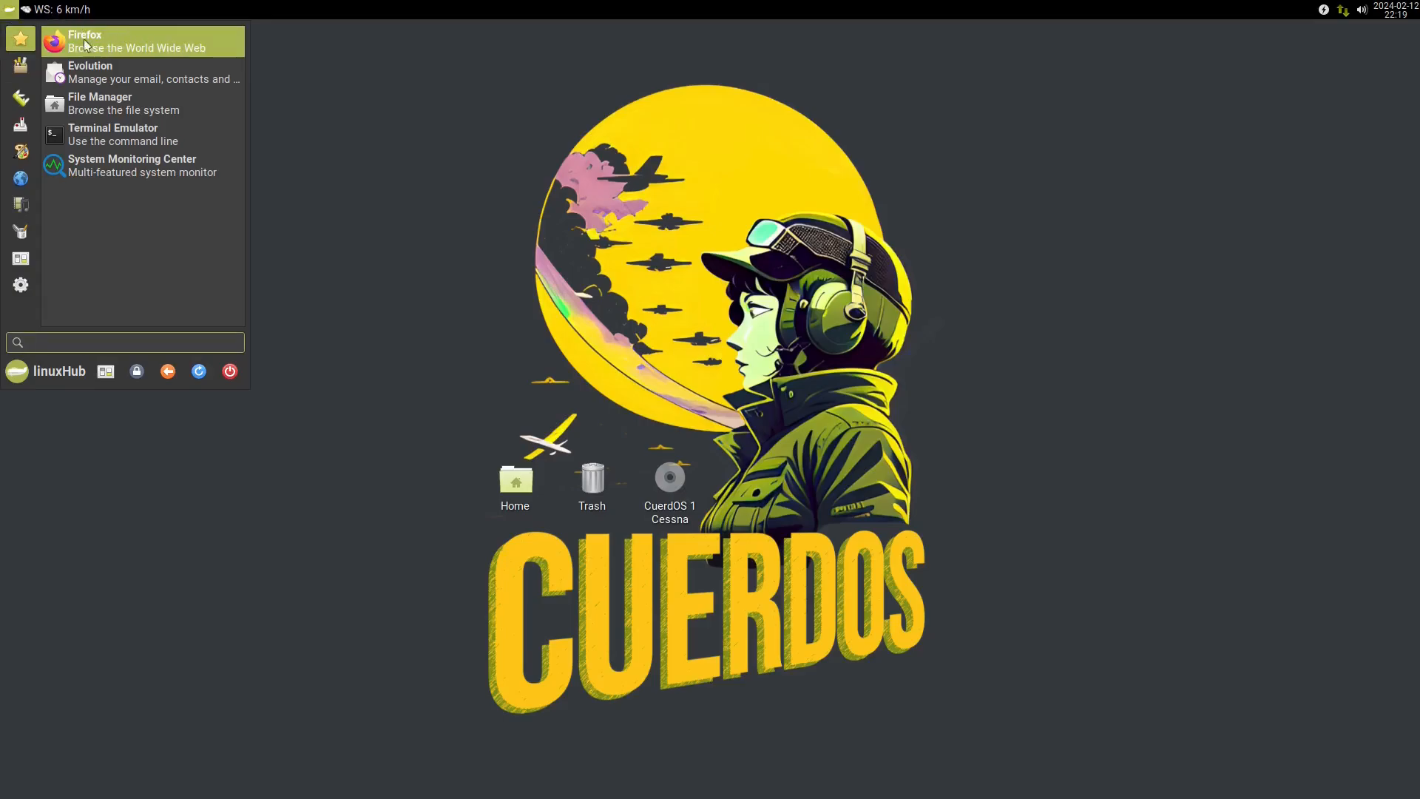
pyautogui.click(123, 47)
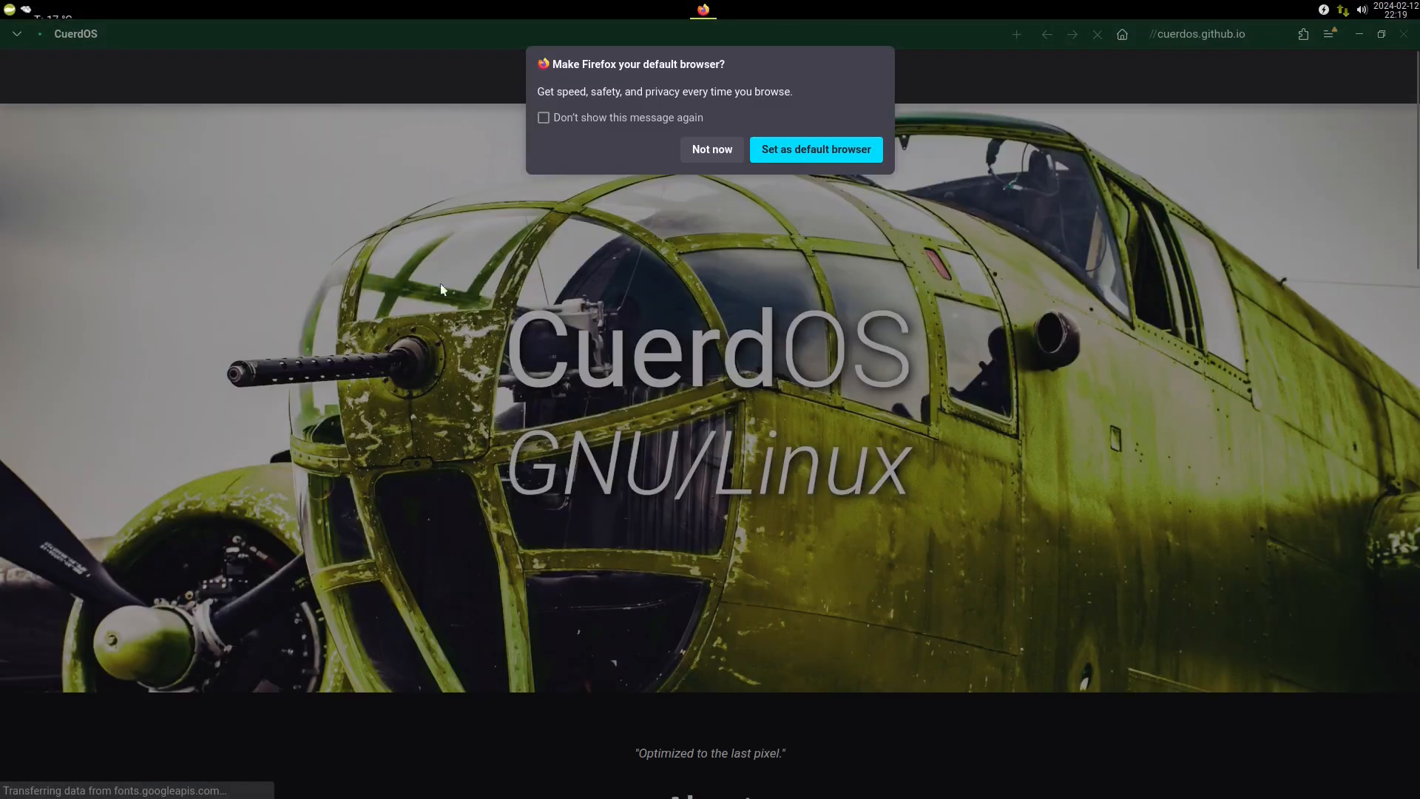
pyautogui.click(711, 149)
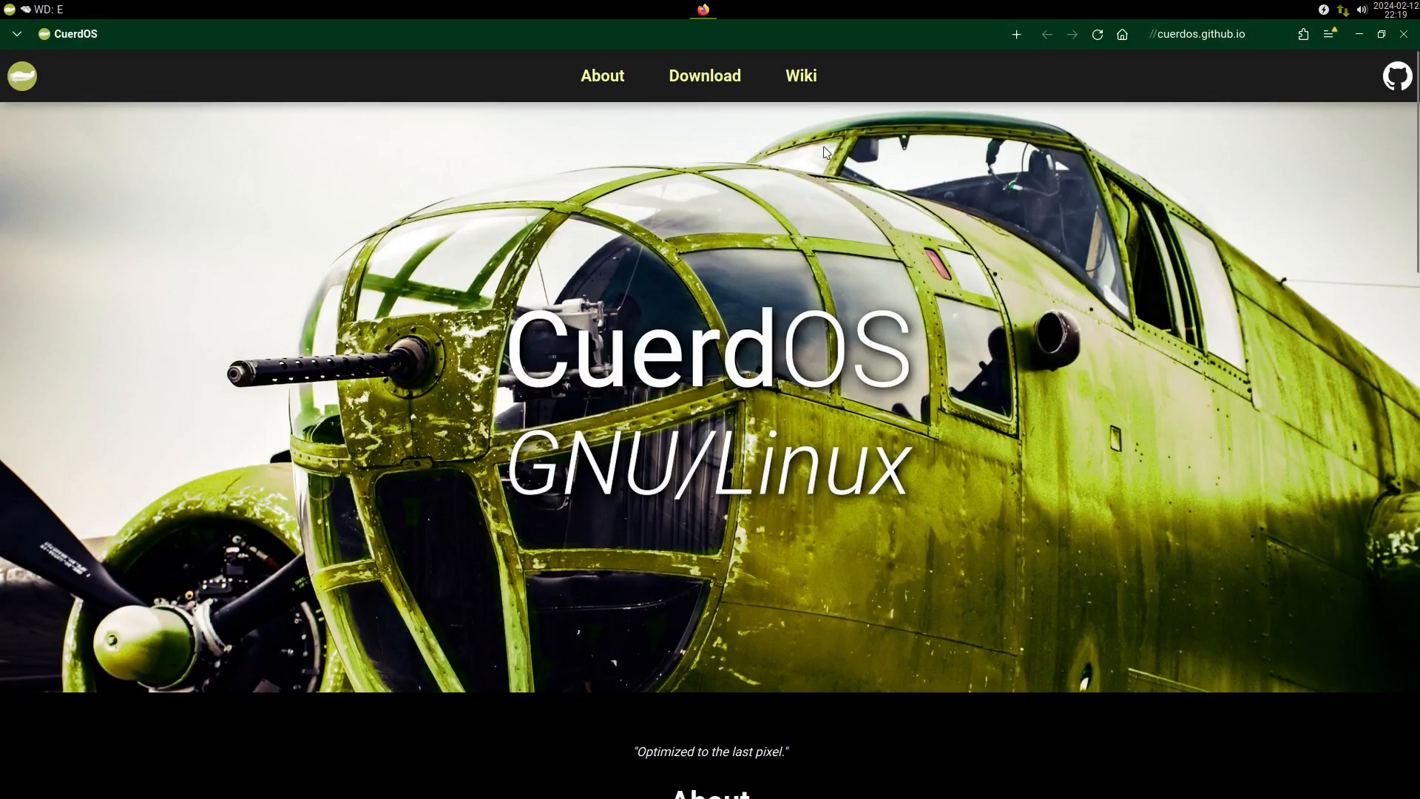
pyautogui.moveTo(950, 236)
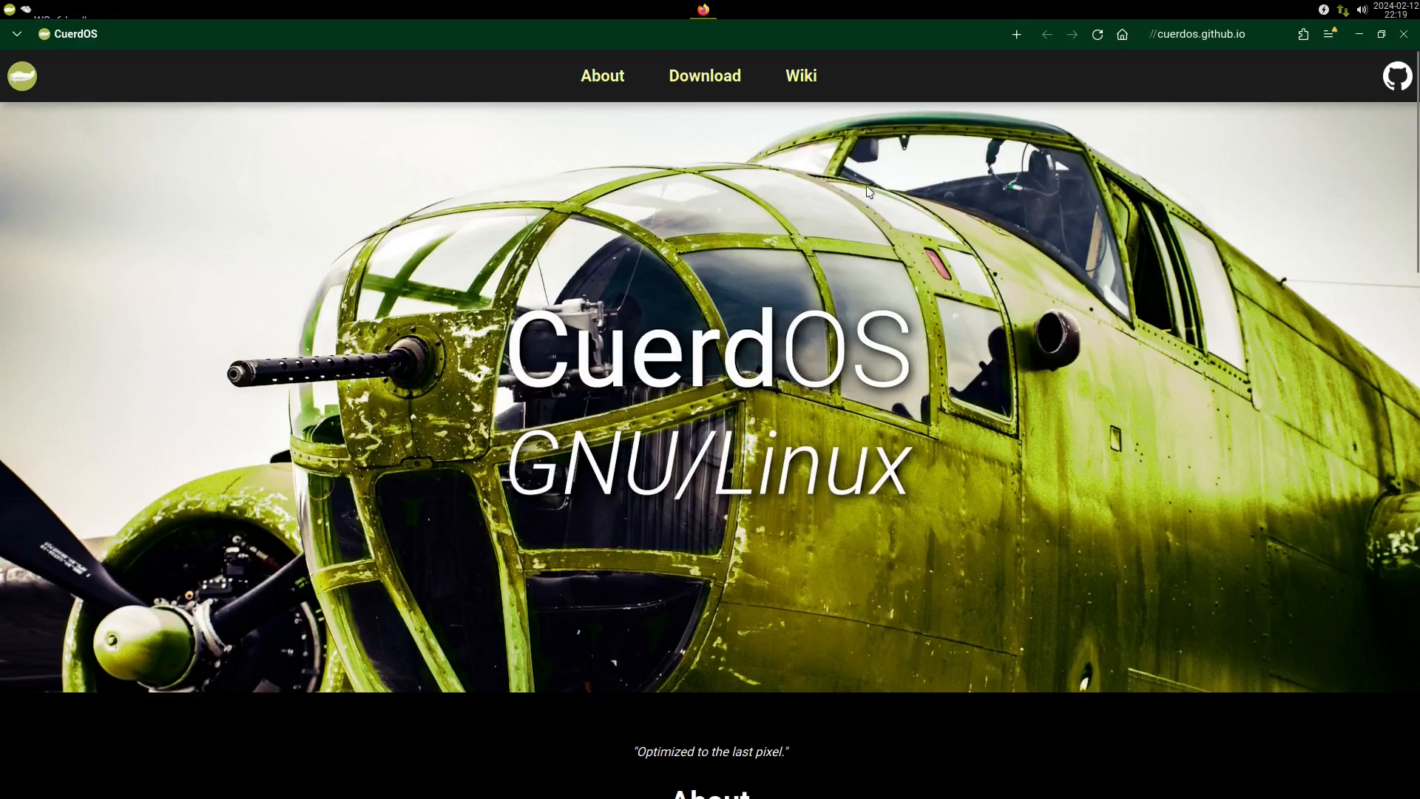
pyautogui.moveTo(1056, 70)
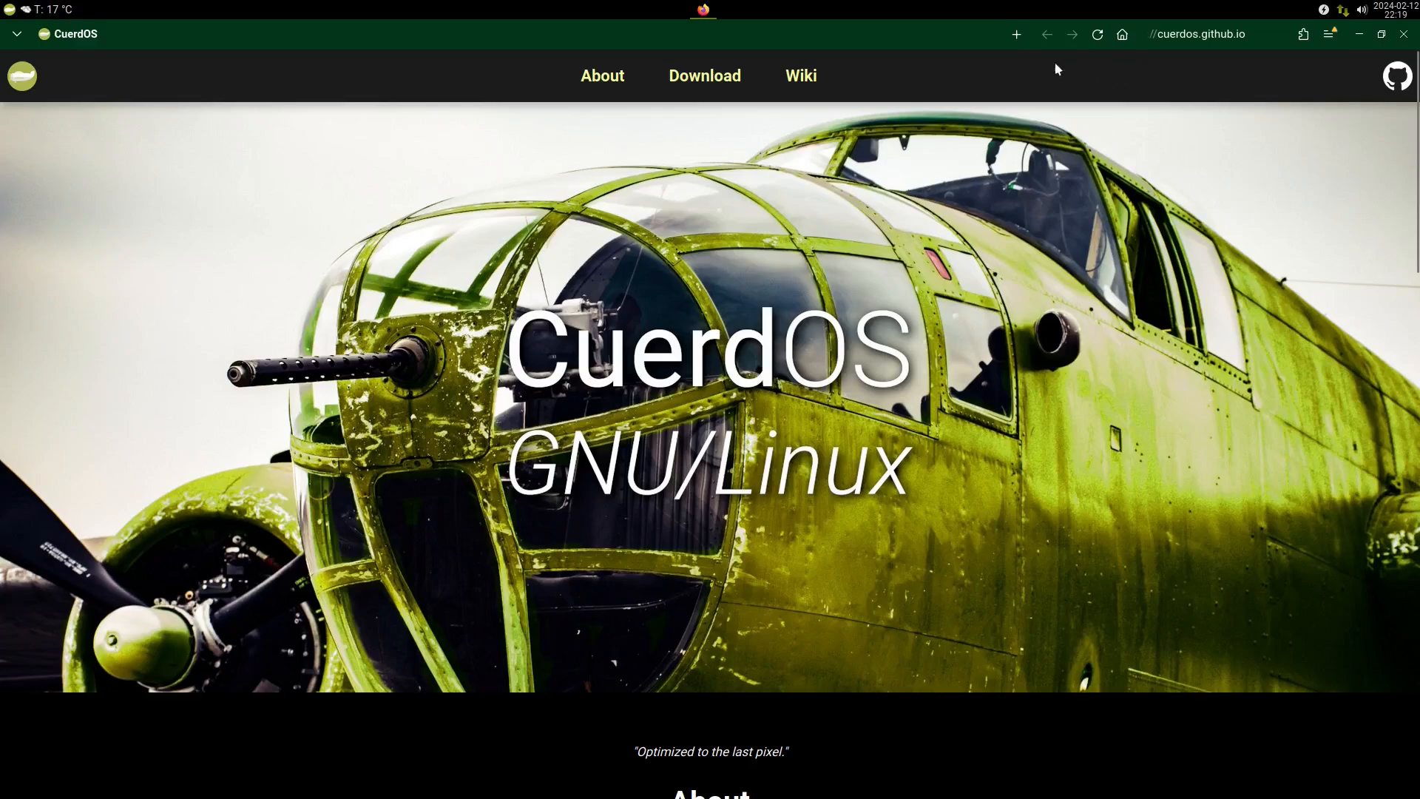
pyautogui.moveTo(1269, 111)
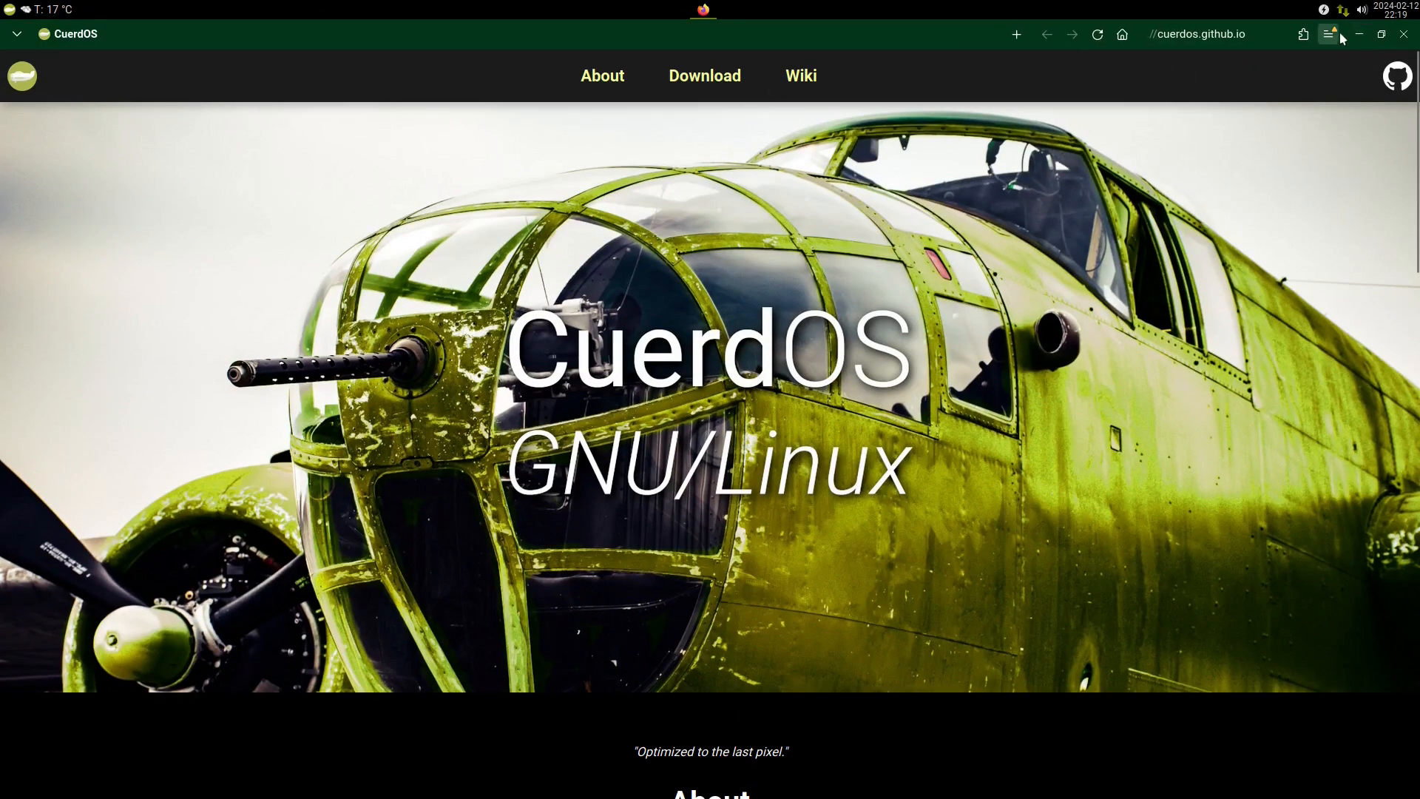
pyautogui.click(1329, 35)
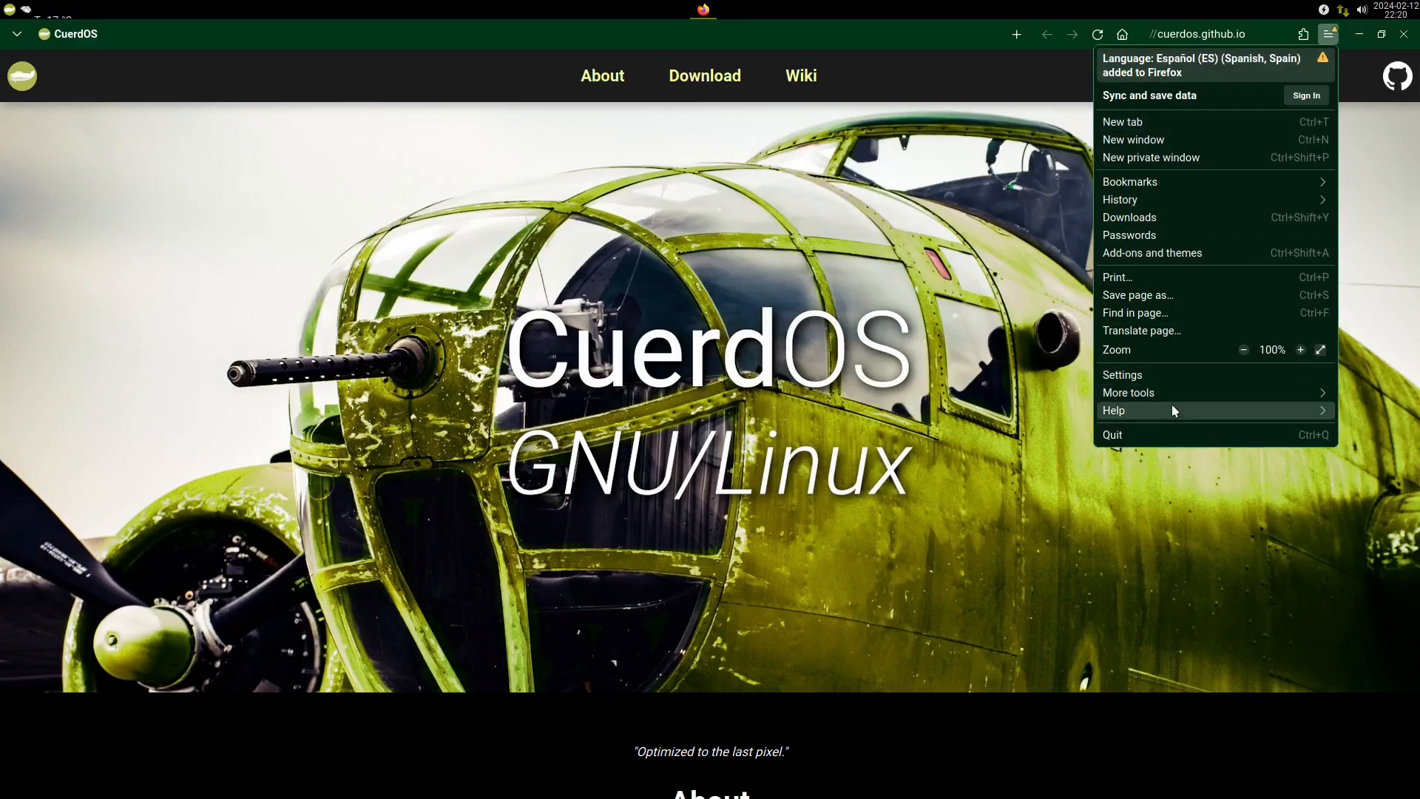
pyautogui.click(1114, 410)
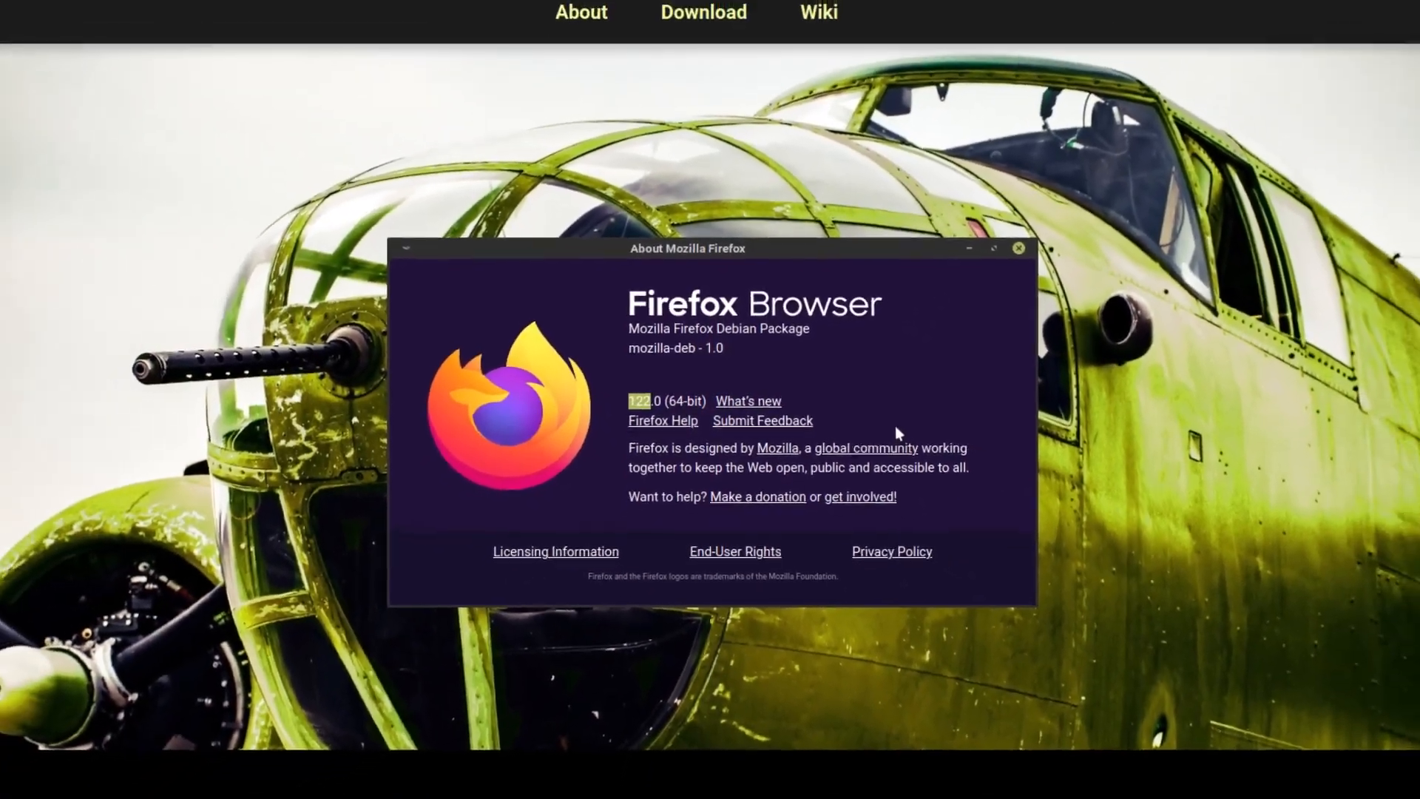
pyautogui.click(1016, 249)
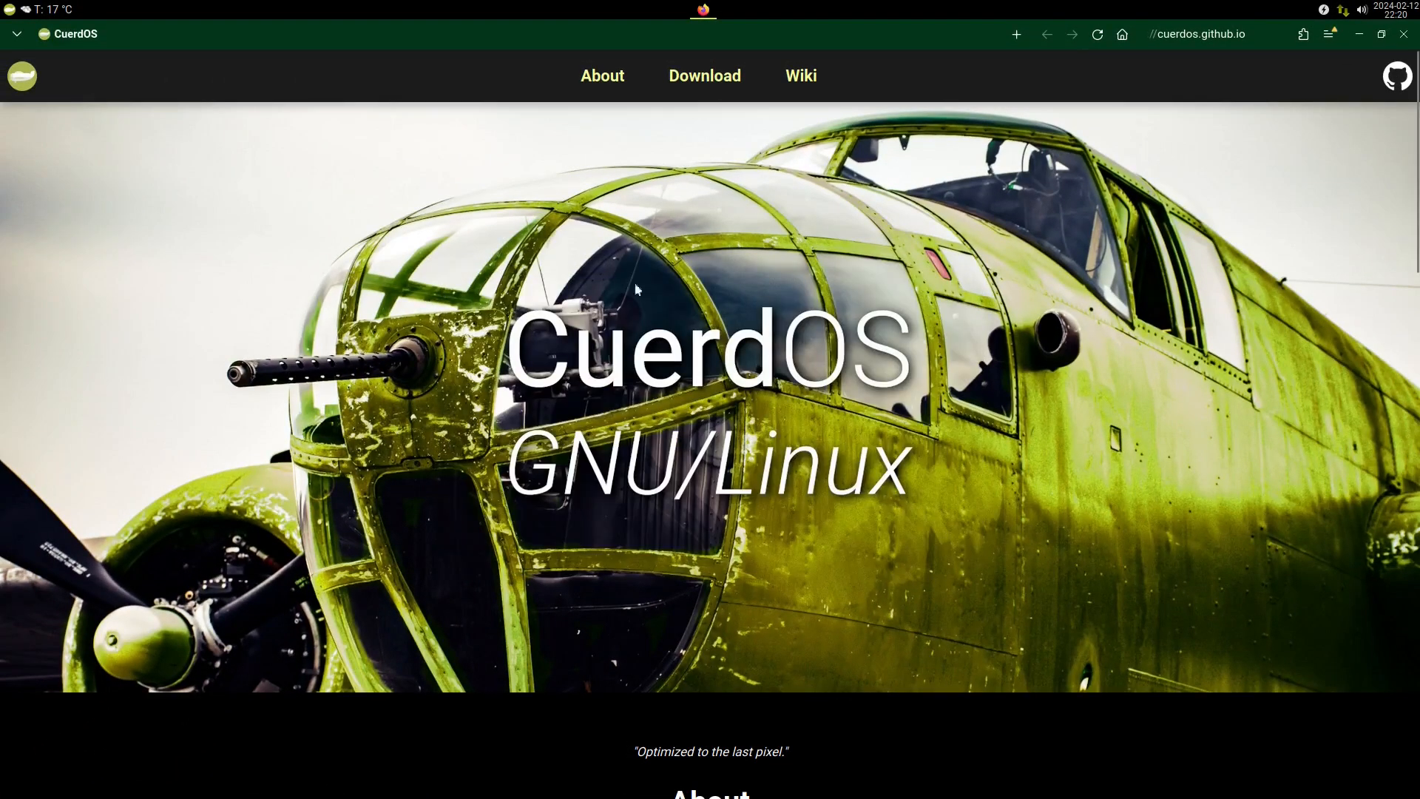
pyautogui.moveTo(888, 31)
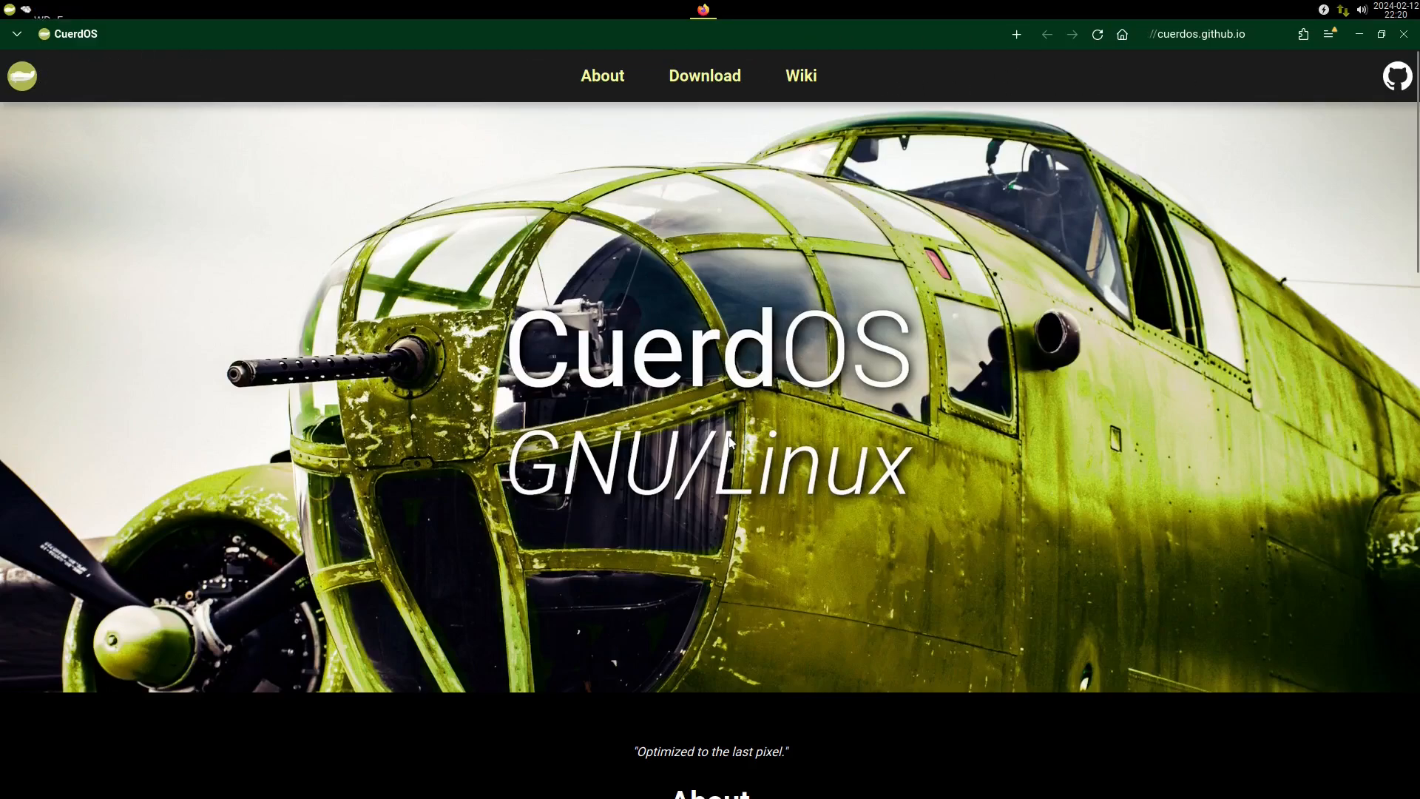
pyautogui.scroll(-3)
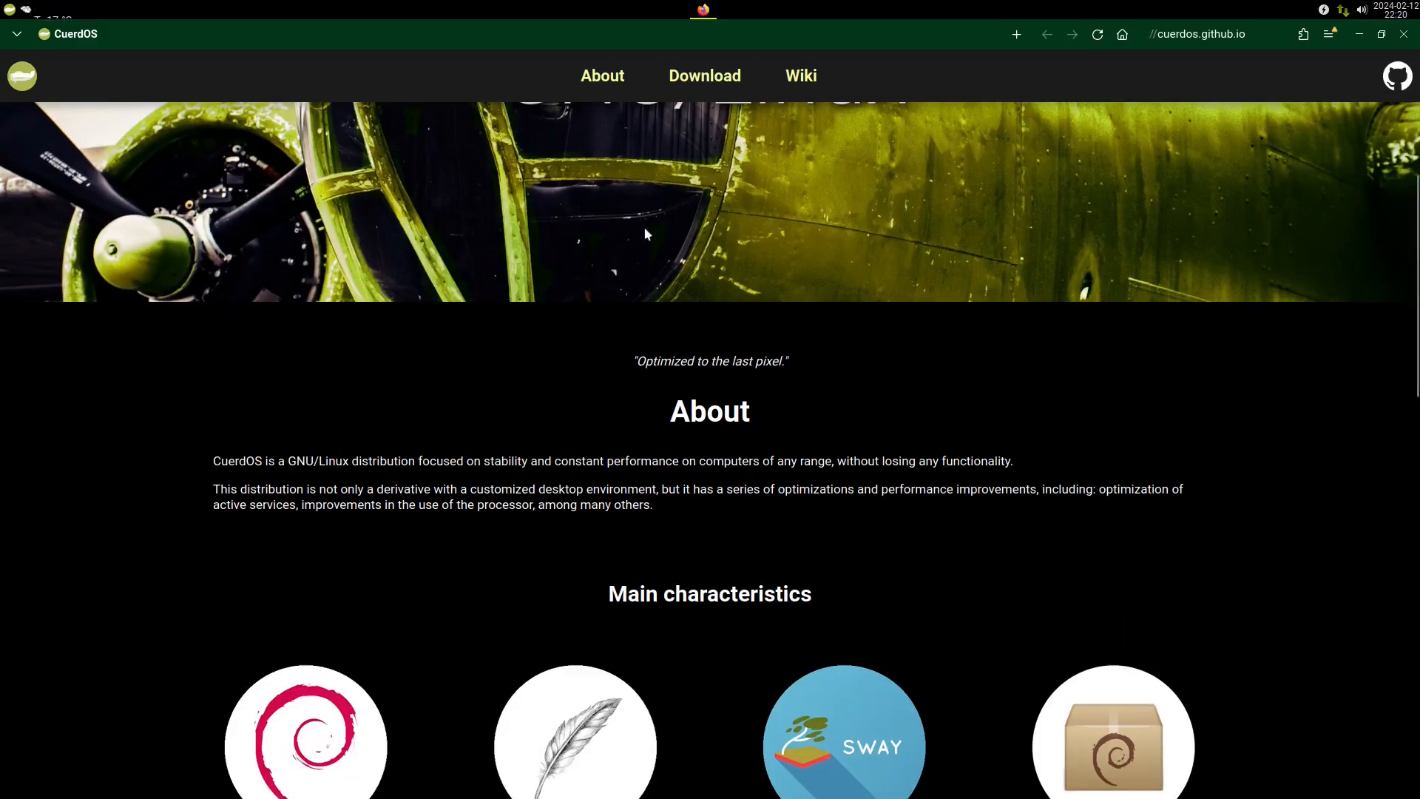
pyautogui.scroll(3)
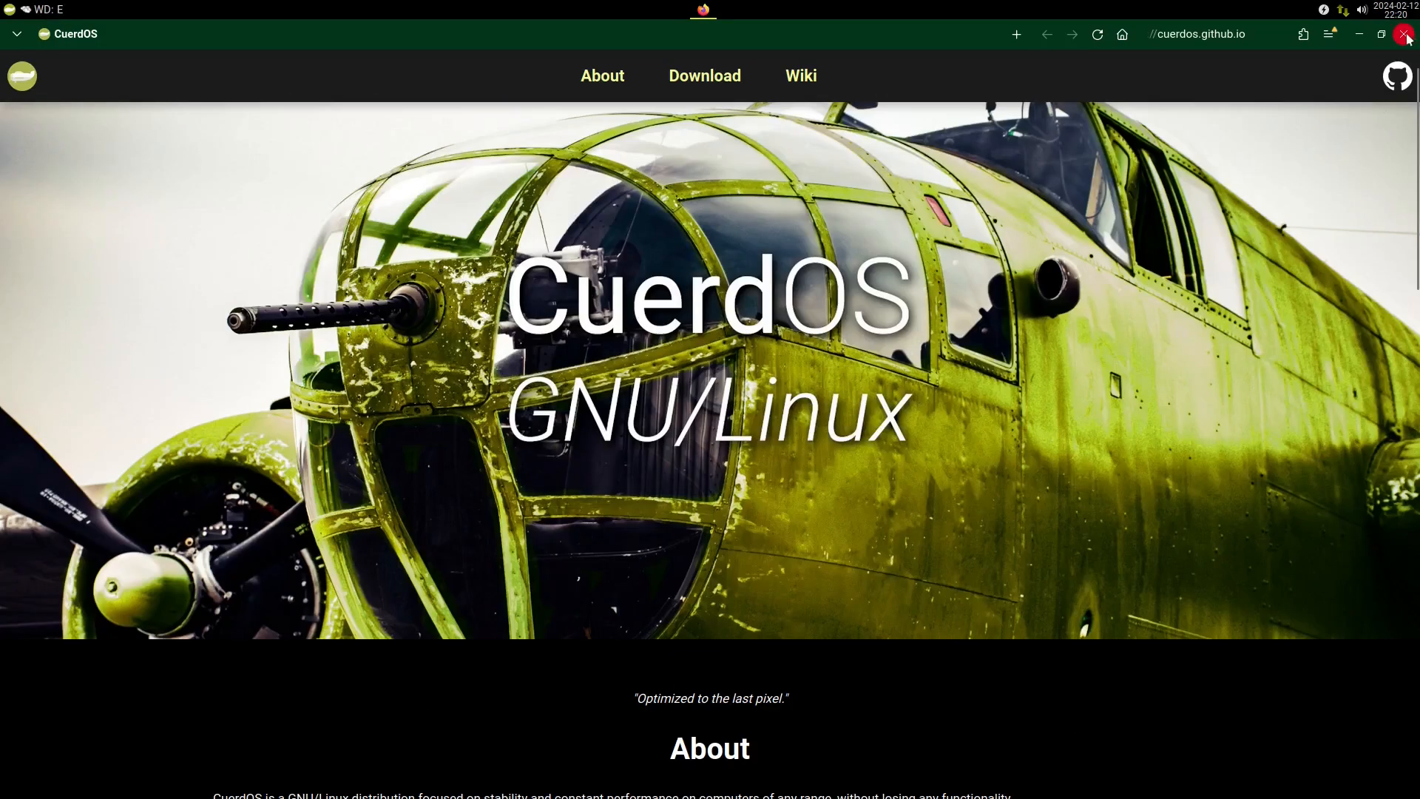
# Close the Firefox window to return to the CuerdOS desktop.
pyautogui.click(1410, 34)
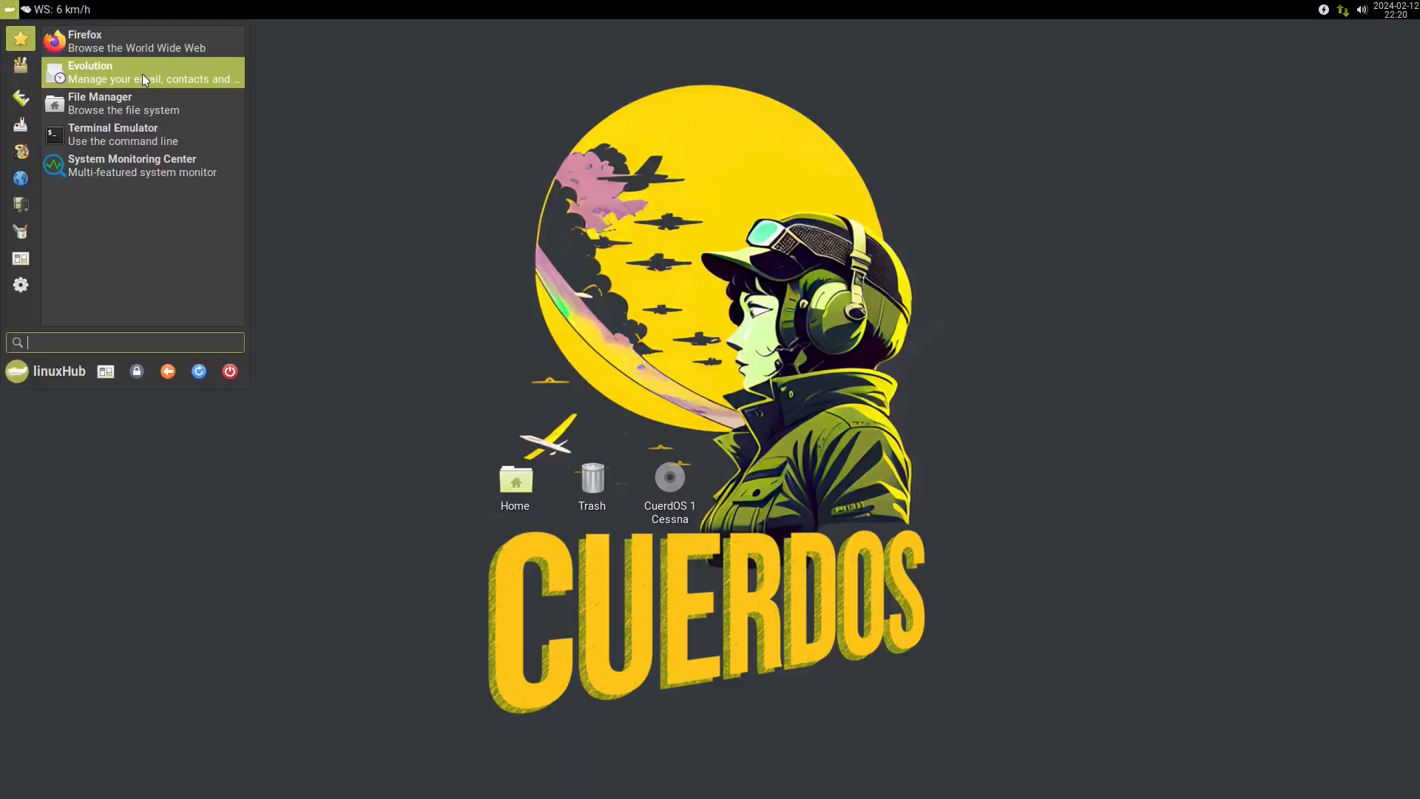
pyautogui.moveTo(124, 104)
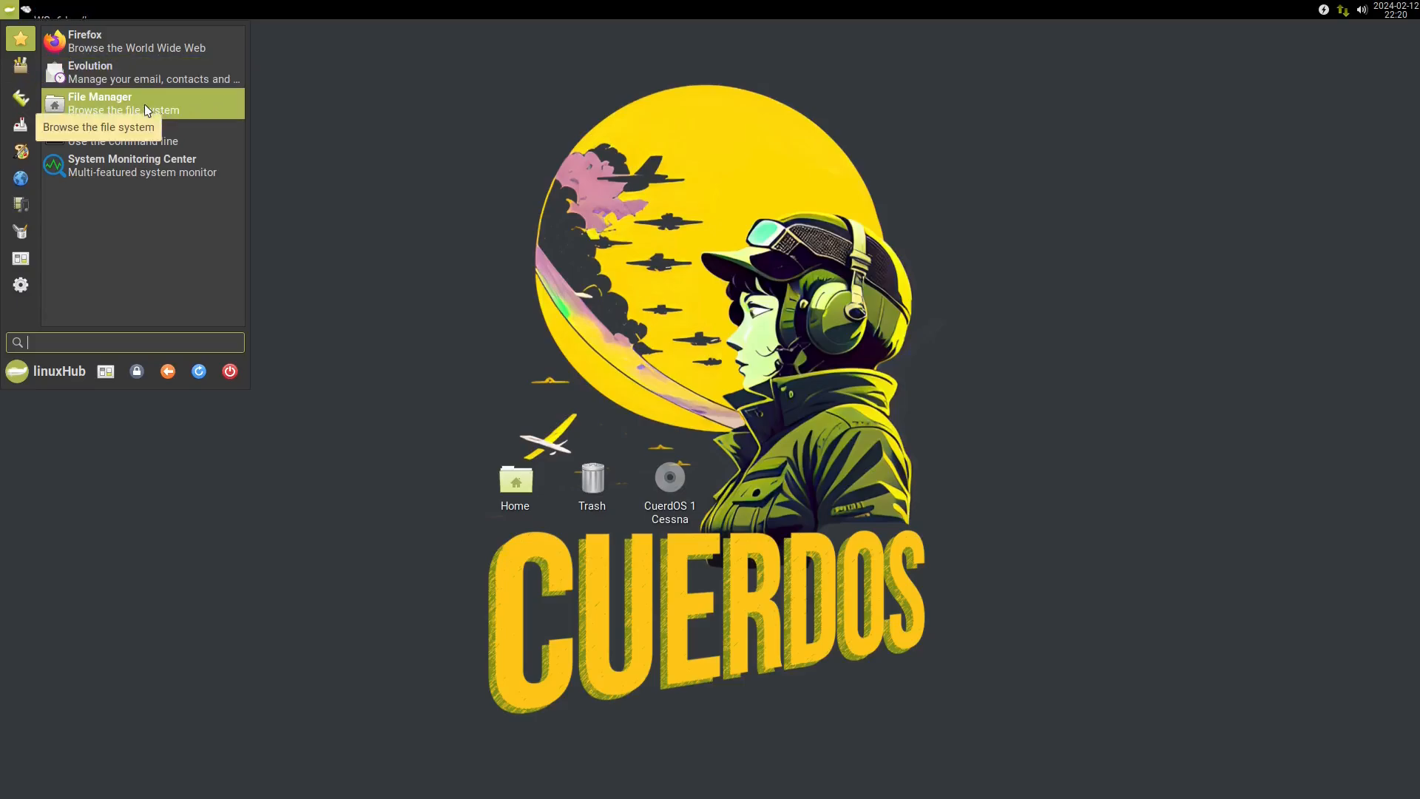
pyautogui.moveTo(131, 165)
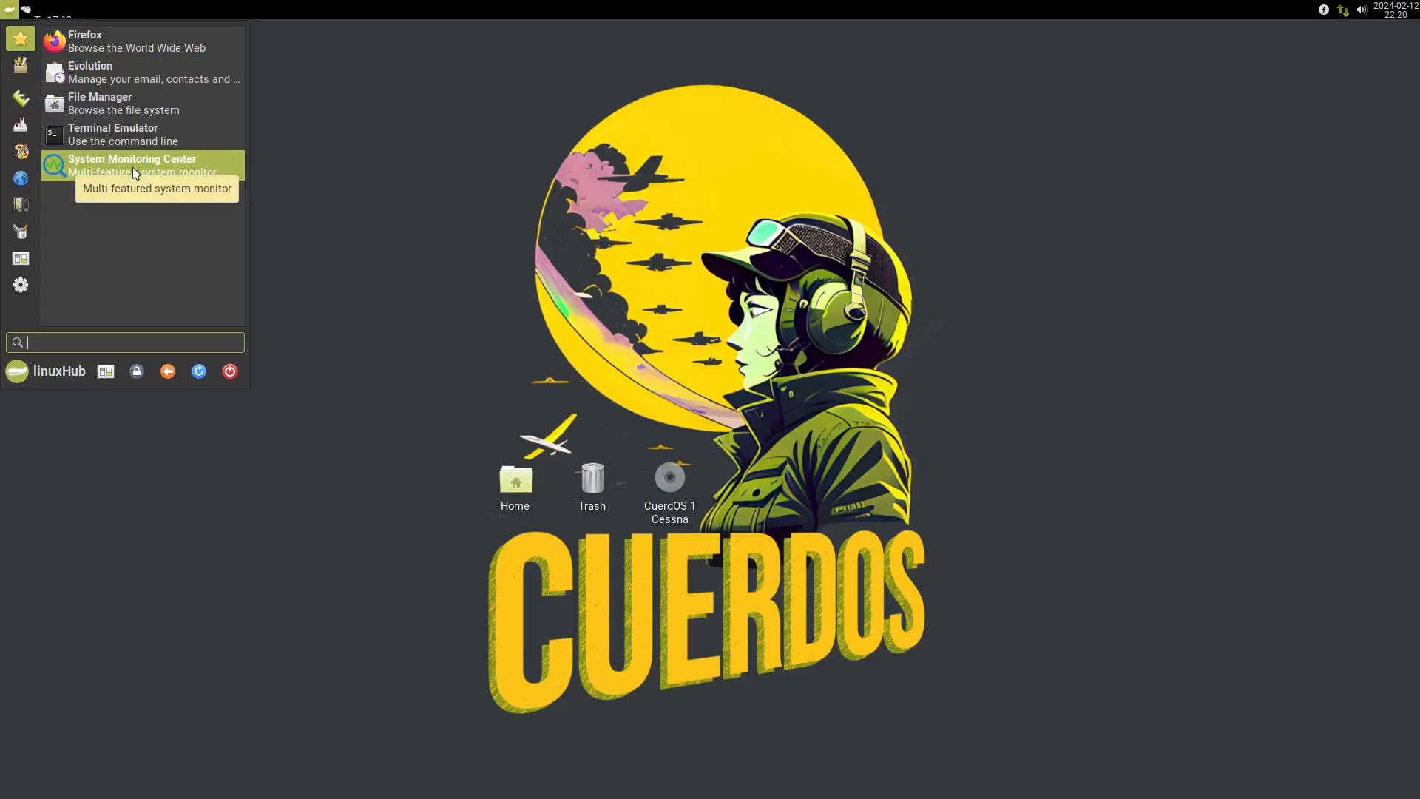
pyautogui.moveTo(145, 72)
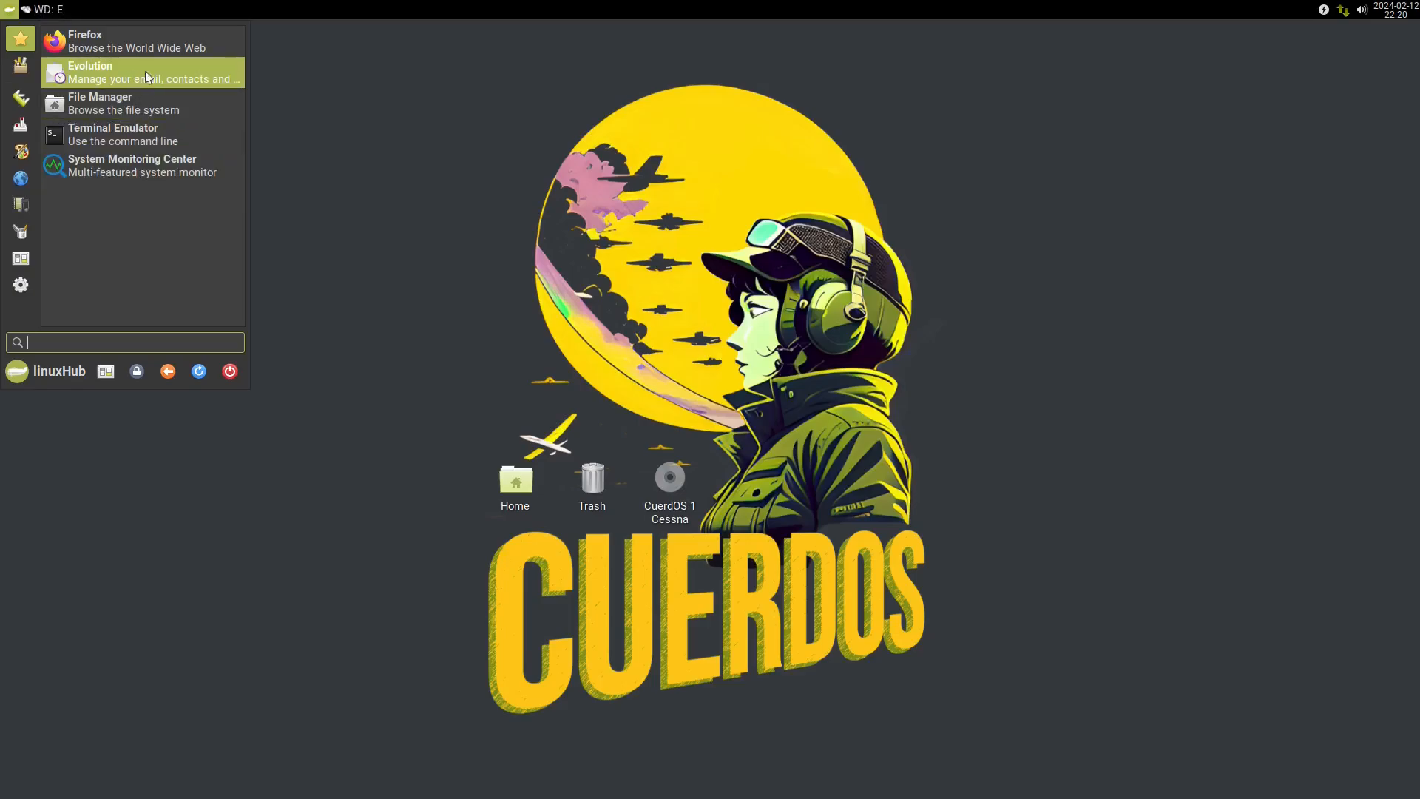
# Launch Thunar maximized, view its About dialog reporting version 4.18.4, then dismiss it.
pyautogui.click(100, 104)
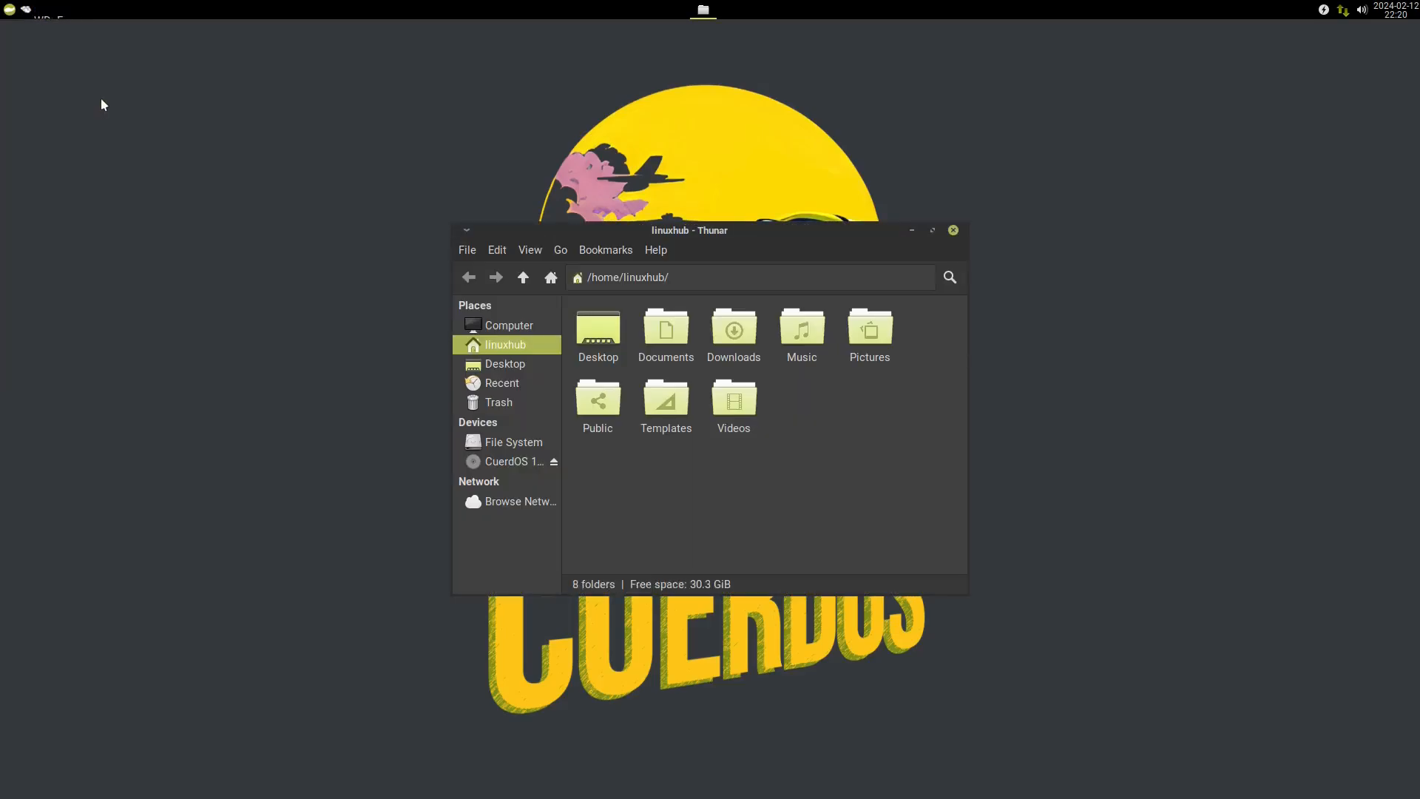
pyautogui.click(930, 231)
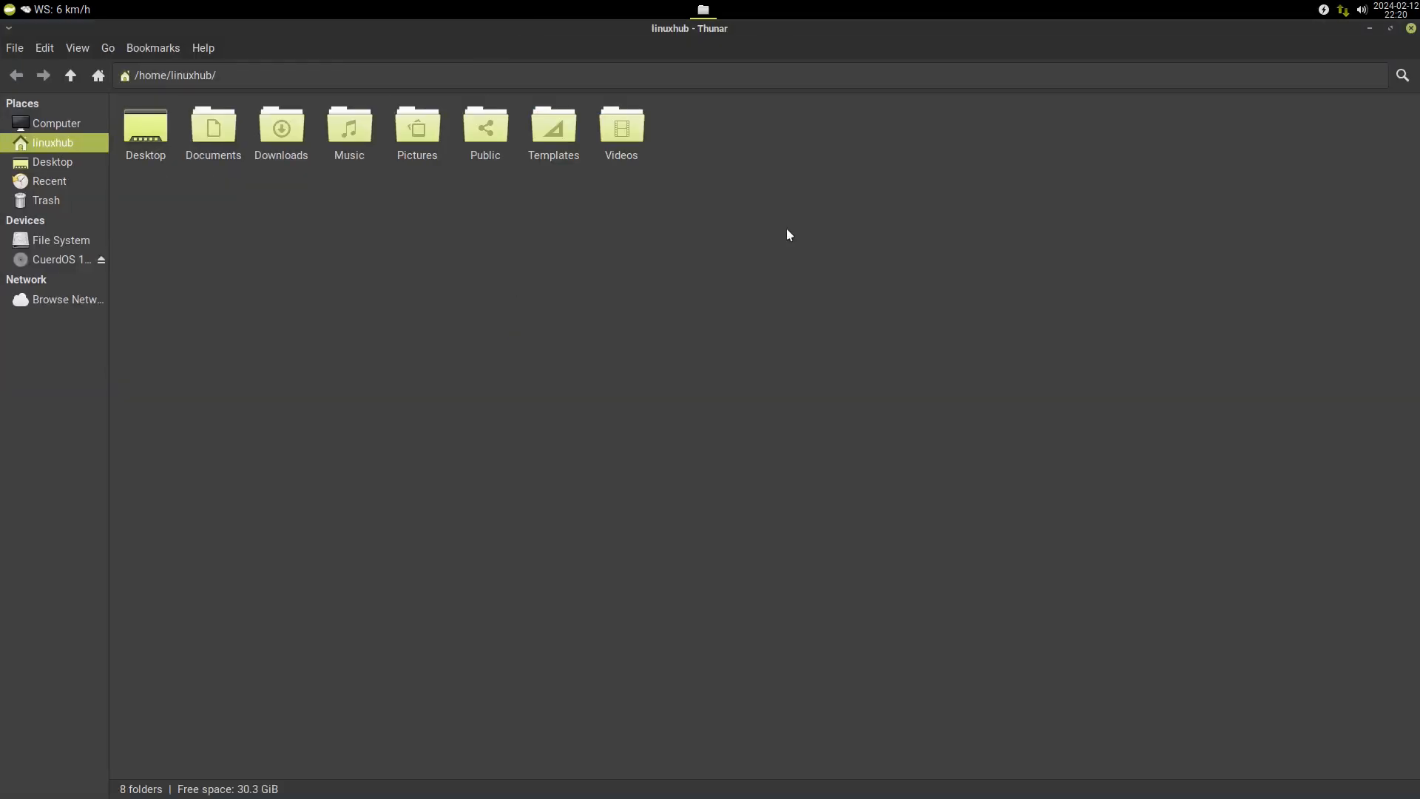
pyautogui.click(203, 47)
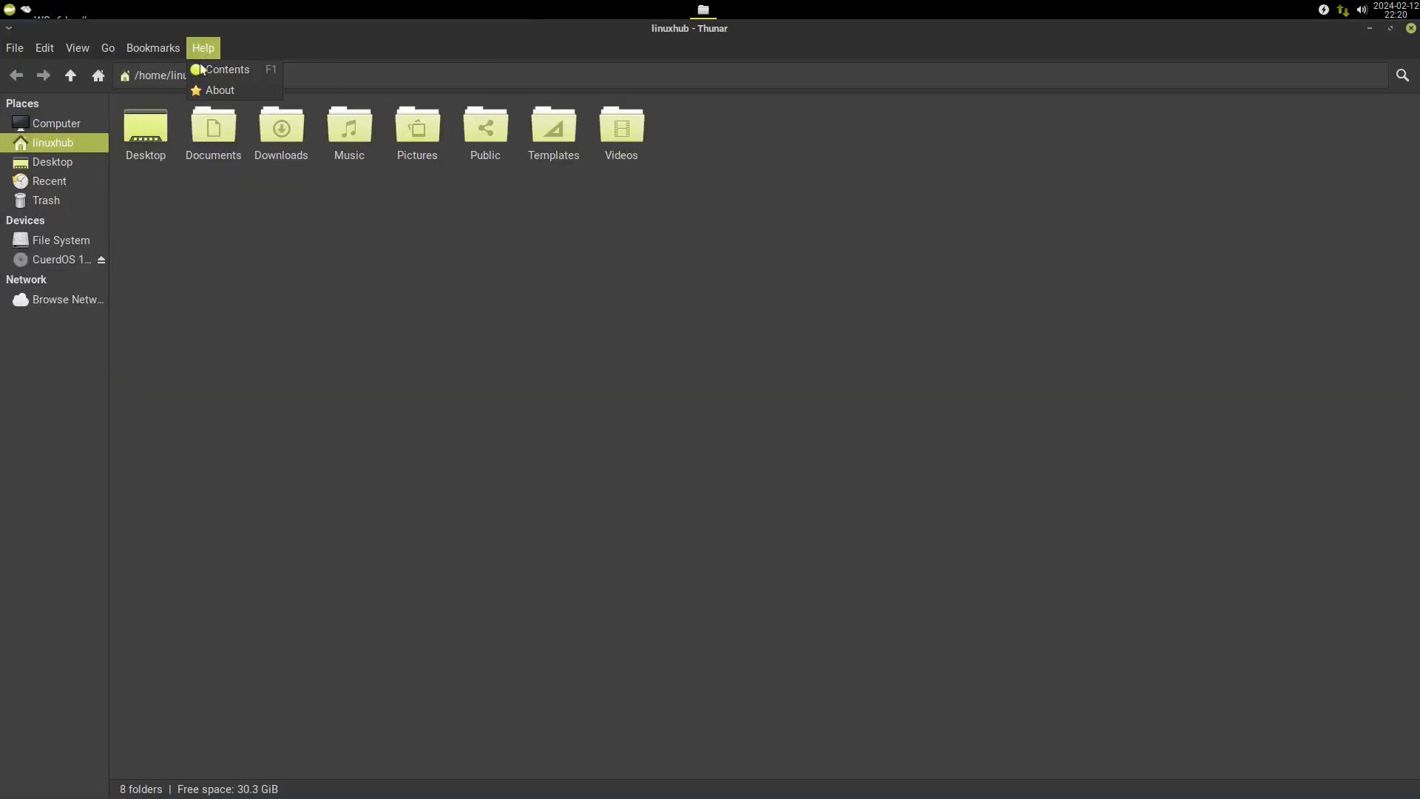
pyautogui.click(219, 90)
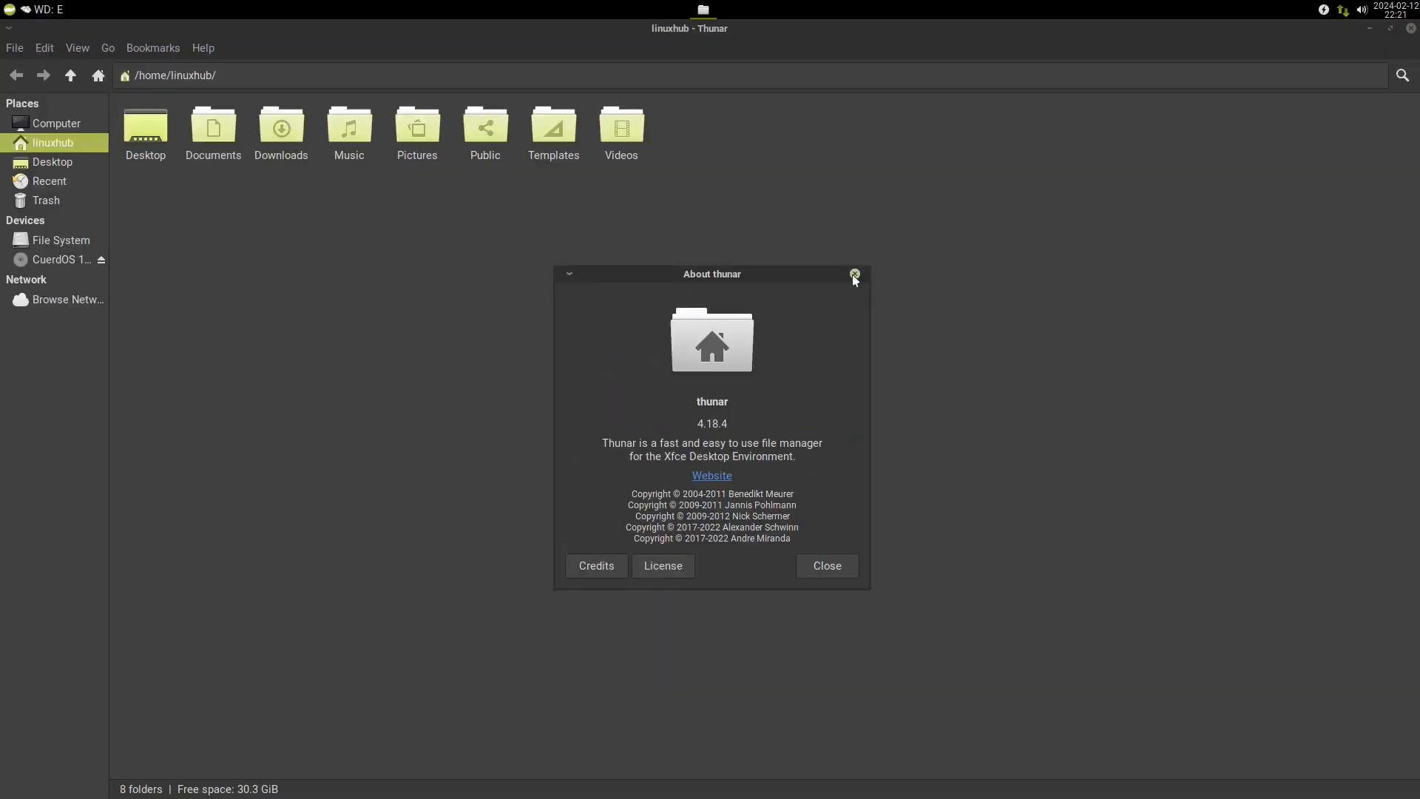
pyautogui.click(852, 273)
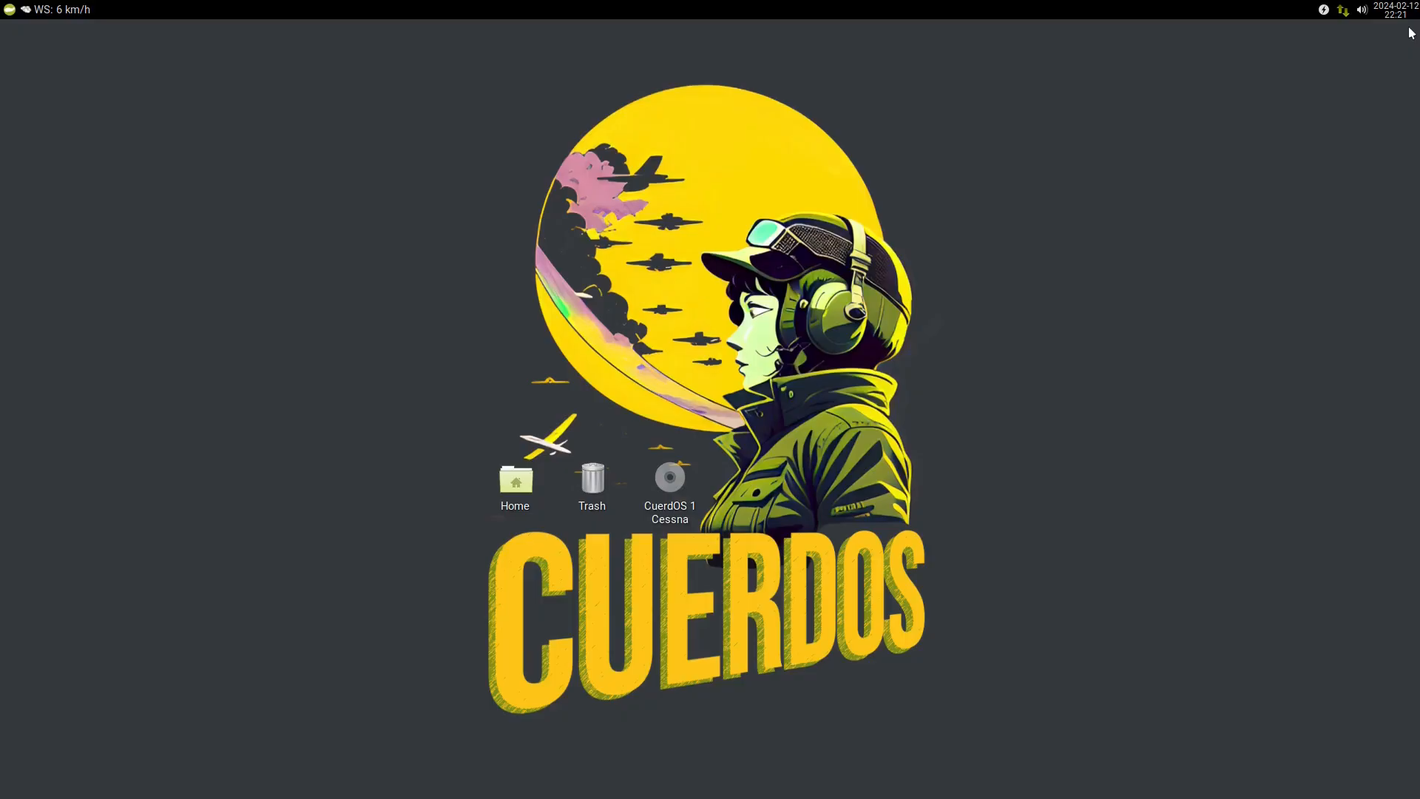
# Launch a maximized Sakura terminal from the Whisker Menu, run htop, then quit back to the prompt.
pyautogui.click(9, 11)
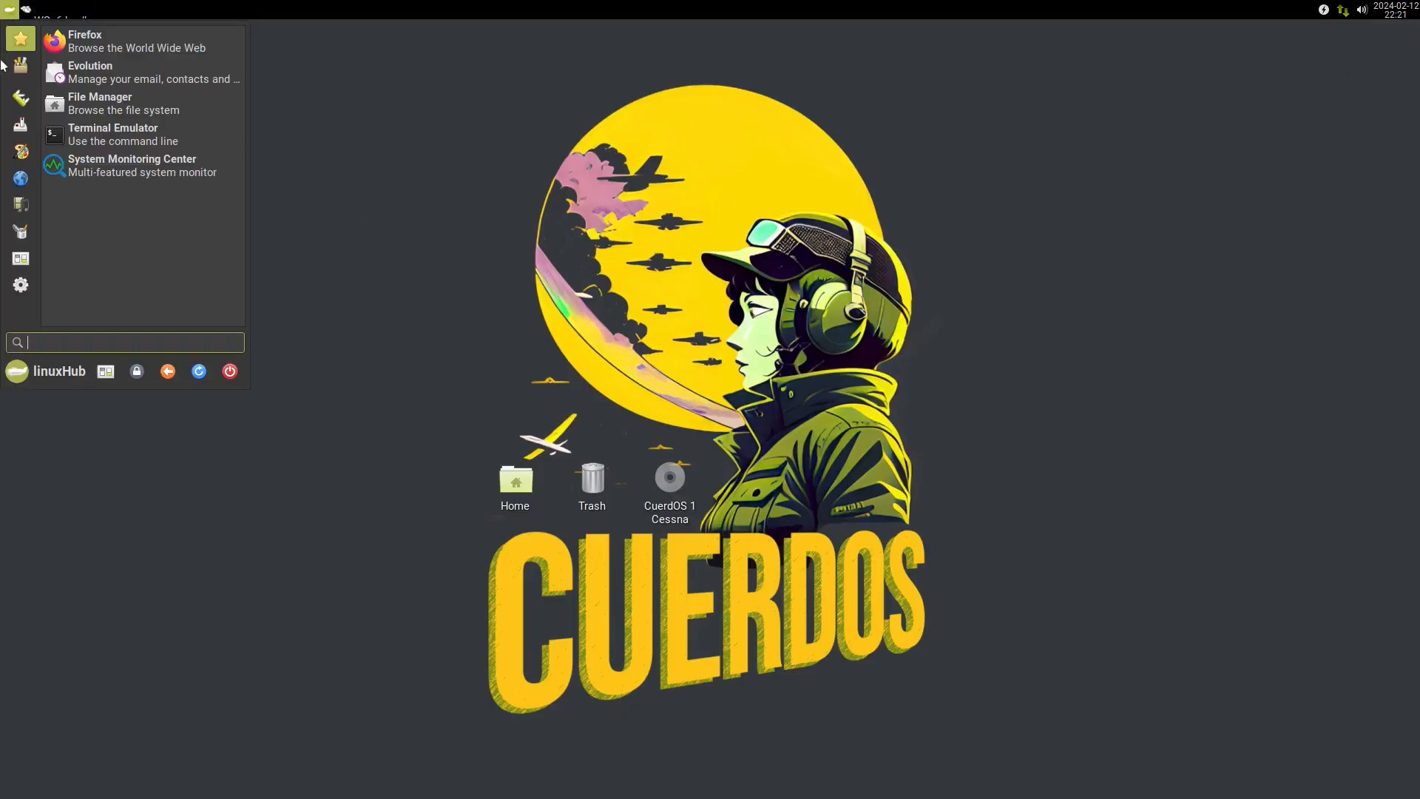
pyautogui.click(137, 145)
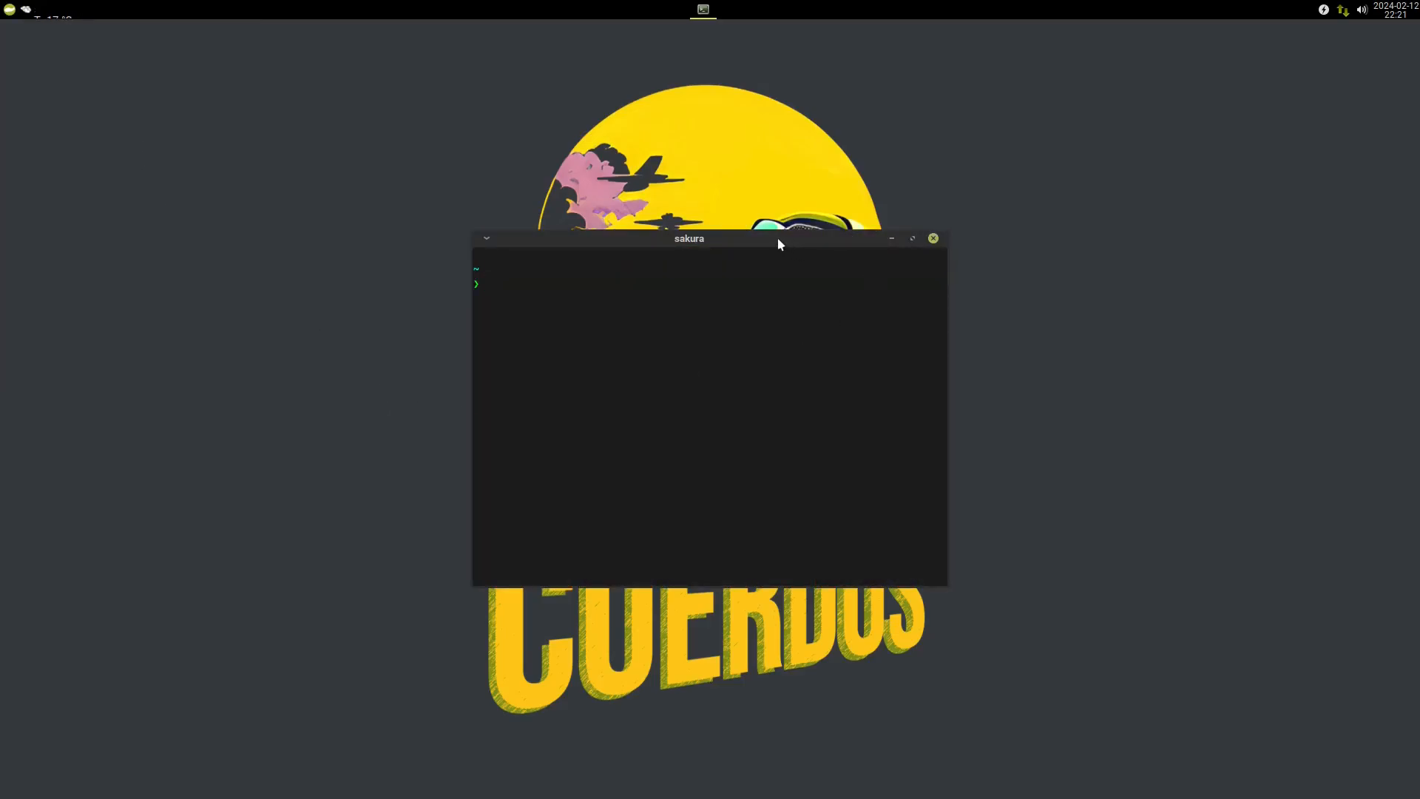
pyautogui.click(913, 238)
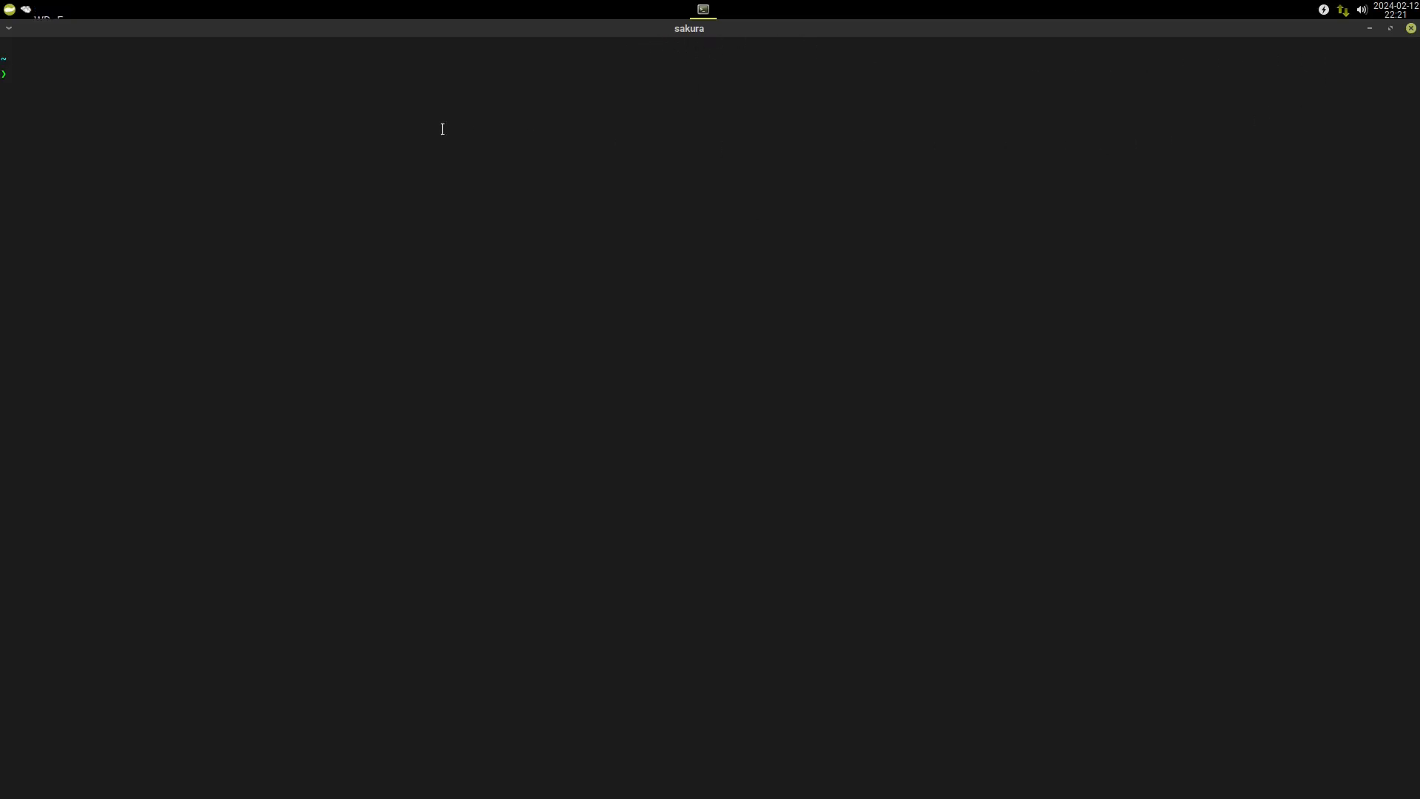
pyautogui.moveTo(589, 587)
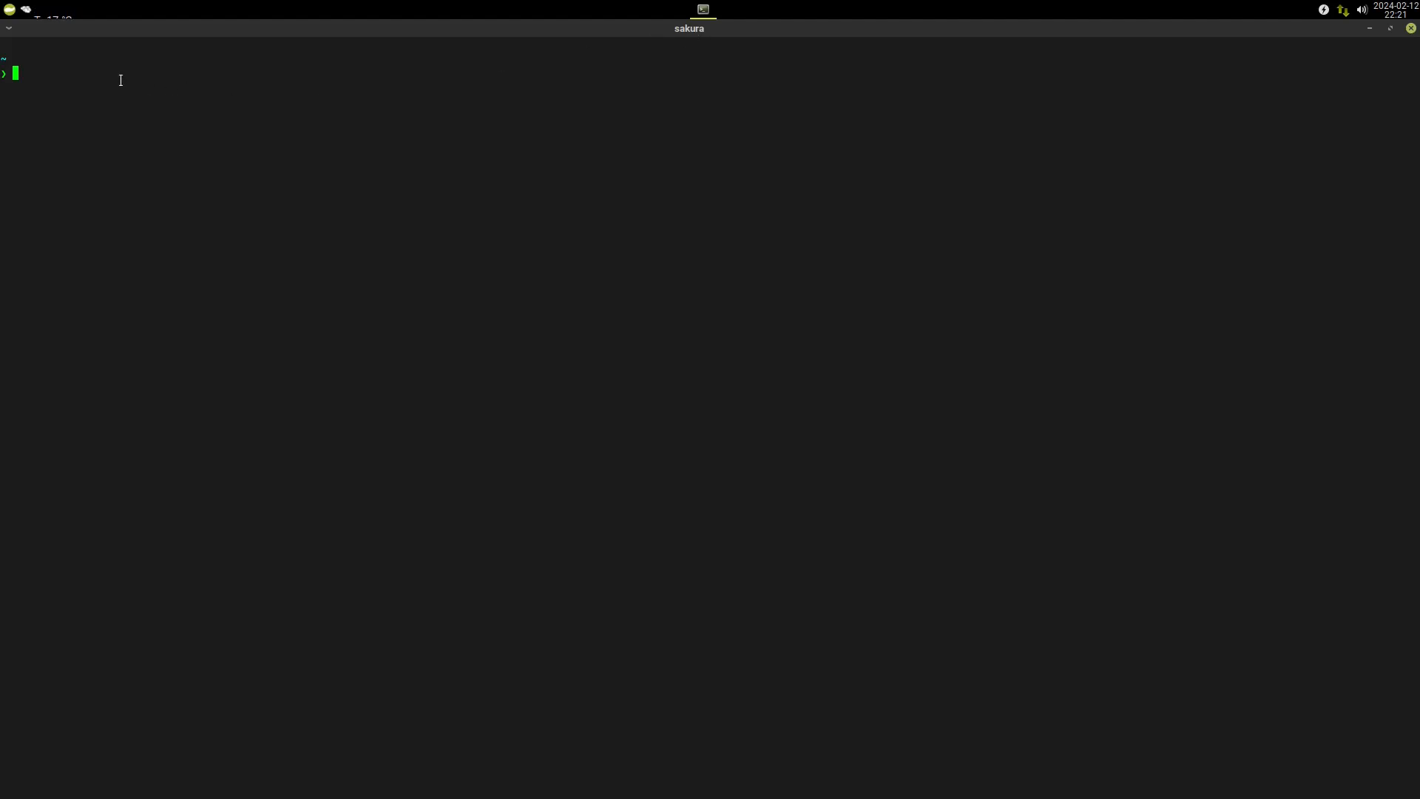
pyautogui.moveTo(59, 81)
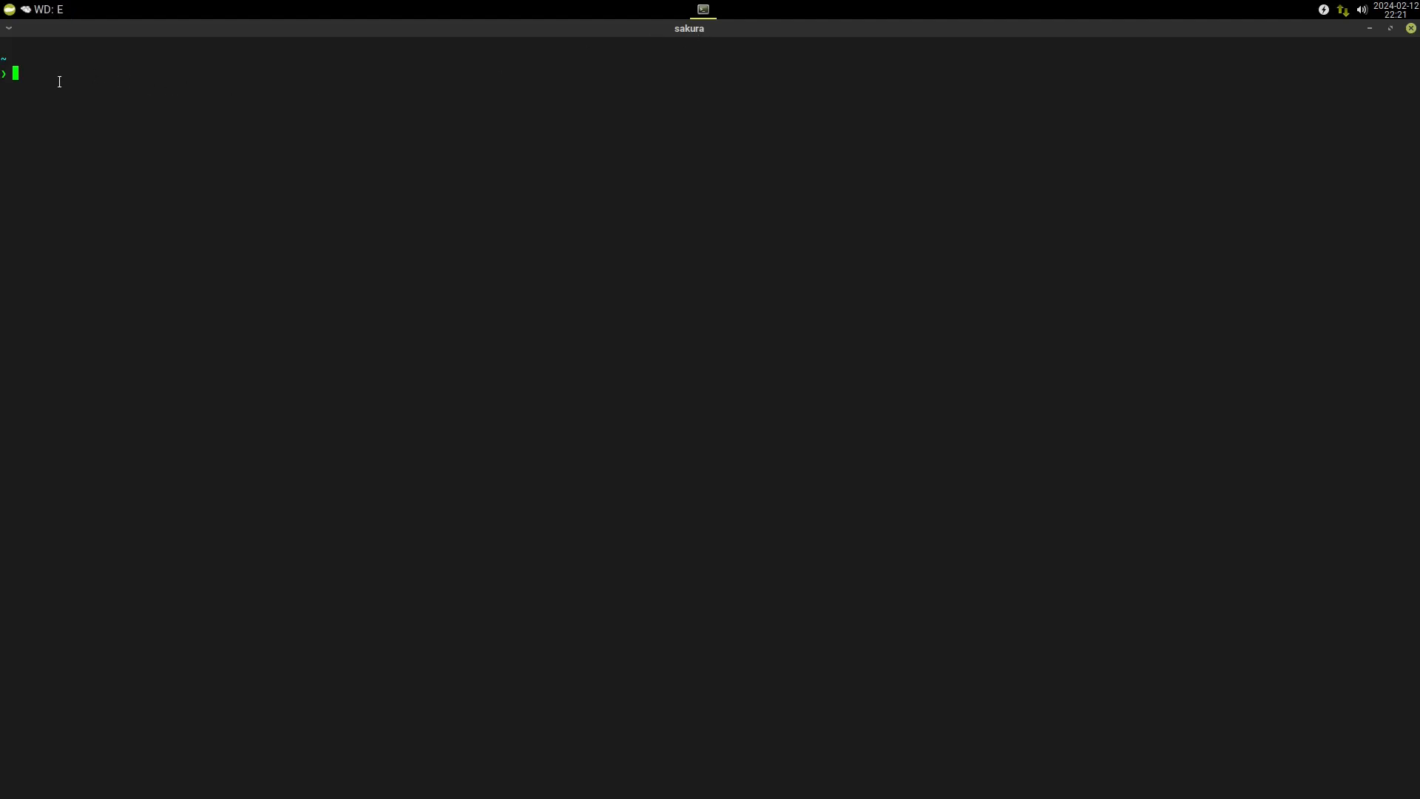
pyautogui.write('htop')
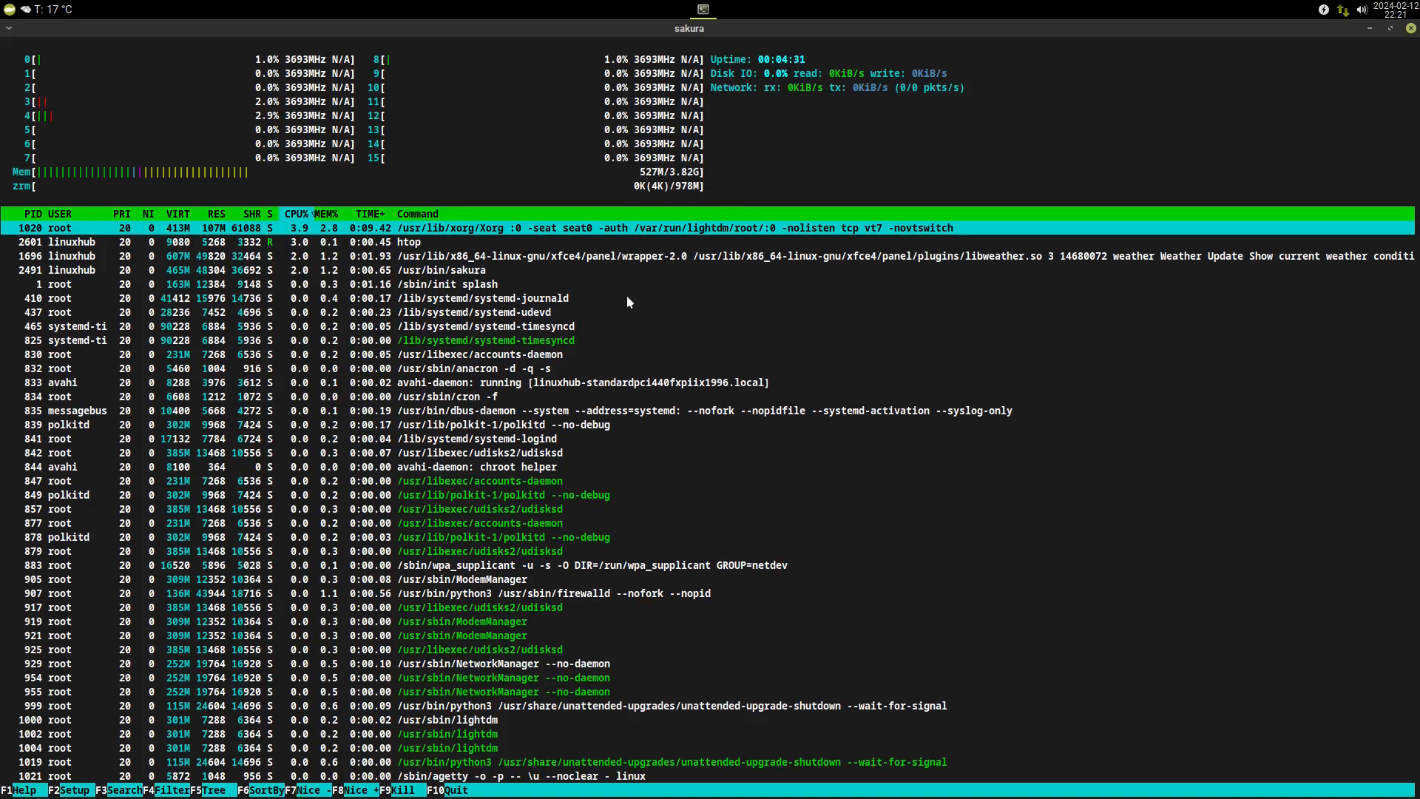
pyautogui.press('q')
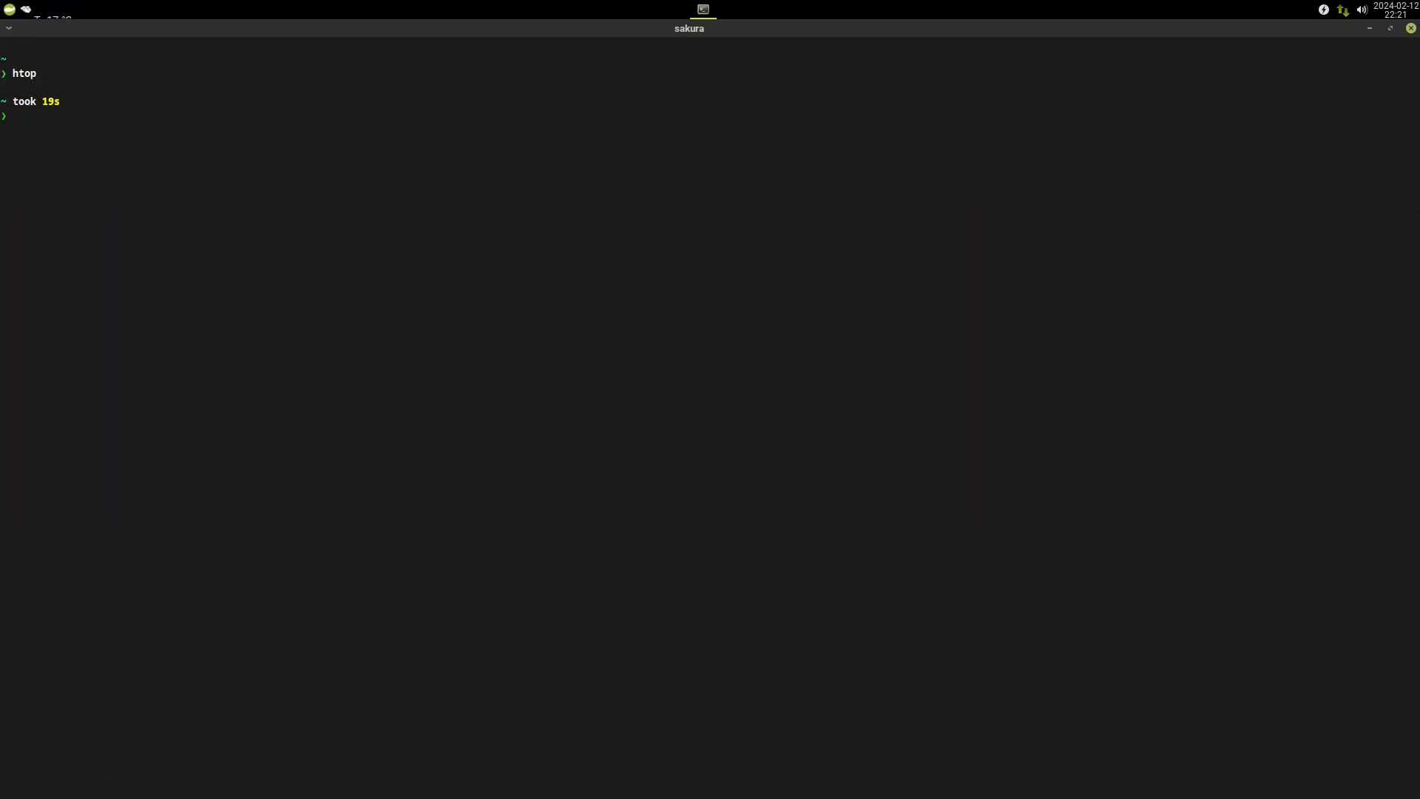
# Run neofetch to print the CuerdOS summary and highlight one of its lines.
pyautogui.write('neofe')
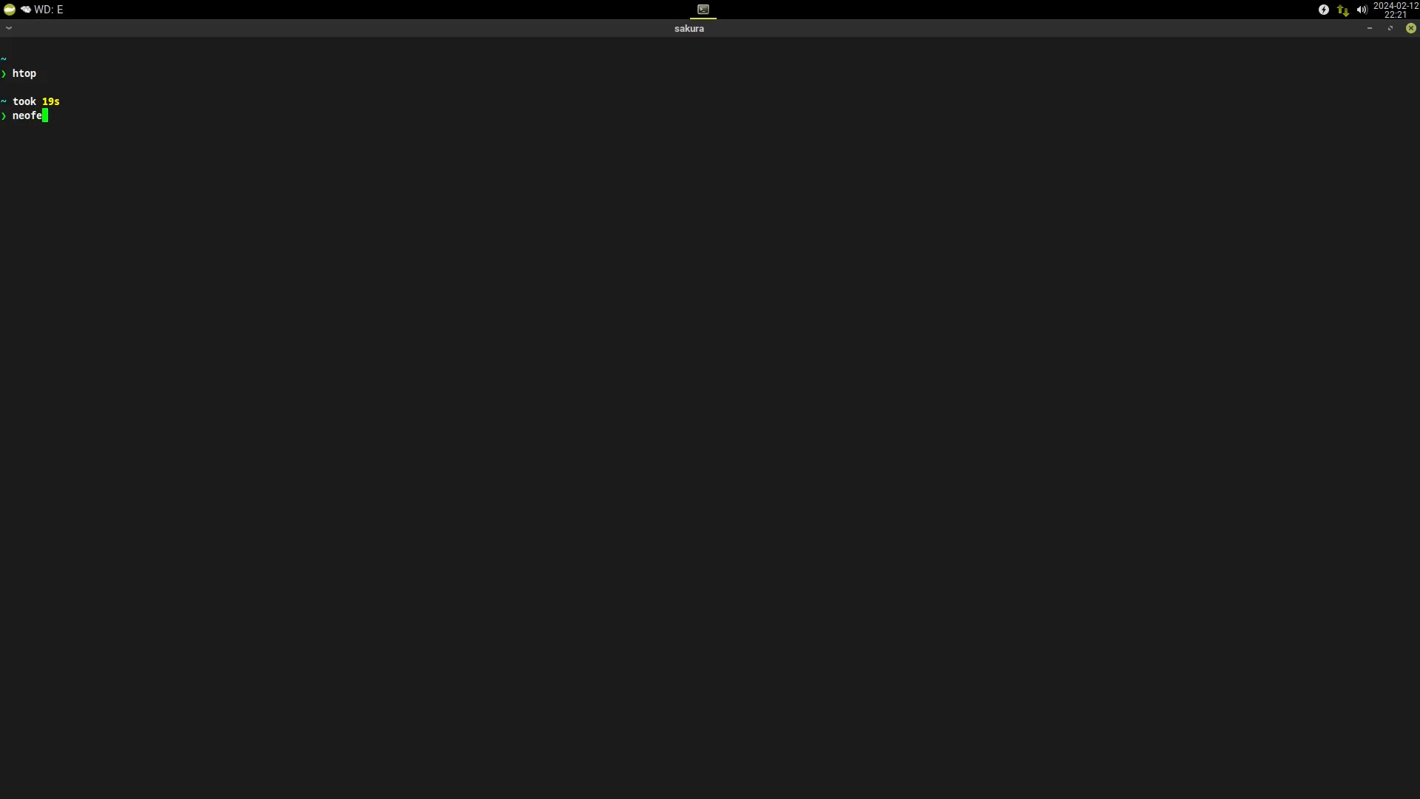
pyautogui.press('Return')
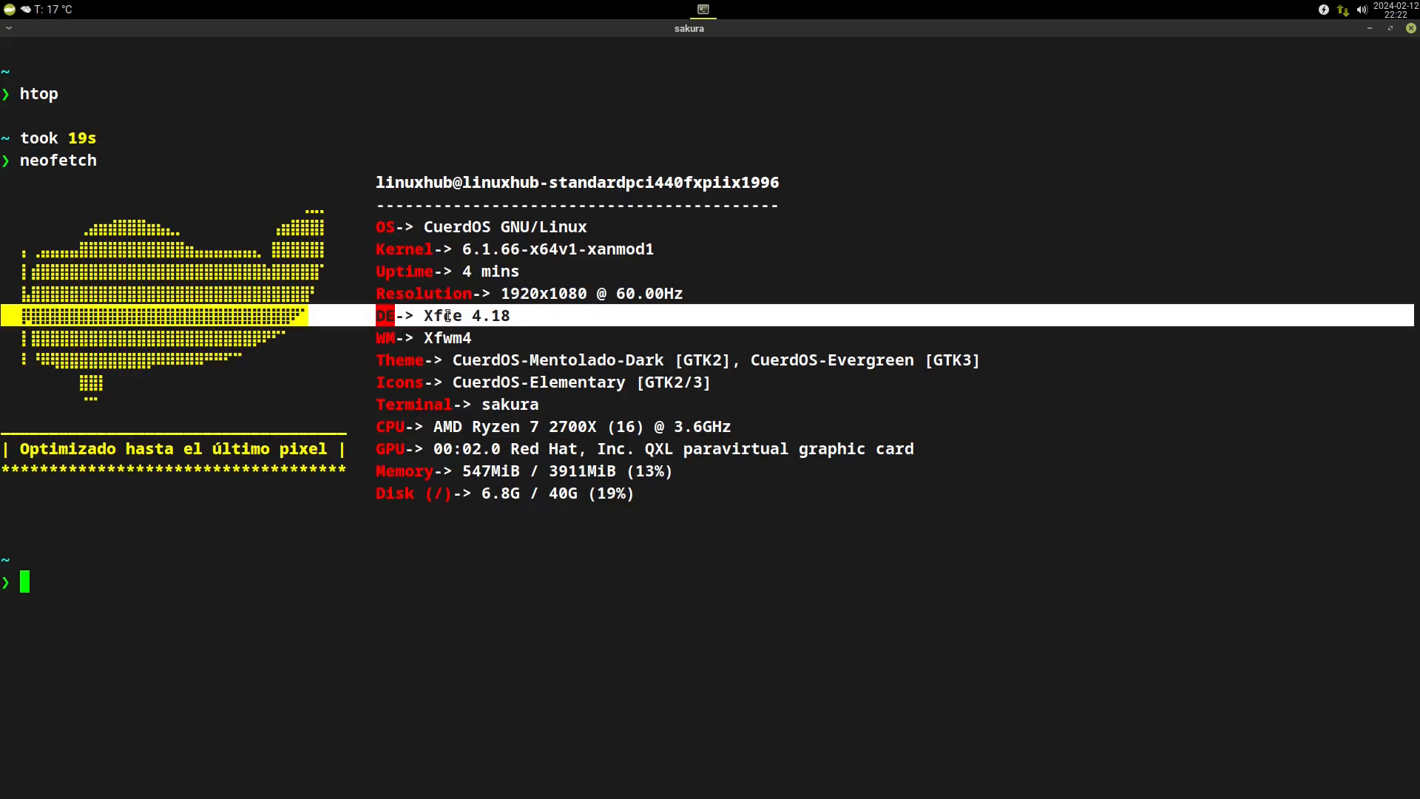
pyautogui.moveTo(568, 352)
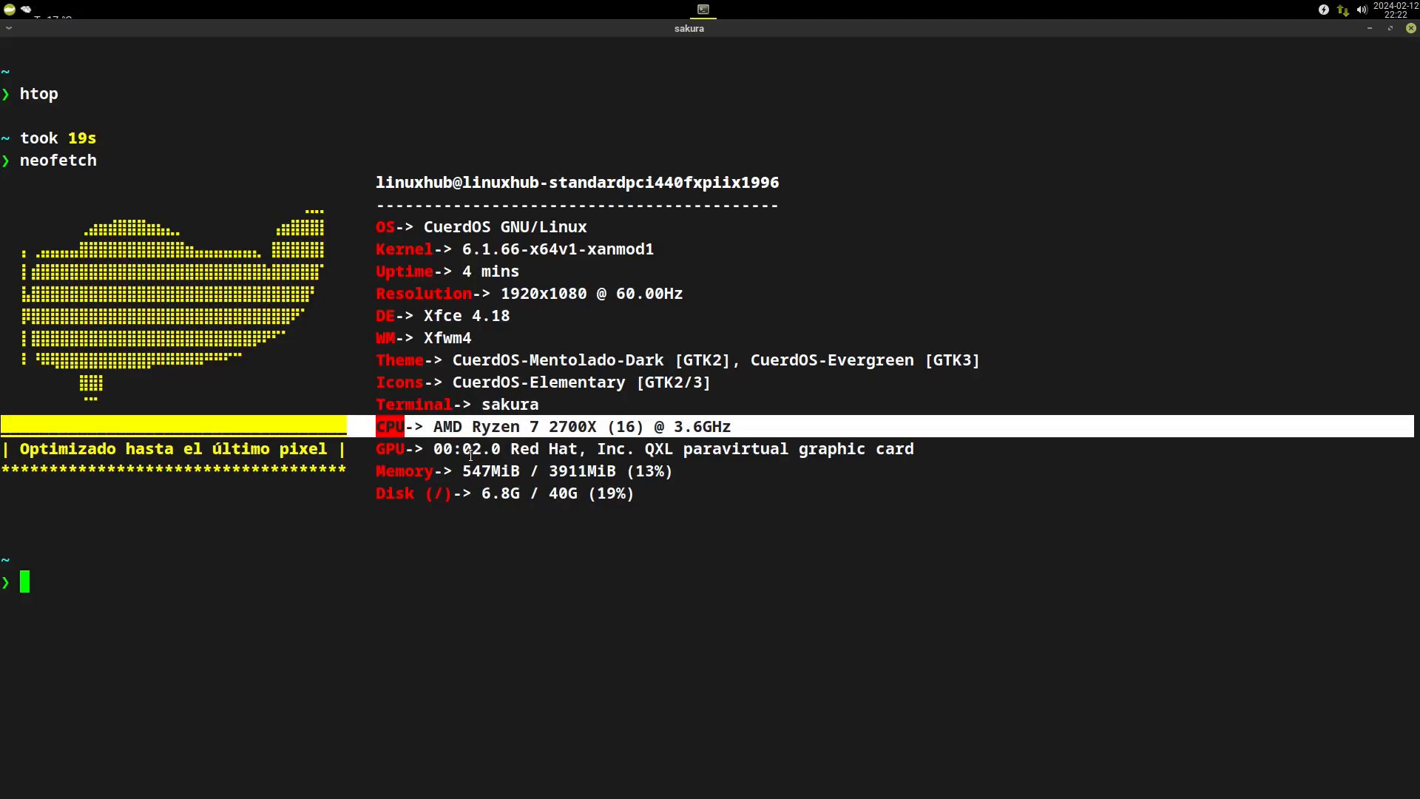
pyautogui.doubleClick(491, 471)
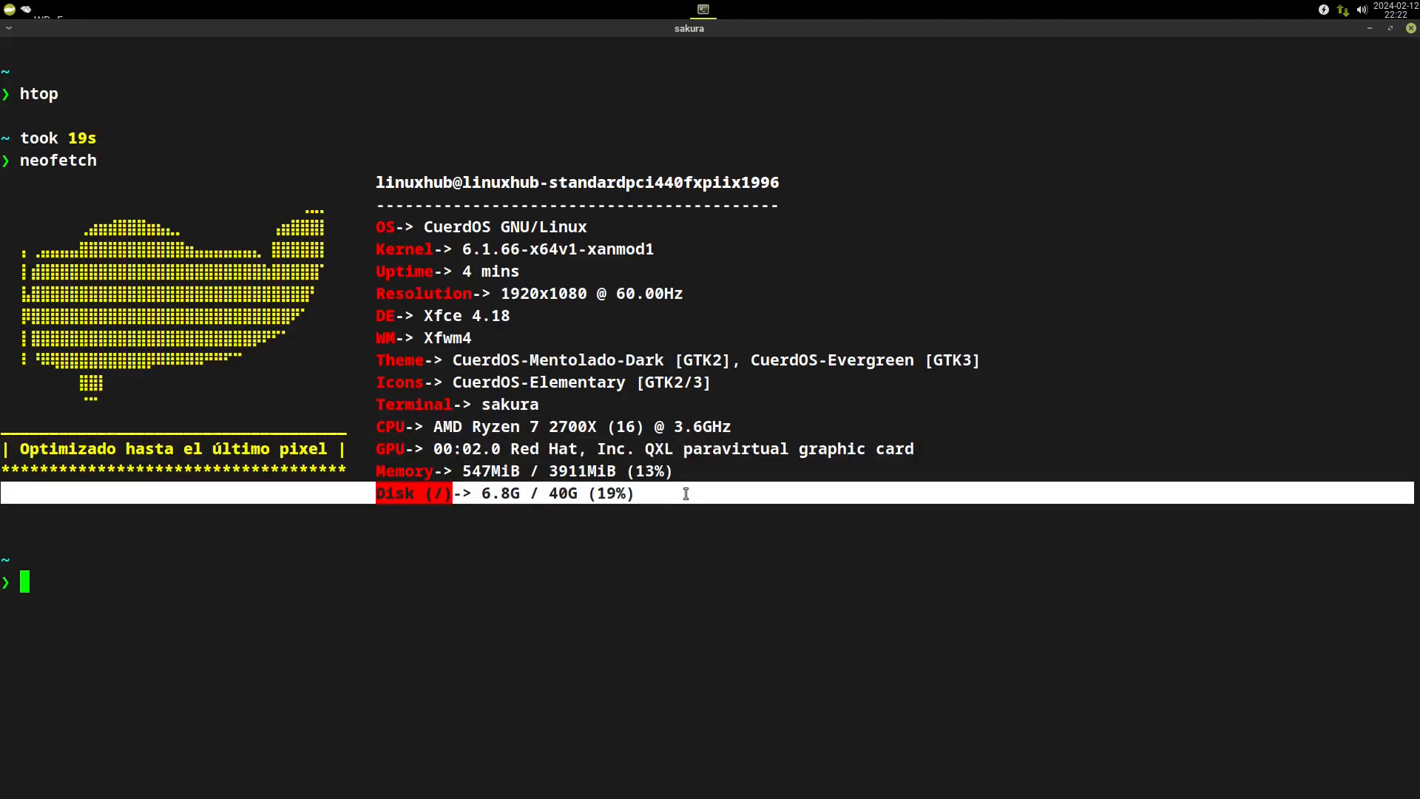
pyautogui.moveTo(667, 299)
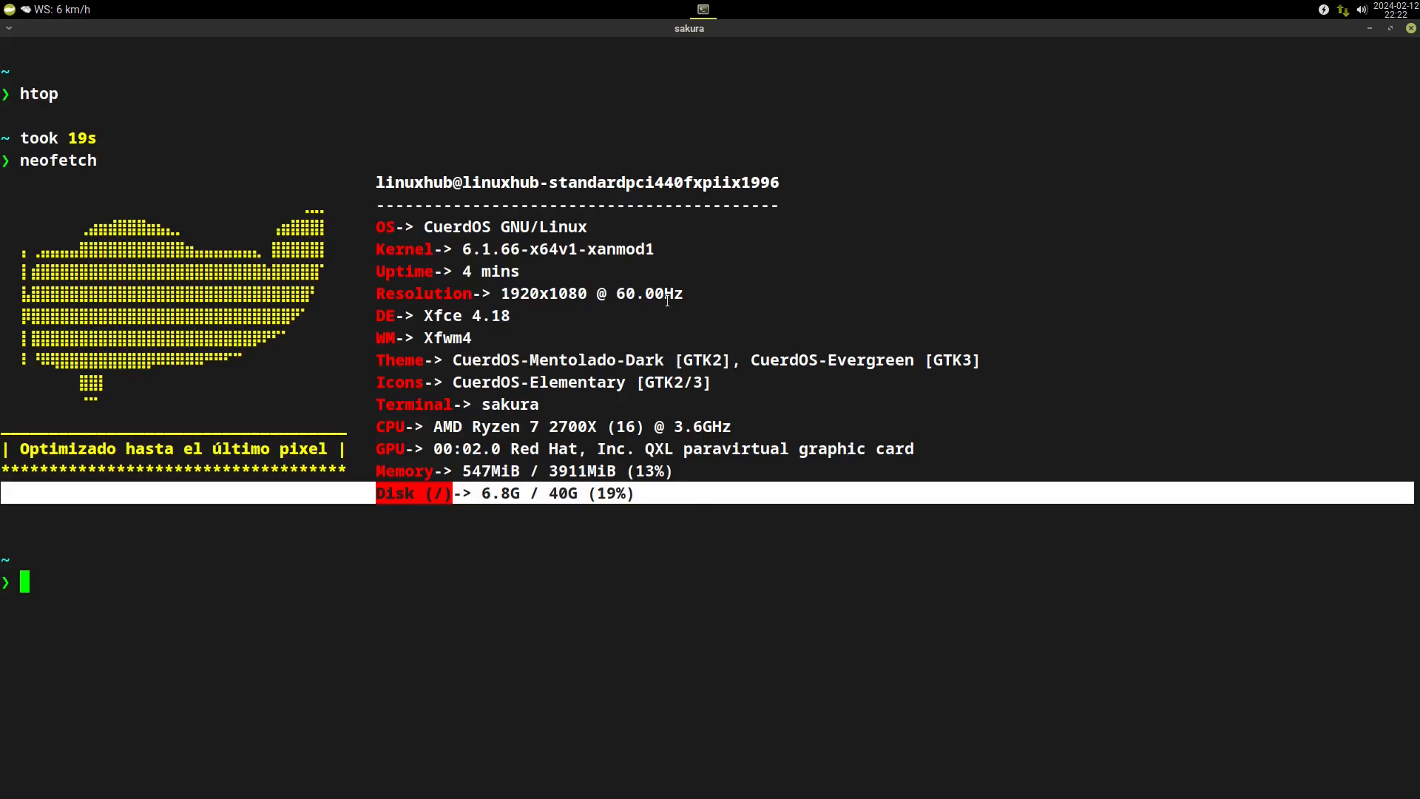
pyautogui.moveTo(1410, 29)
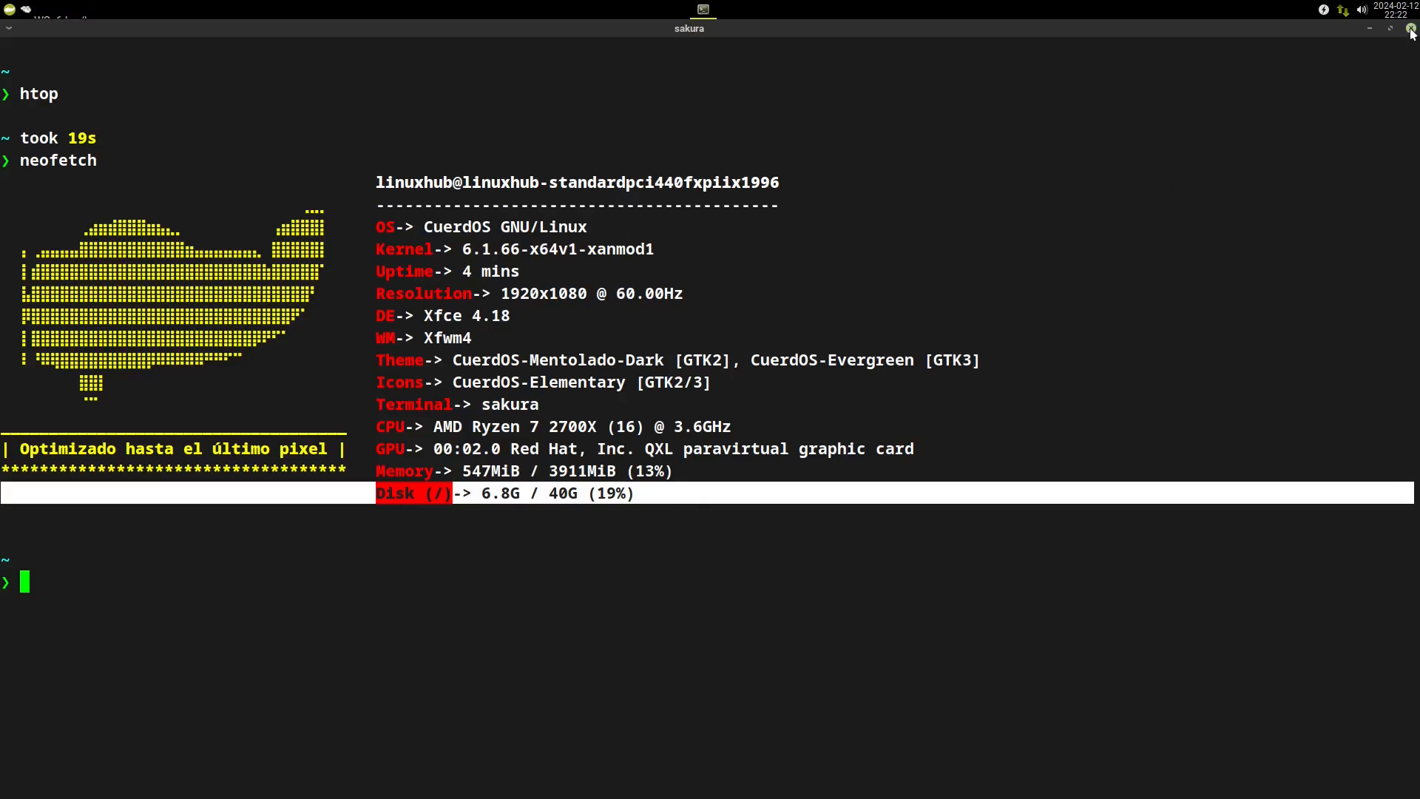
# Close the terminal and reopen the Whisker Menu to browse the Graphics category.
pyautogui.click(1410, 28)
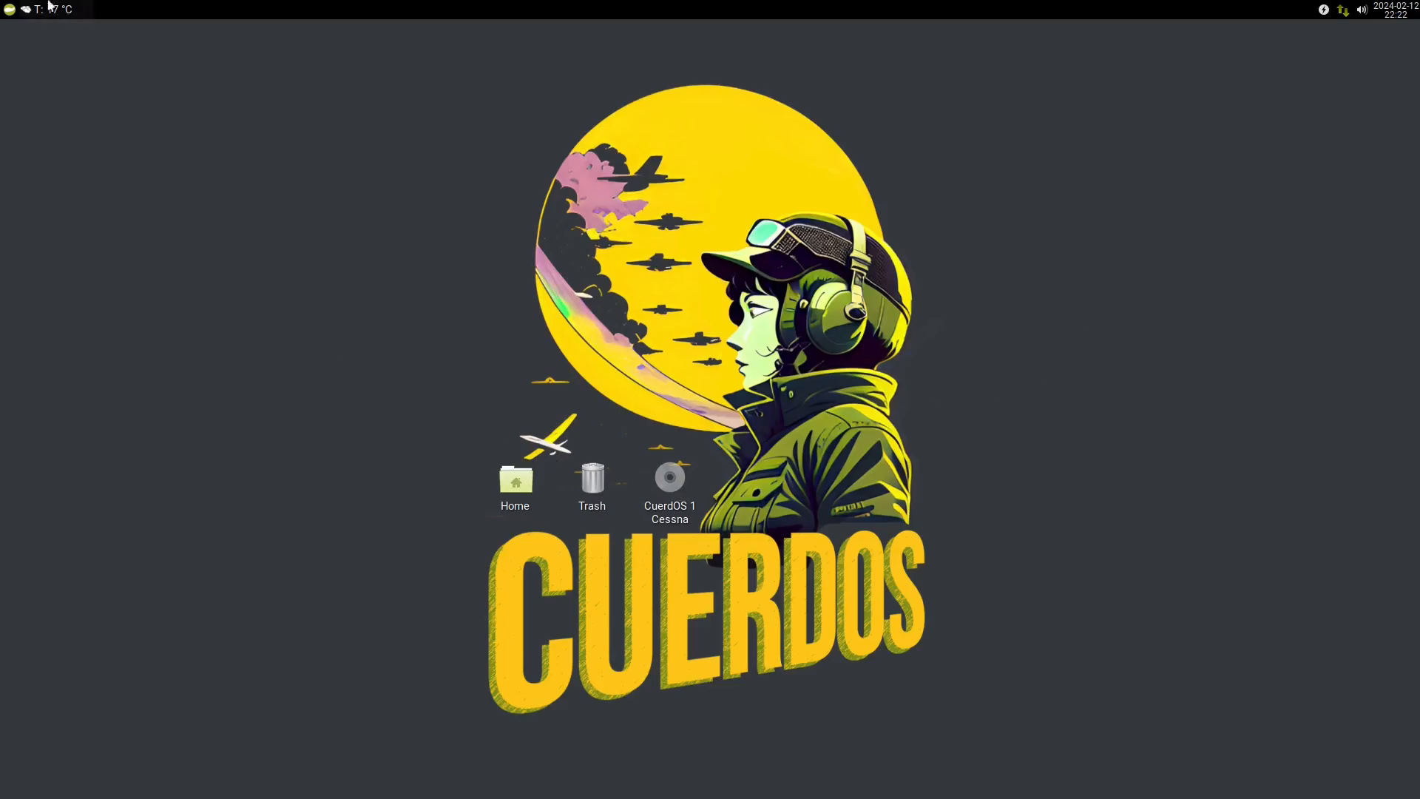
pyautogui.click(8, 9)
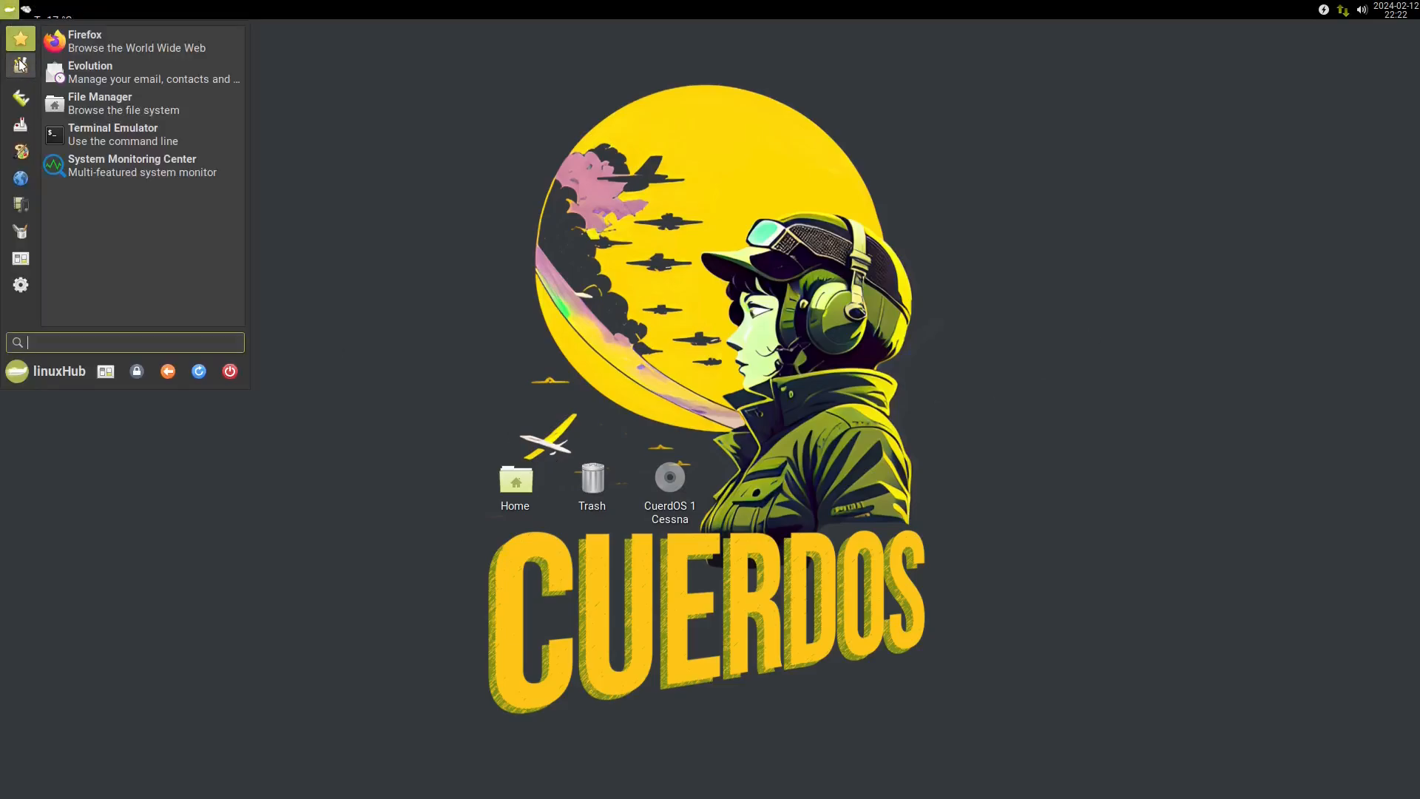
pyautogui.moveTo(19, 125)
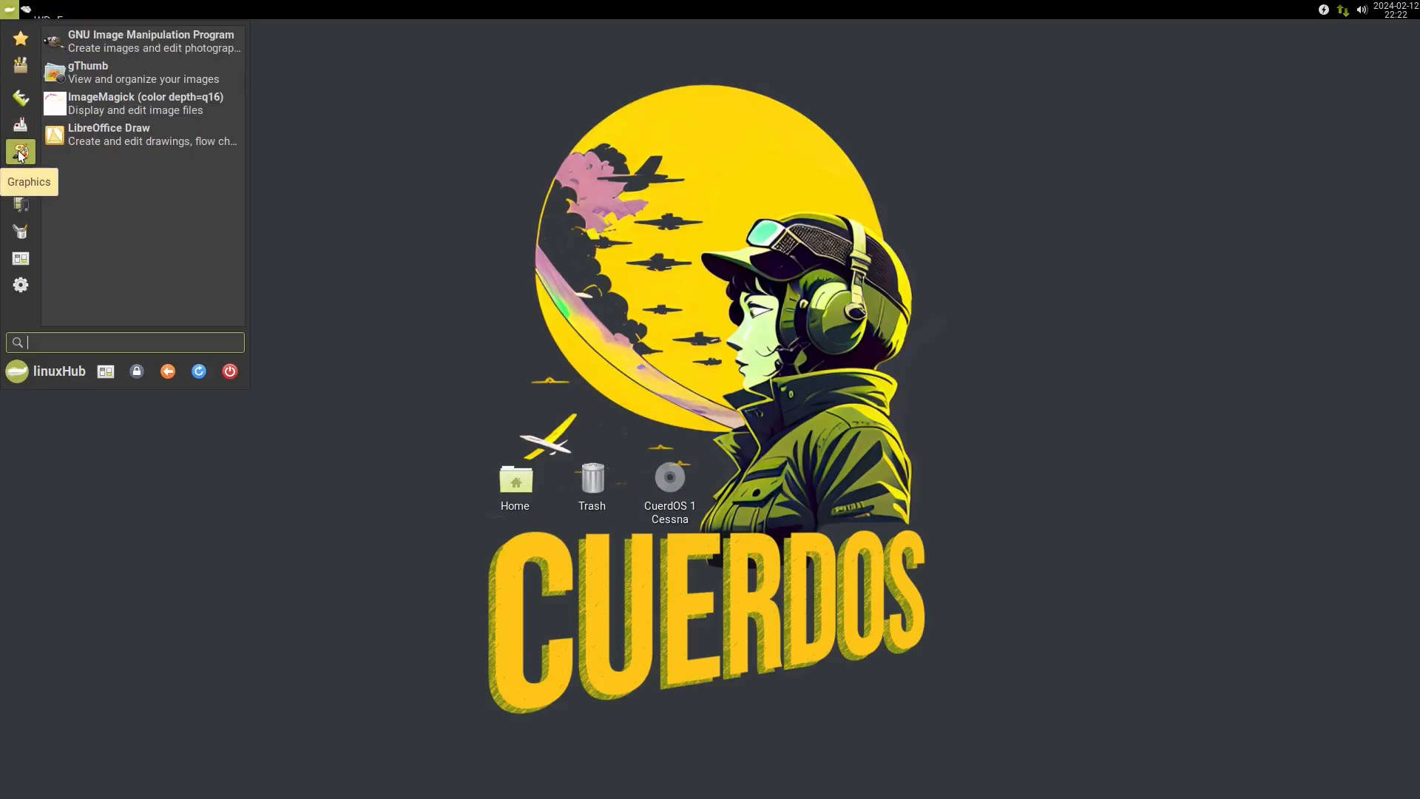
pyautogui.moveTo(292, 145)
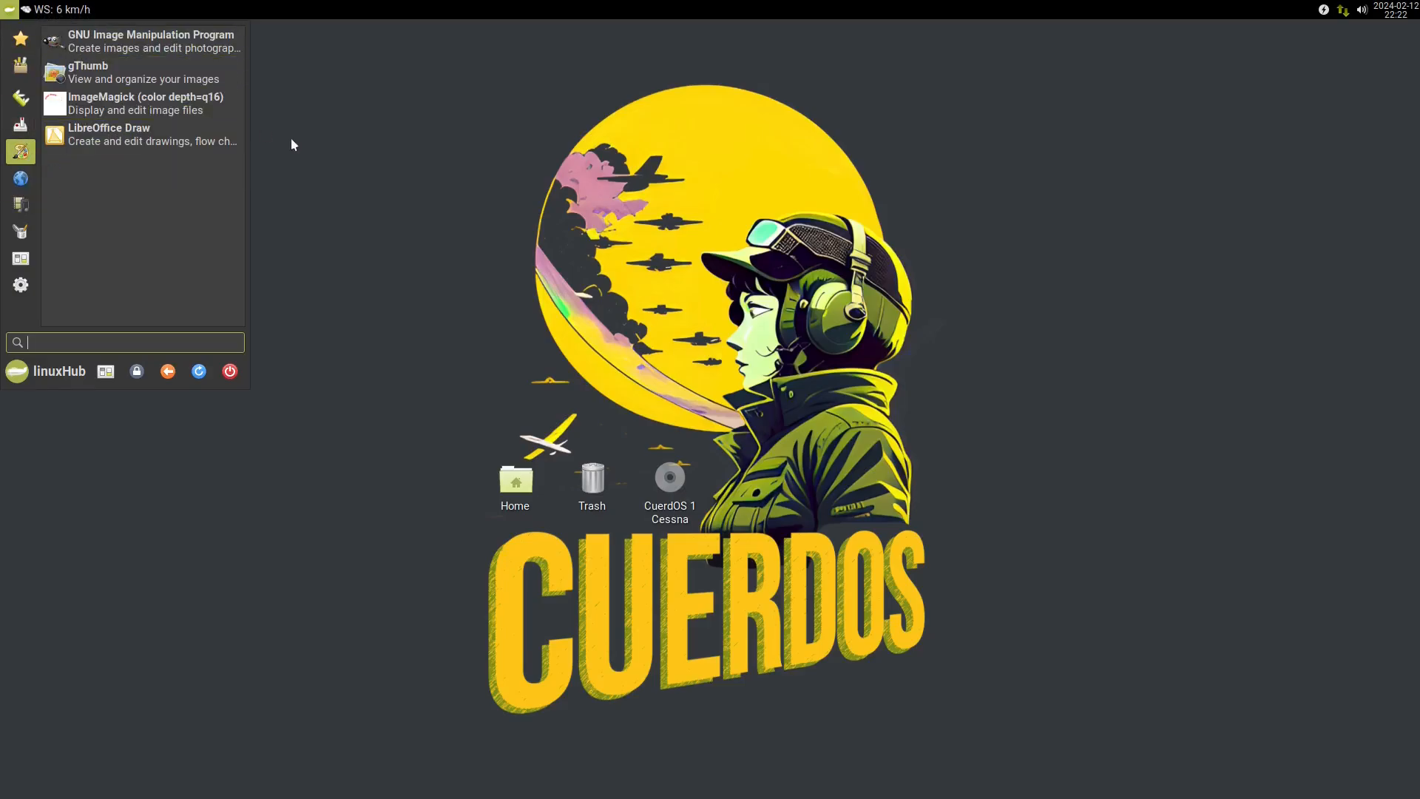
pyautogui.moveTo(143, 136)
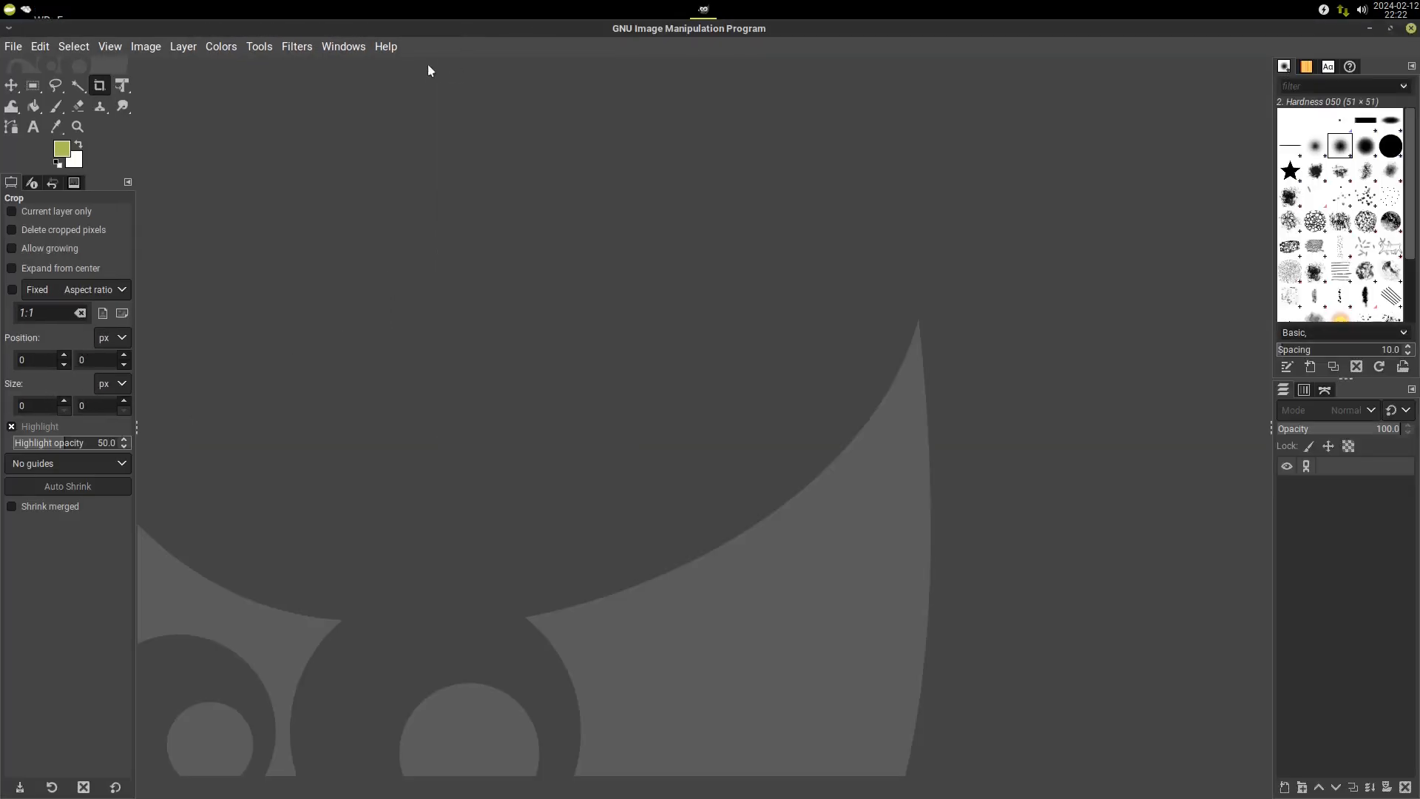
# View GIMP's About dialog (2.10.34), check for updates finding 2.10.36, then dismiss it.
pyautogui.click(384, 46)
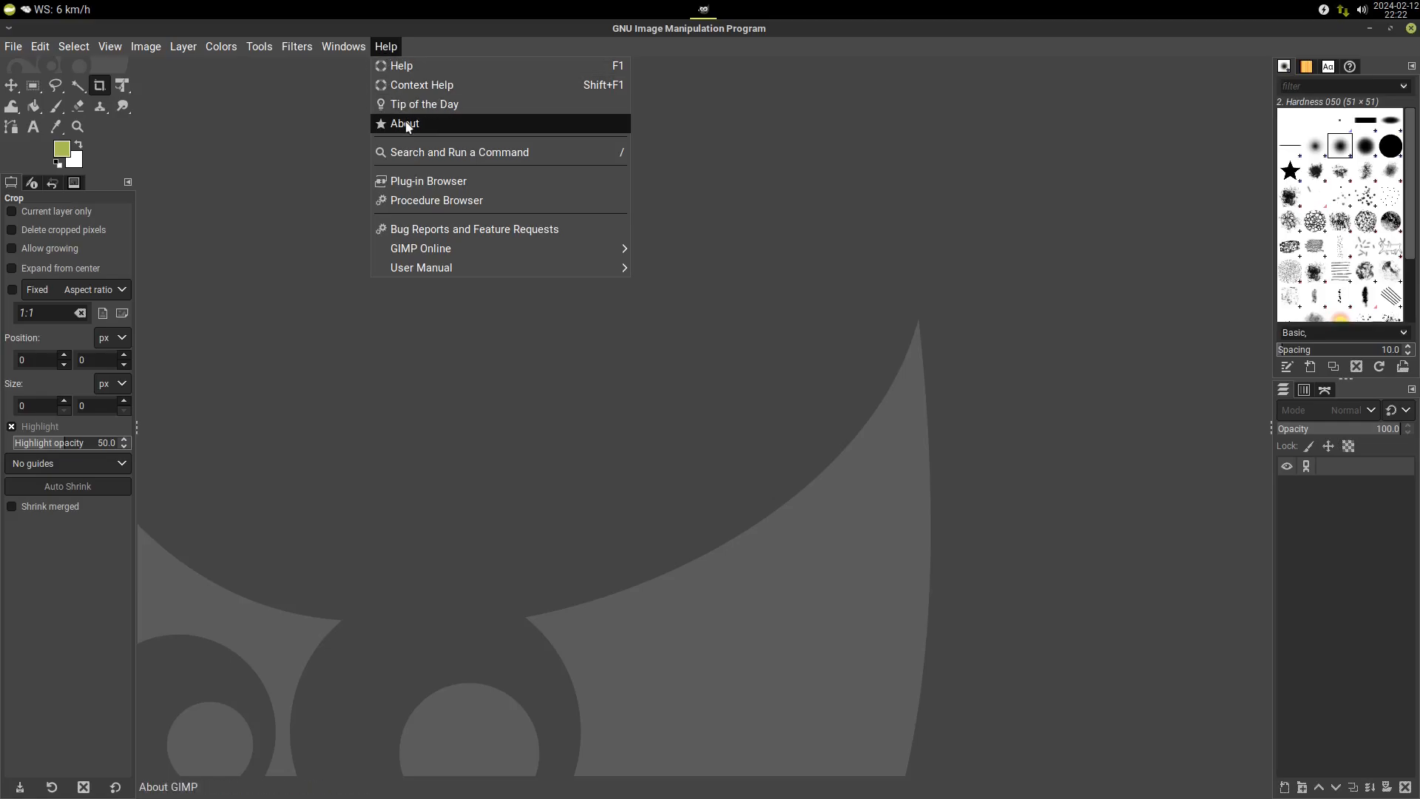
pyautogui.click(402, 122)
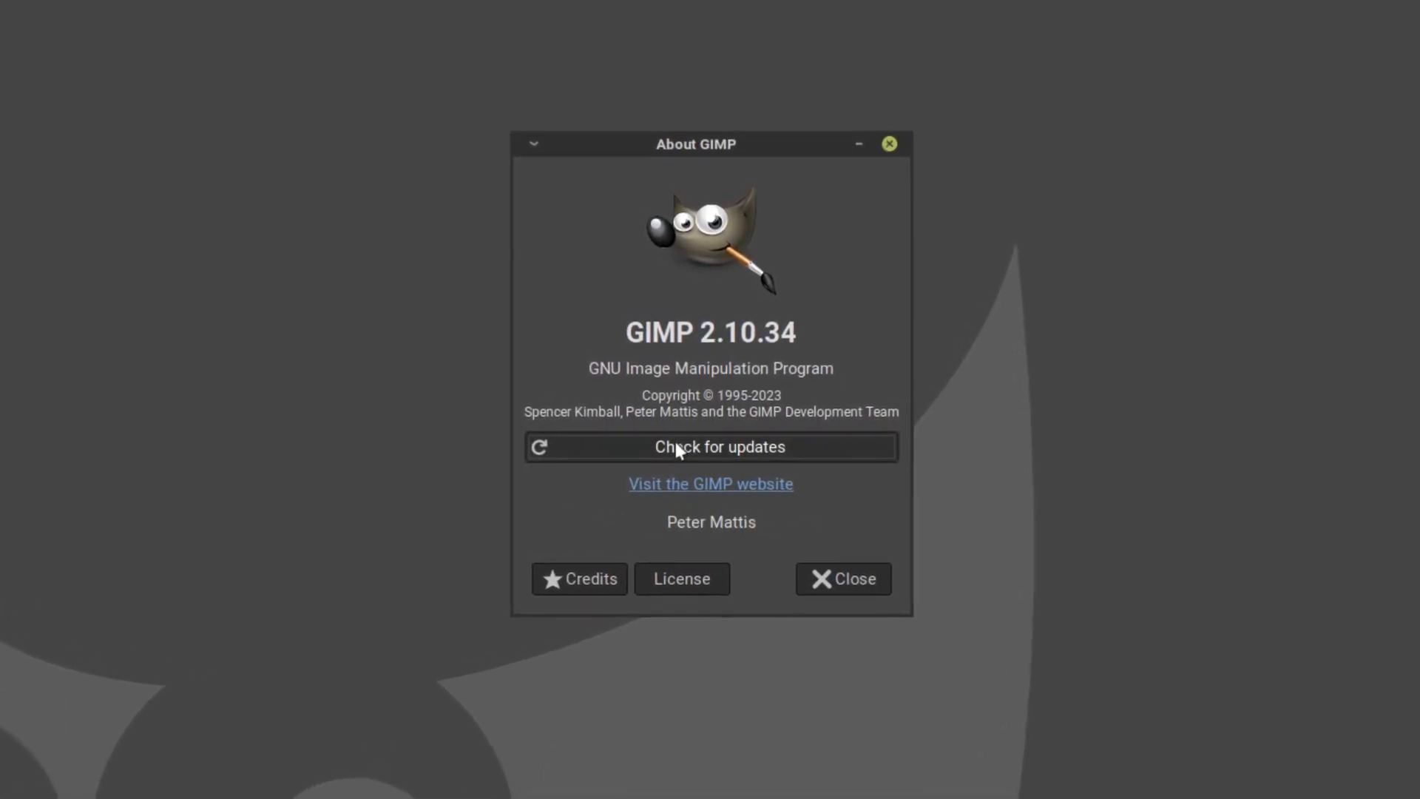
pyautogui.click(710, 446)
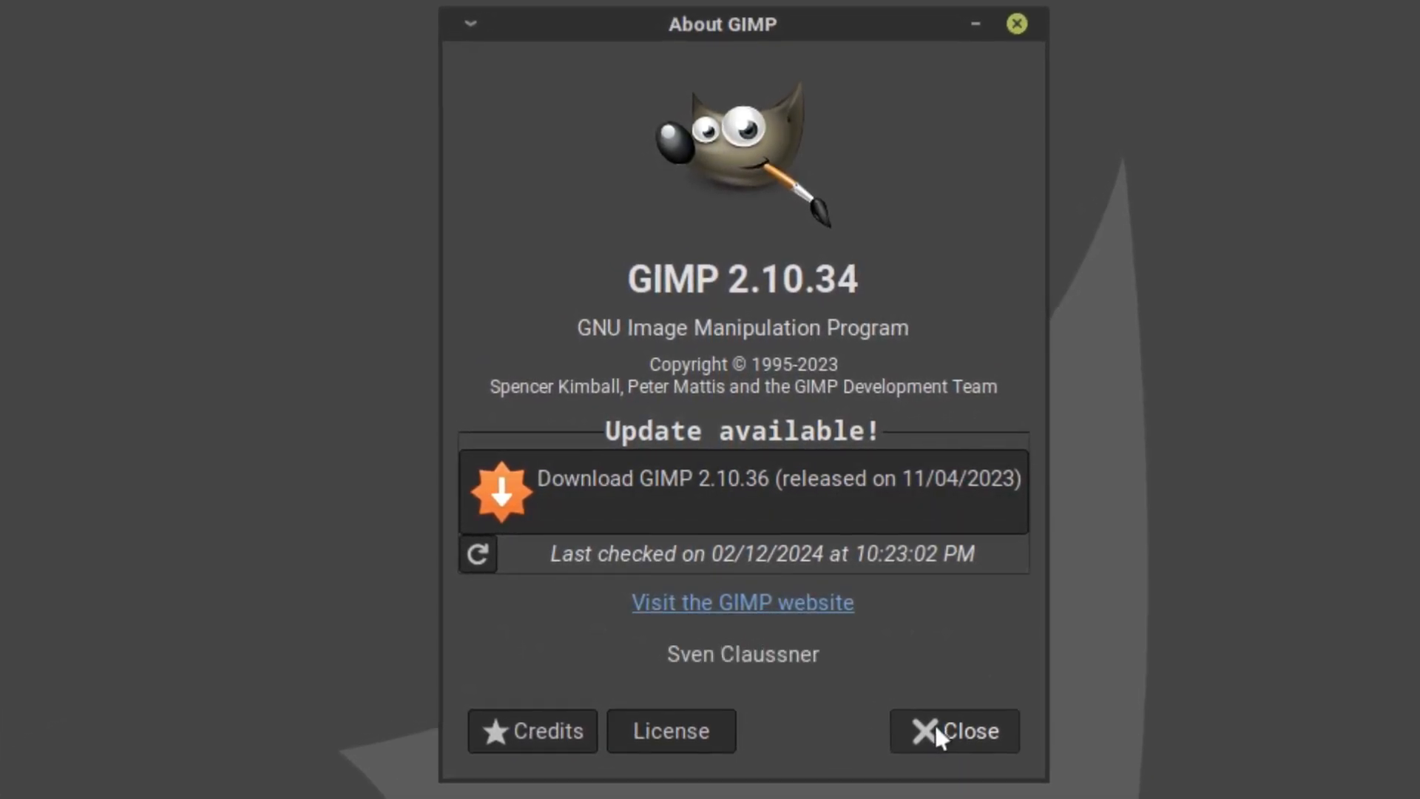
pyautogui.click(954, 729)
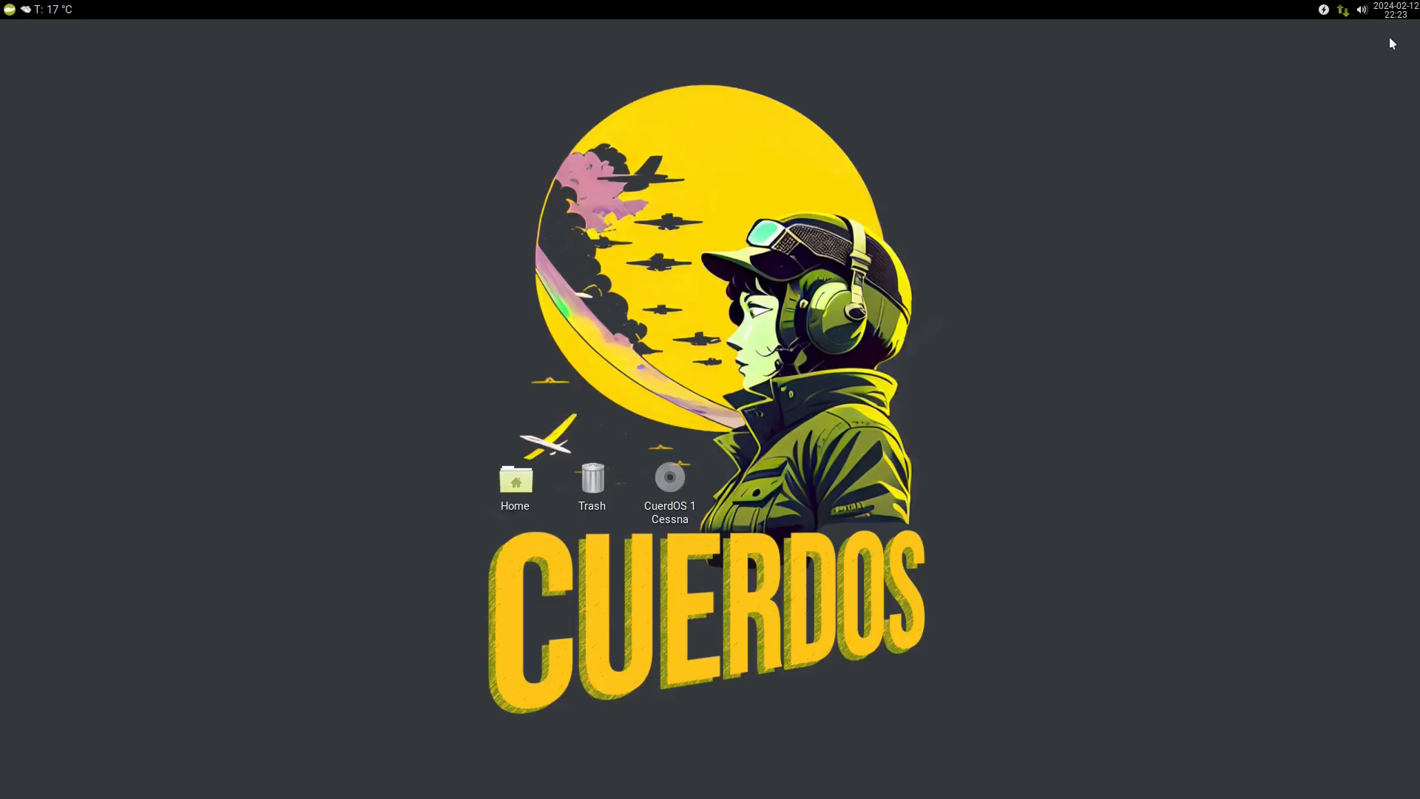
# Browse the Whisker Menu to Multimedia to launch Audacious with its AMP BOY skin.
pyautogui.click(9, 10)
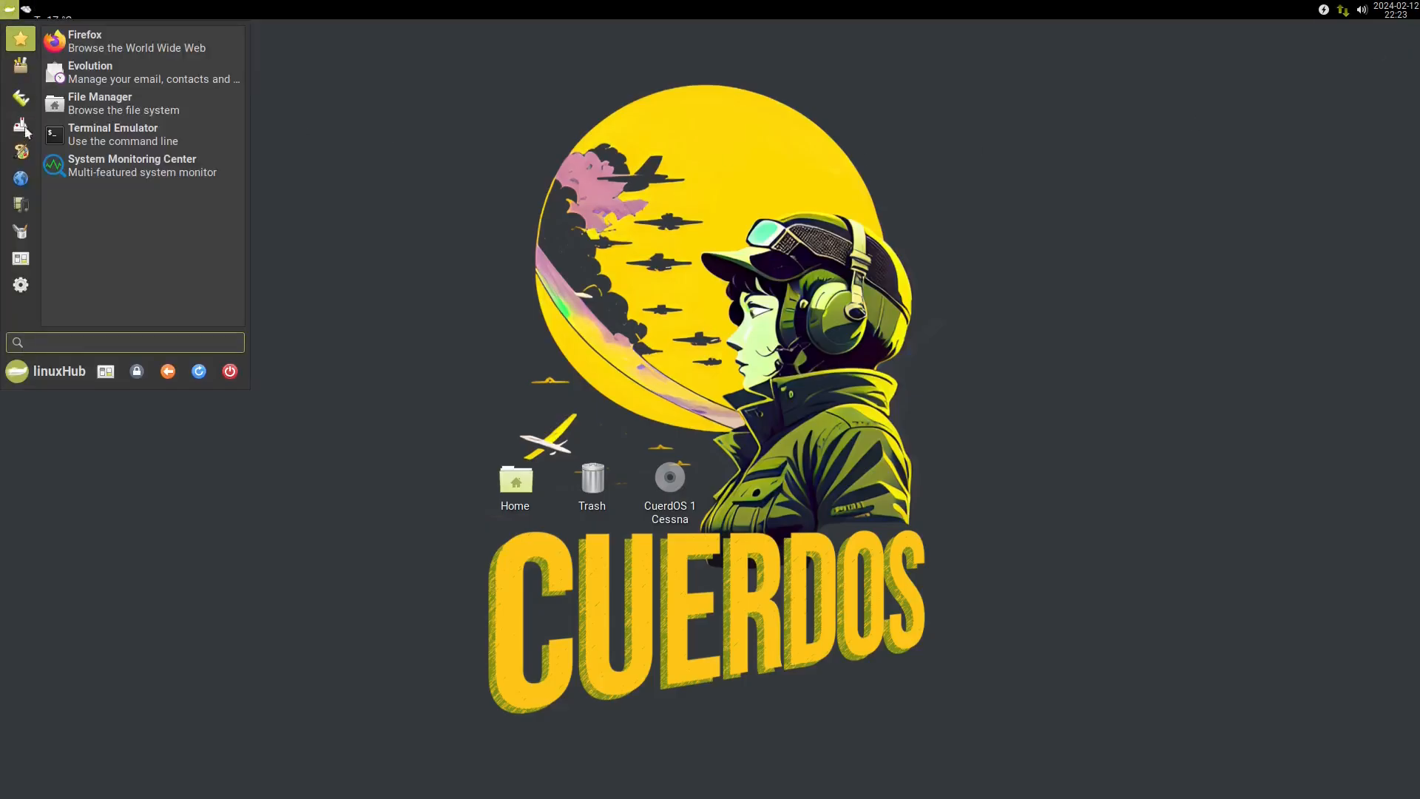
pyautogui.click(19, 179)
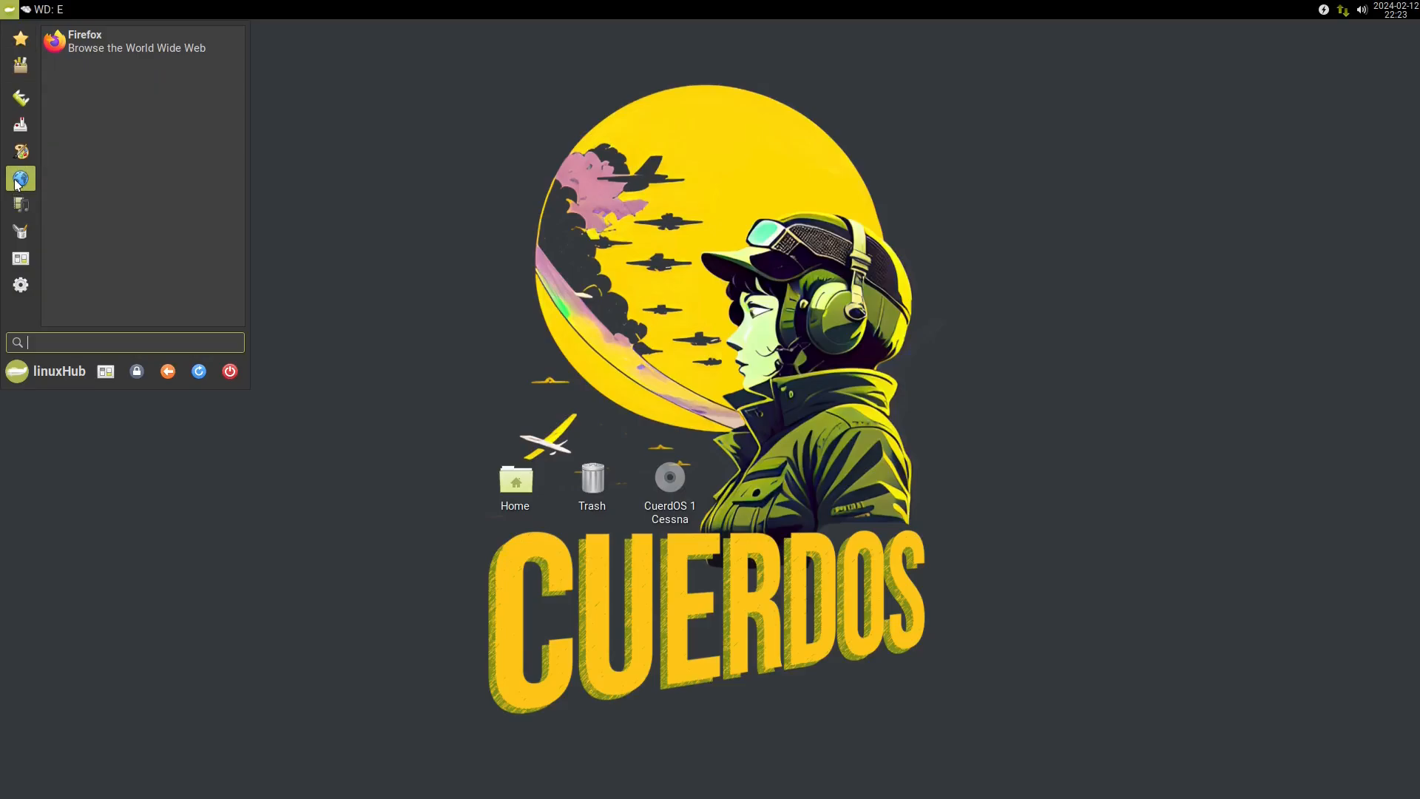
pyautogui.click(20, 204)
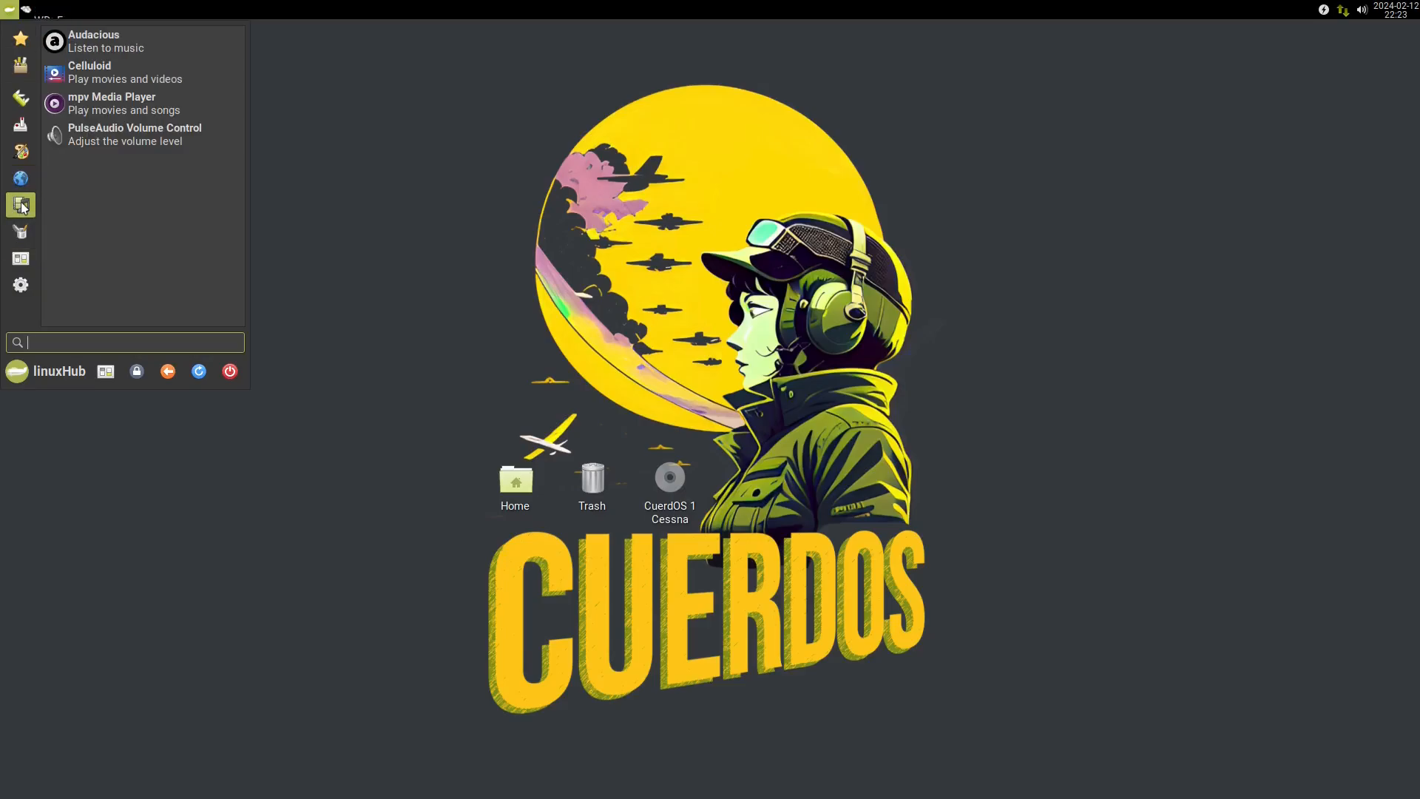
pyautogui.moveTo(93, 41)
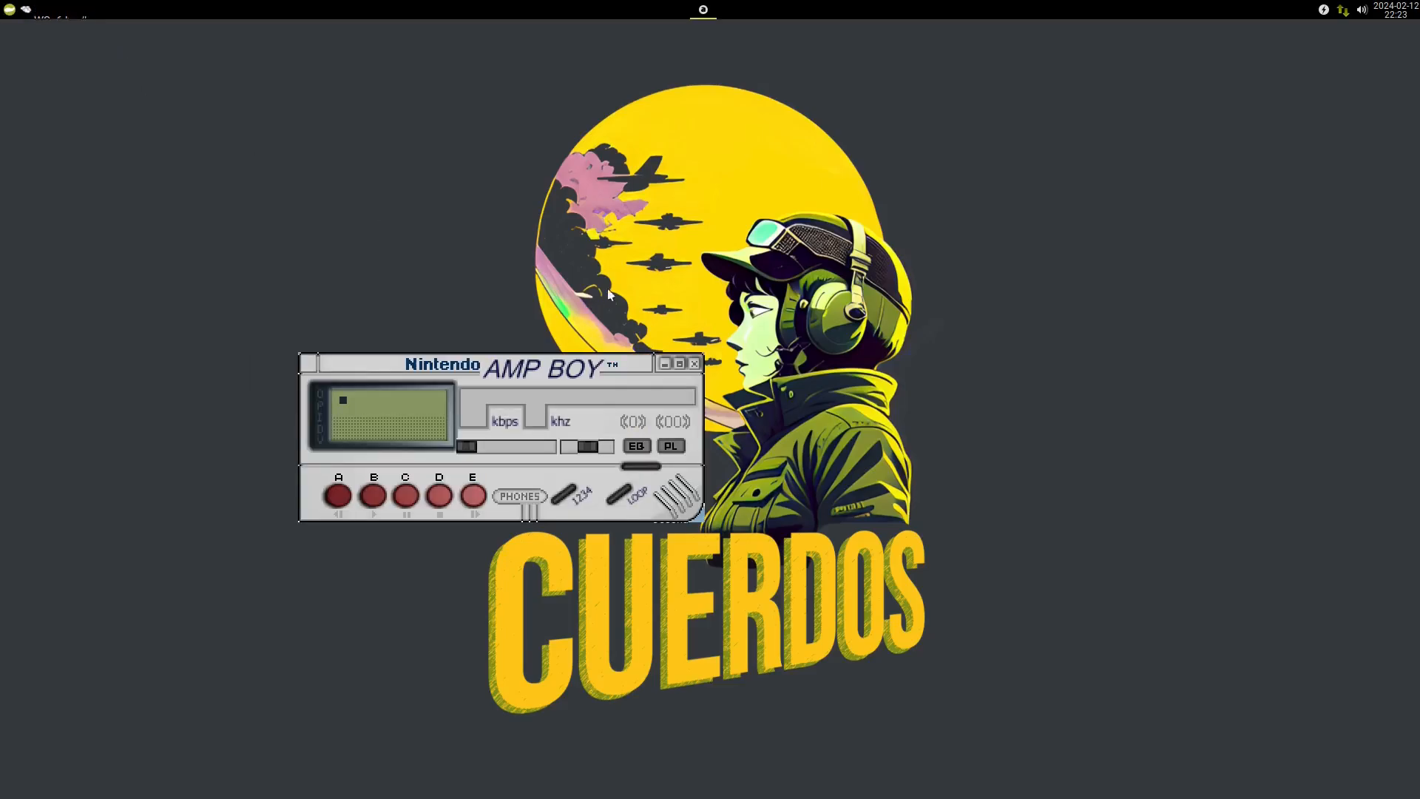
pyautogui.moveTo(479, 380)
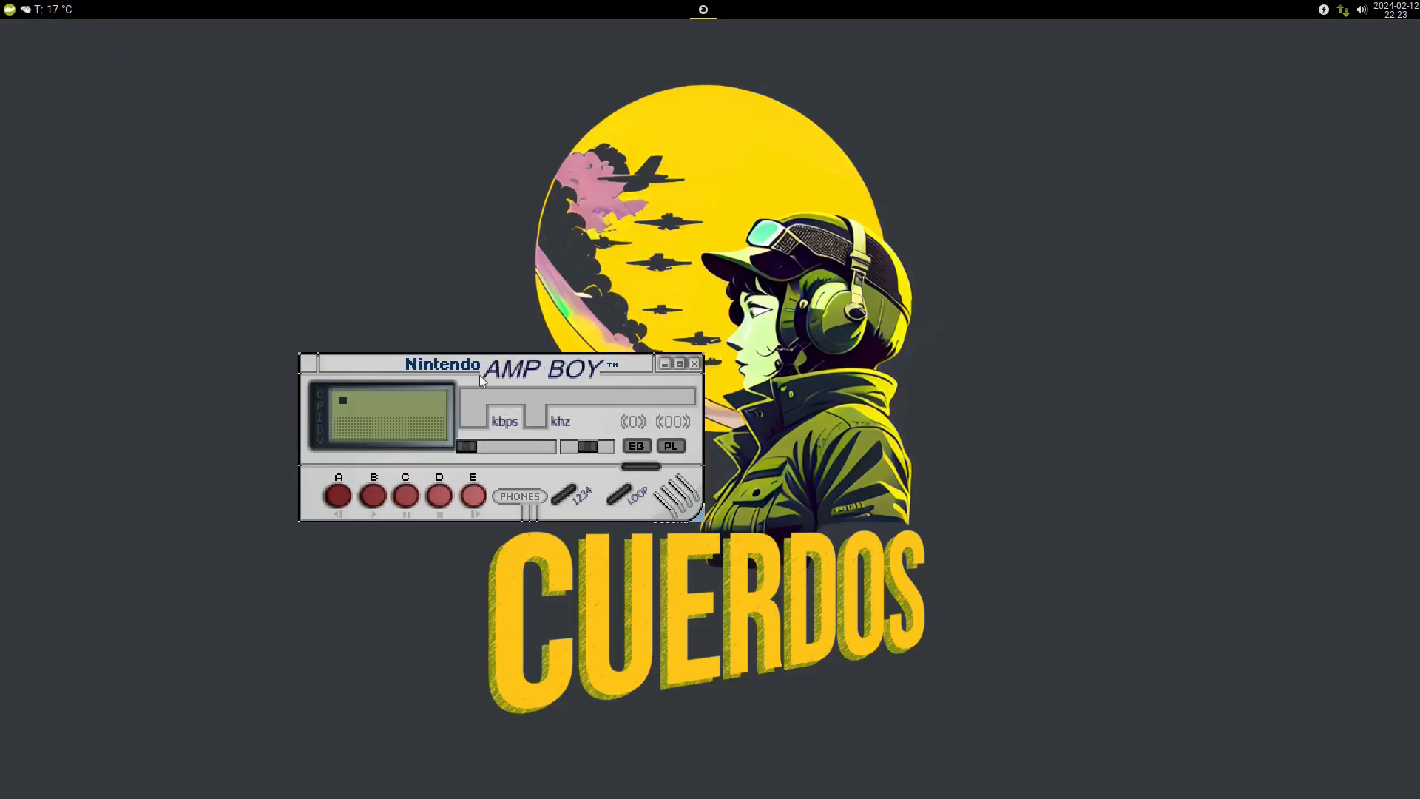
pyautogui.moveTo(555, 364)
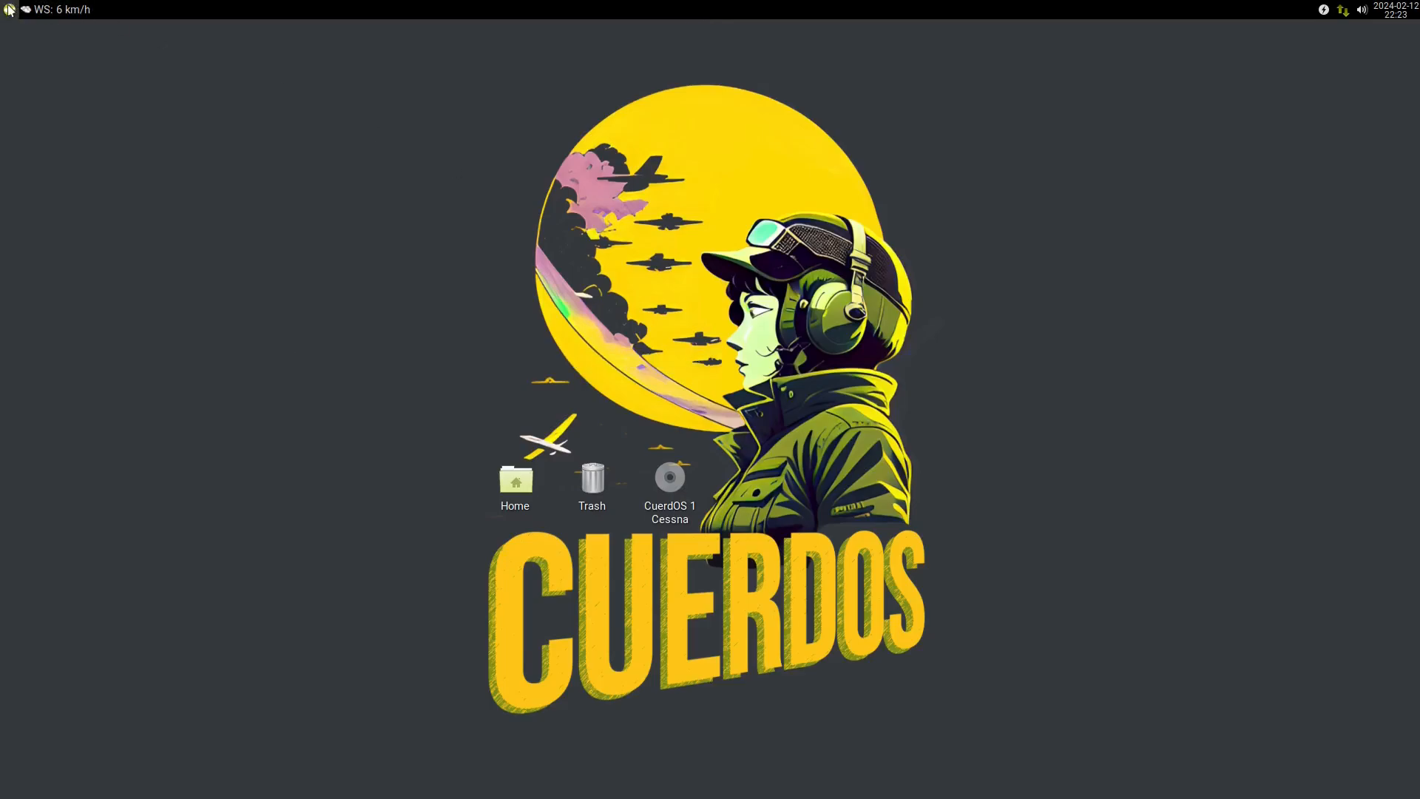
pyautogui.click(20, 204)
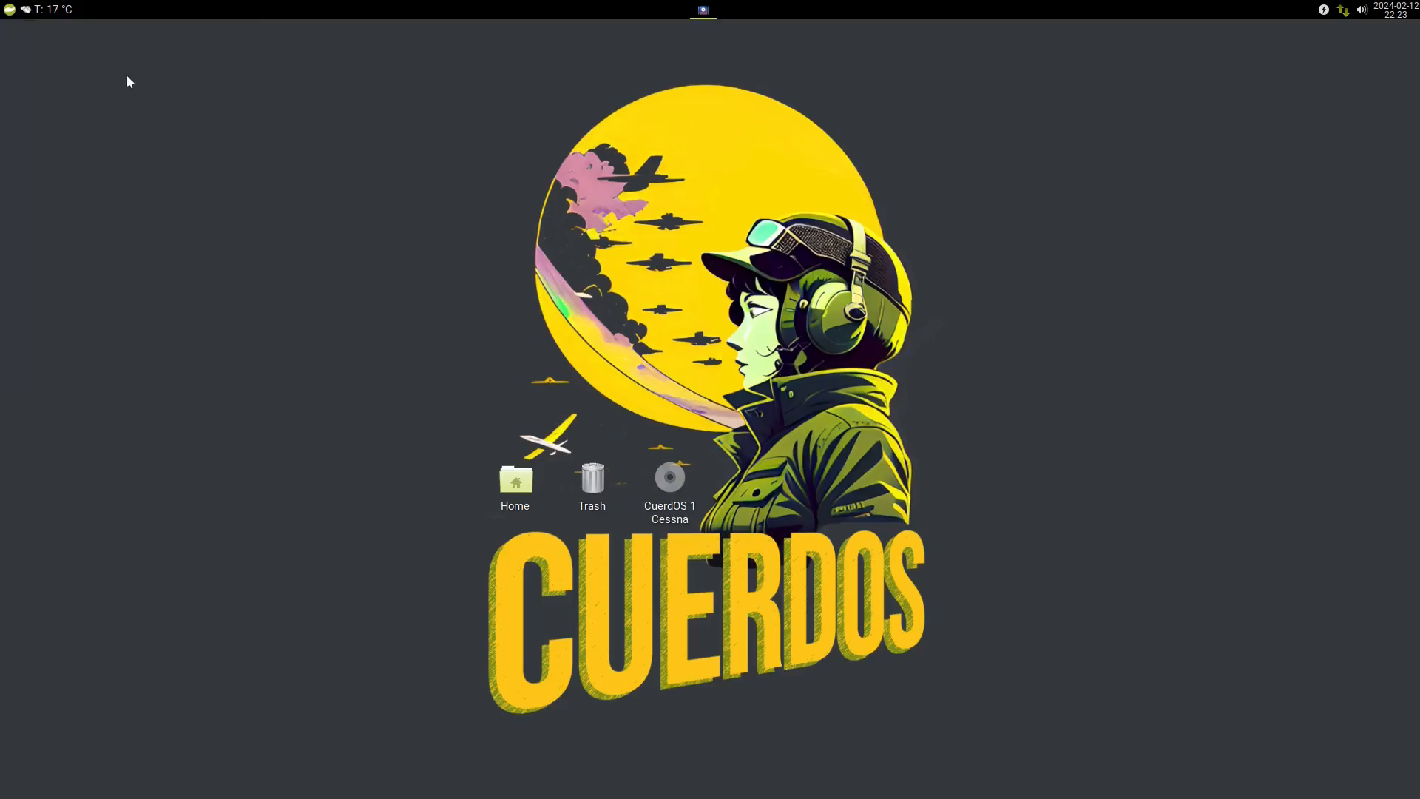
# Peek at Celluloid's open-media options, then view About Celluloid (version 0.20) and dismiss it.
pyautogui.click(18, 35)
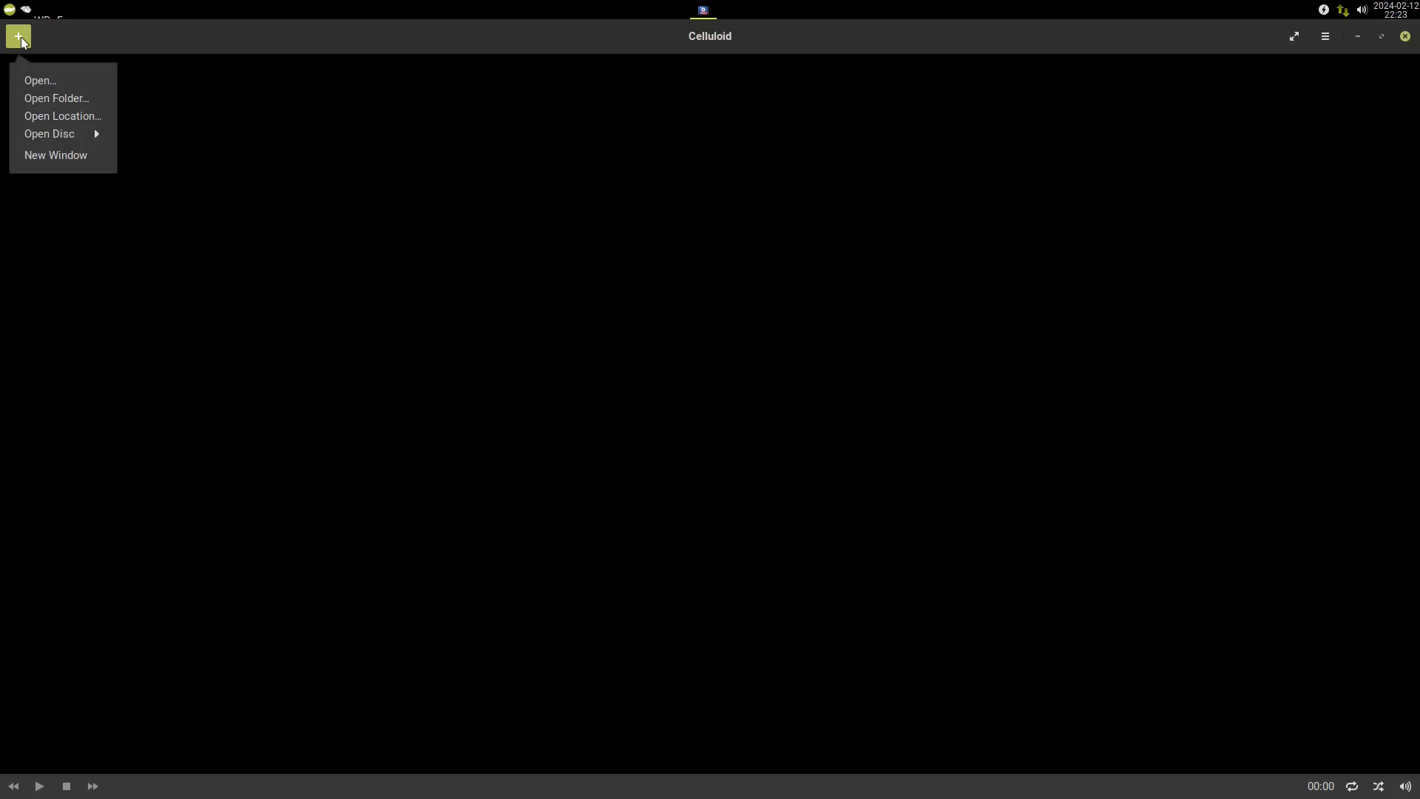
pyautogui.click(453, 83)
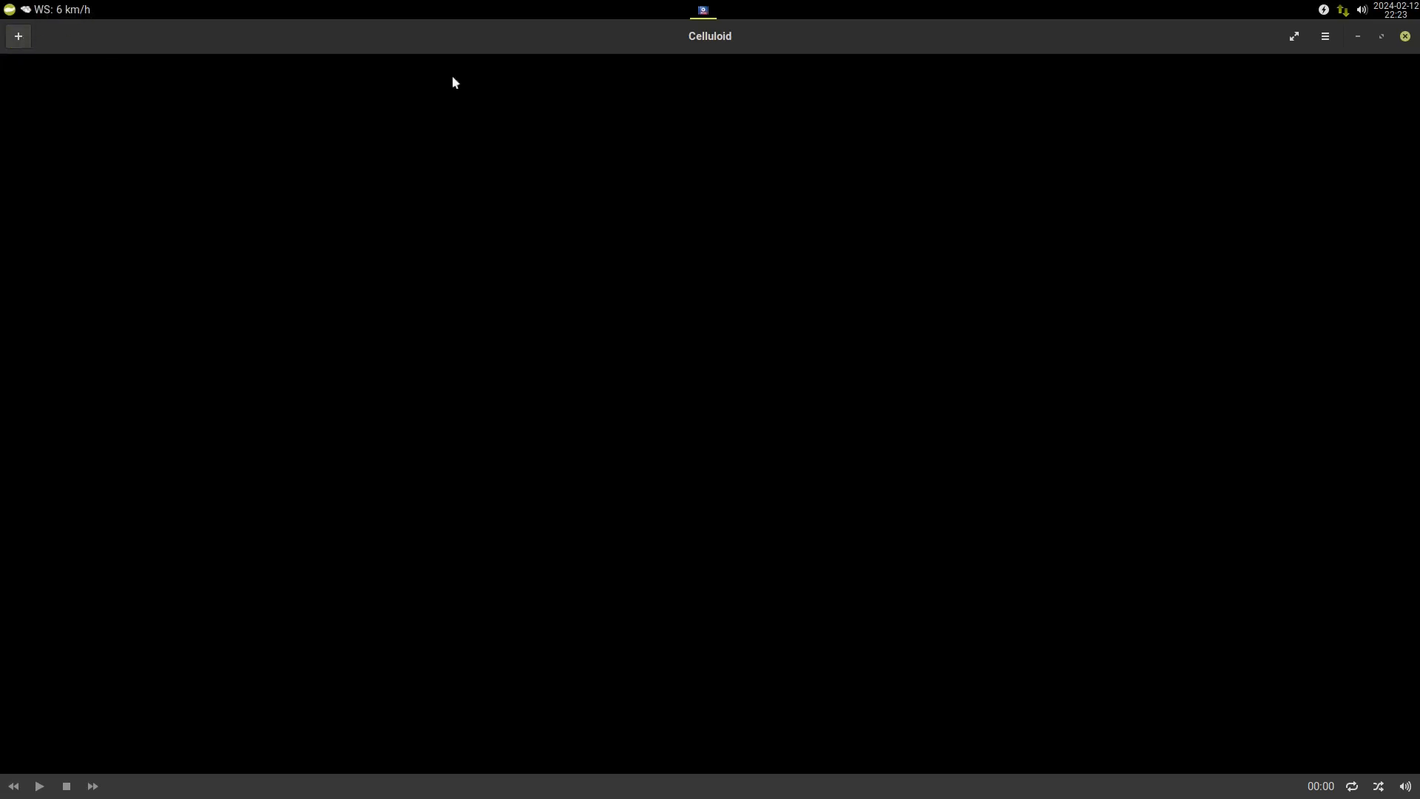
pyautogui.click(1323, 35)
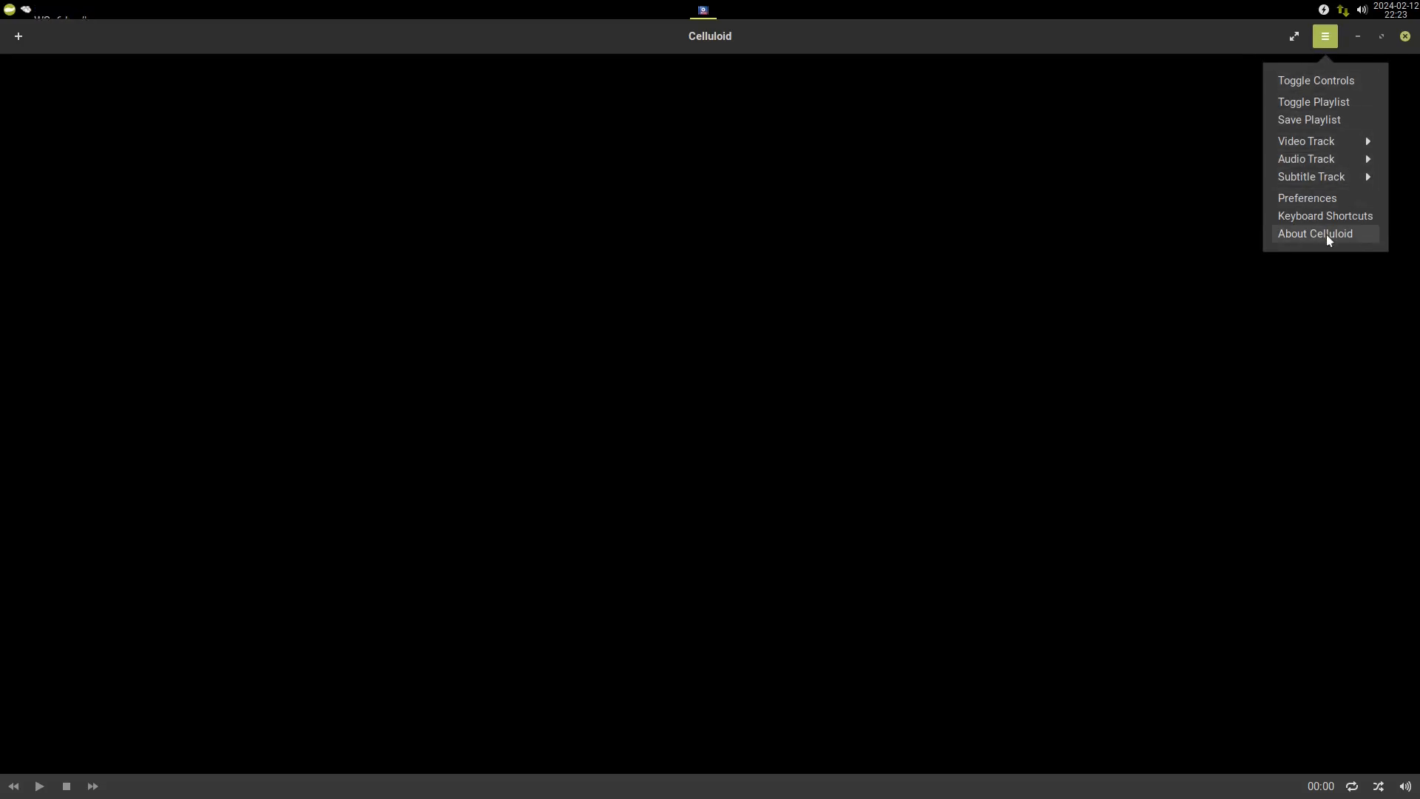
pyautogui.click(1315, 234)
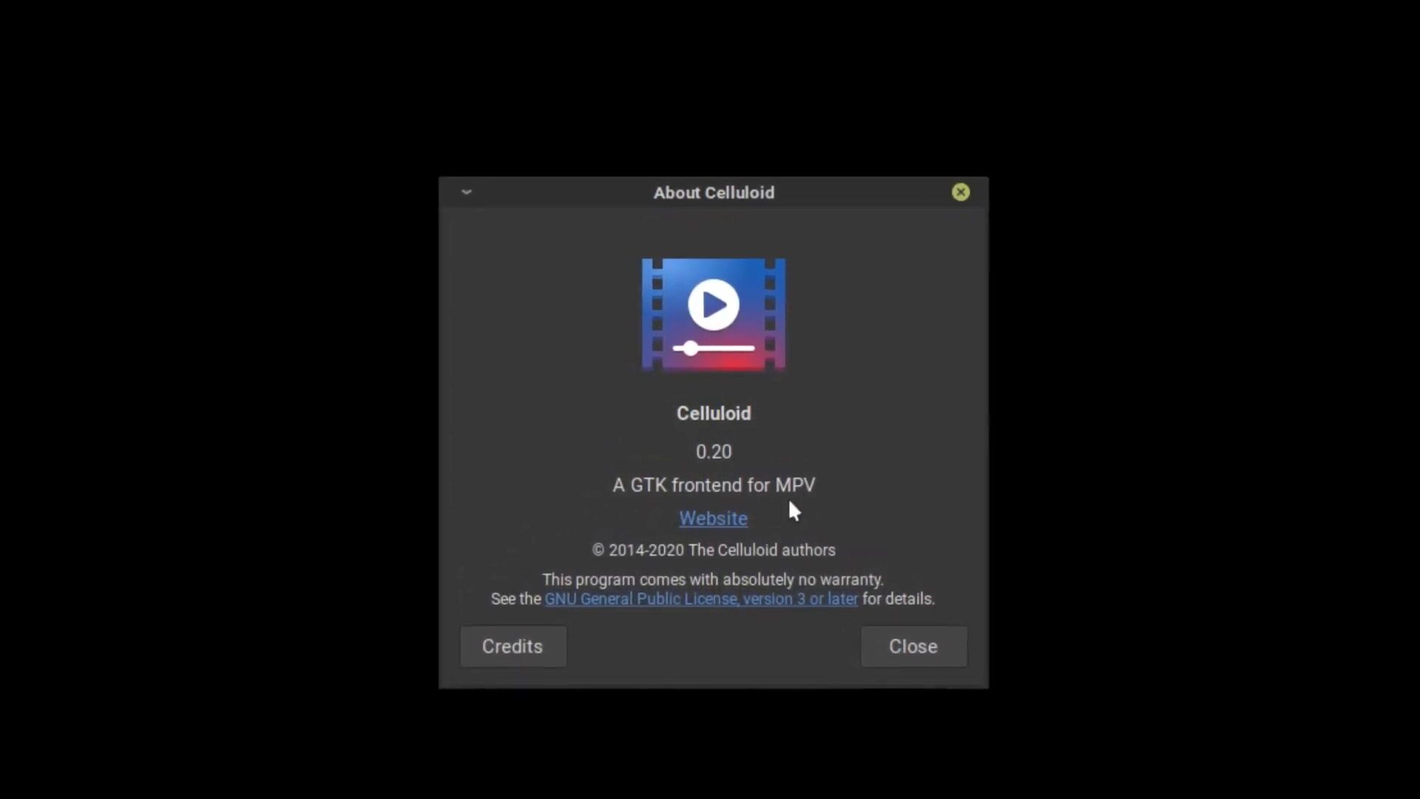
pyautogui.click(911, 646)
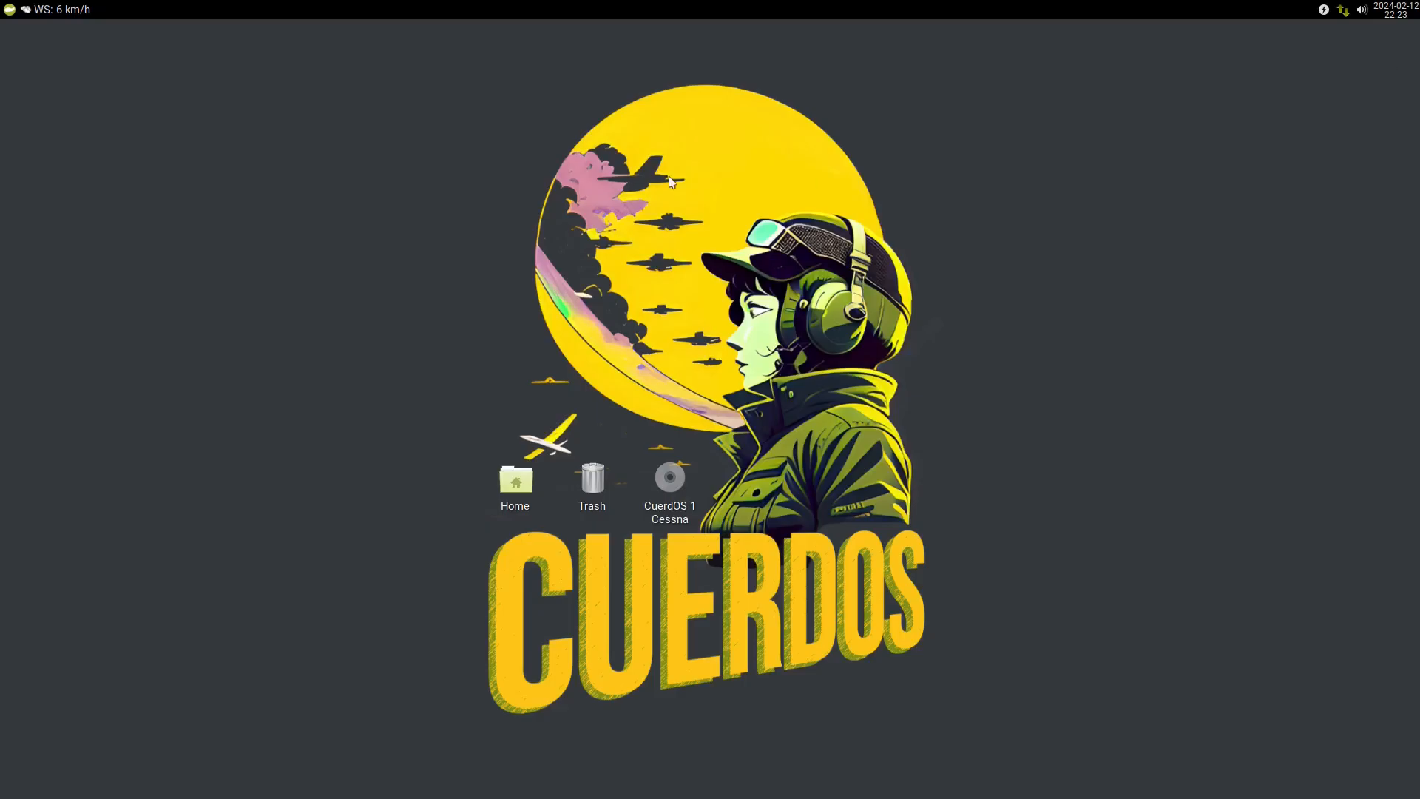
# Reopen the Whisker Menu on the Multimedia category on the way to the Office applications.
pyautogui.click(9, 9)
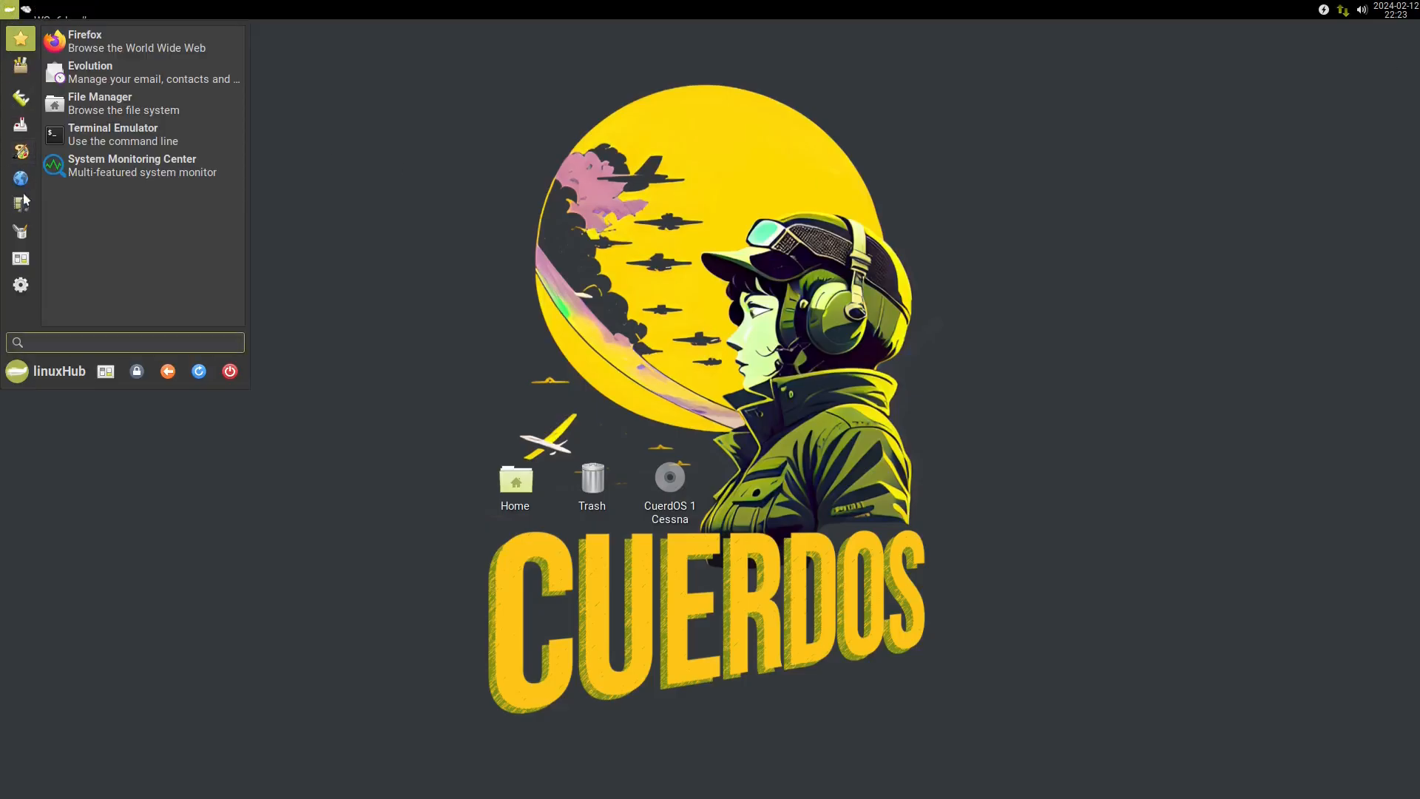
pyautogui.click(19, 204)
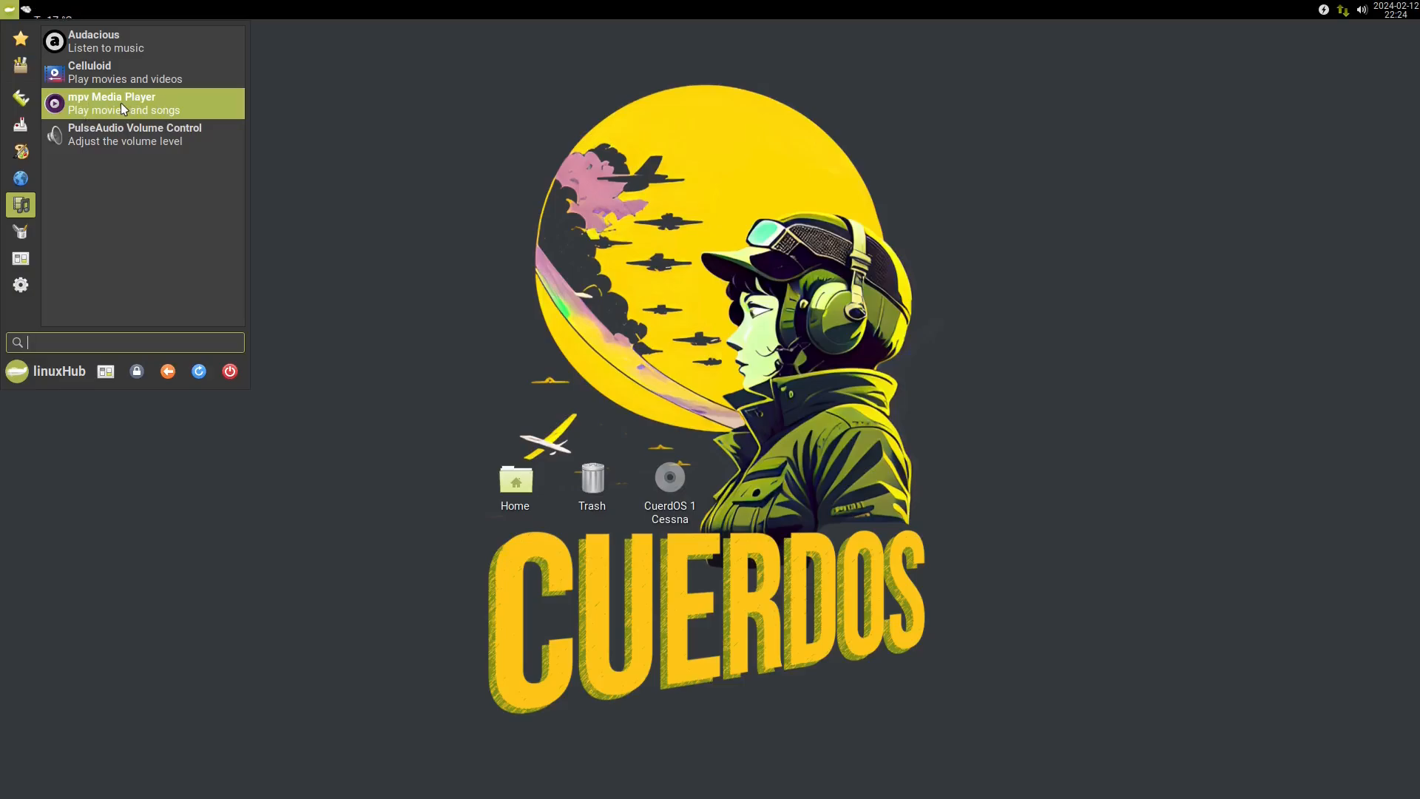
pyautogui.moveTo(89, 71)
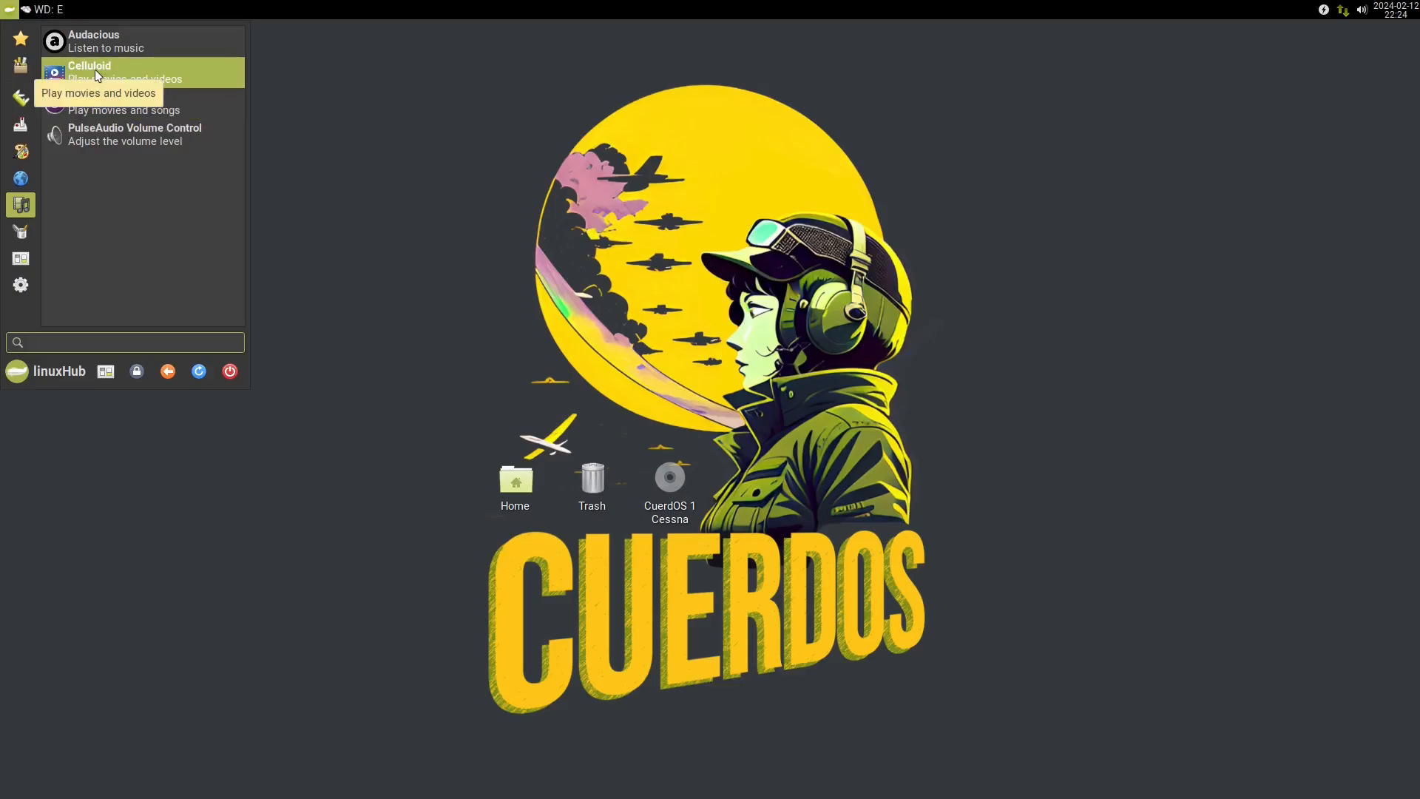
pyautogui.moveTo(116, 103)
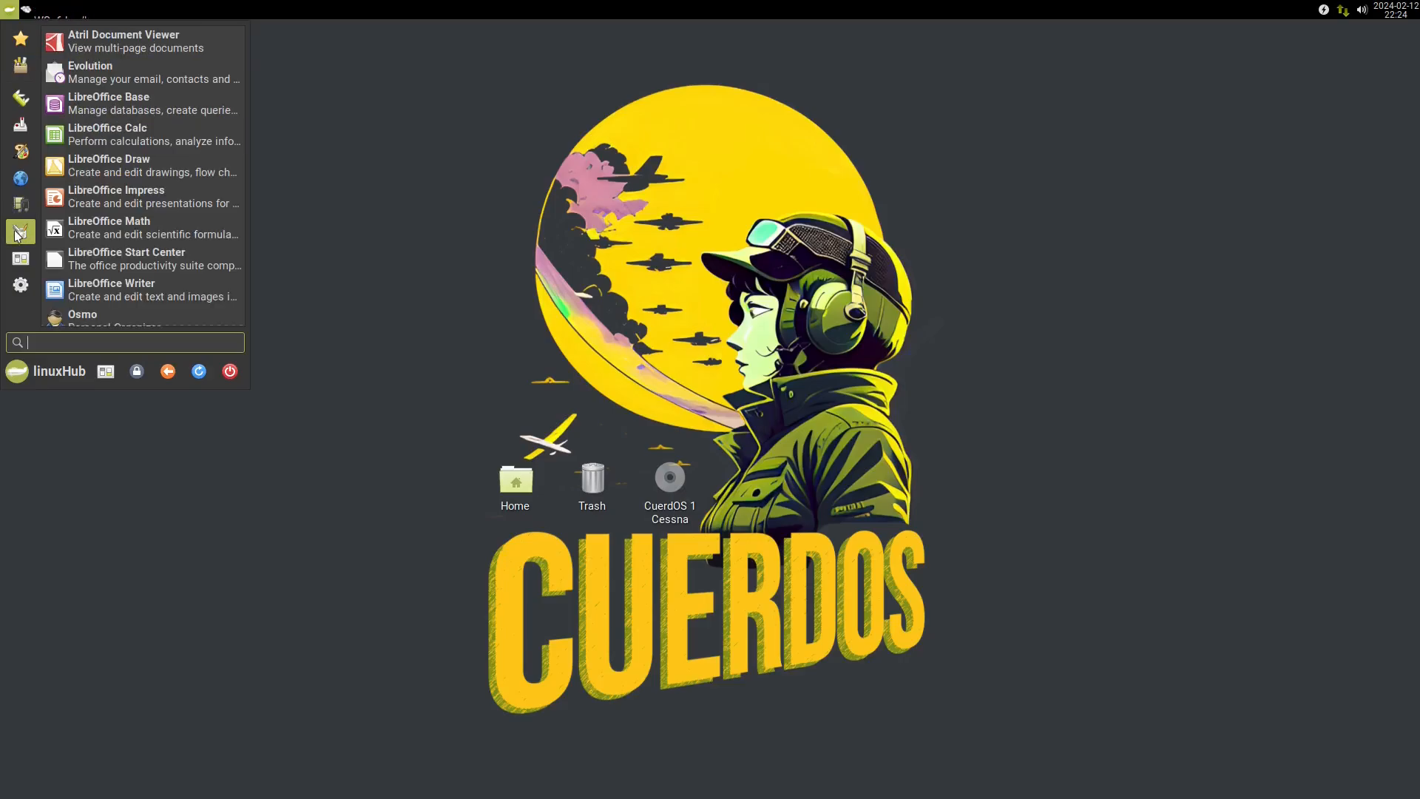
pyautogui.moveTo(145, 227)
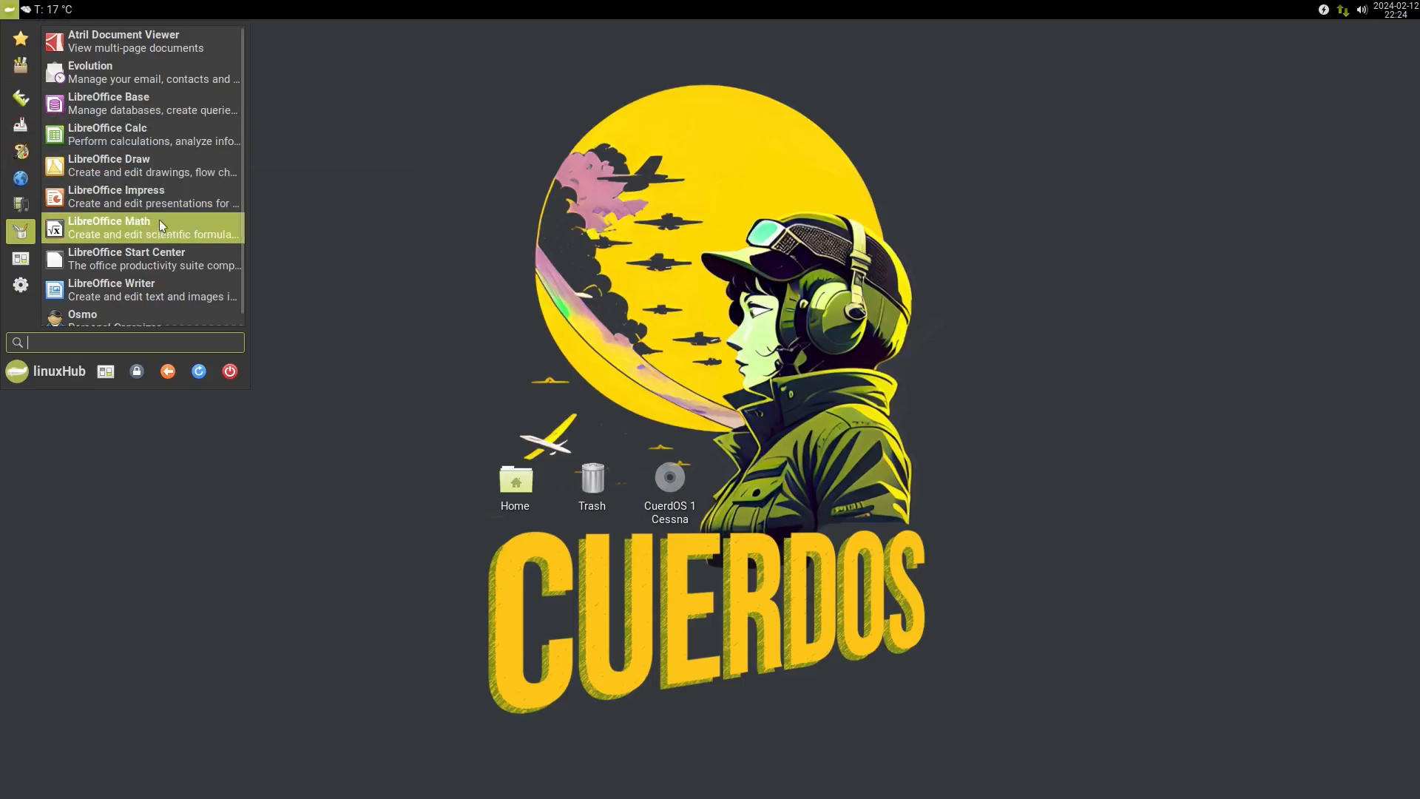
pyautogui.moveTo(157, 196)
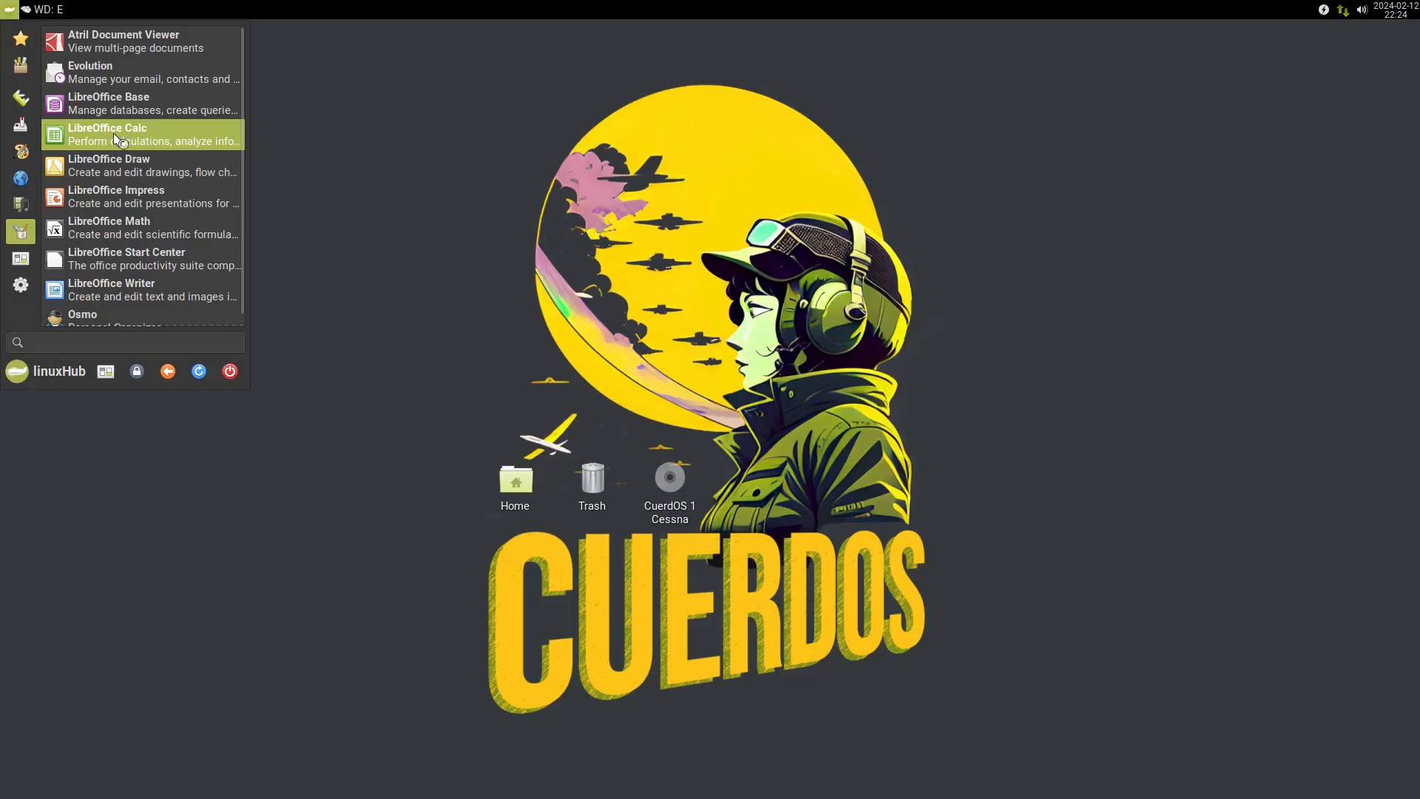
# Launch LibreOffice Calc and dismiss the tip of the day, disabling startup tips.
pyautogui.click(106, 135)
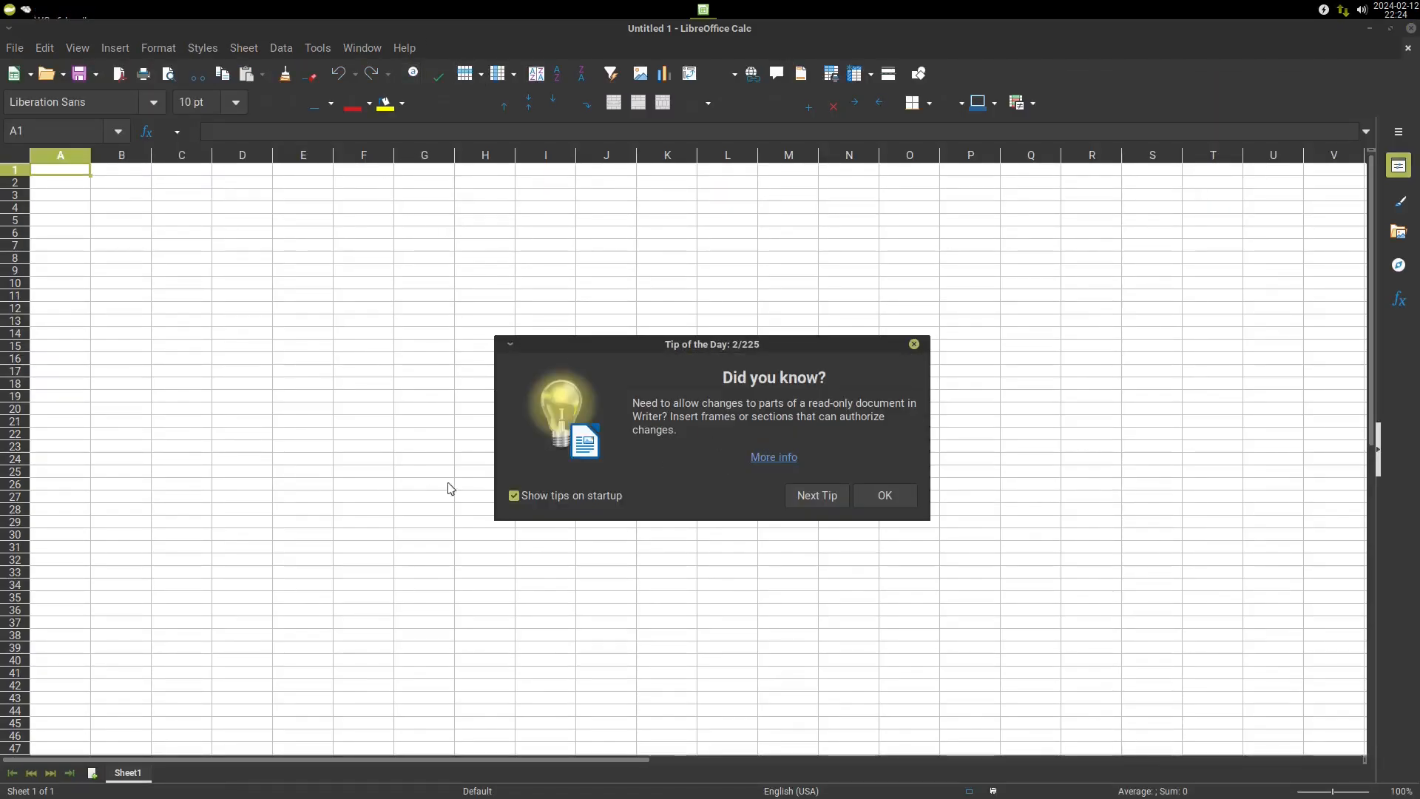
pyautogui.click(514, 496)
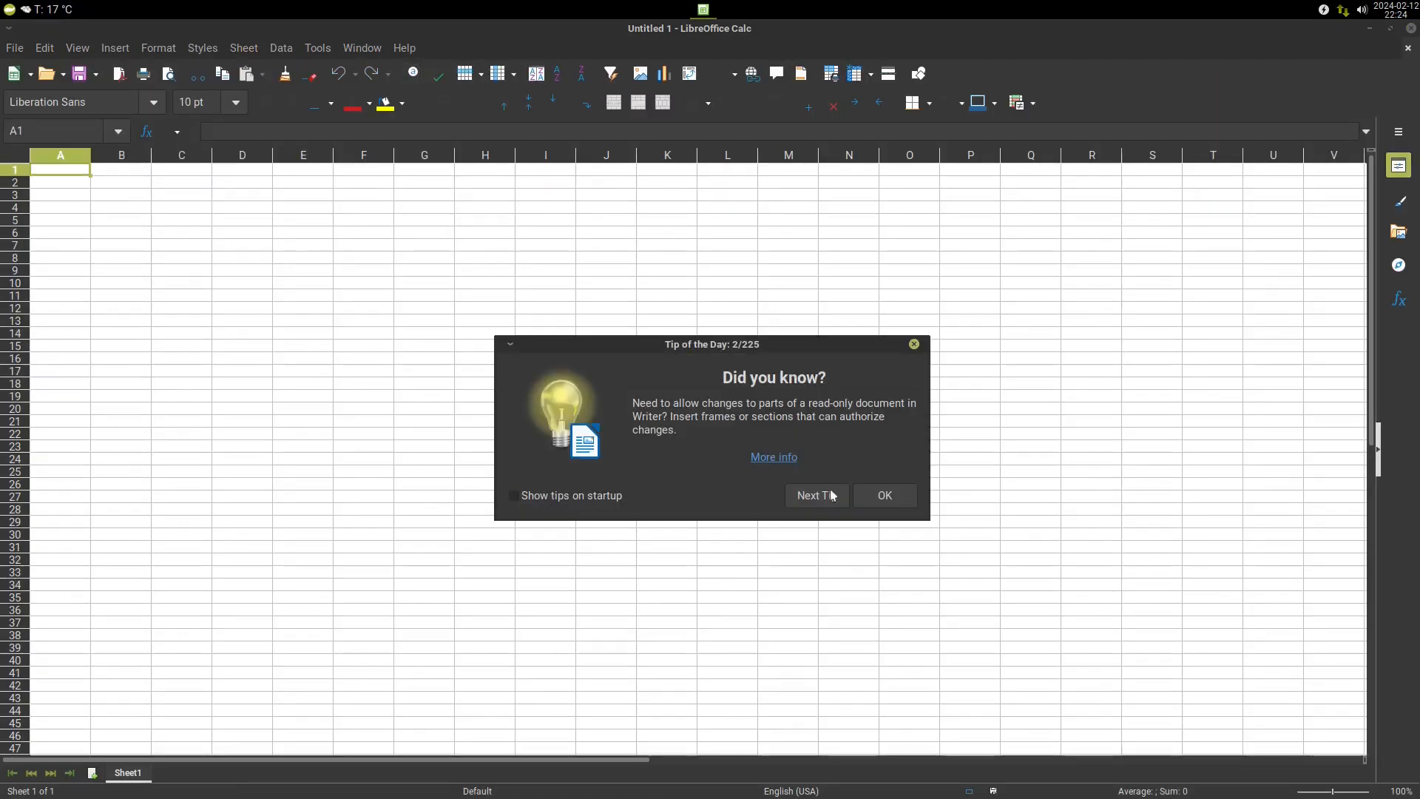
pyautogui.click(883, 495)
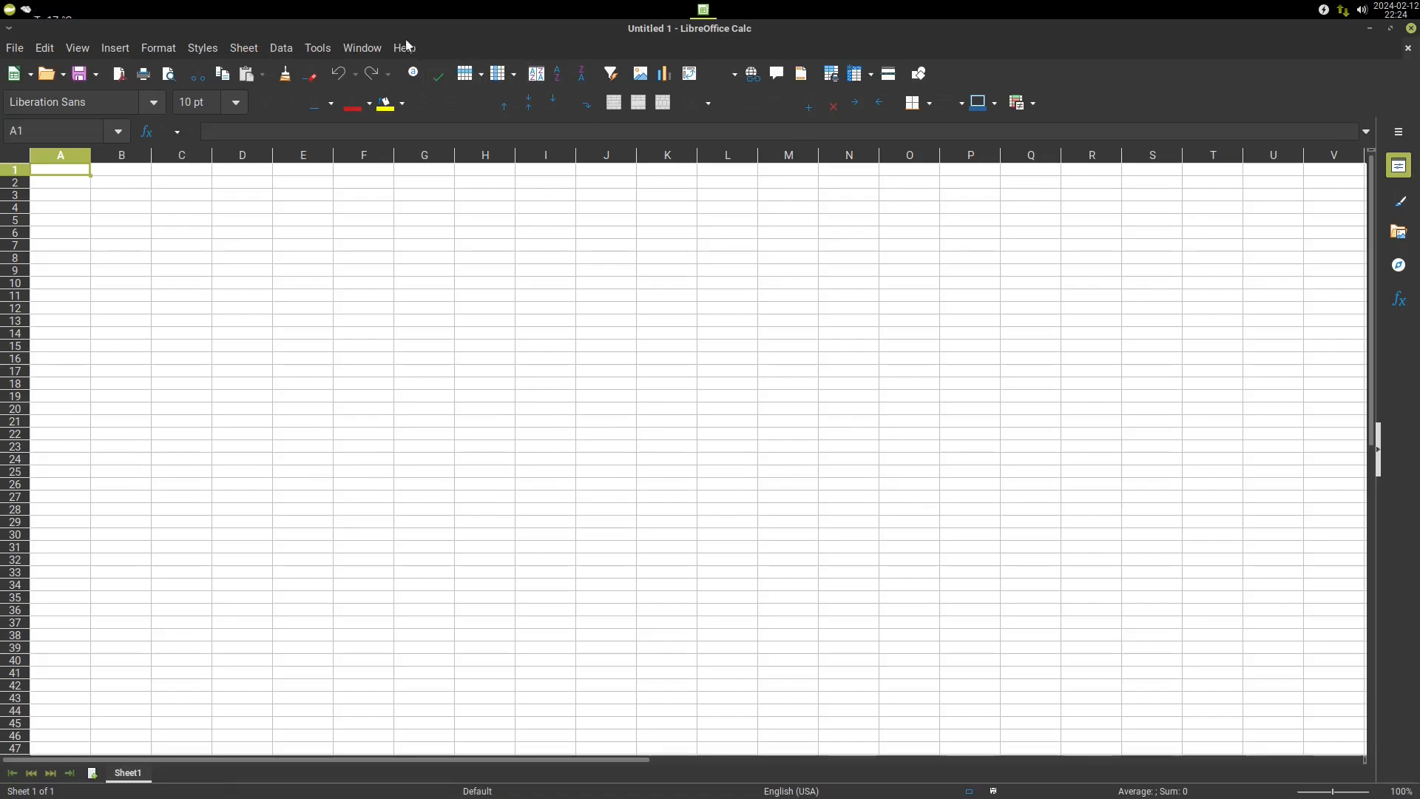
# View the About LibreOffice dialog (7.4.7.2), dismiss it and close the Untitled 1 spreadsheet.
pyautogui.click(403, 47)
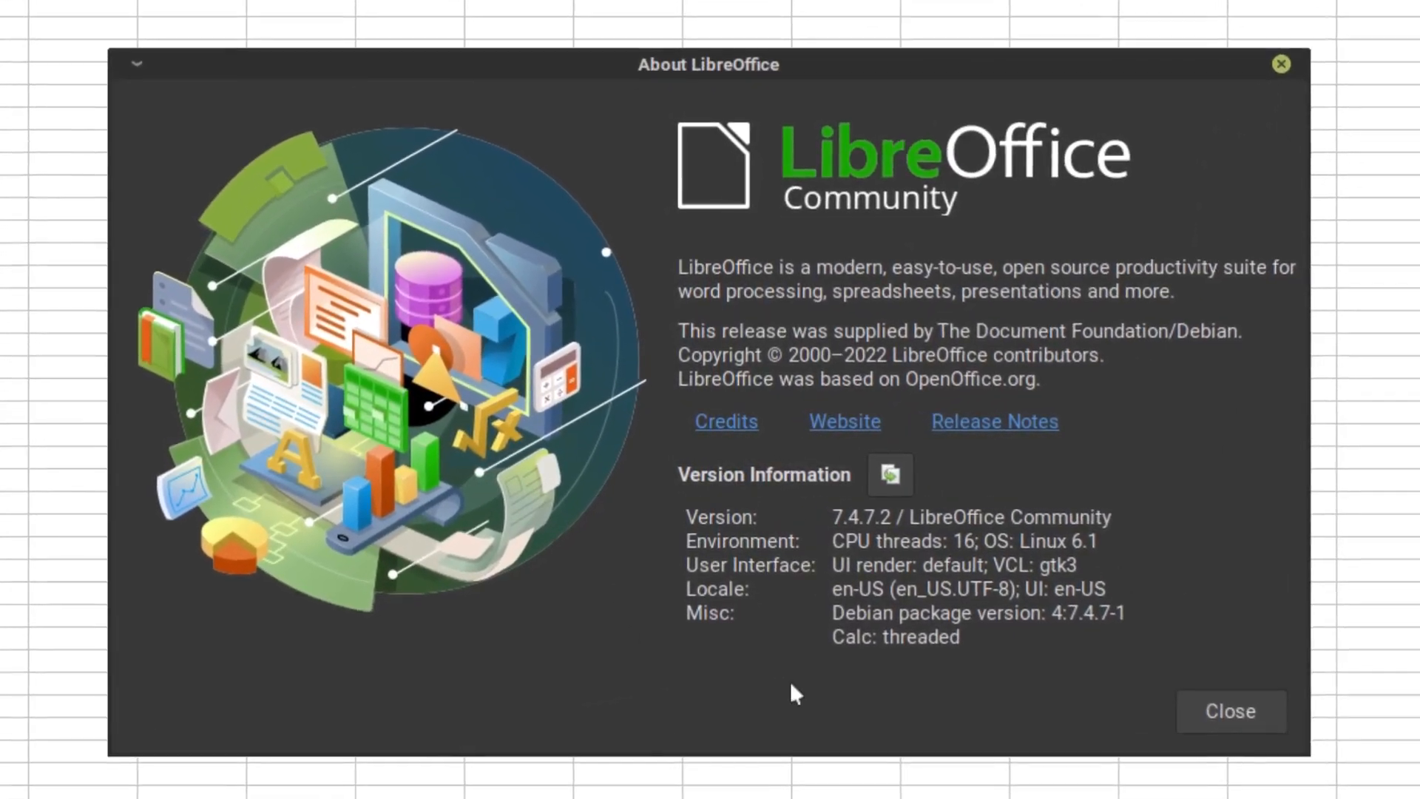
pyautogui.click(1229, 711)
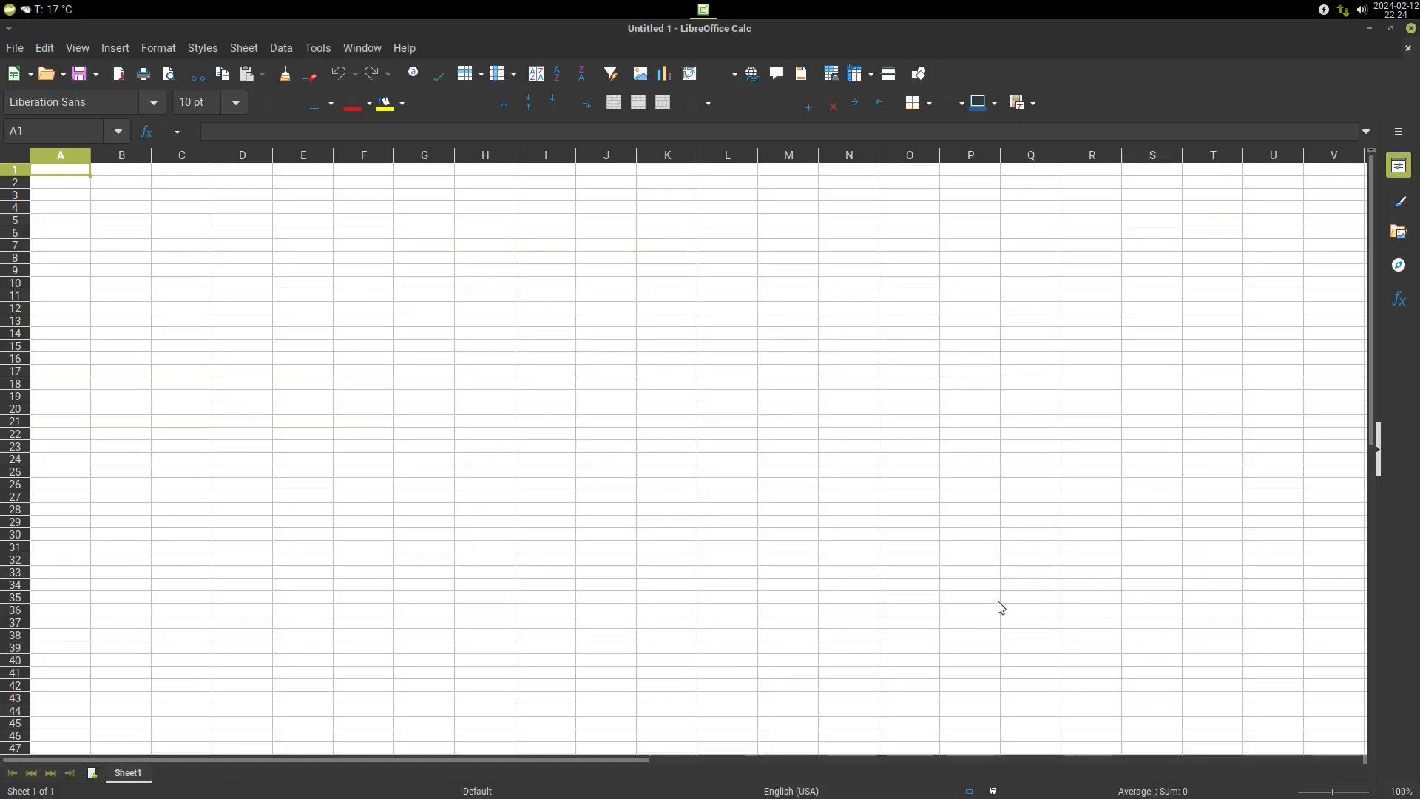
pyautogui.moveTo(1406, 49)
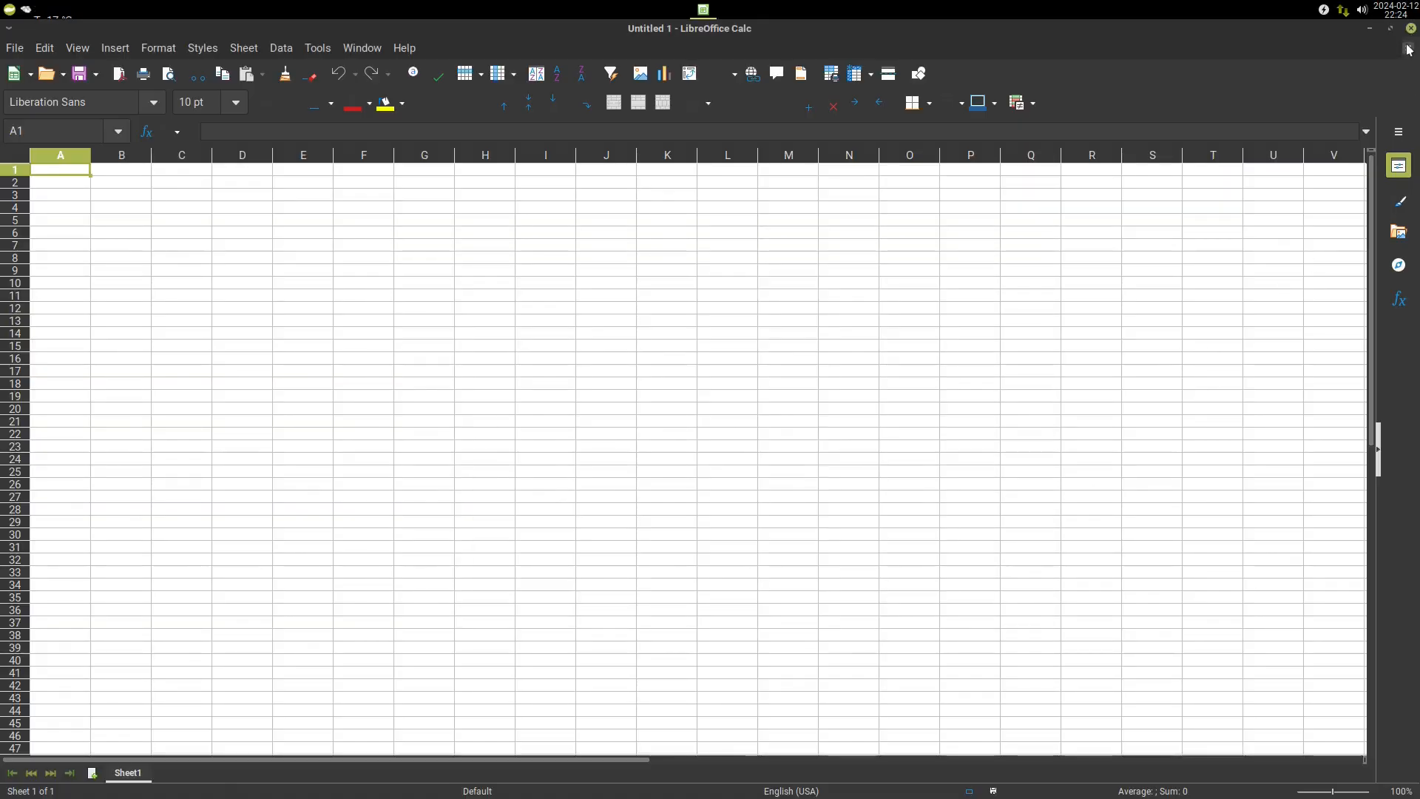
pyautogui.click(1410, 28)
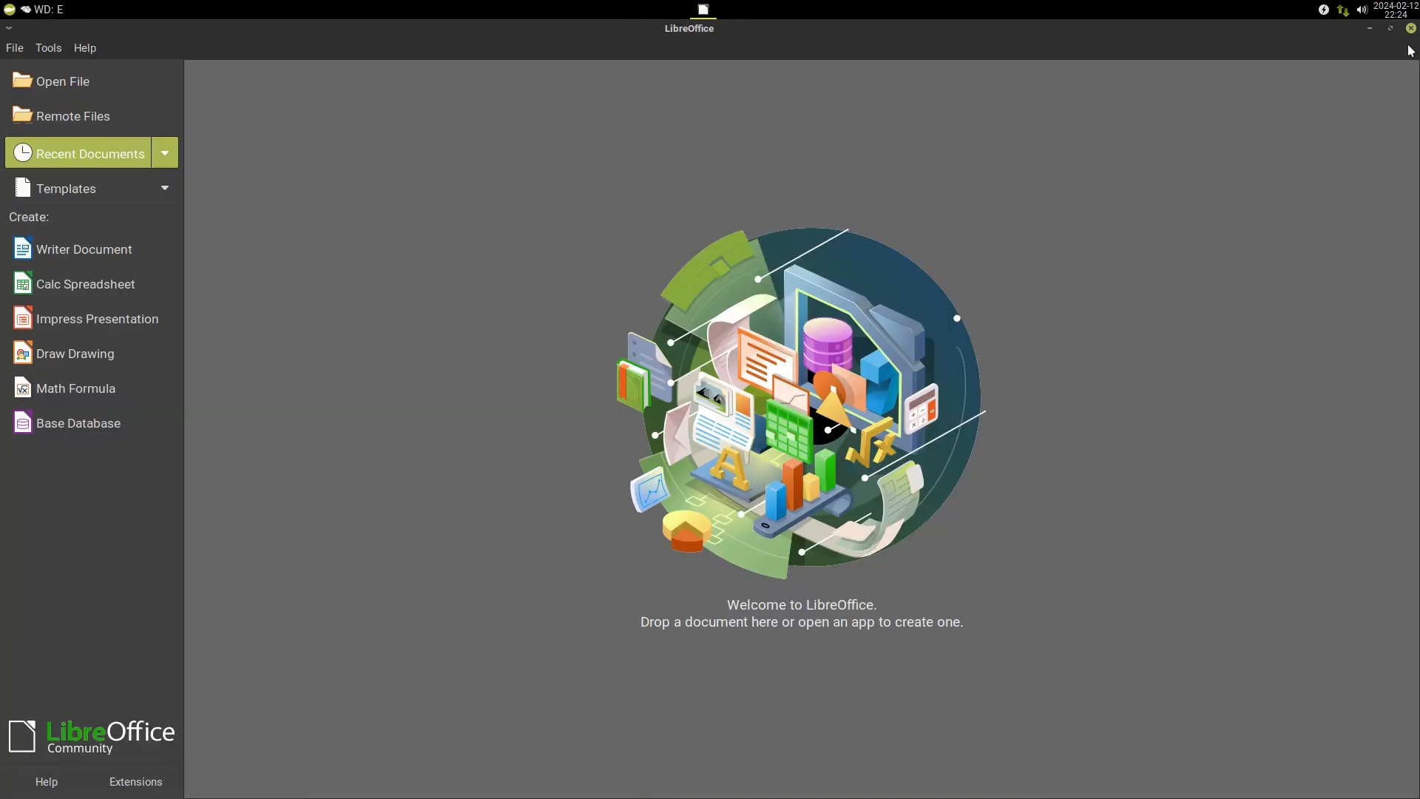
pyautogui.moveTo(90, 312)
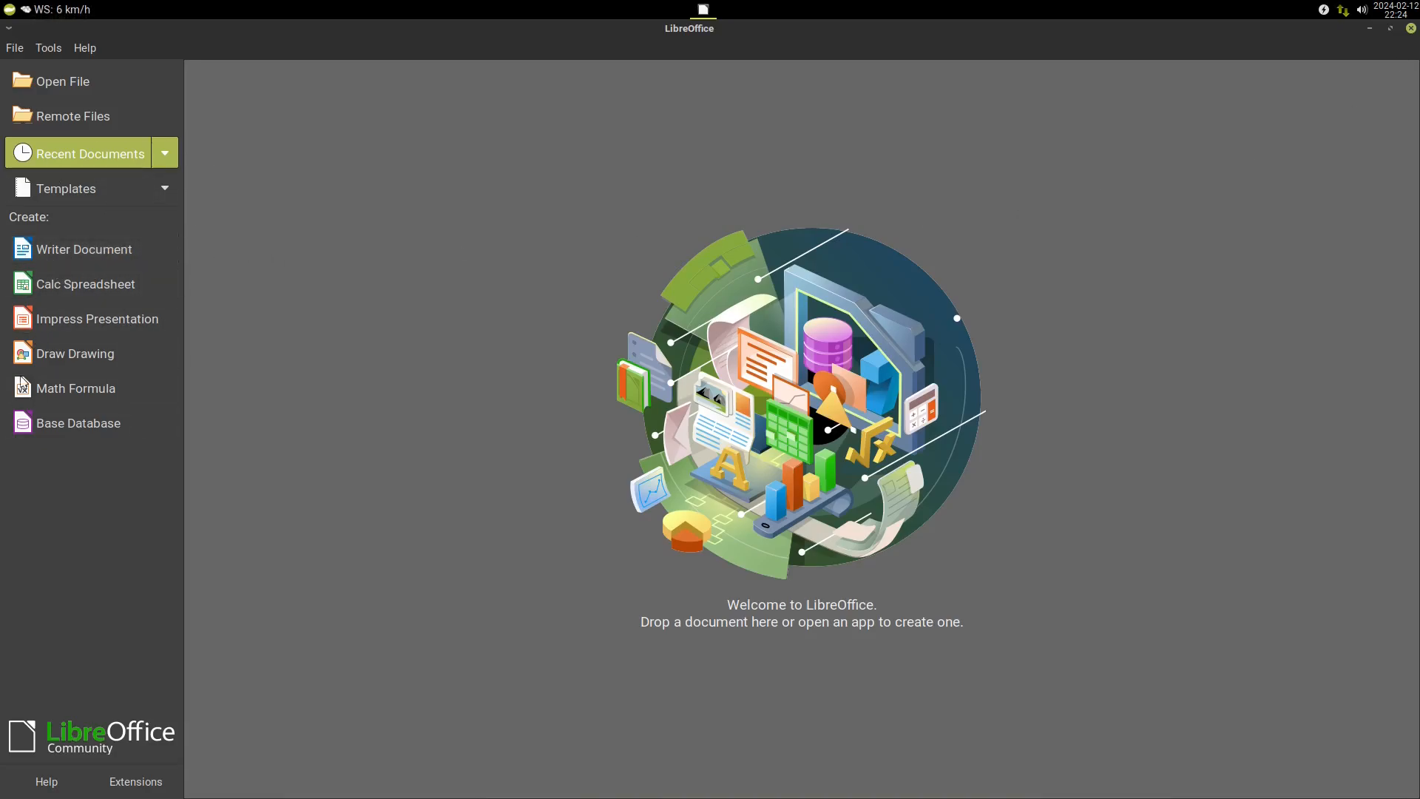
pyautogui.moveTo(98, 318)
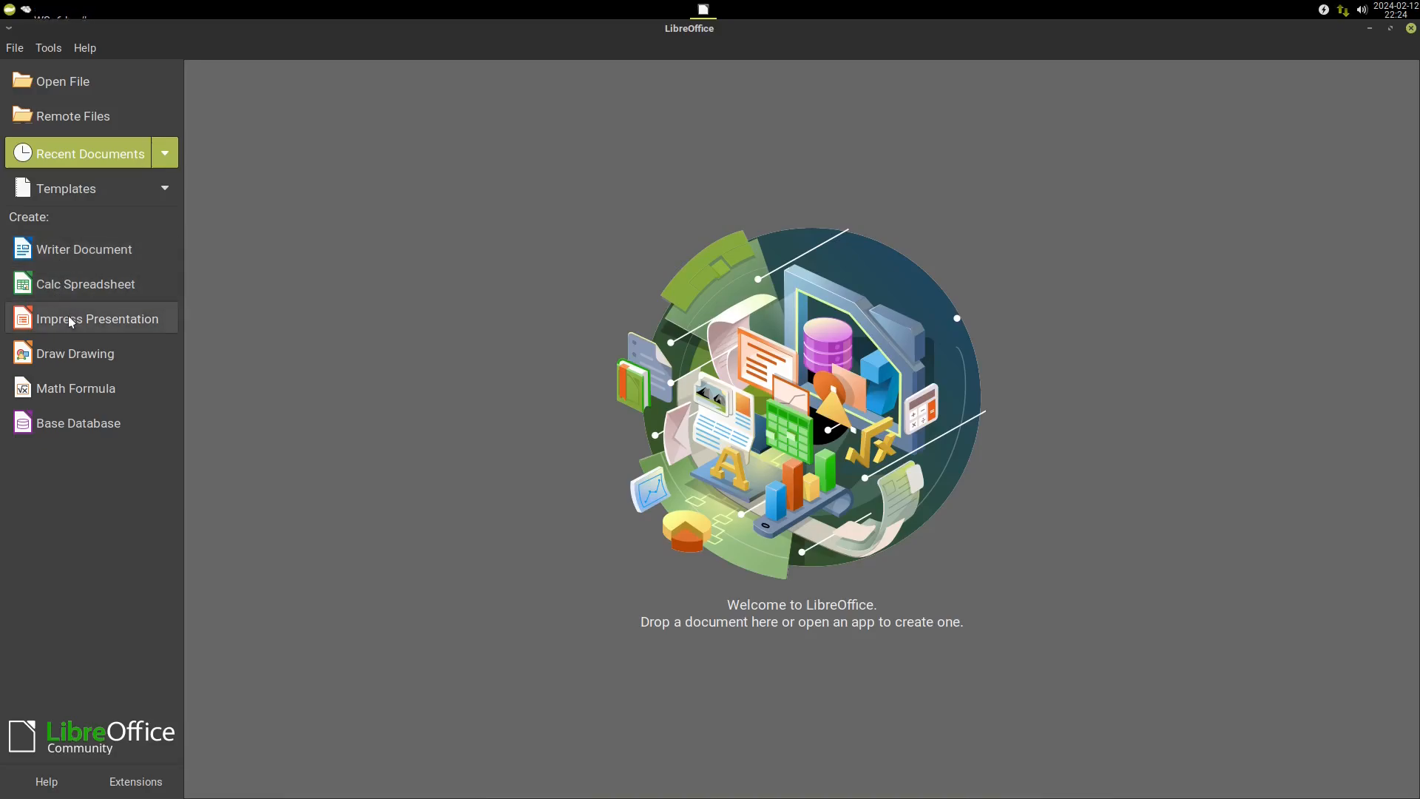
pyautogui.moveTo(77, 423)
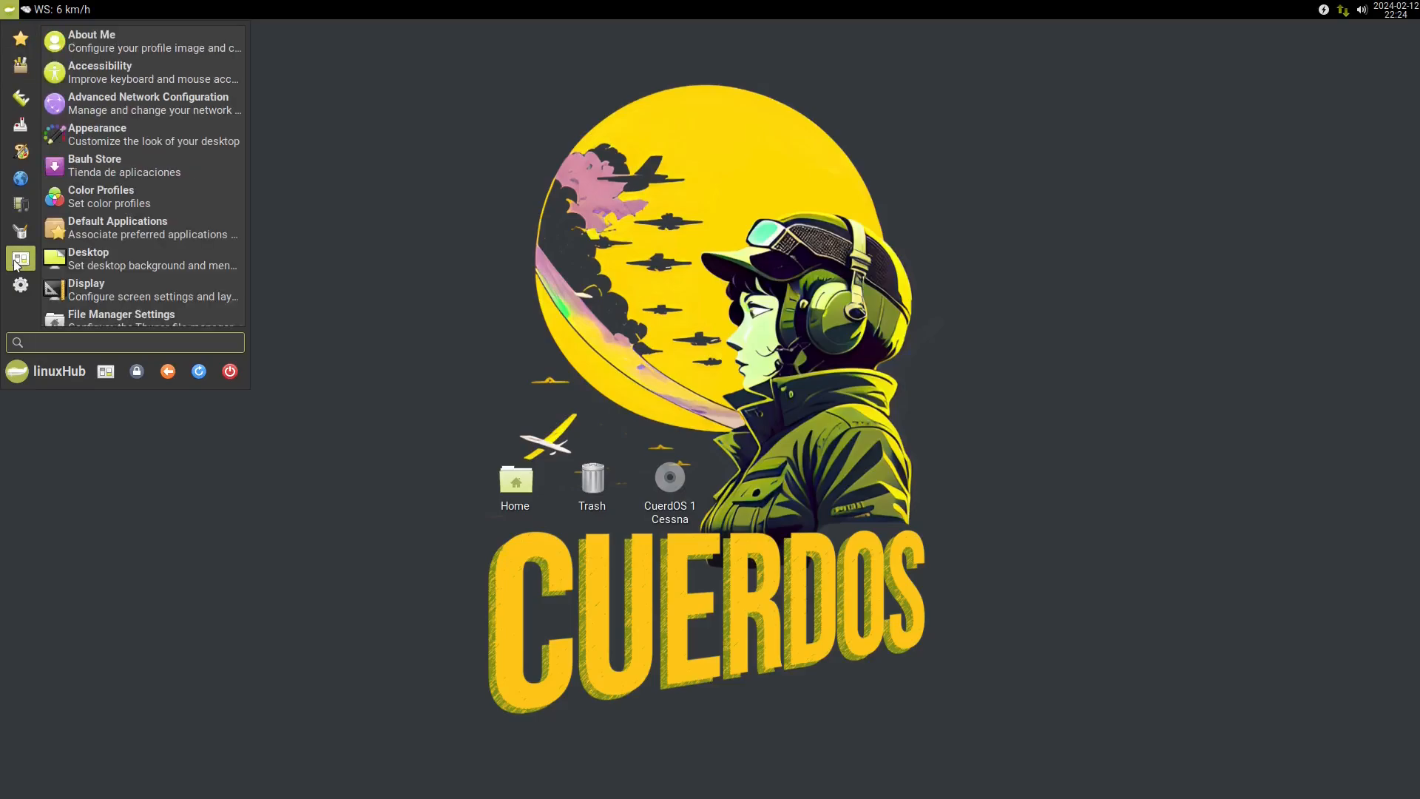
pyautogui.moveTo(141, 73)
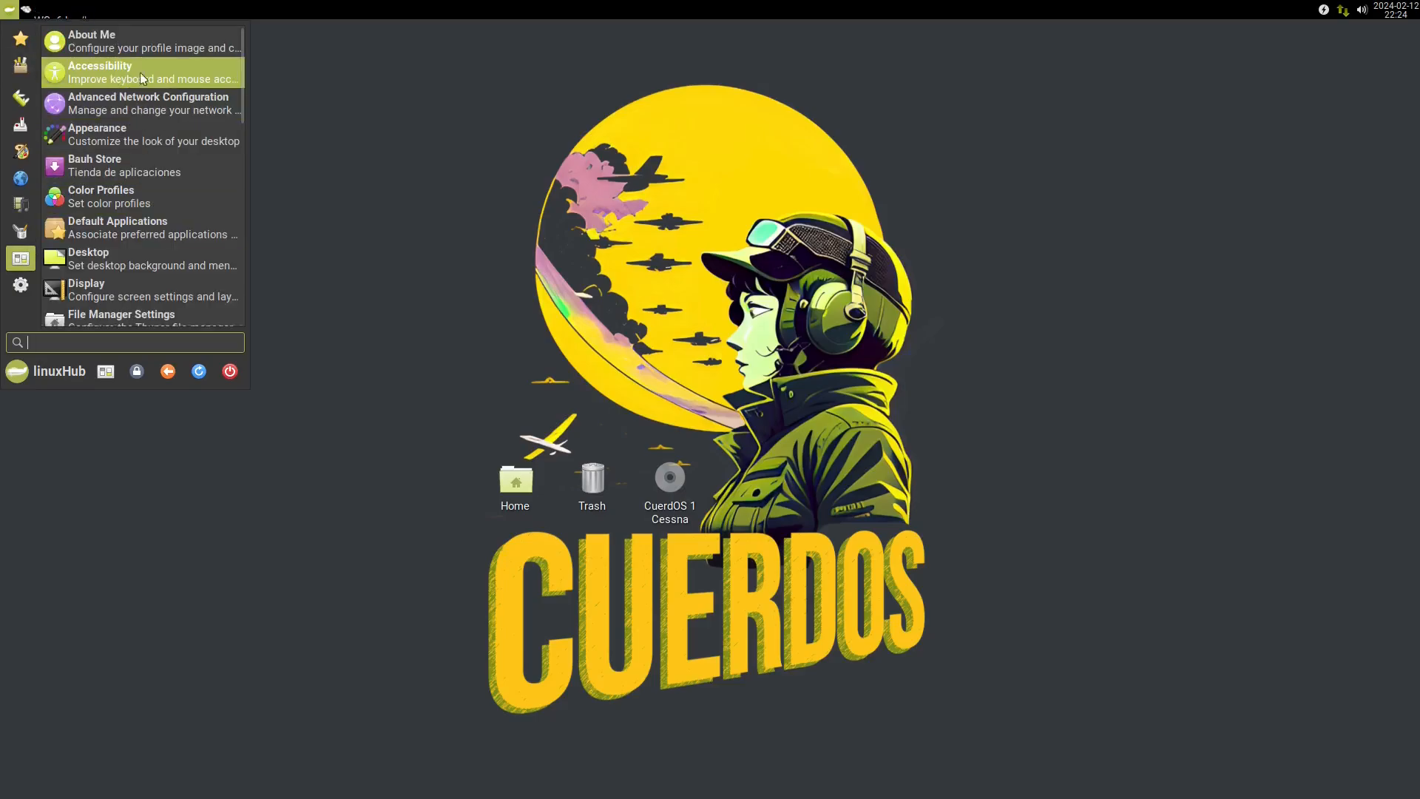
# Scroll the Settings category down to its last entries such as Workspaces.
pyautogui.scroll(-3)
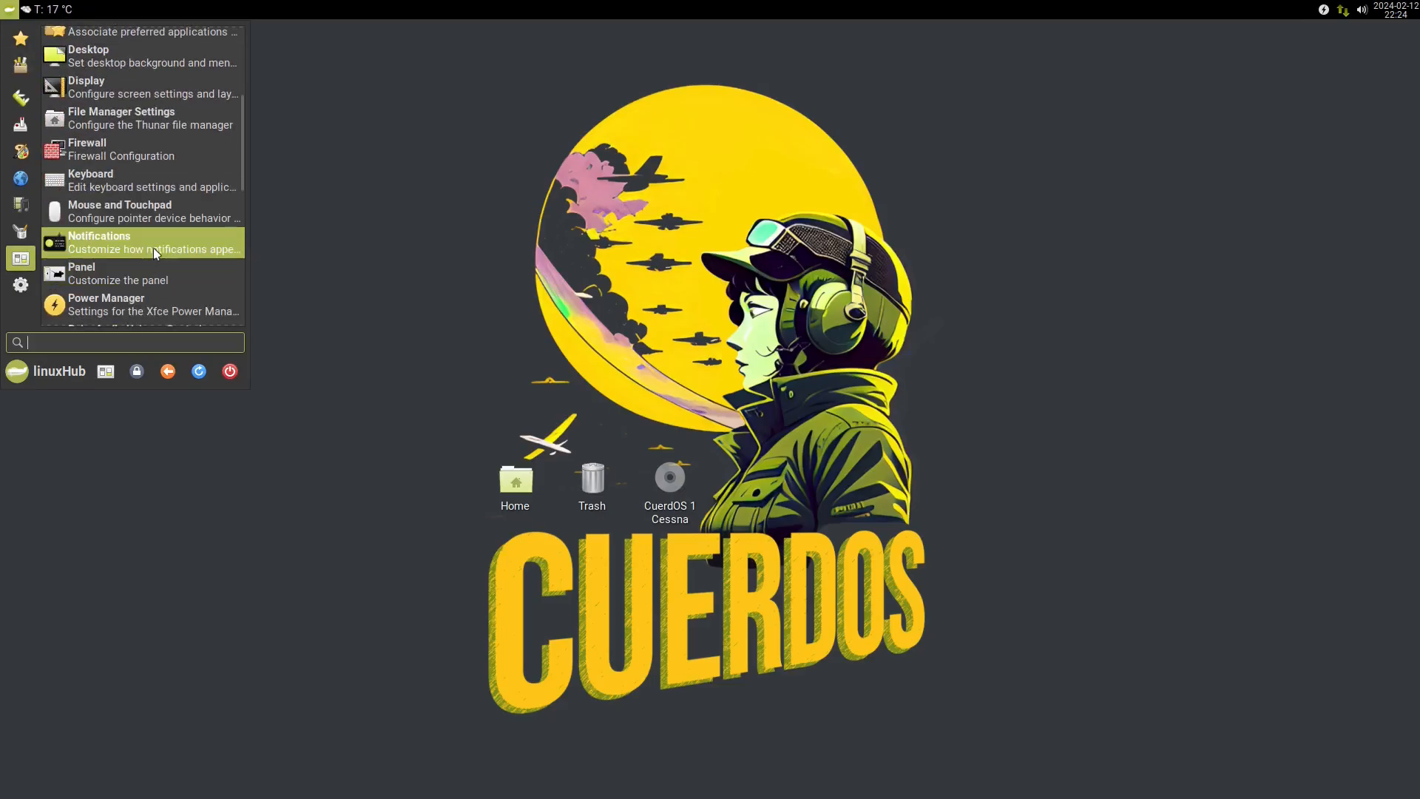
pyautogui.scroll(-3)
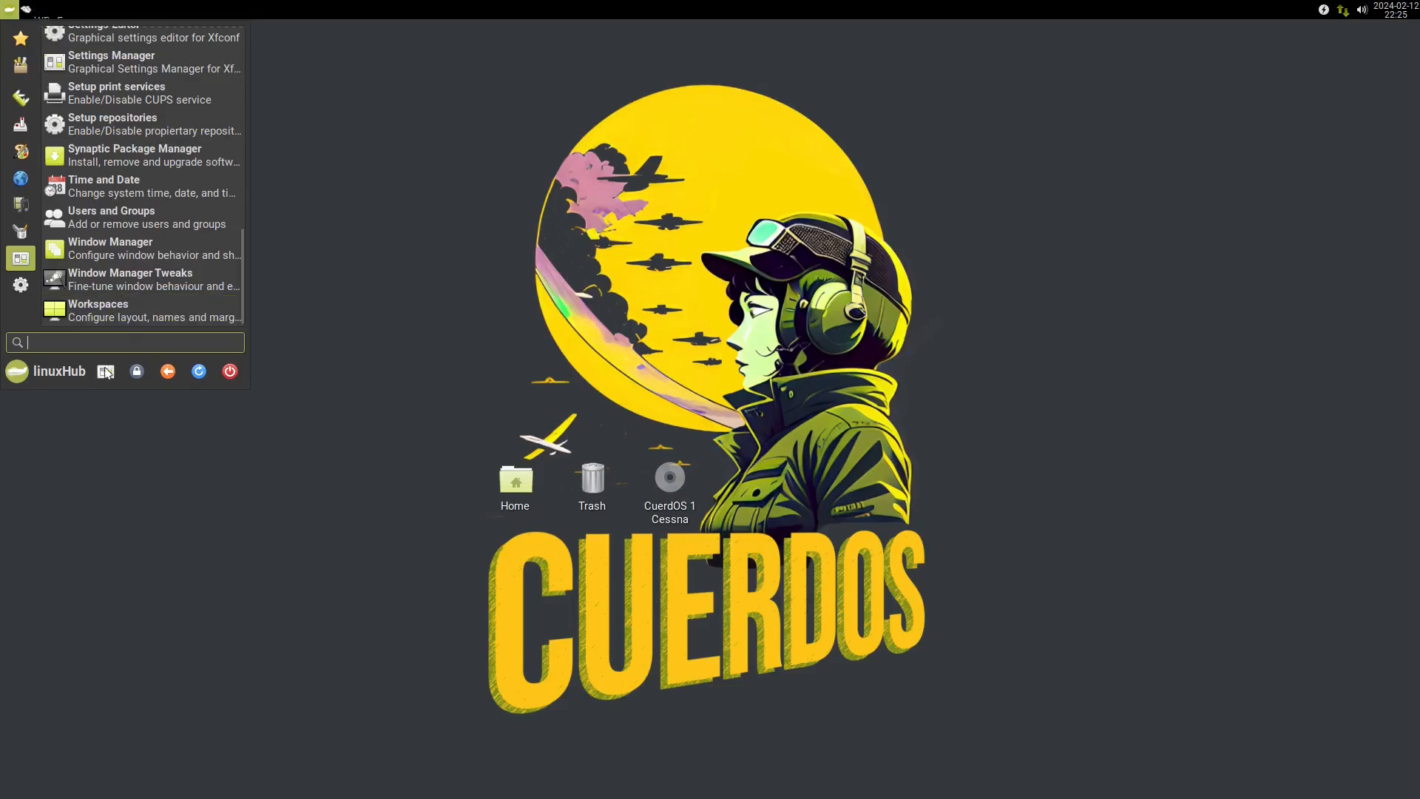
# Show all Settings Manager categories and scroll through Personal, Hardware, System and Other.
pyautogui.click(111, 63)
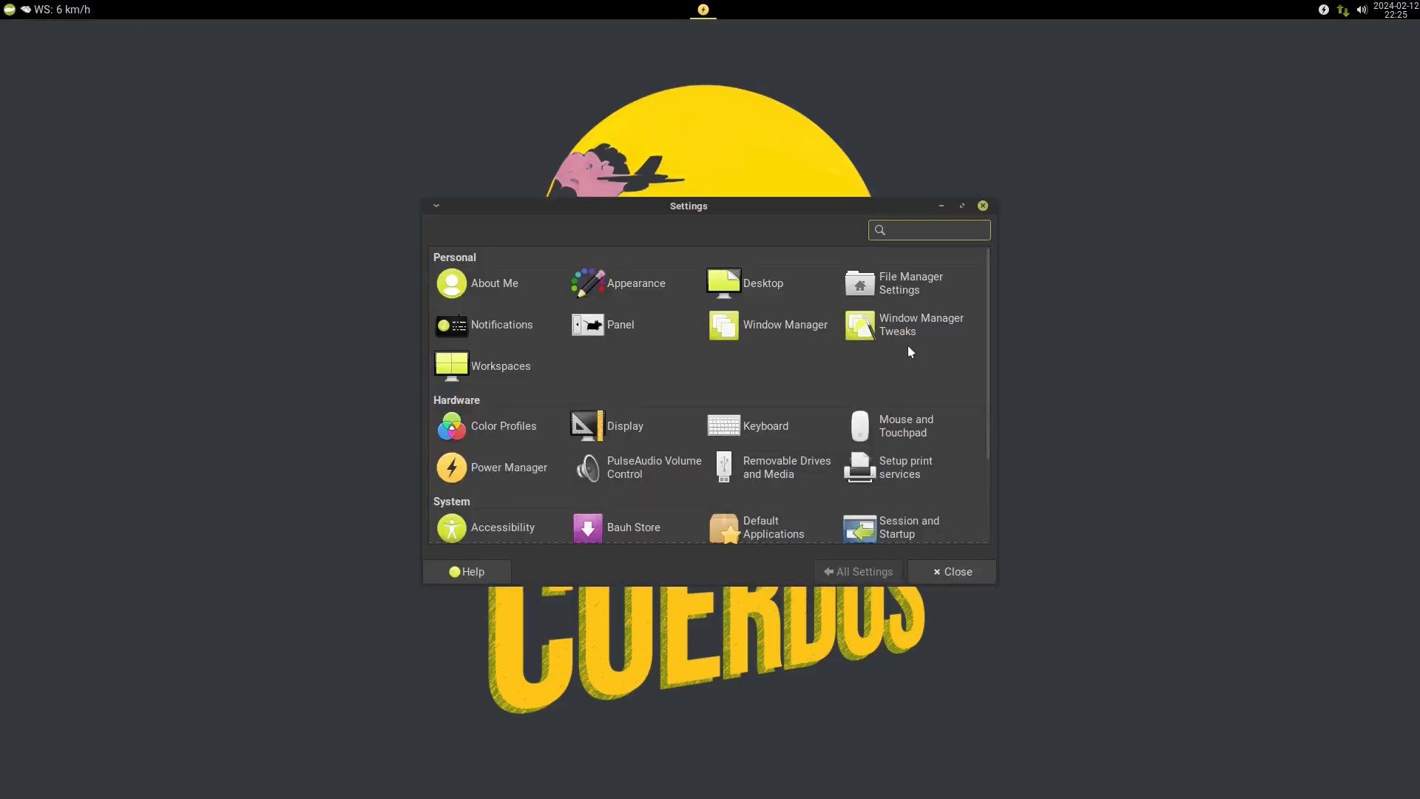
pyautogui.scroll(-3)
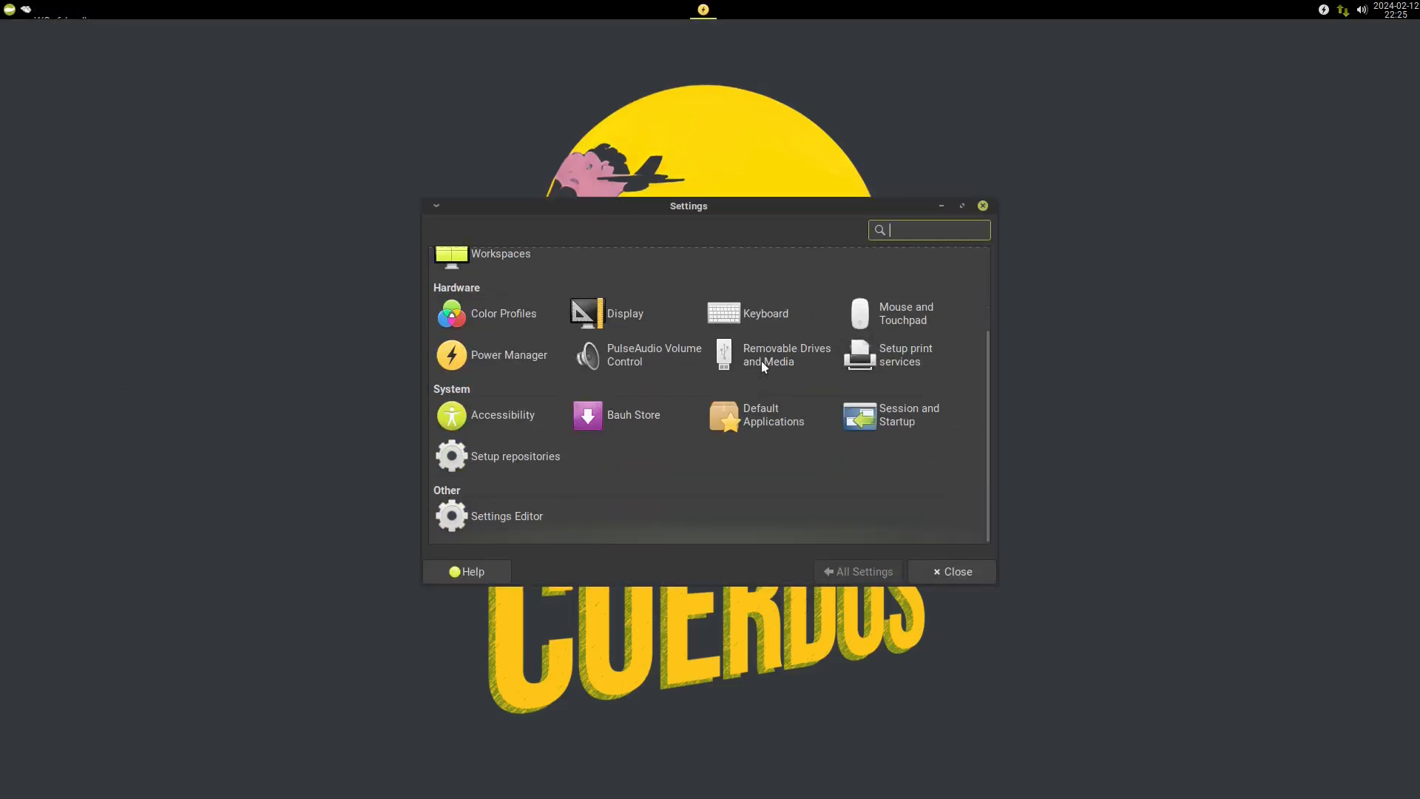
pyautogui.scroll(3)
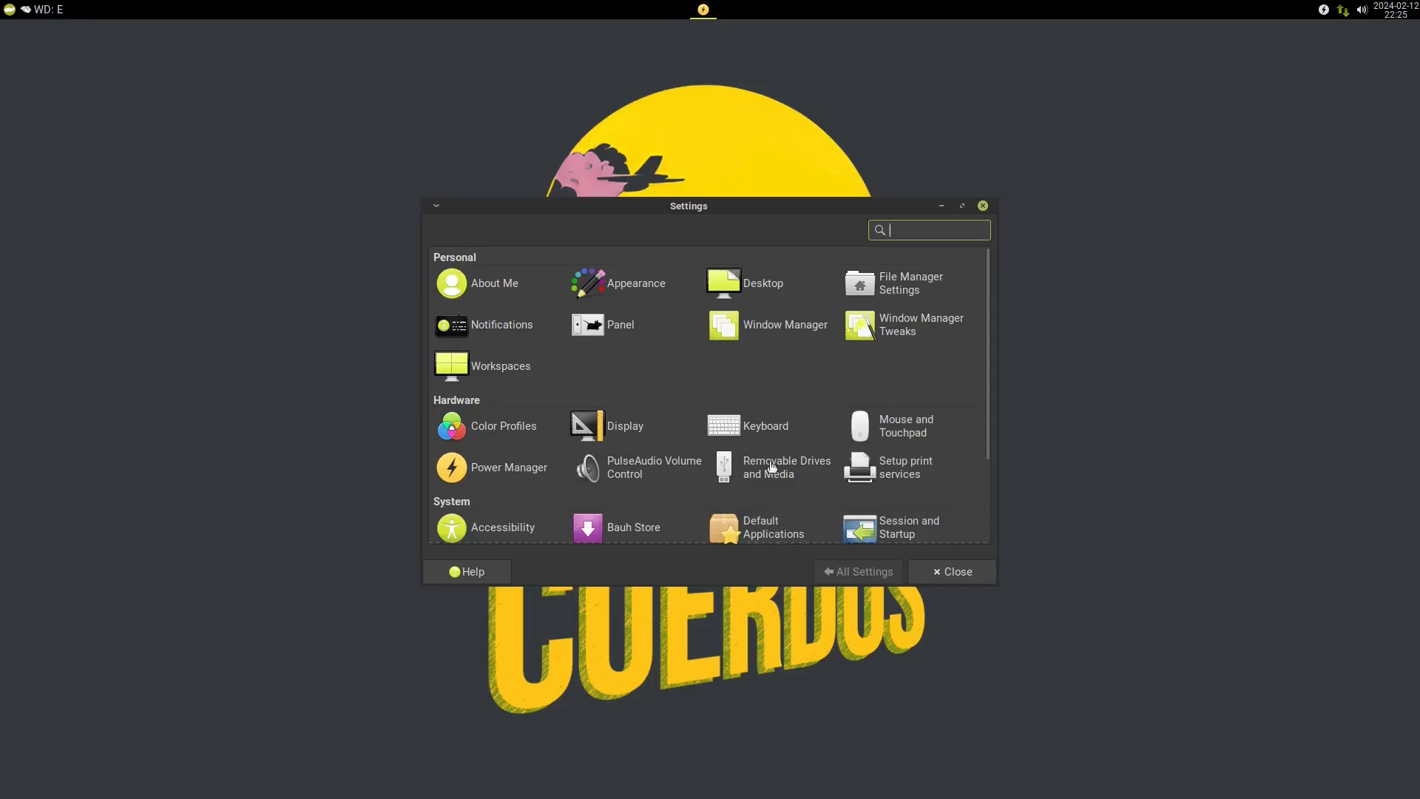
pyautogui.scroll(-3)
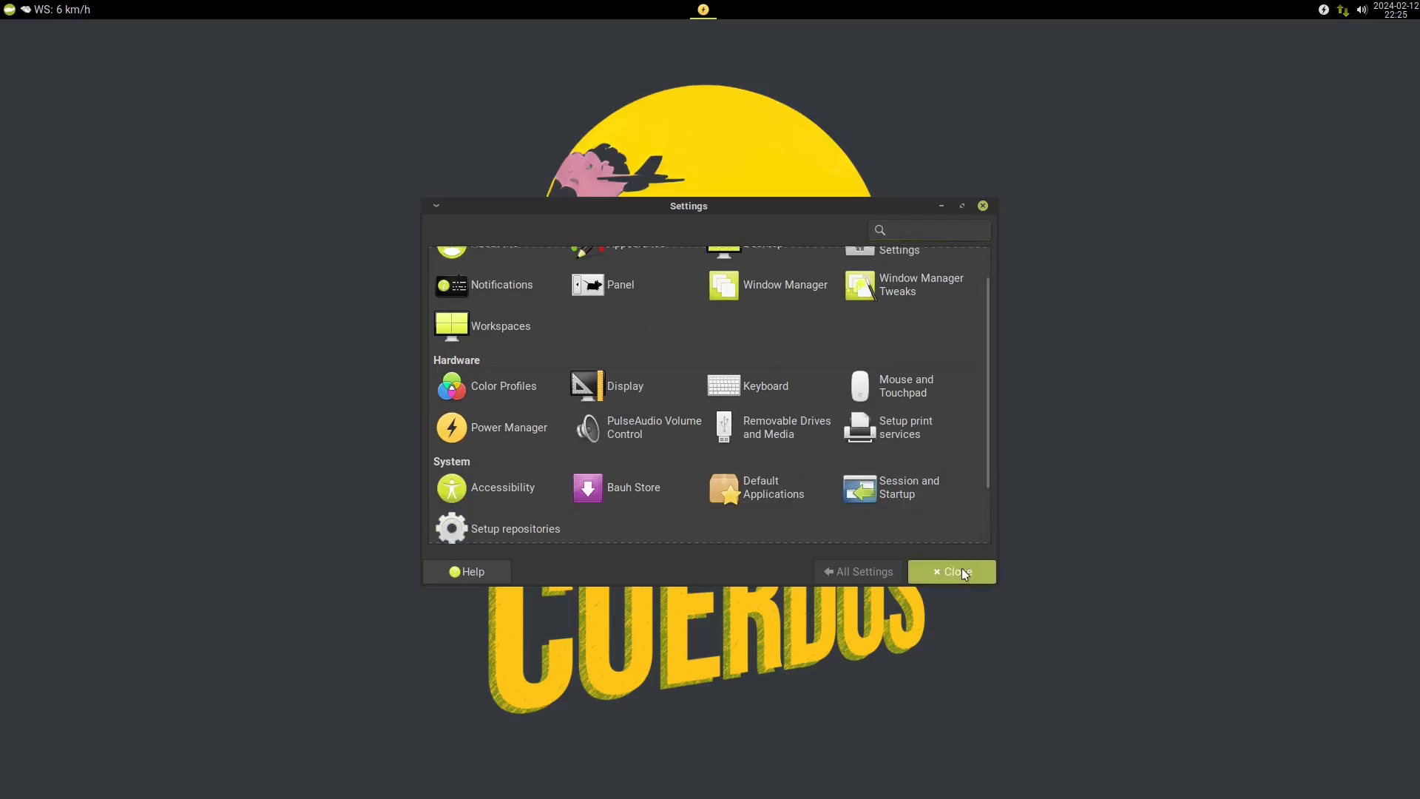
# Close Settings Manager and browse the System category (BleachBit, Doom, DOSBox, Firewall) in Whisker Menu.
pyautogui.click(951, 571)
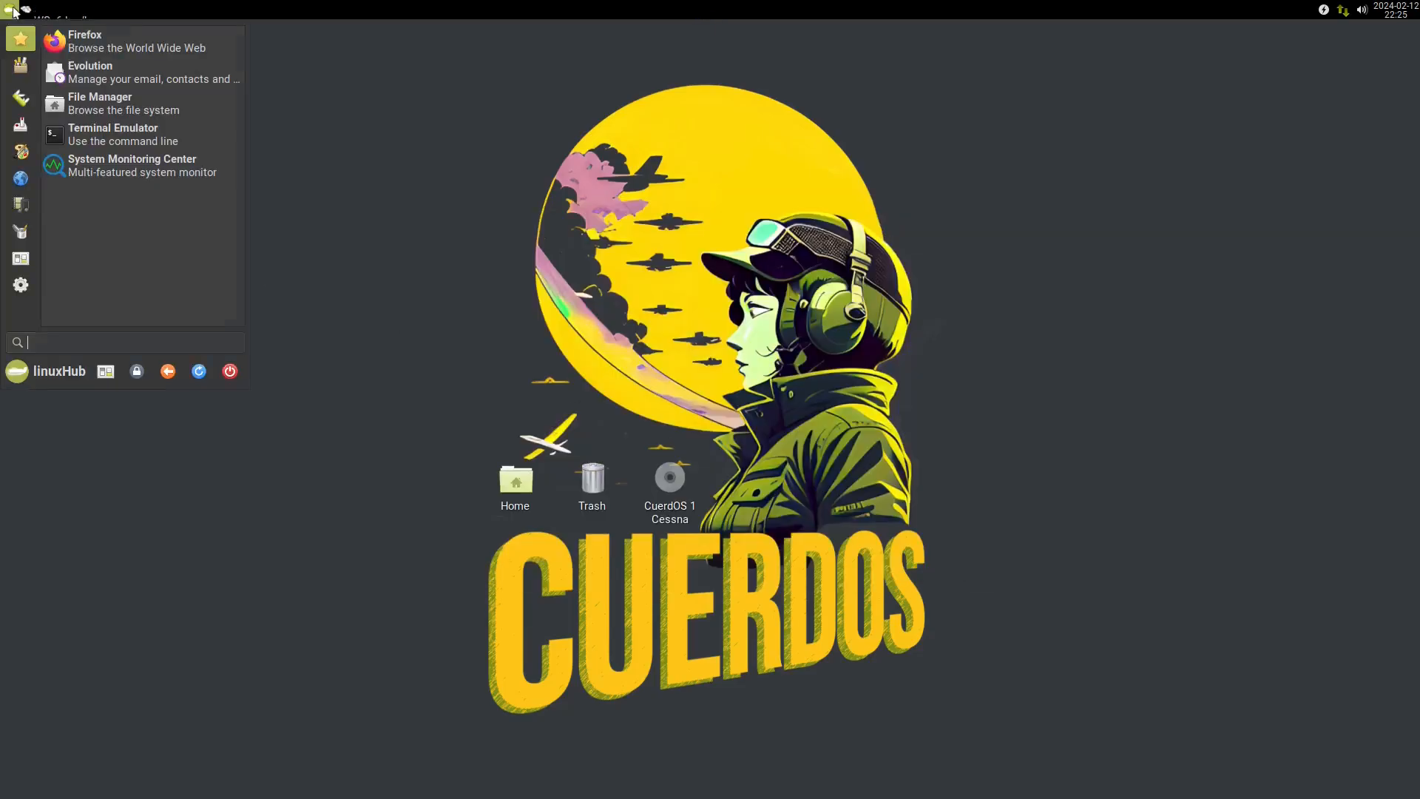
pyautogui.click(19, 285)
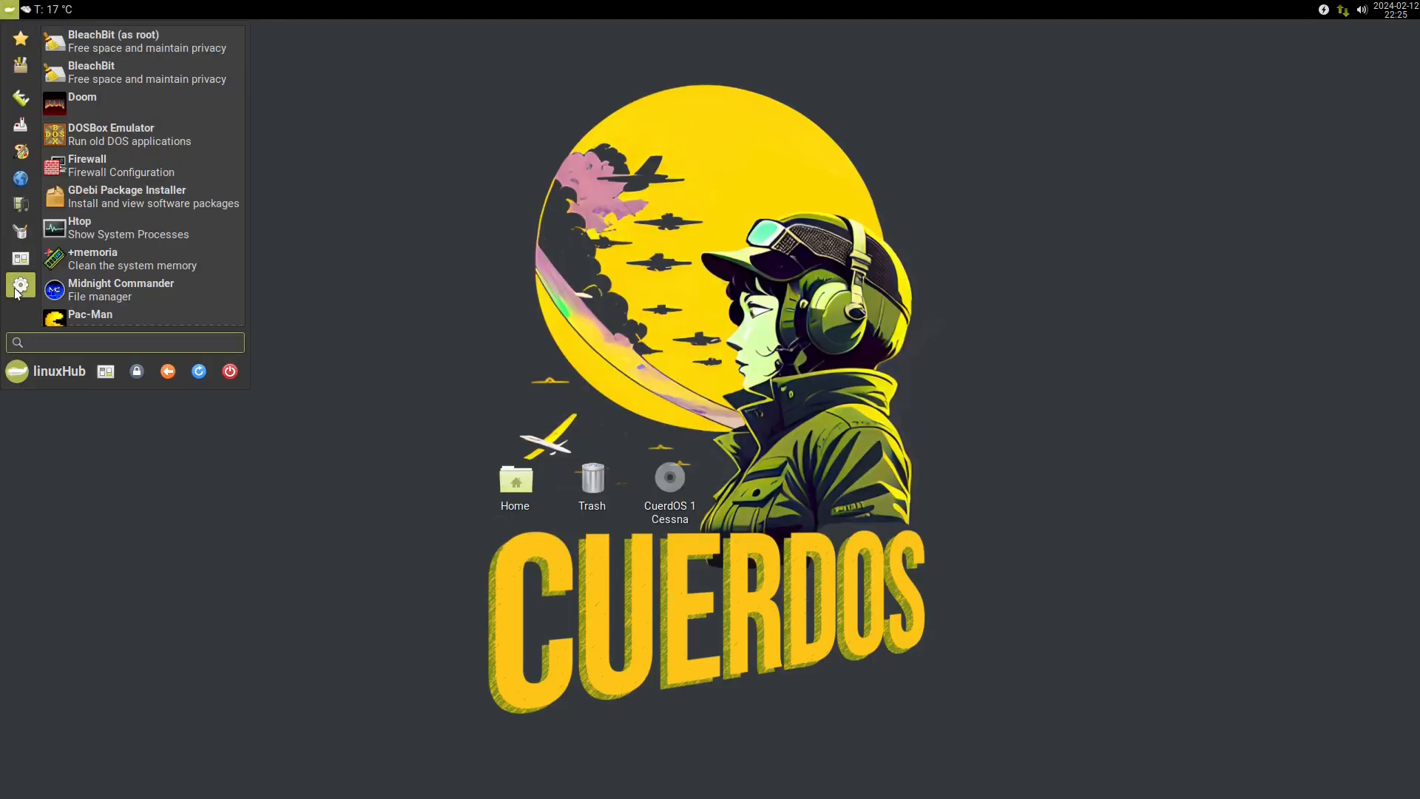
pyautogui.moveTo(217, 134)
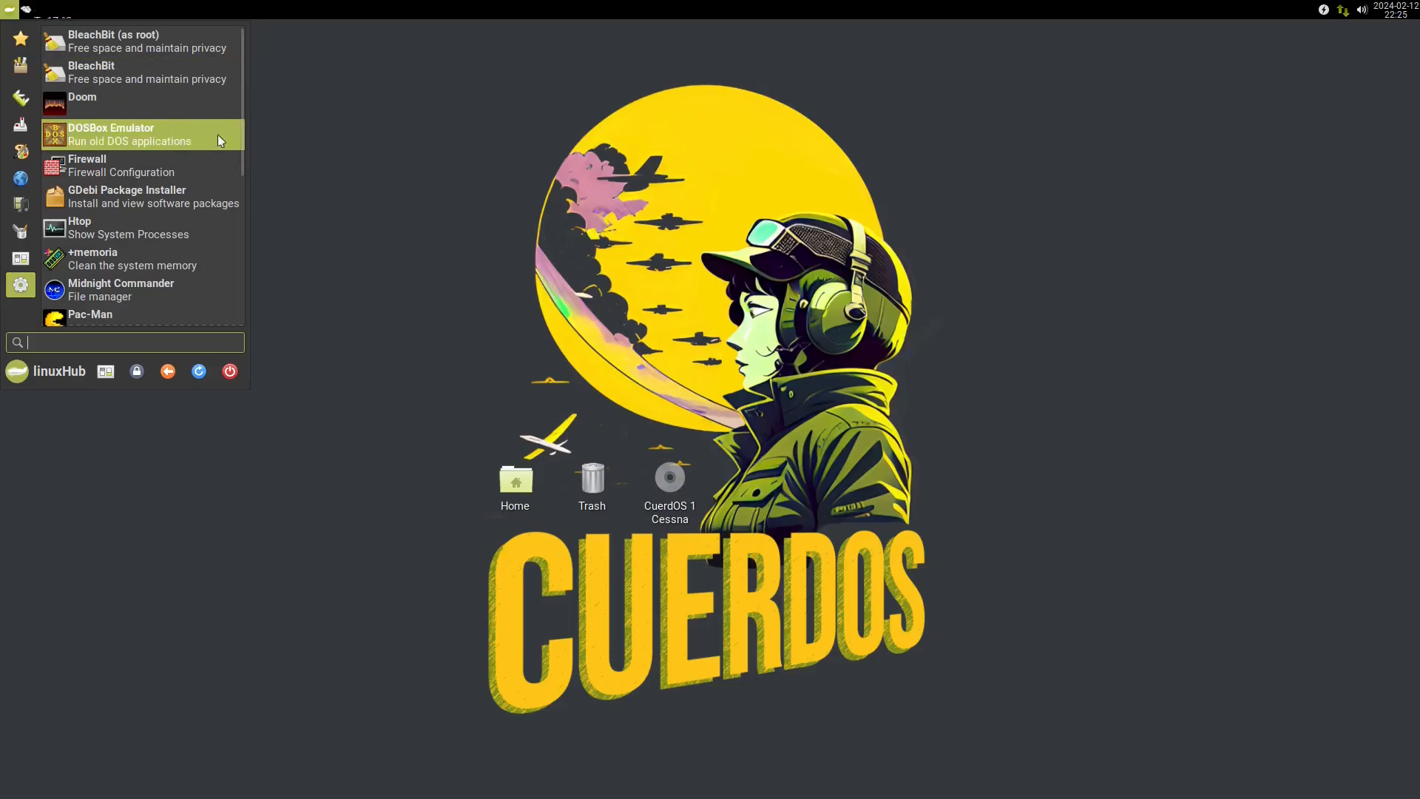
pyautogui.moveTo(209, 228)
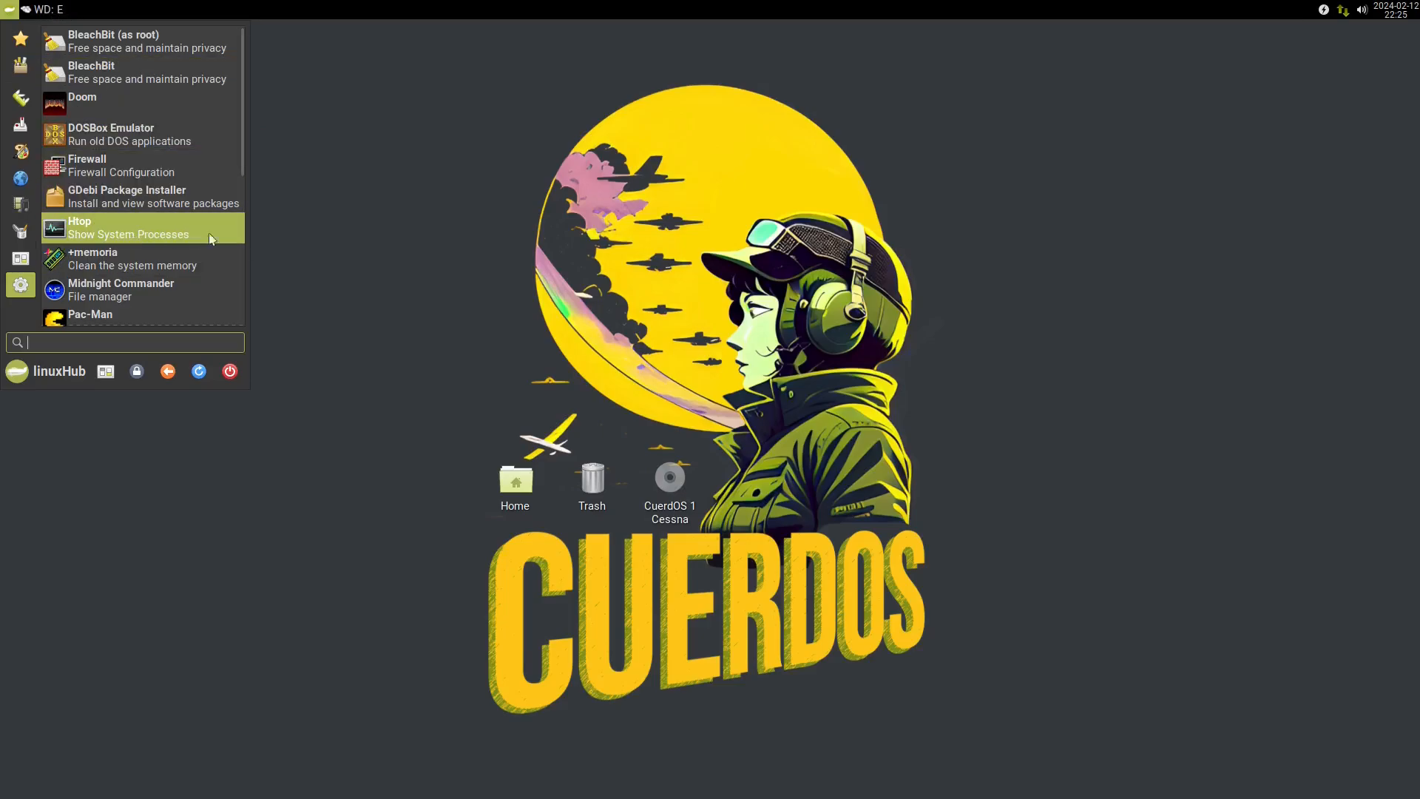
pyautogui.scroll(-3)
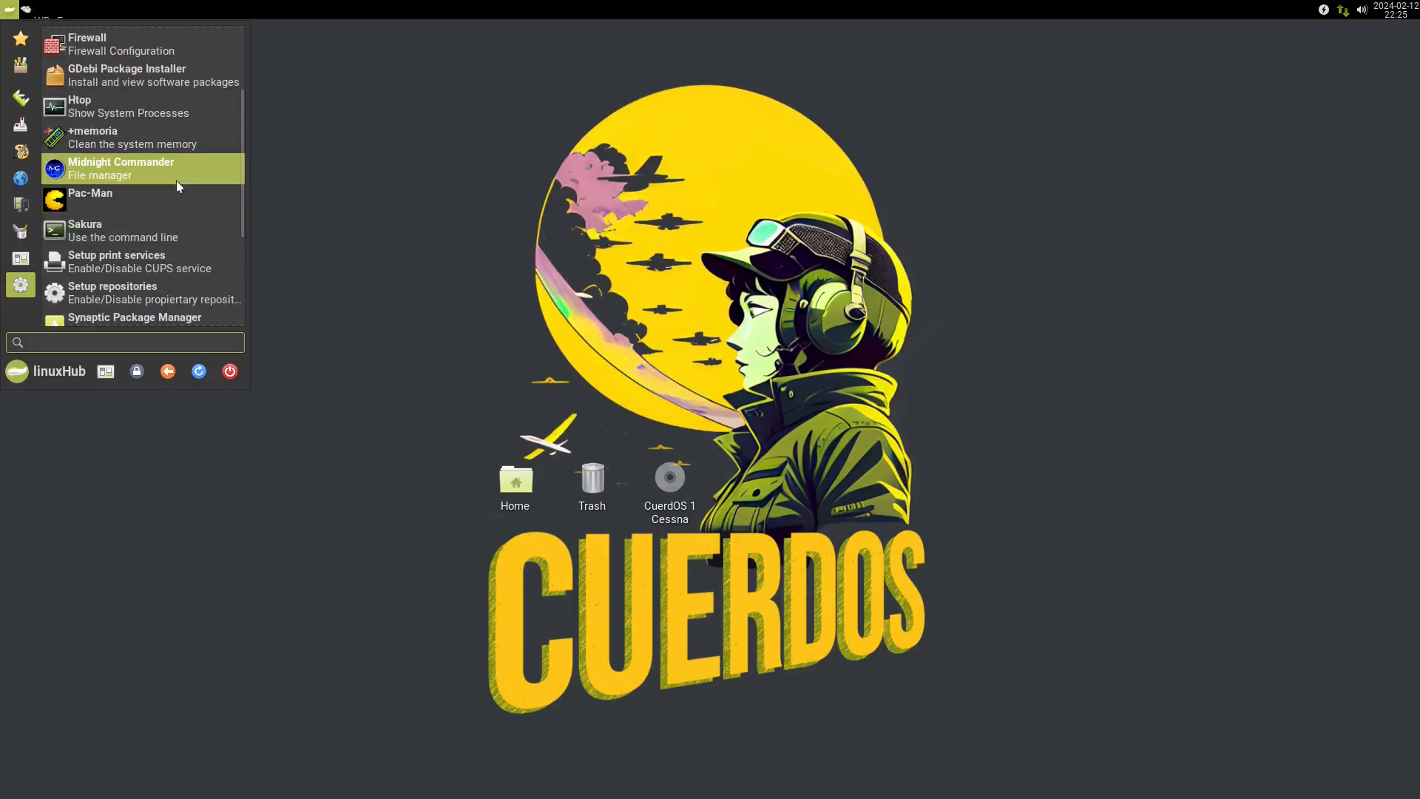
pyautogui.moveTo(104, 231)
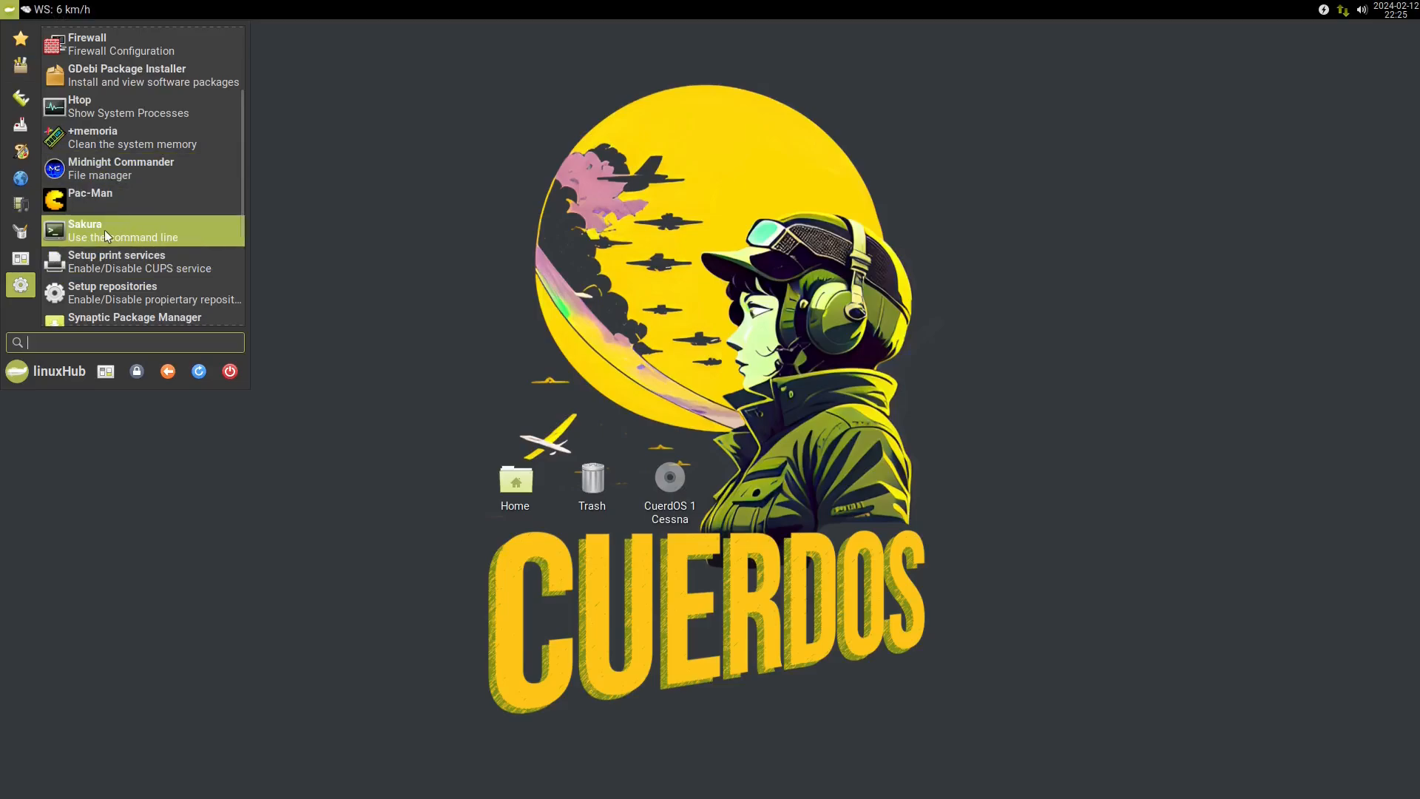
pyautogui.scroll(-3)
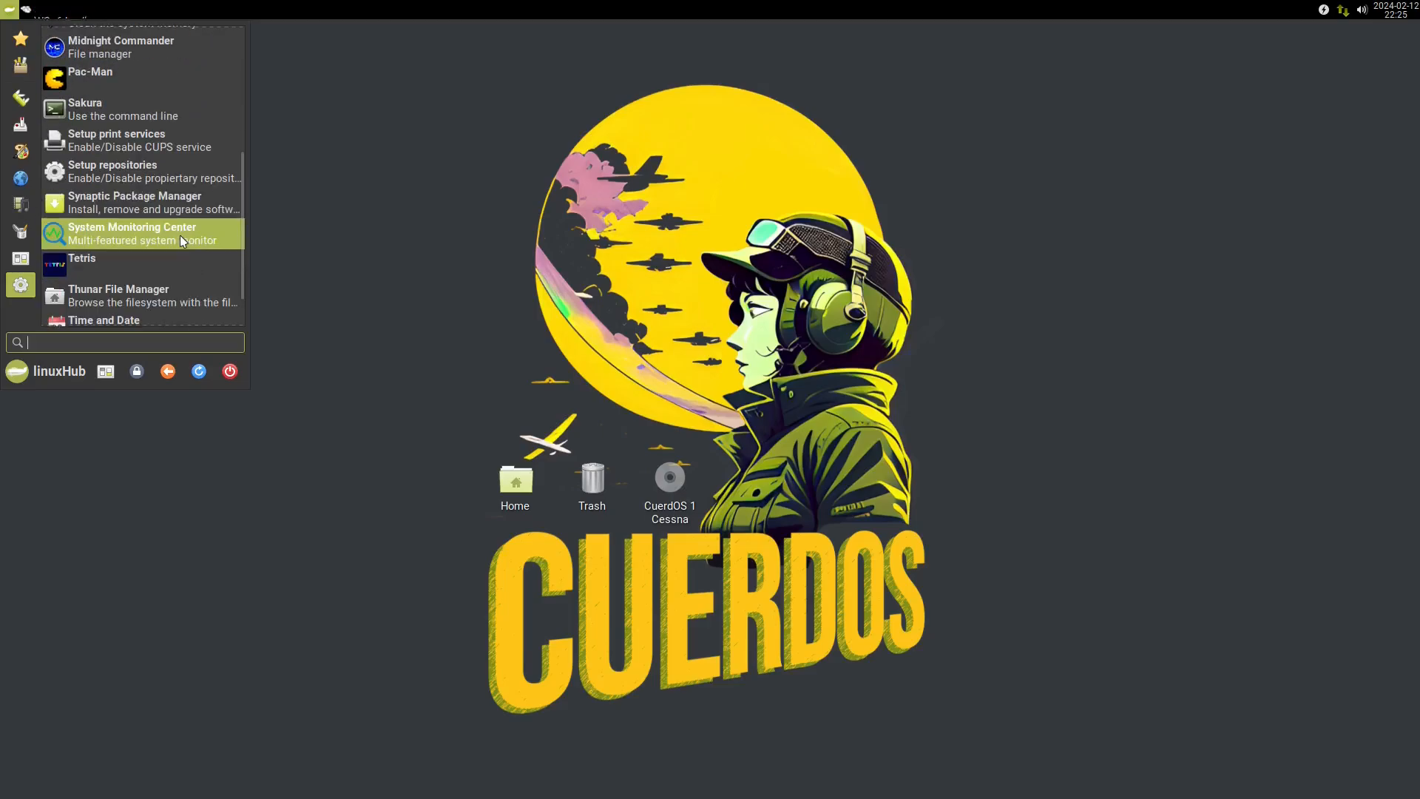
pyautogui.moveTo(224, 203)
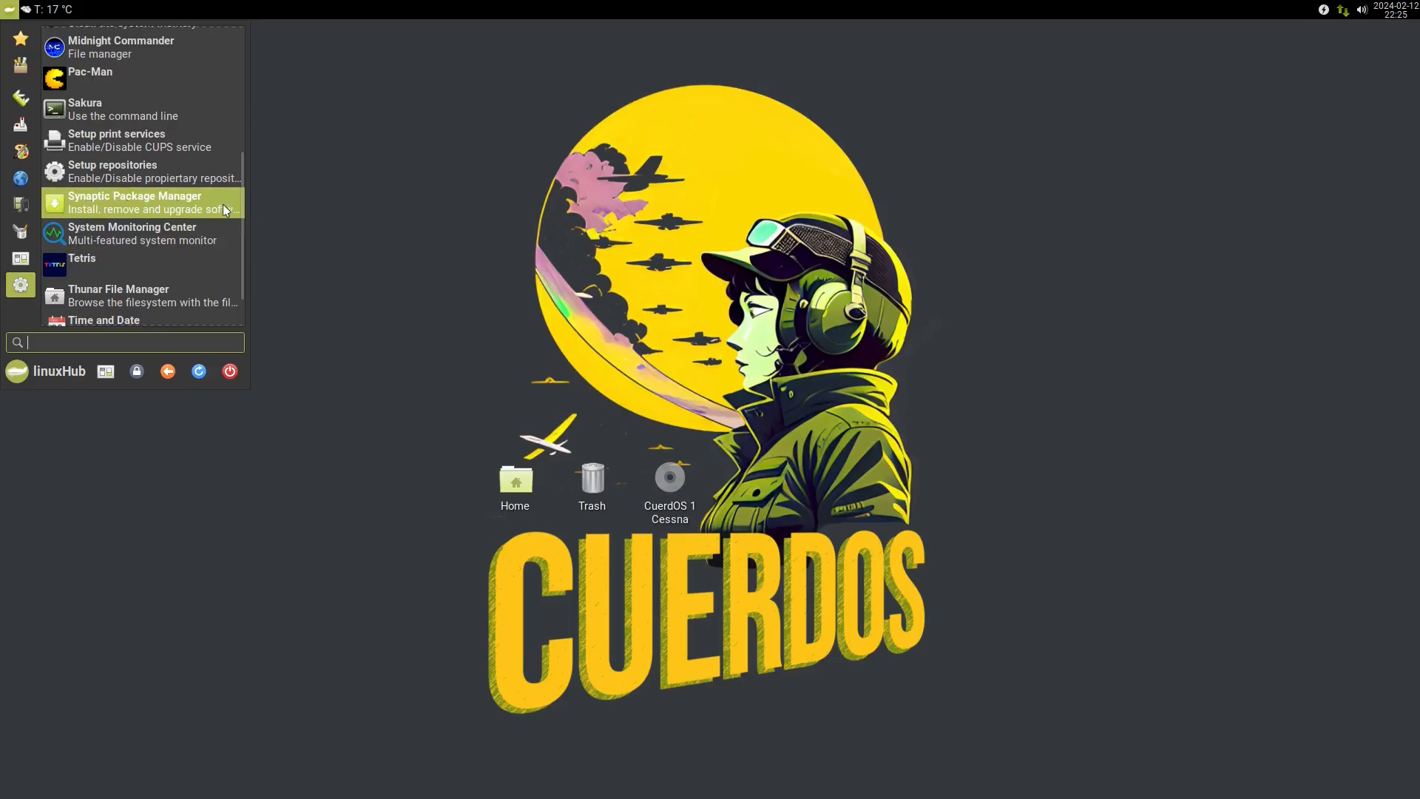
pyautogui.moveTo(129, 218)
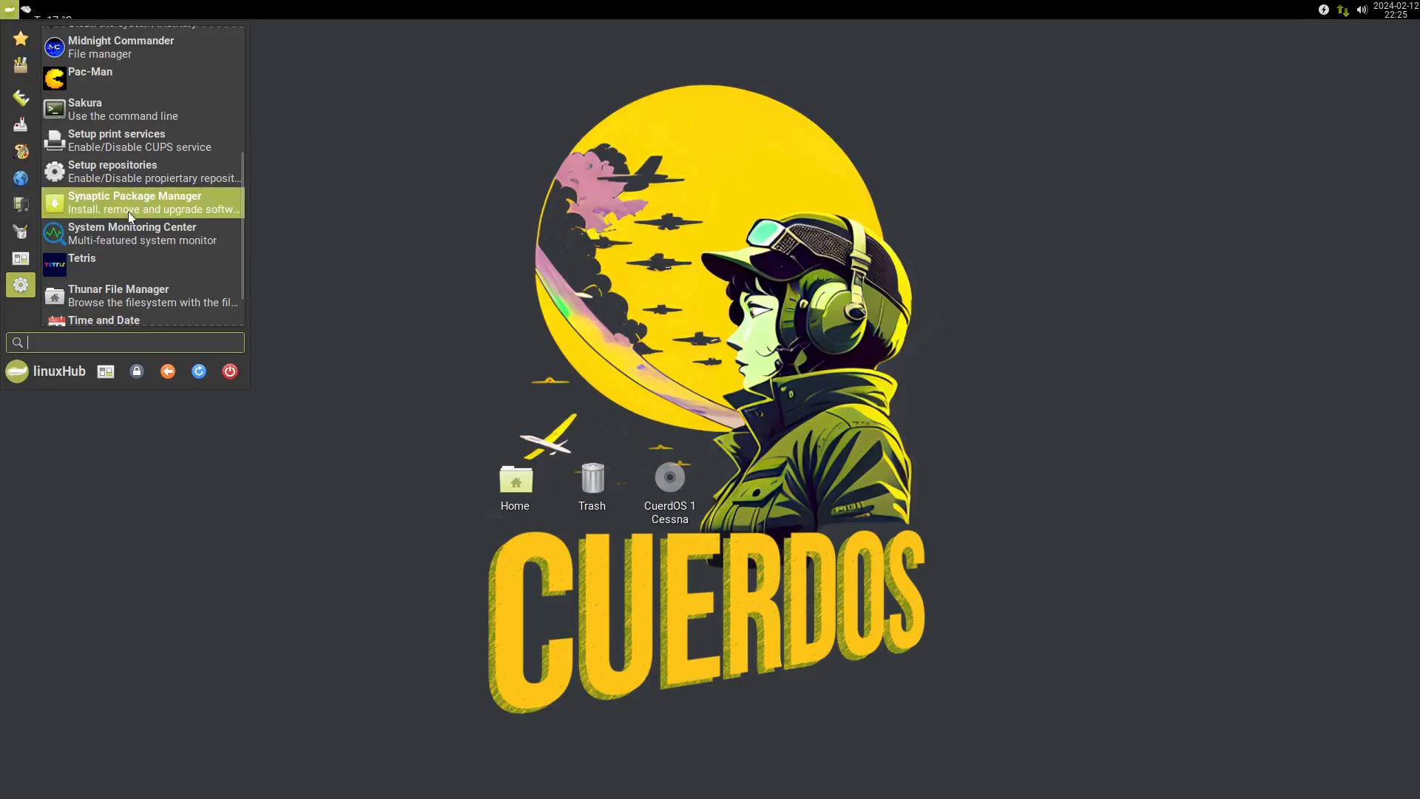
pyautogui.scroll(-3)
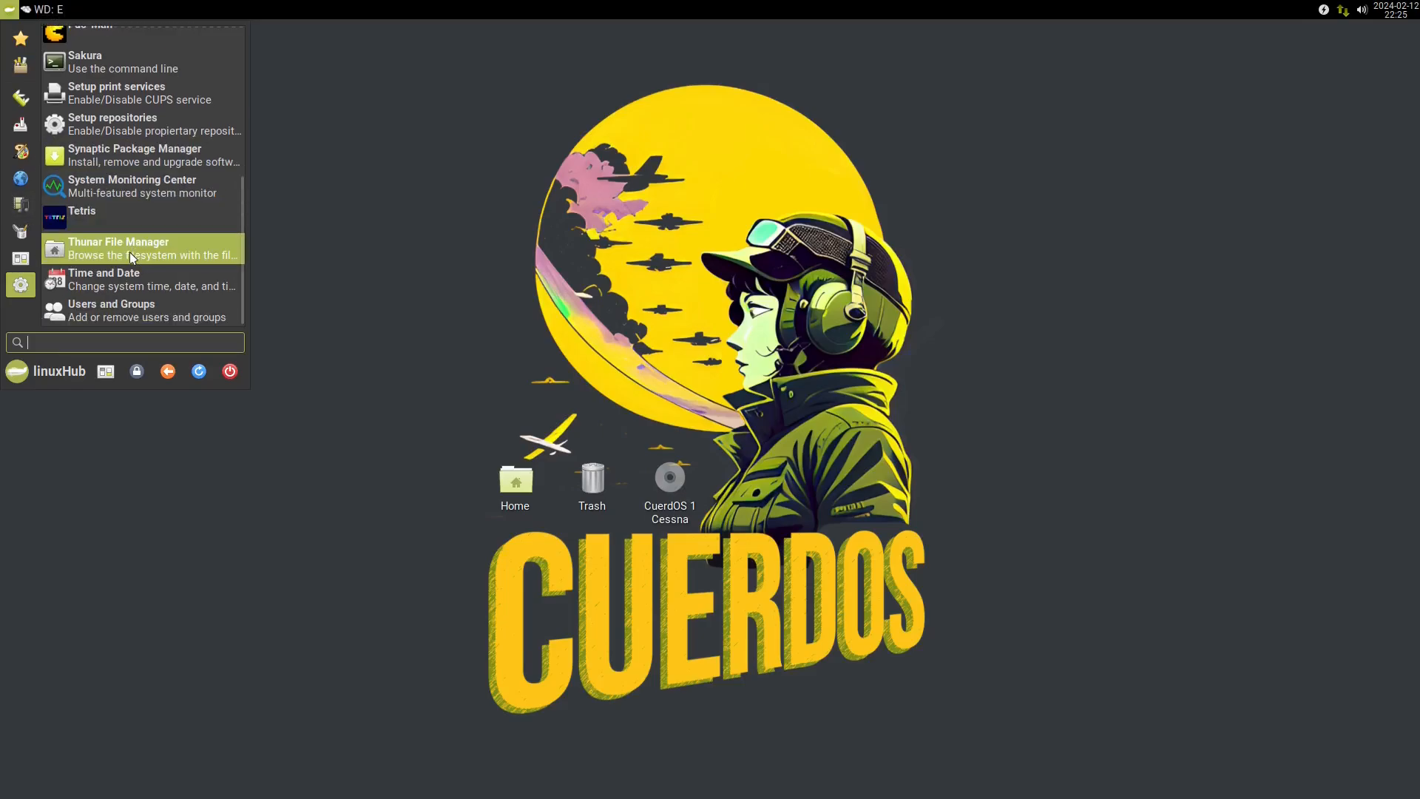
pyautogui.moveTo(104, 280)
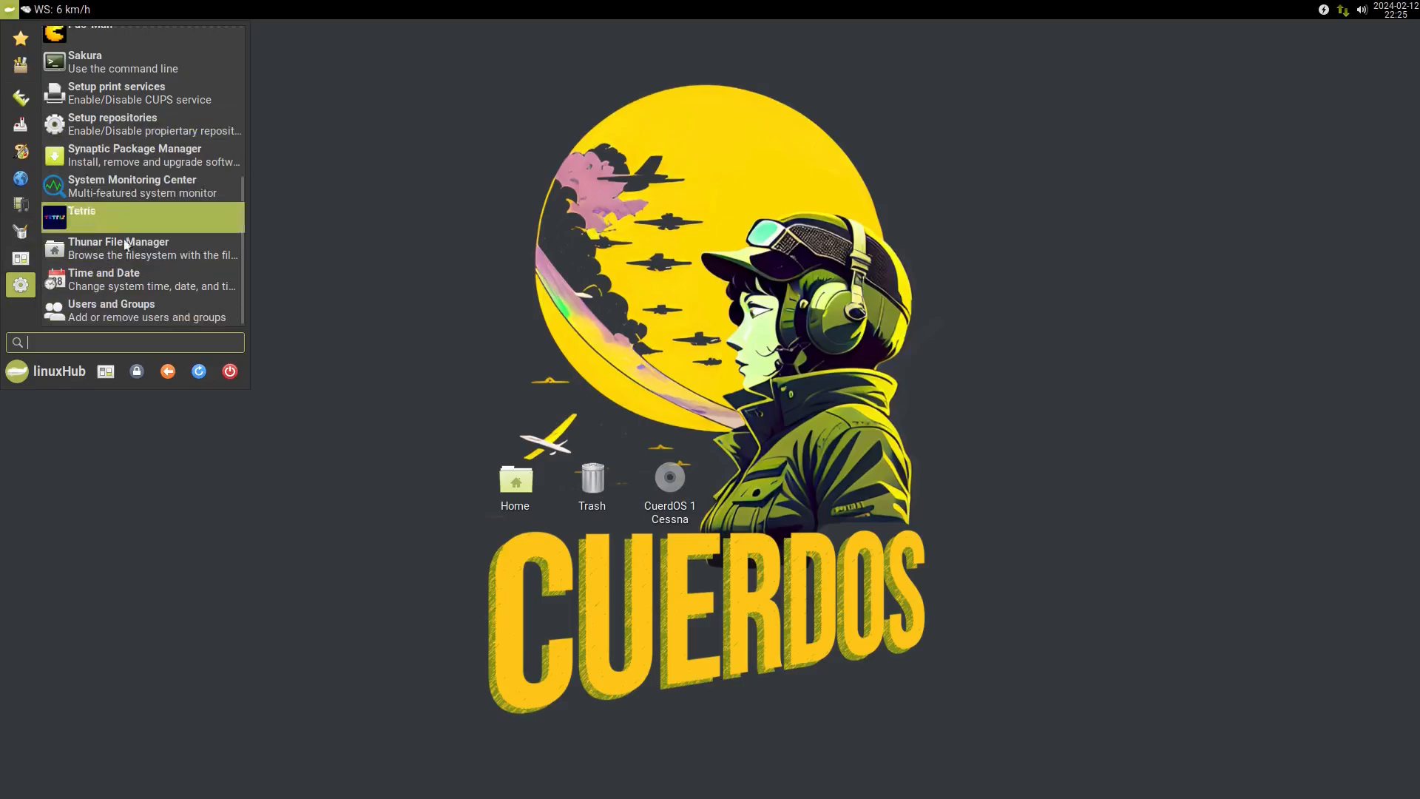
pyautogui.scroll(3)
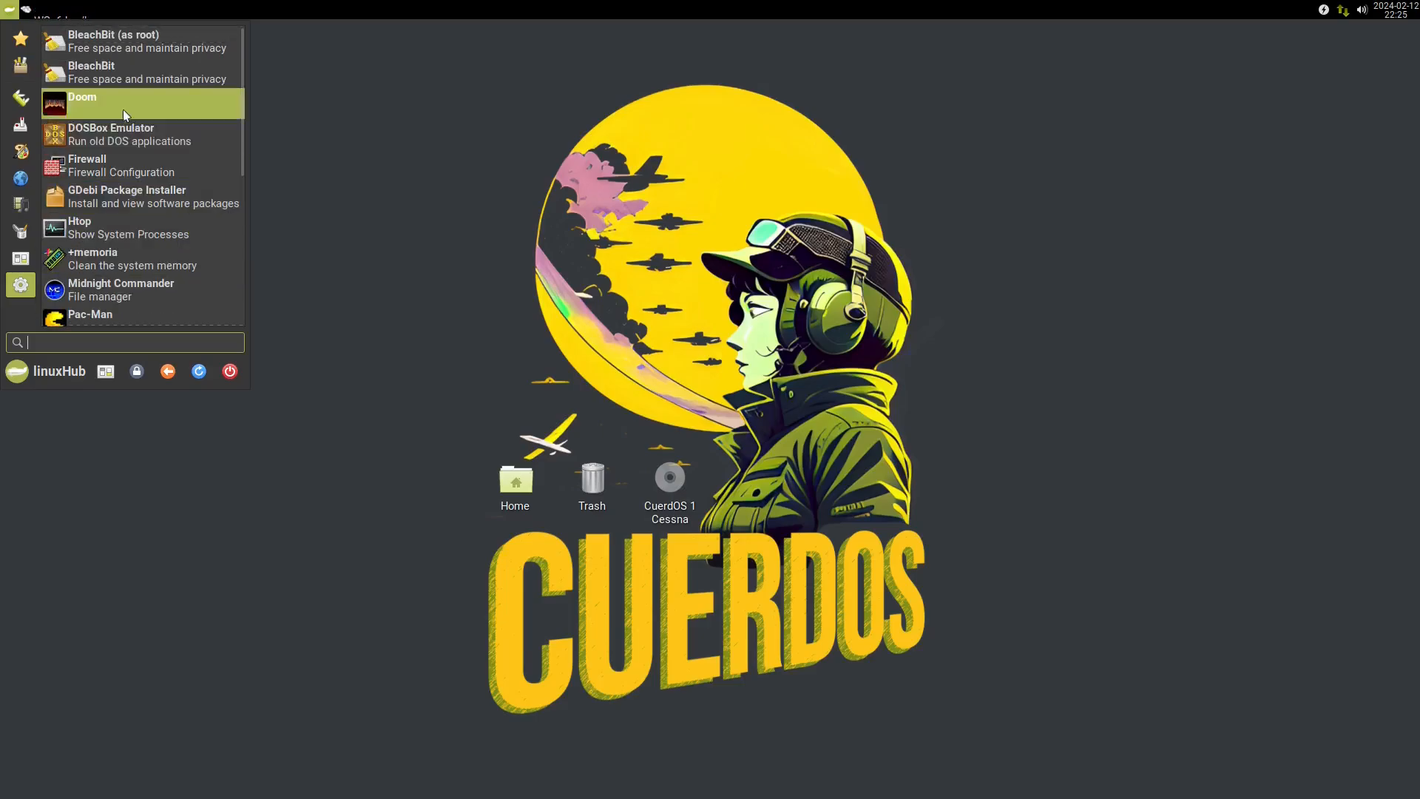
pyautogui.moveTo(119, 234)
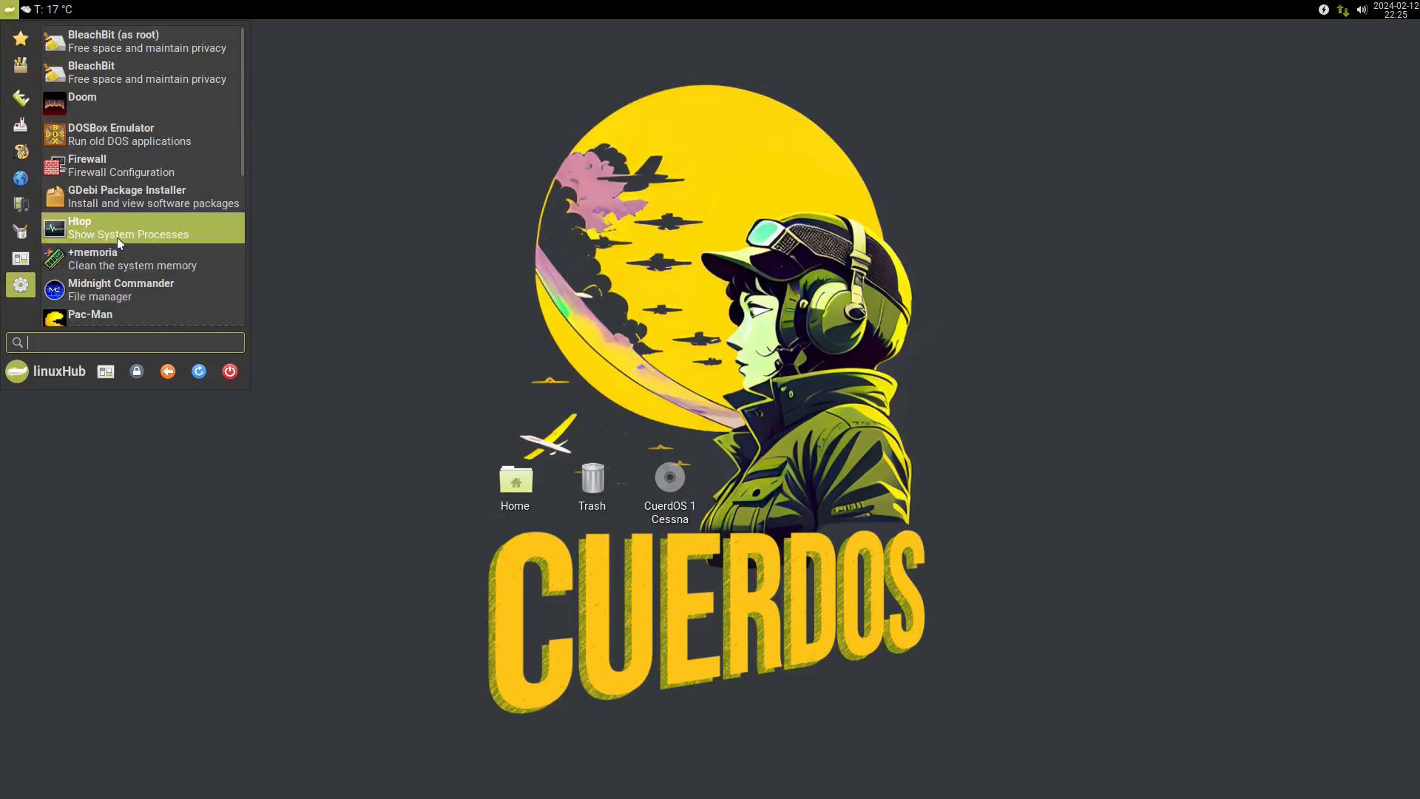
pyautogui.moveTo(119, 258)
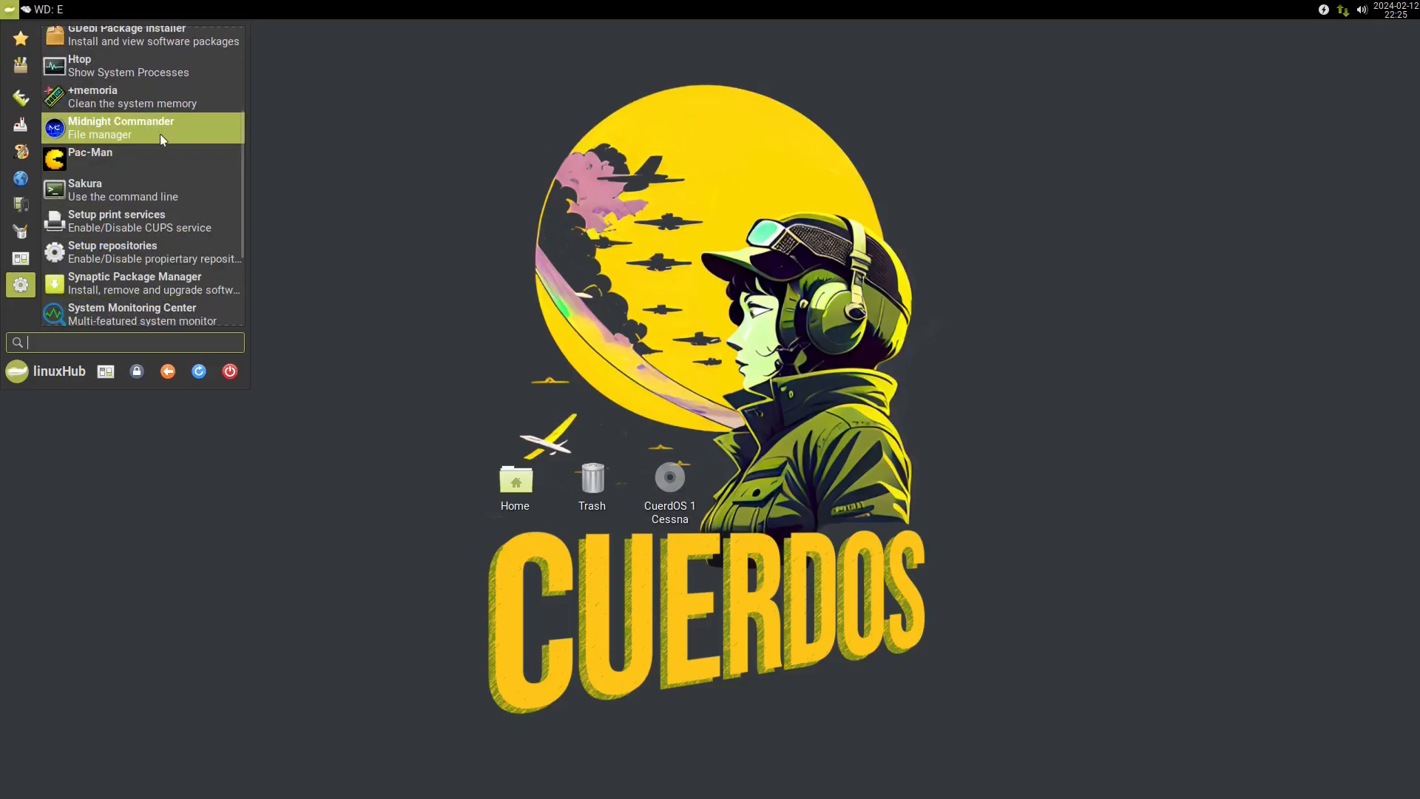
# Launch Synaptic Package Manager and authenticate with the administrator password.
pyautogui.click(134, 283)
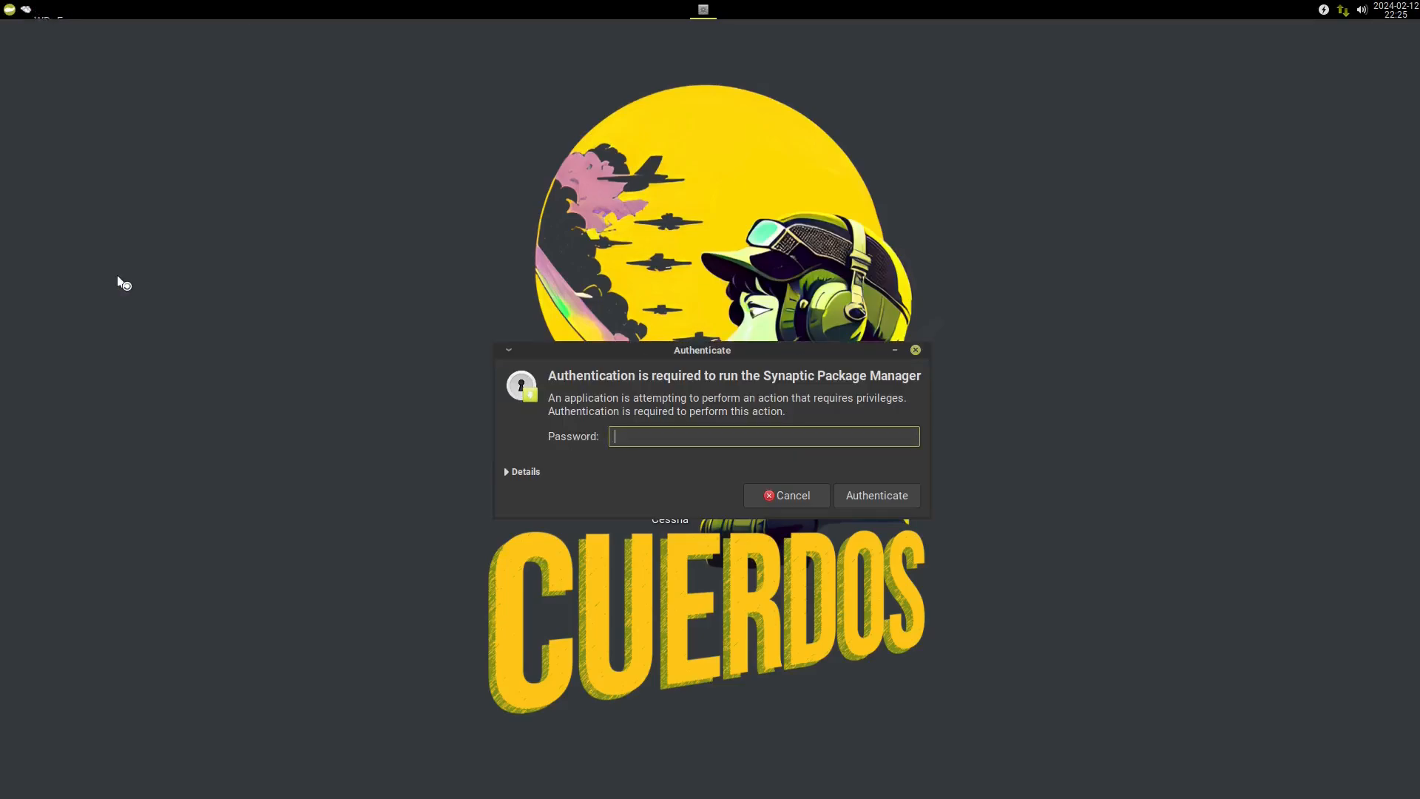
pyautogui.write('••')
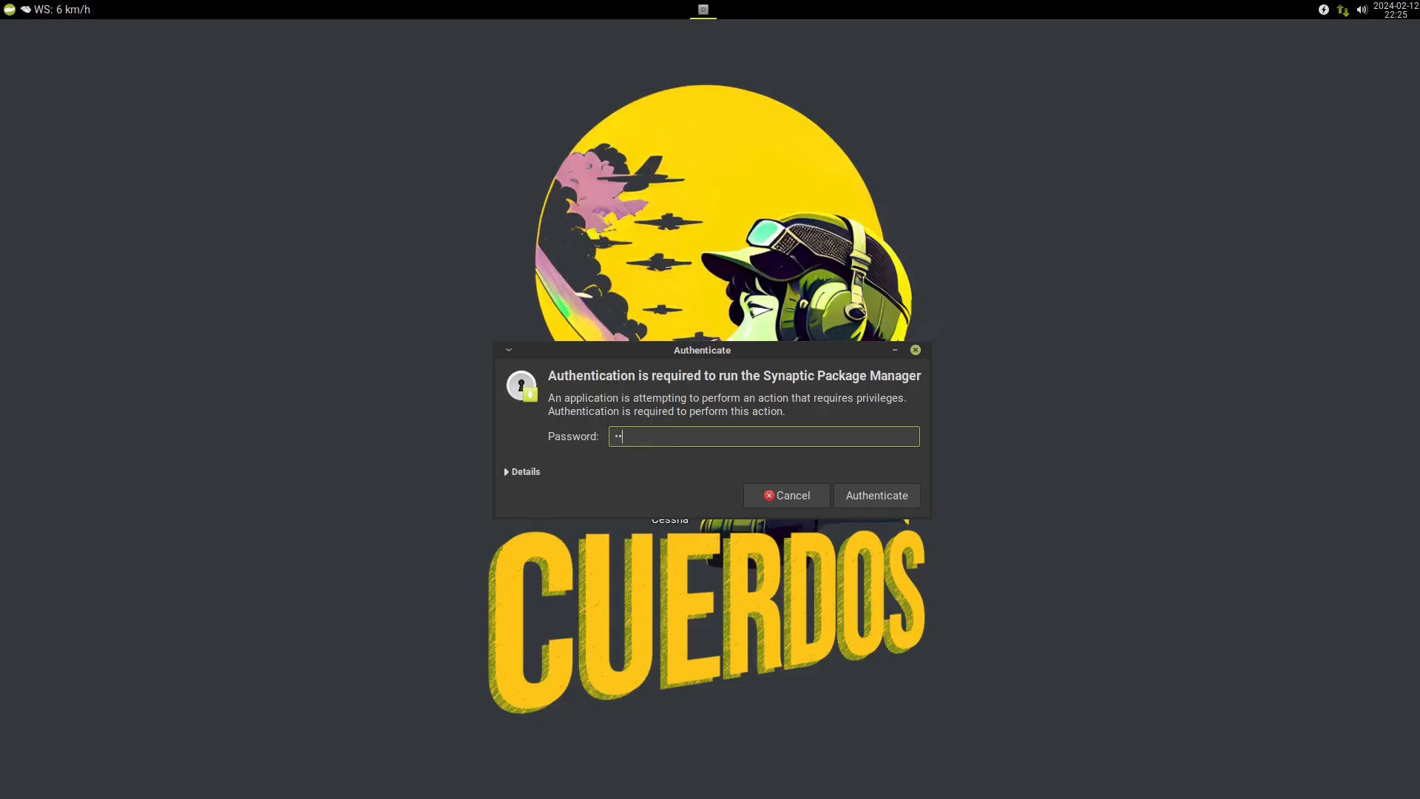
pyautogui.click(874, 496)
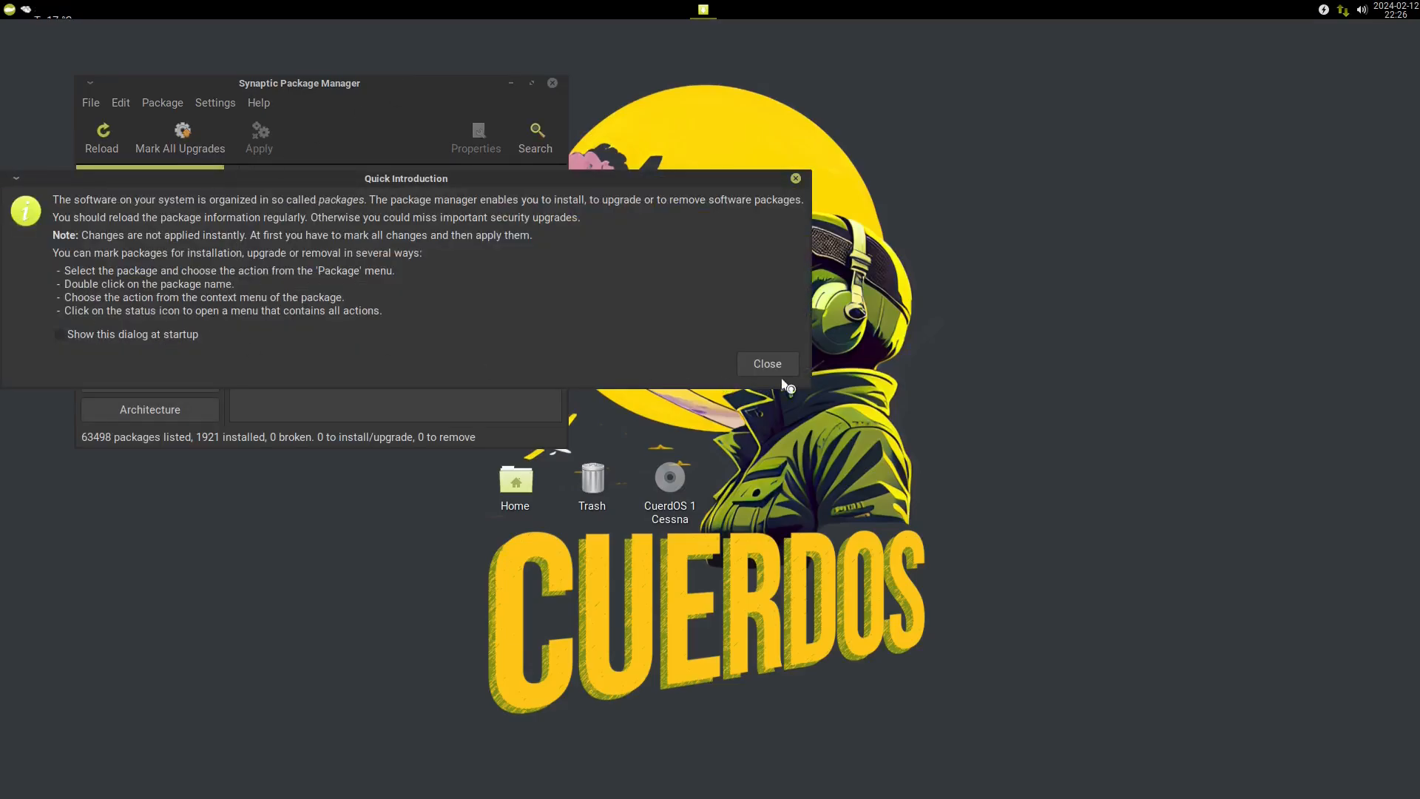
# Dismiss Synaptic's Quick Introduction and bring up the empty Find dialog.
pyautogui.click(766, 364)
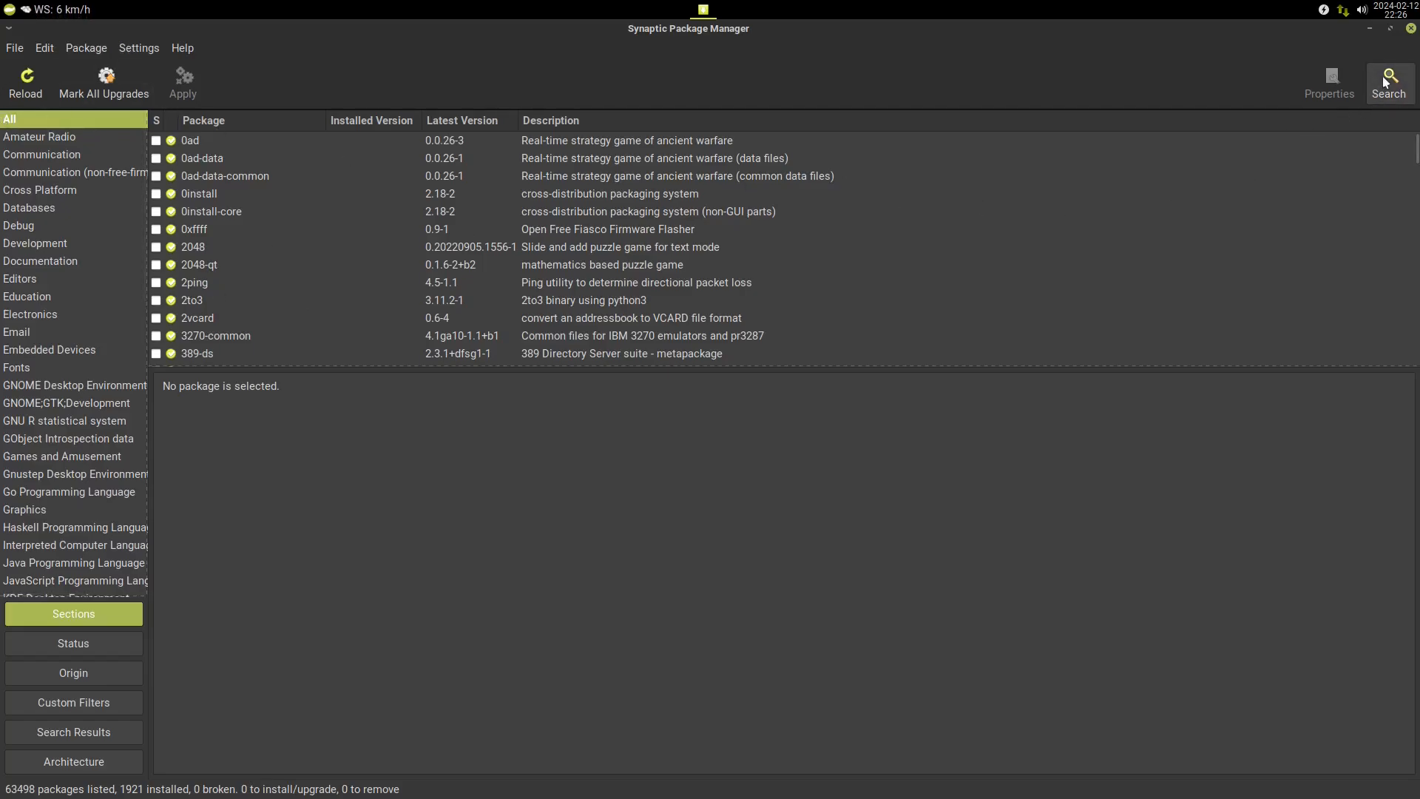
pyautogui.click(1387, 82)
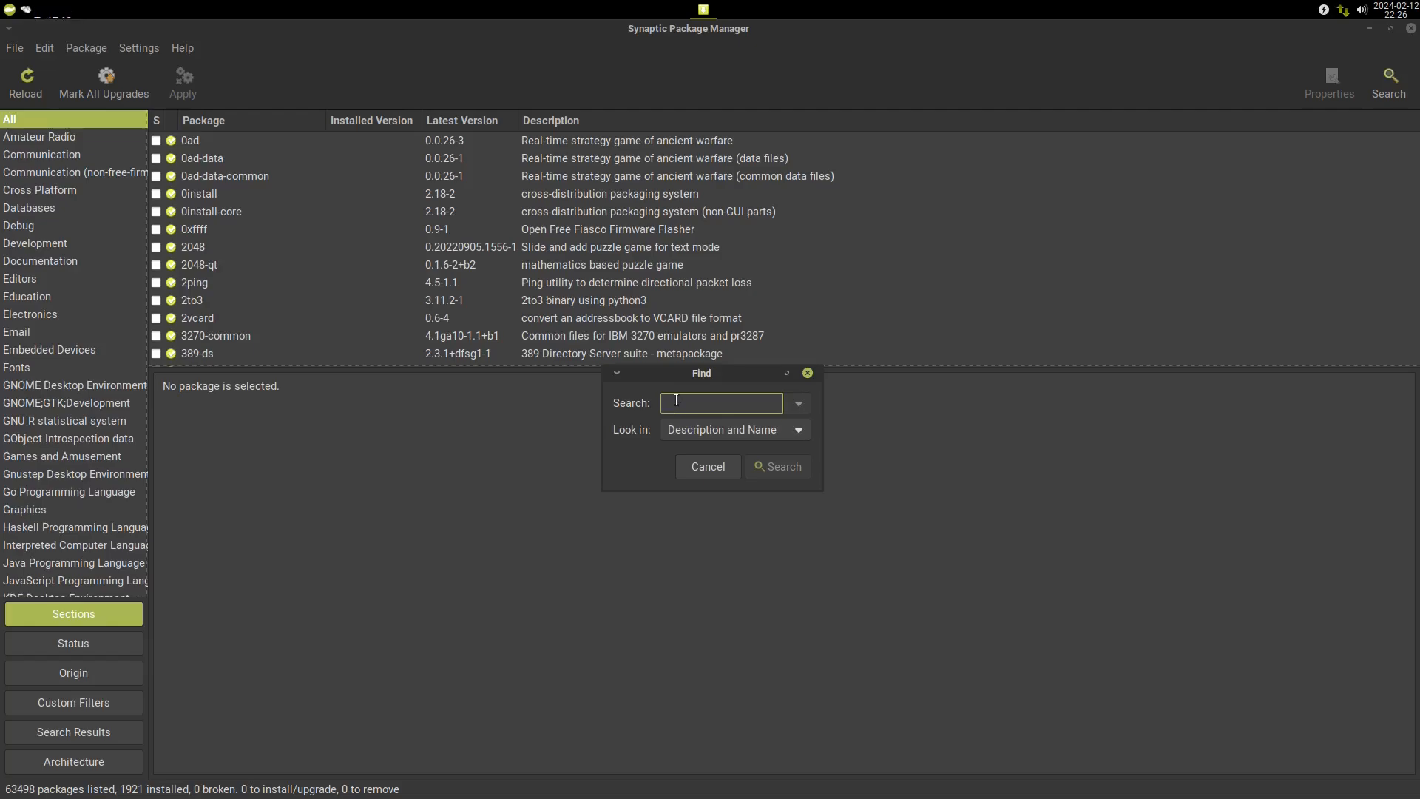
# Search for uget, mark it for installation and apply the changes in the Summary dialog.
pyautogui.click(775, 466)
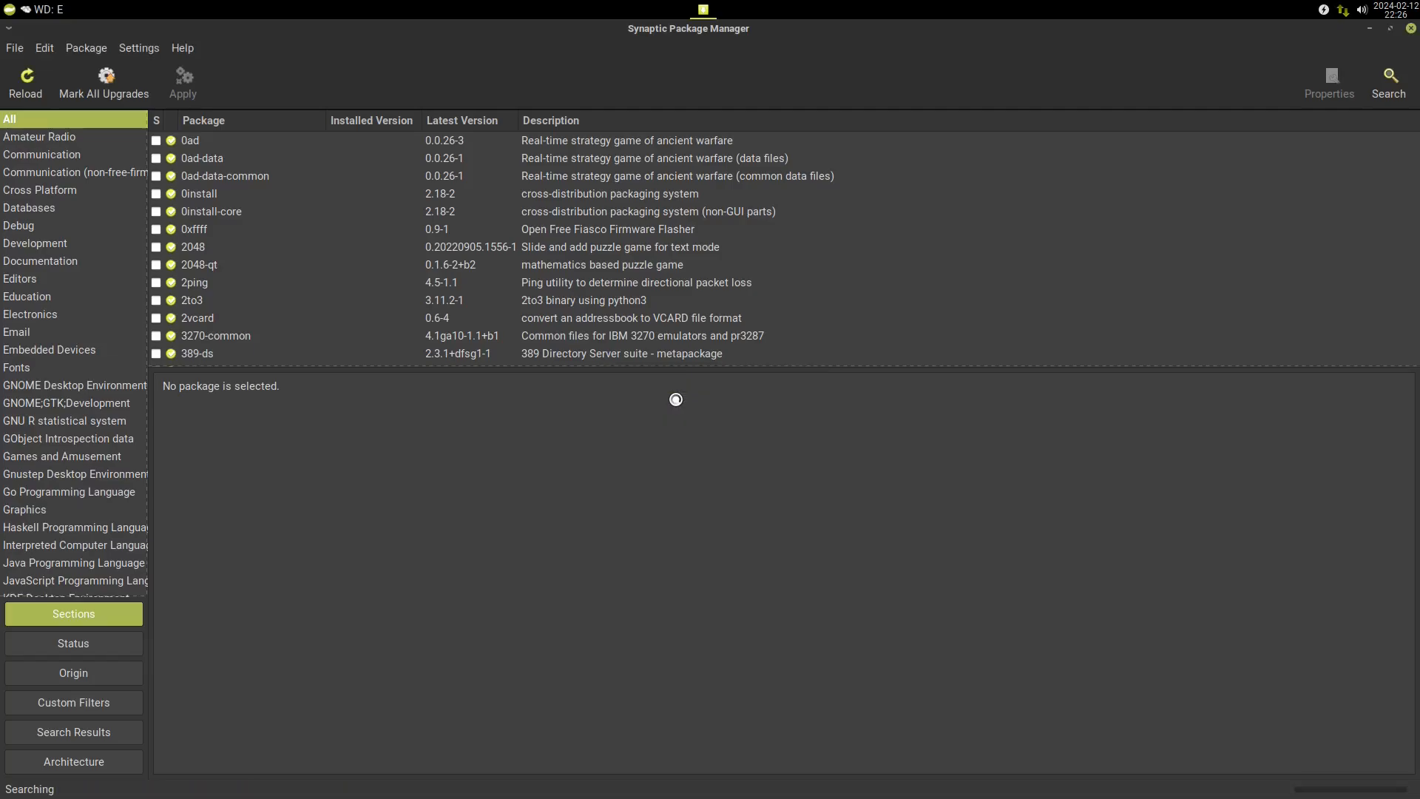
pyautogui.click(1385, 80)
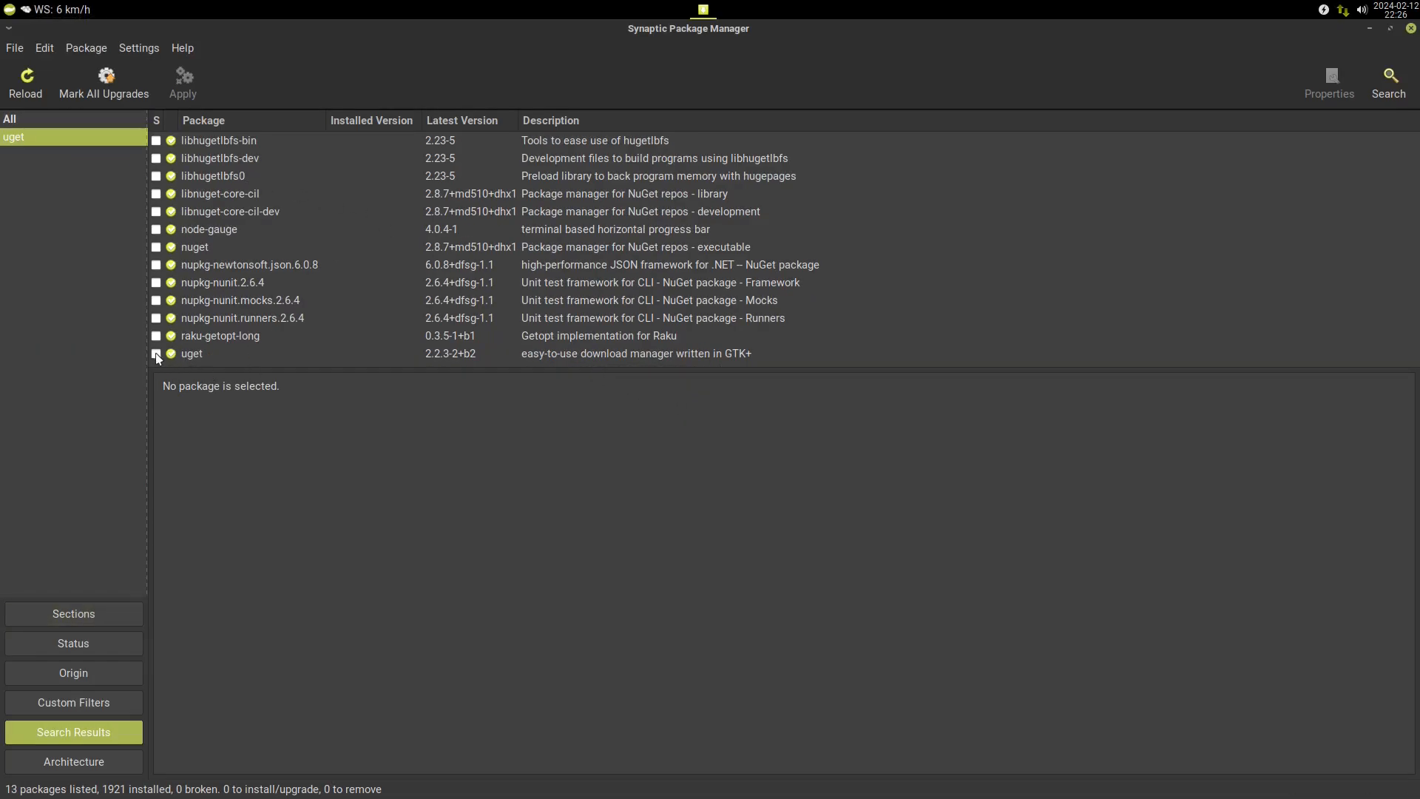
pyautogui.click(157, 353)
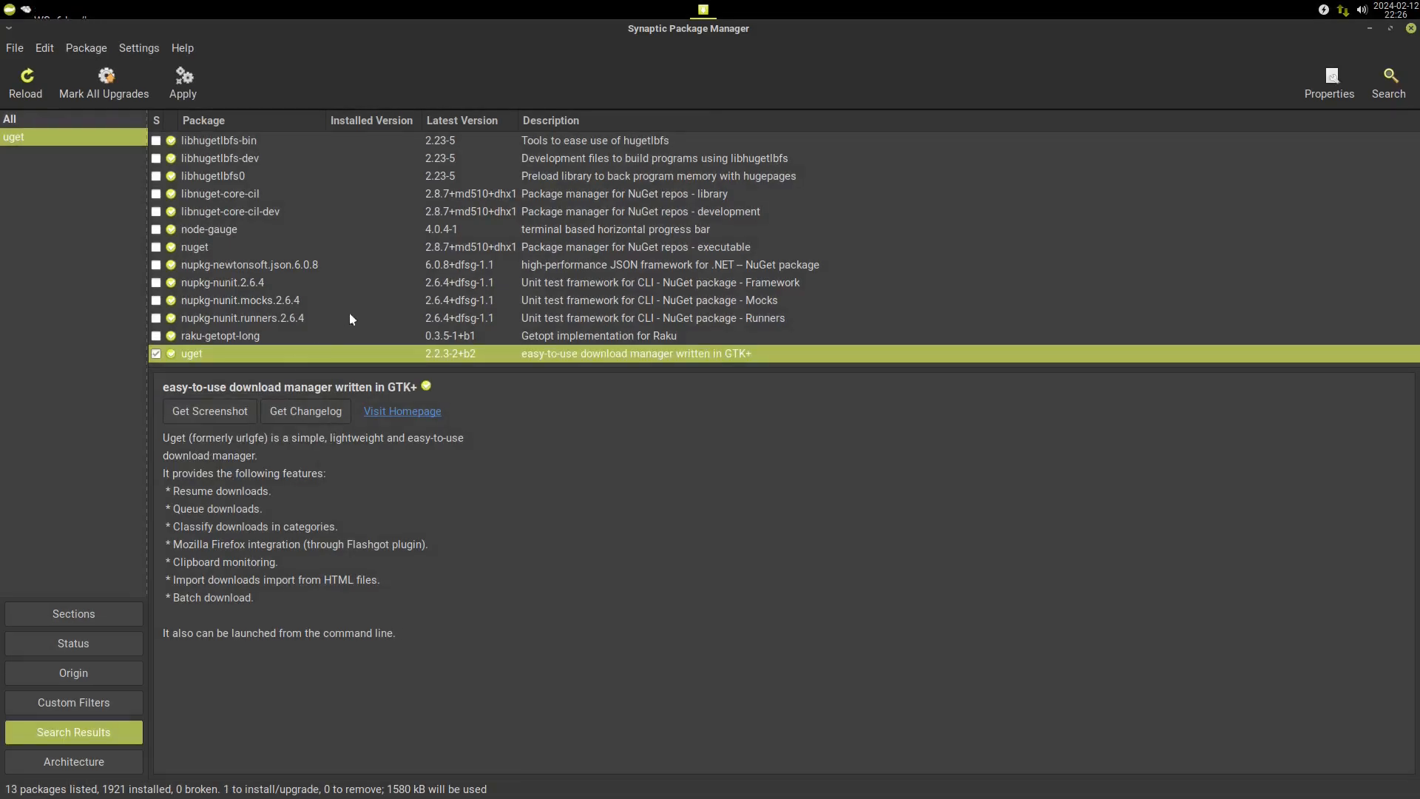
pyautogui.click(182, 81)
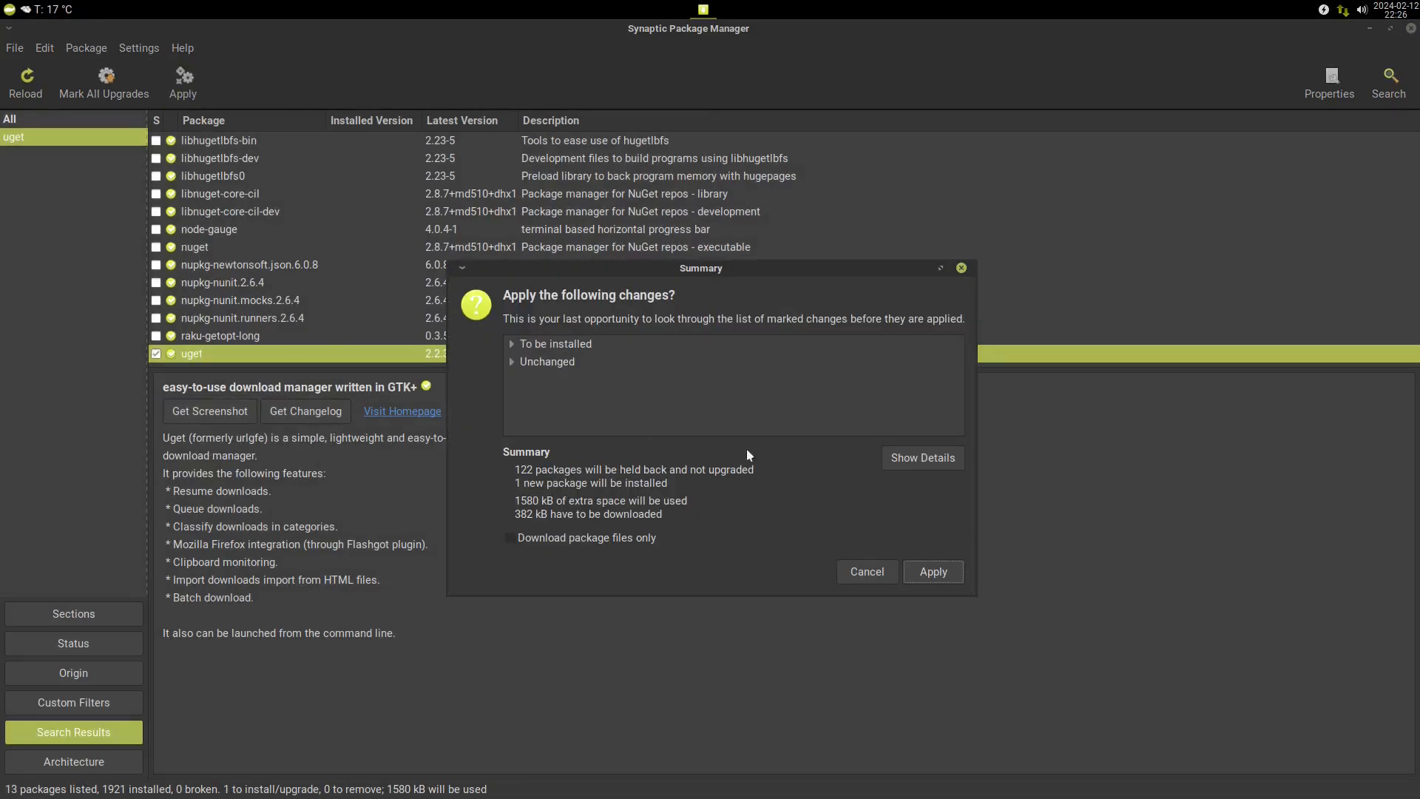
pyautogui.click(932, 571)
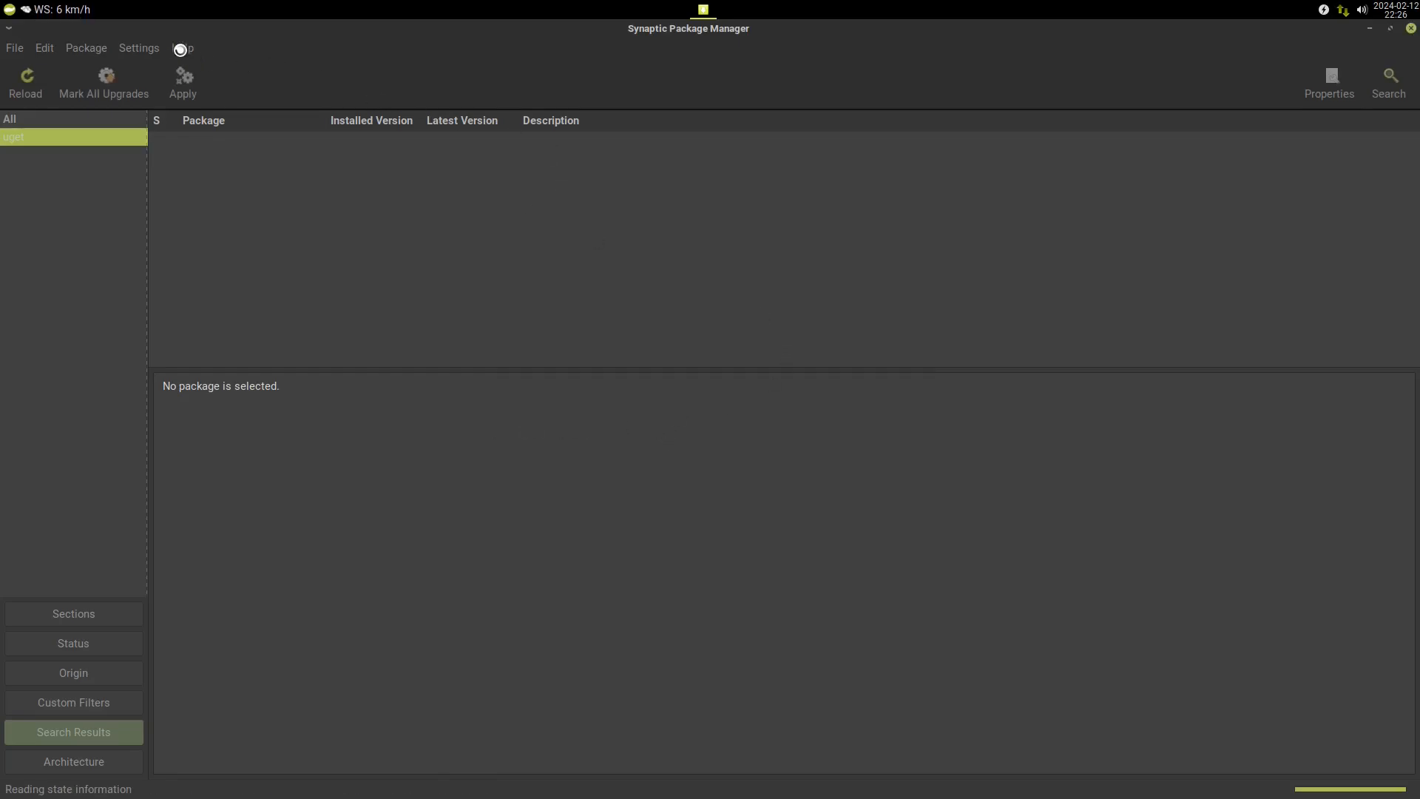
# View Synaptic's About dialog showing version 0.91.3, then close Synaptic to return to the desktop.
pyautogui.click(182, 47)
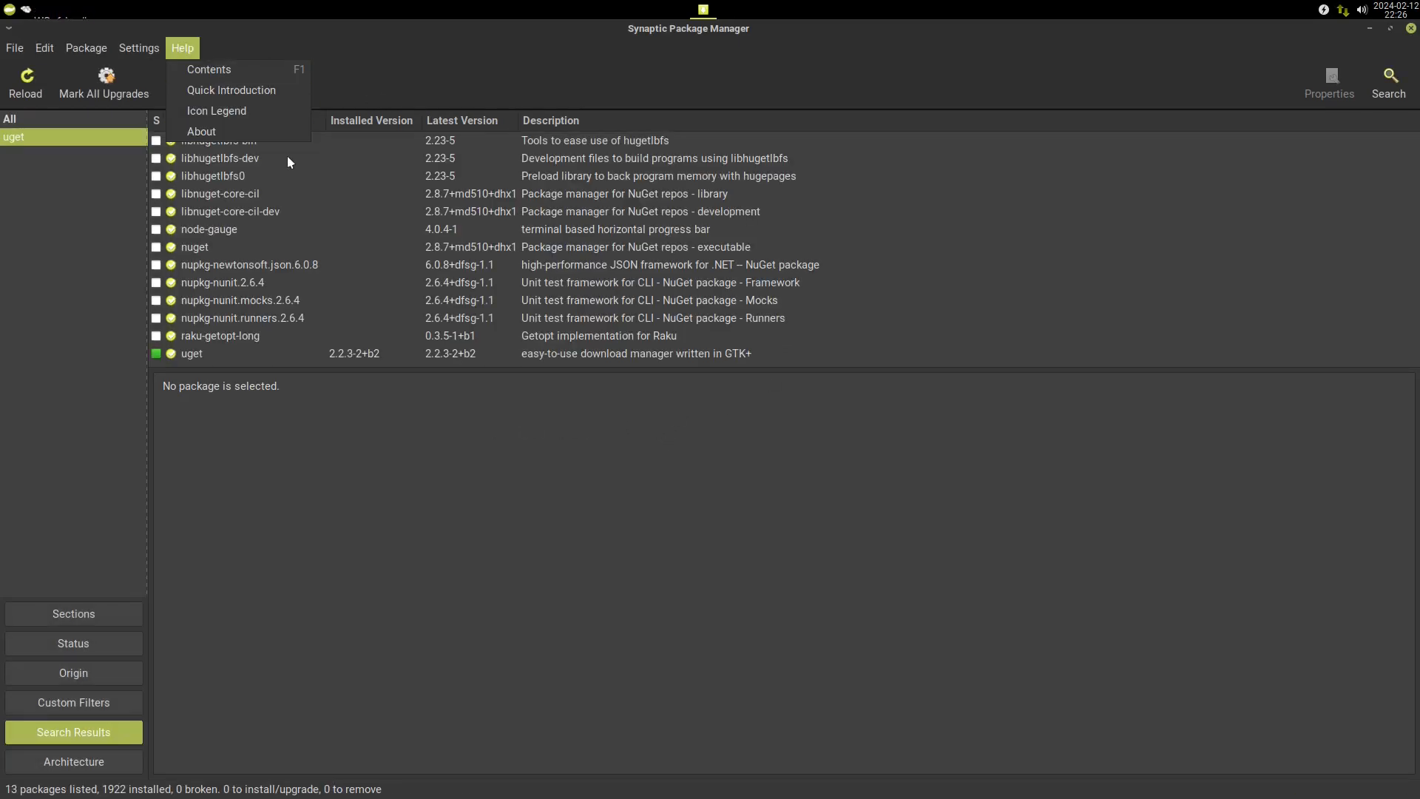
pyautogui.click(200, 132)
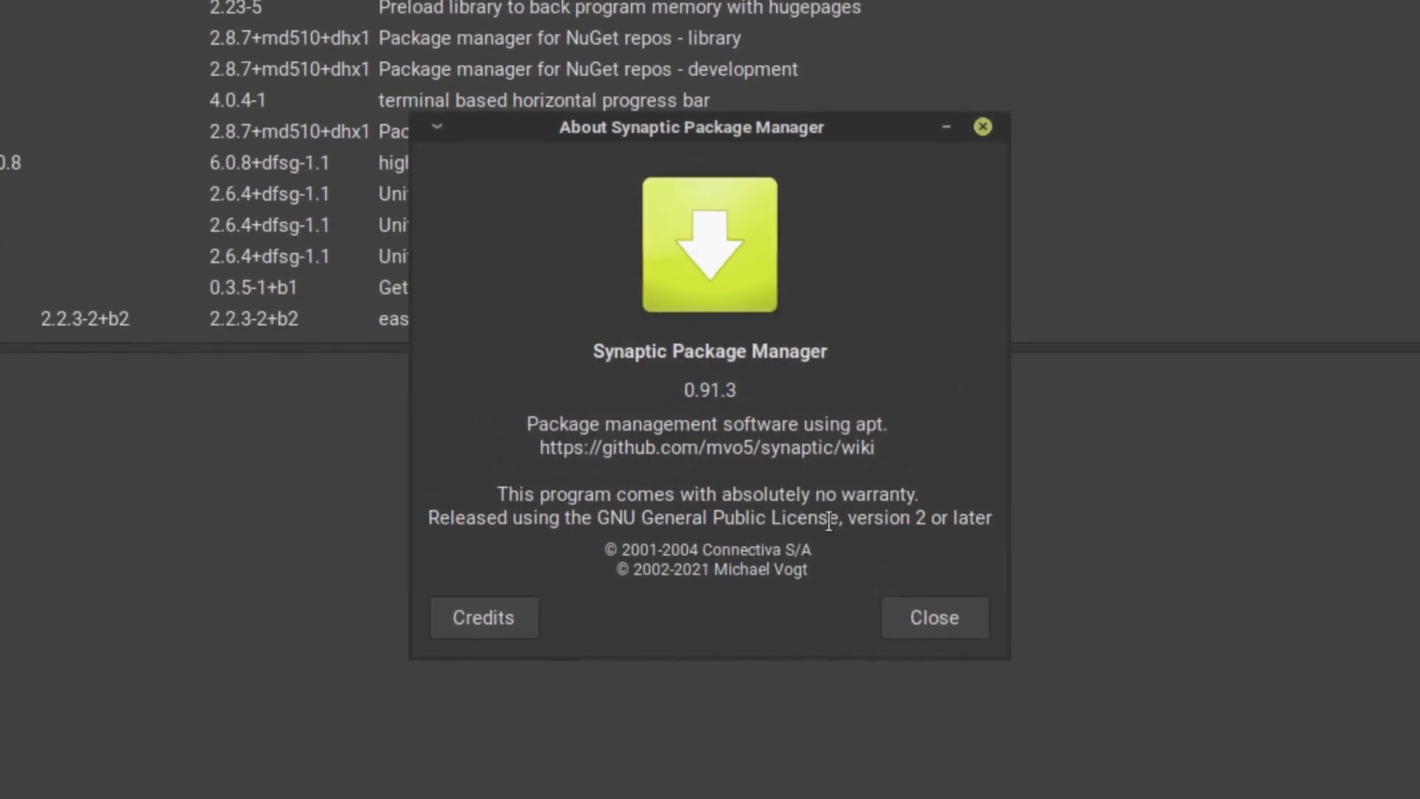
pyautogui.click(933, 617)
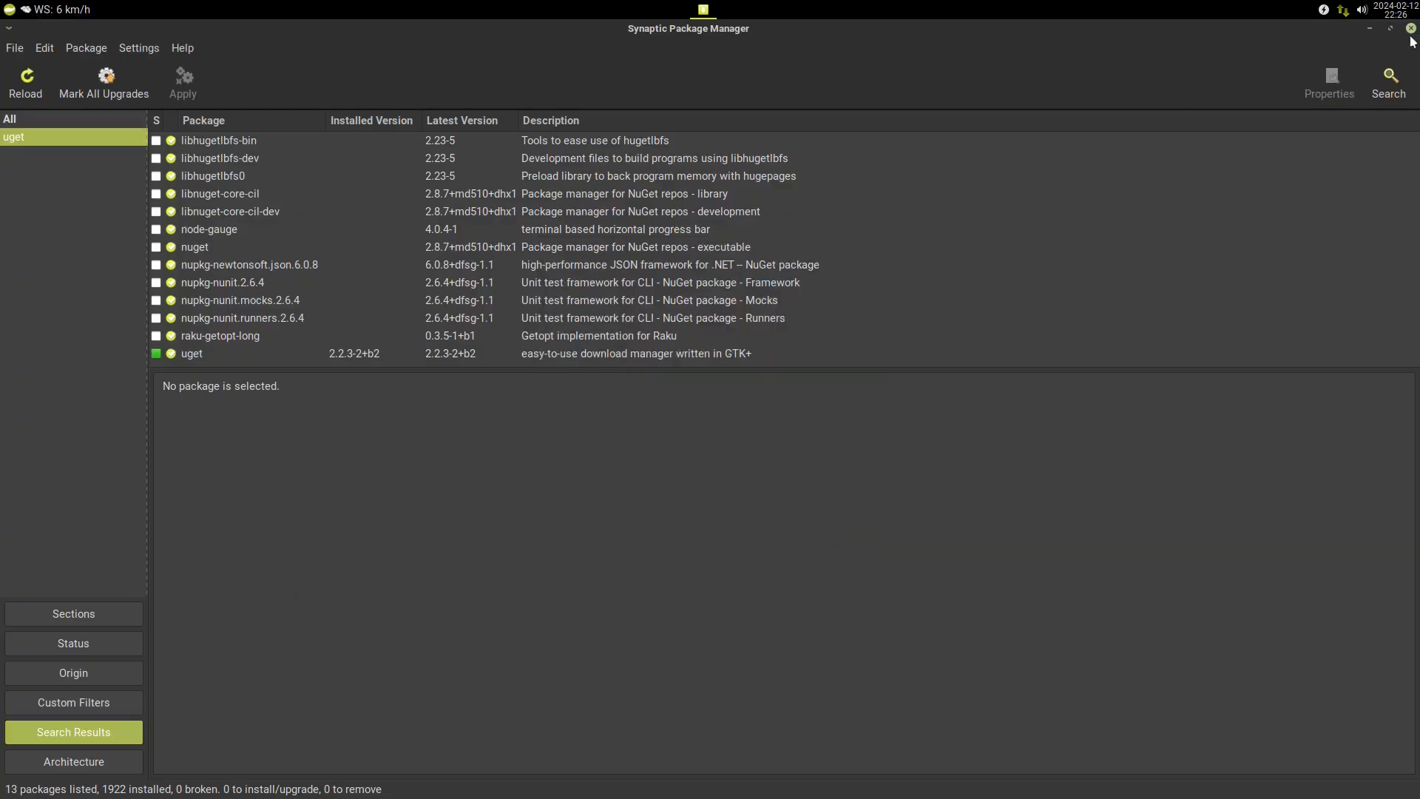
pyautogui.click(1409, 28)
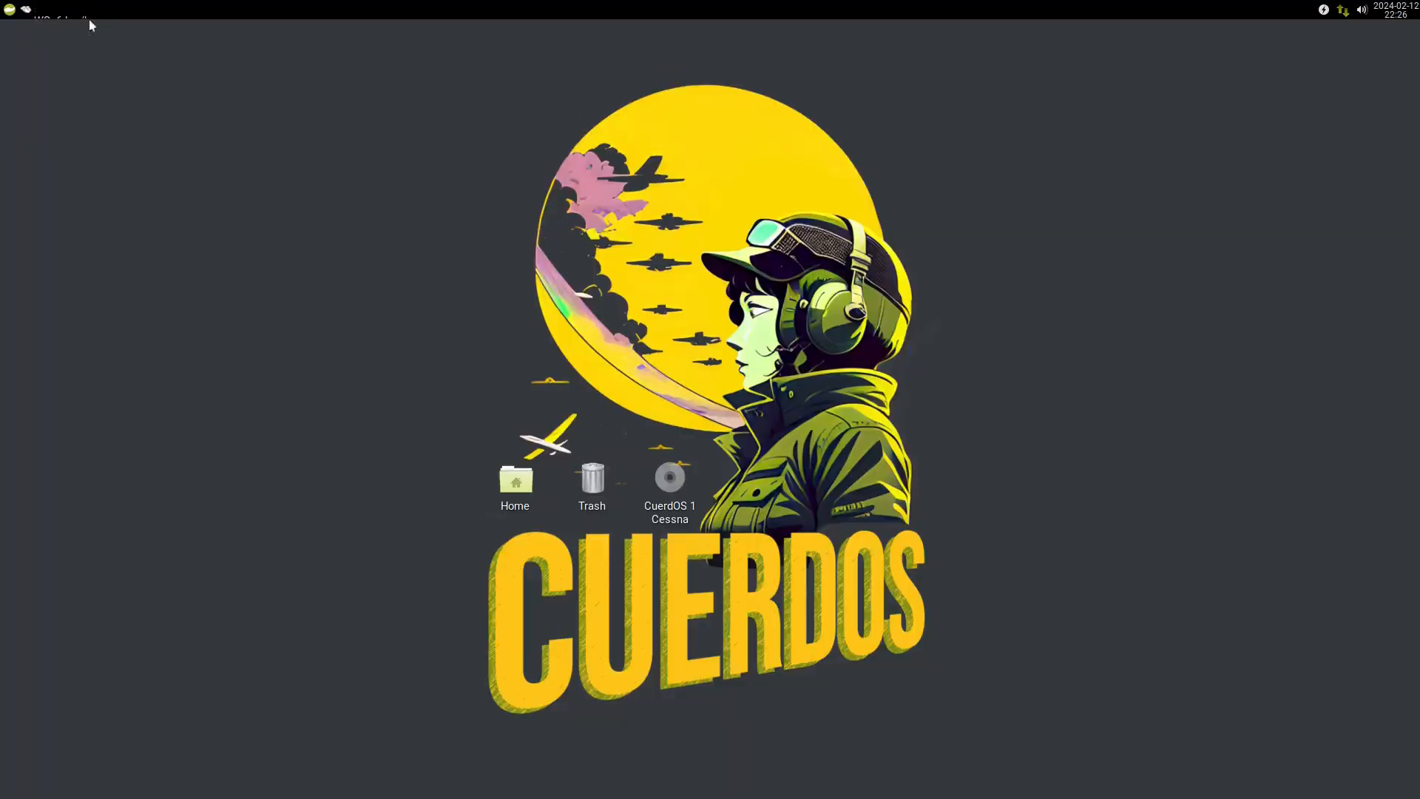
pyautogui.click(10, 11)
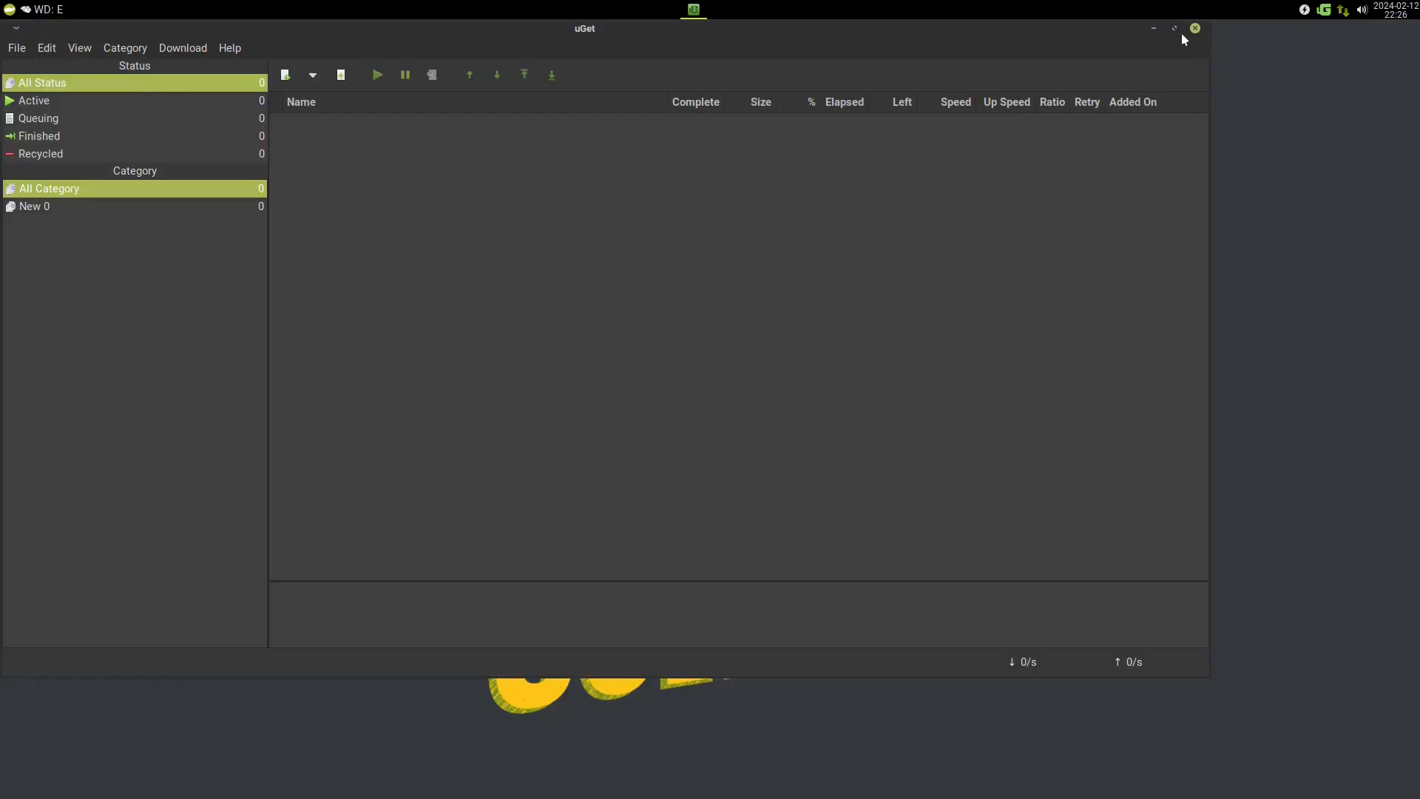
pyautogui.click(1173, 28)
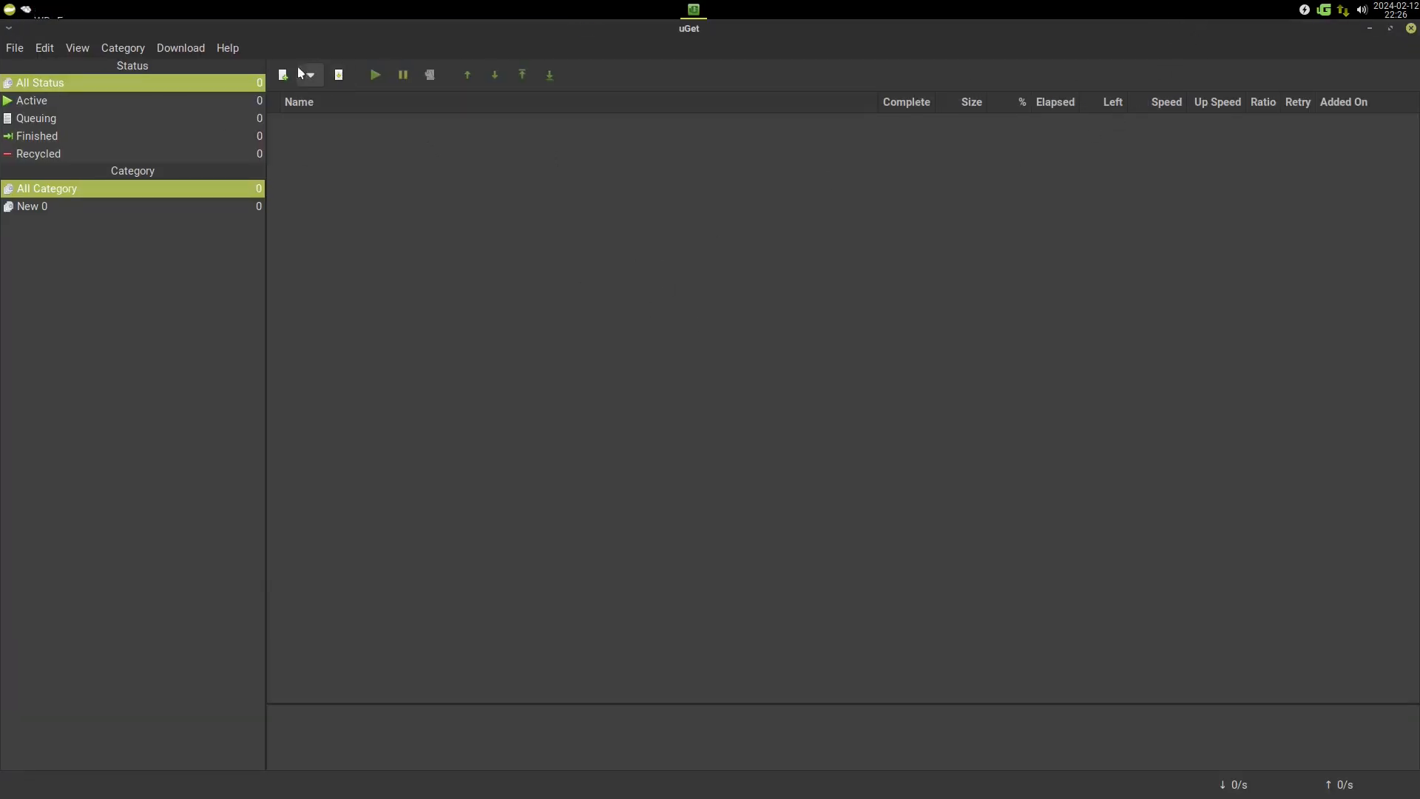
pyautogui.click(227, 48)
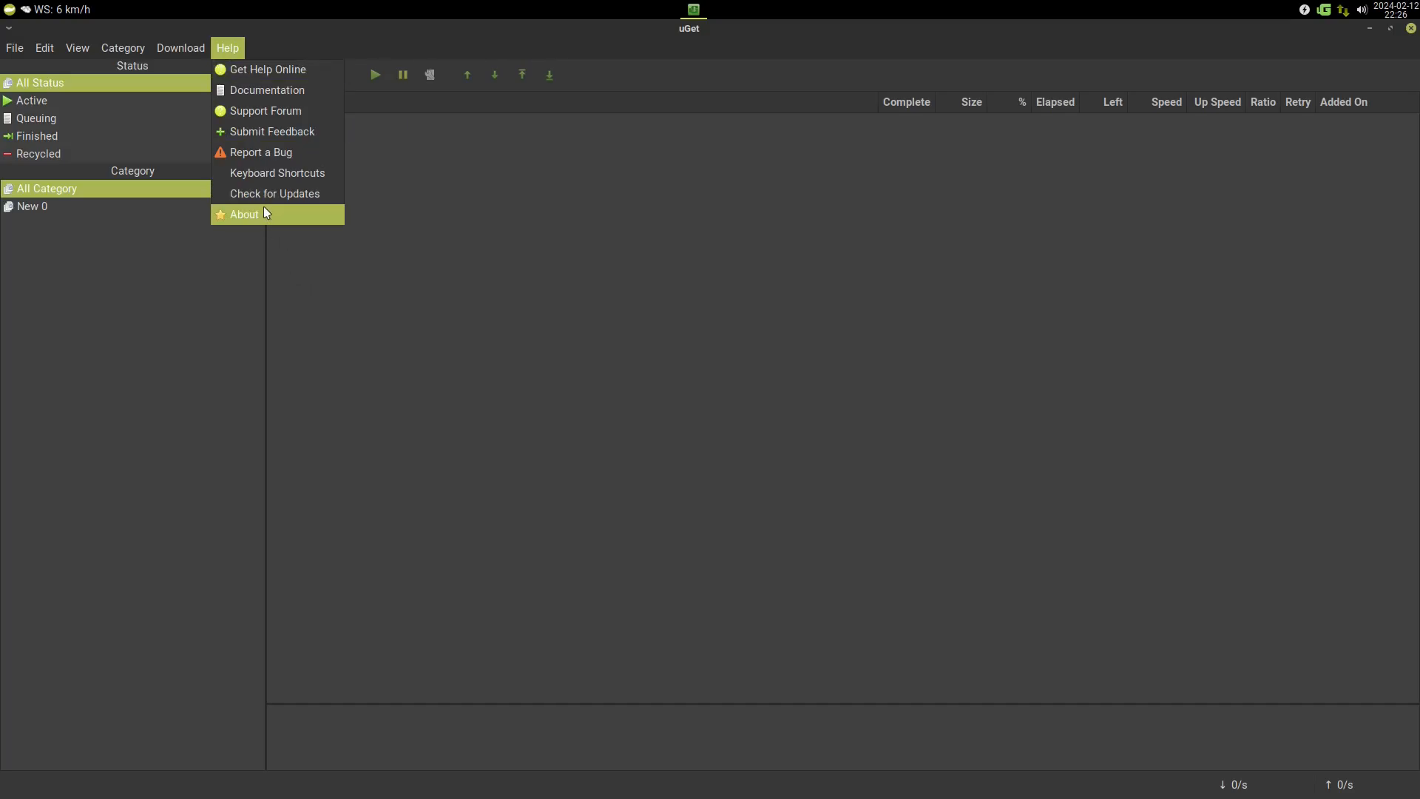
pyautogui.click(244, 213)
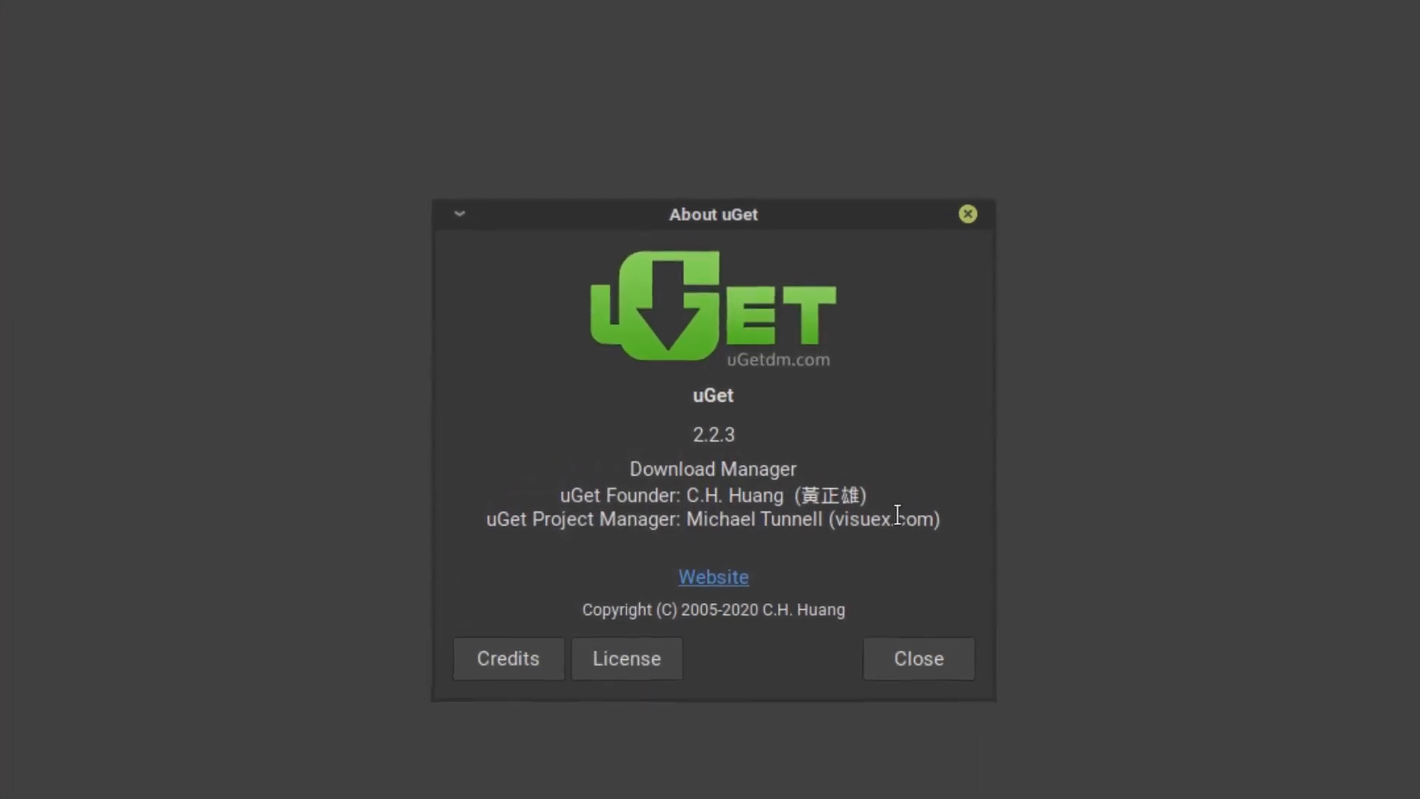
pyautogui.click(917, 658)
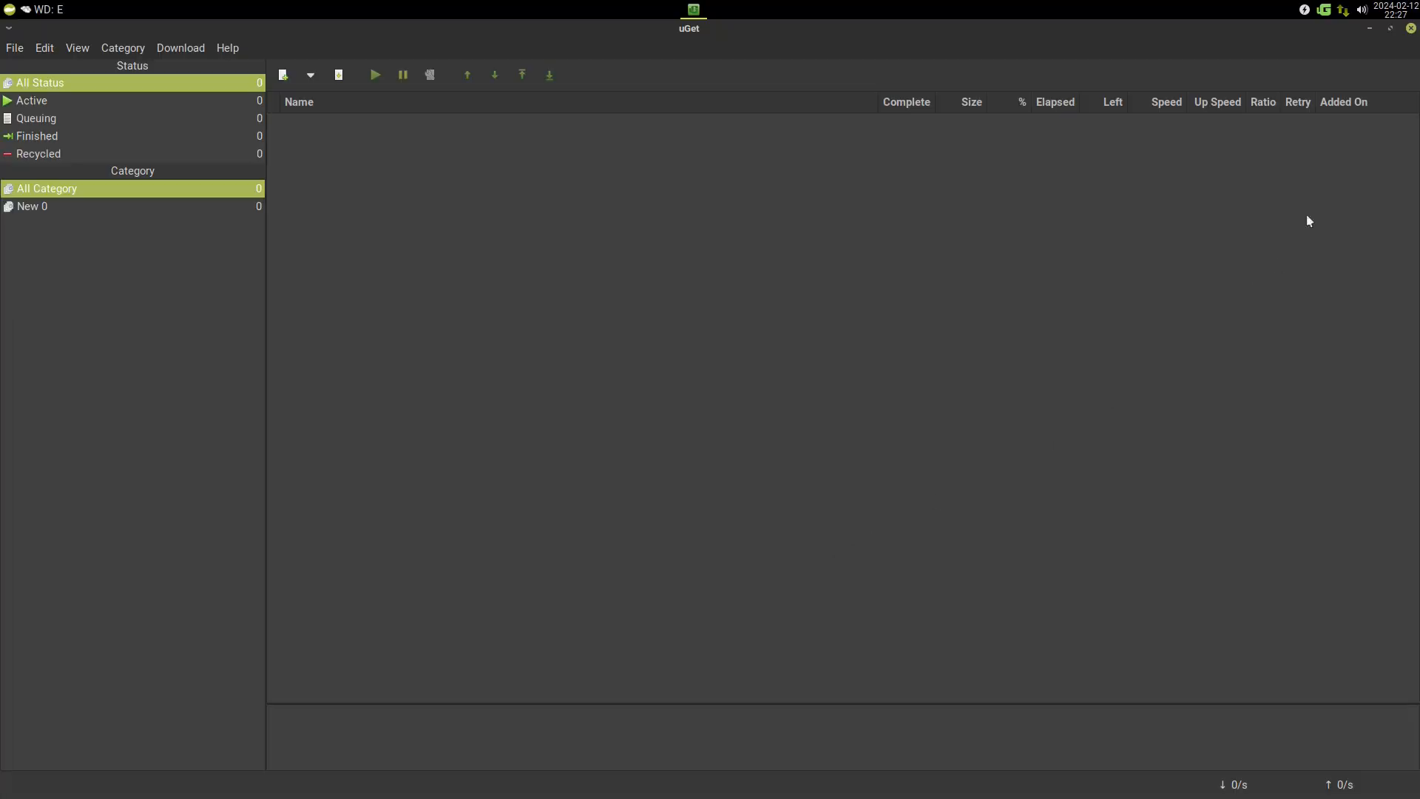
pyautogui.click(1369, 28)
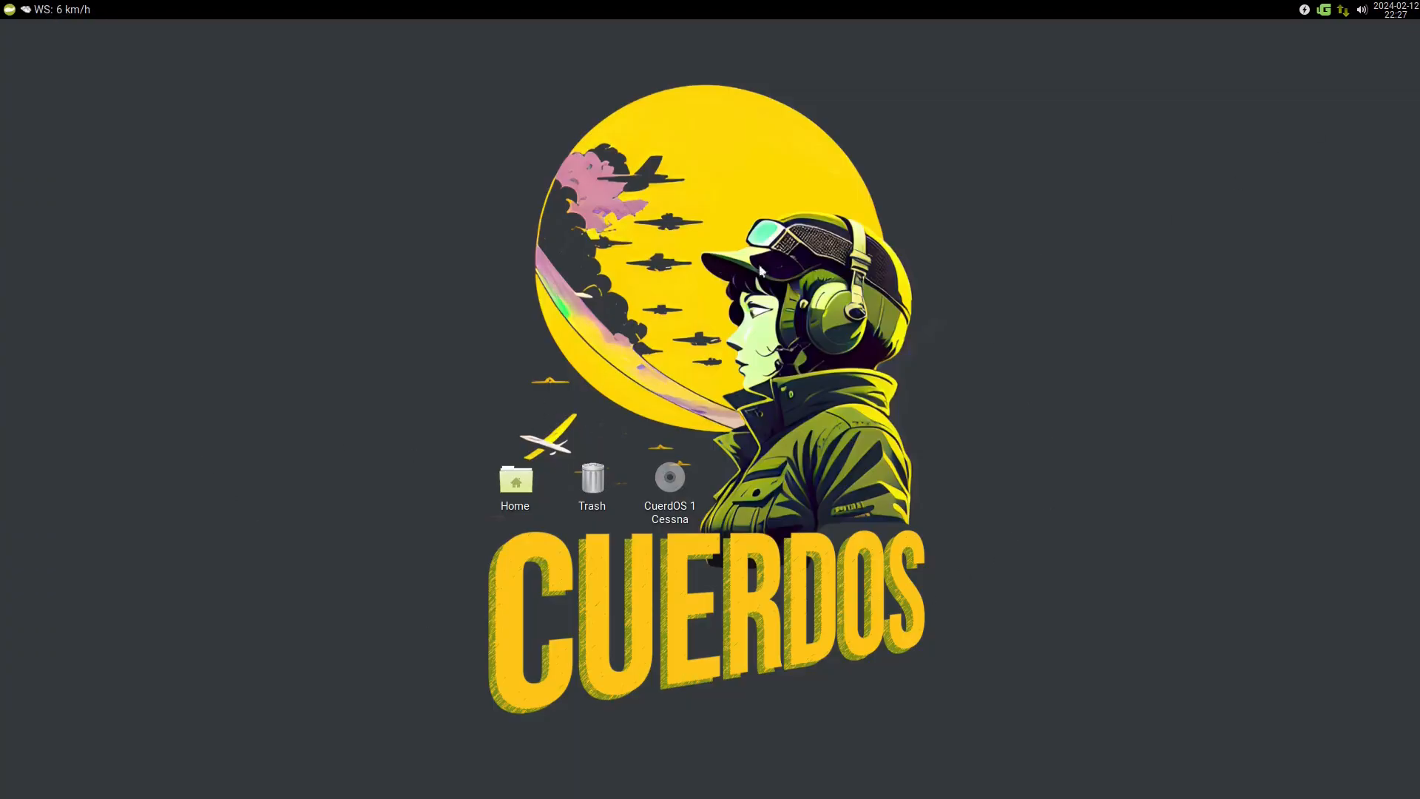
pyautogui.moveTo(1092, 350)
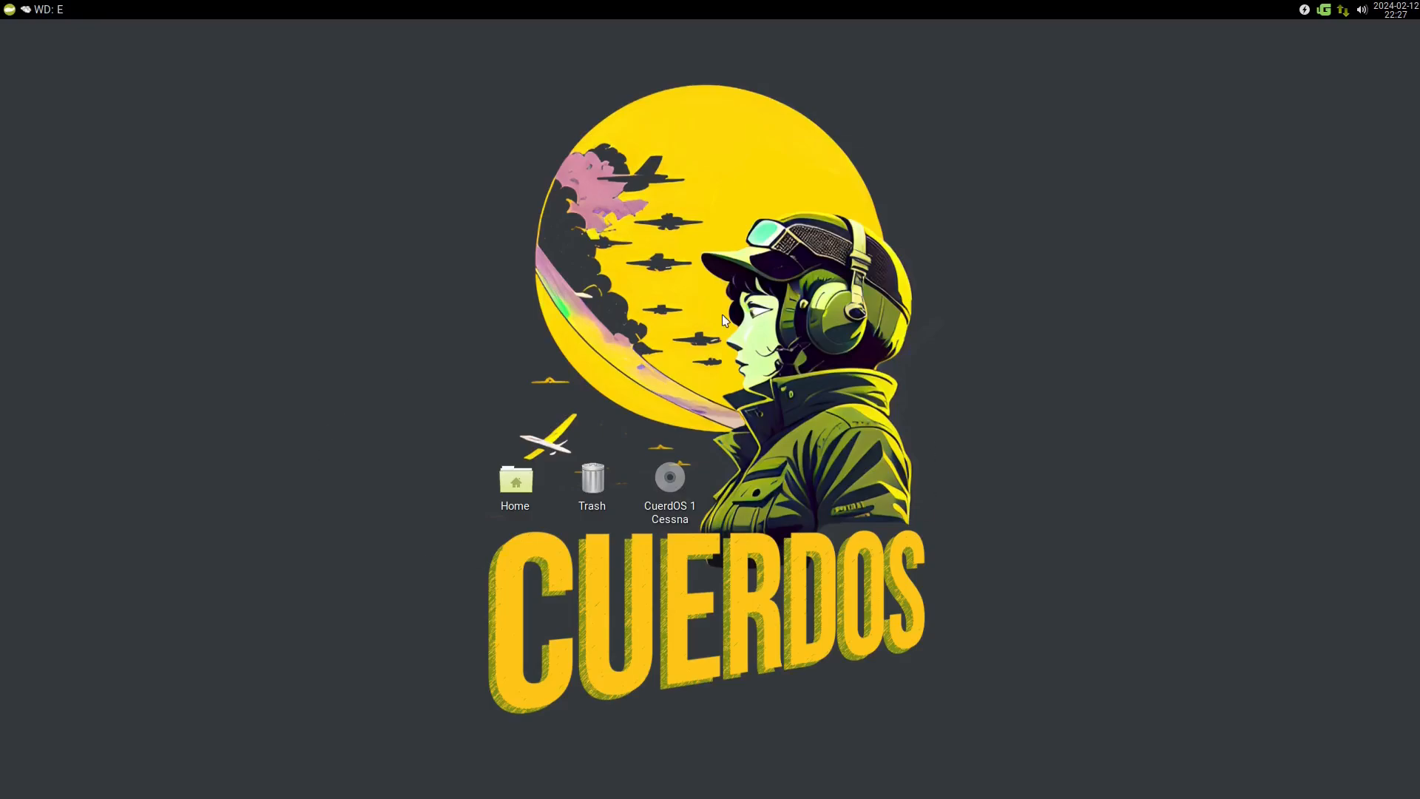
pyautogui.moveTo(1031, 446)
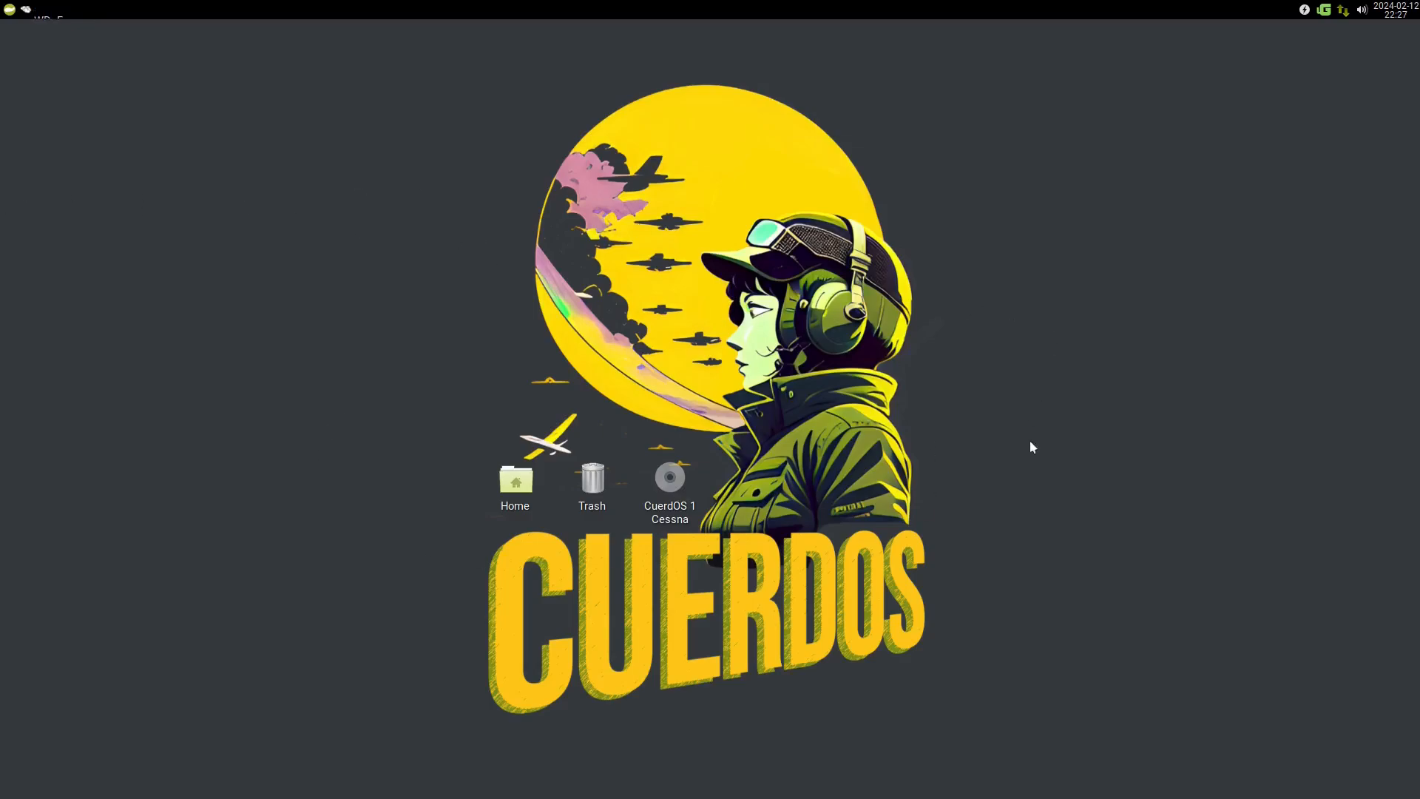
pyautogui.moveTo(411, 430)
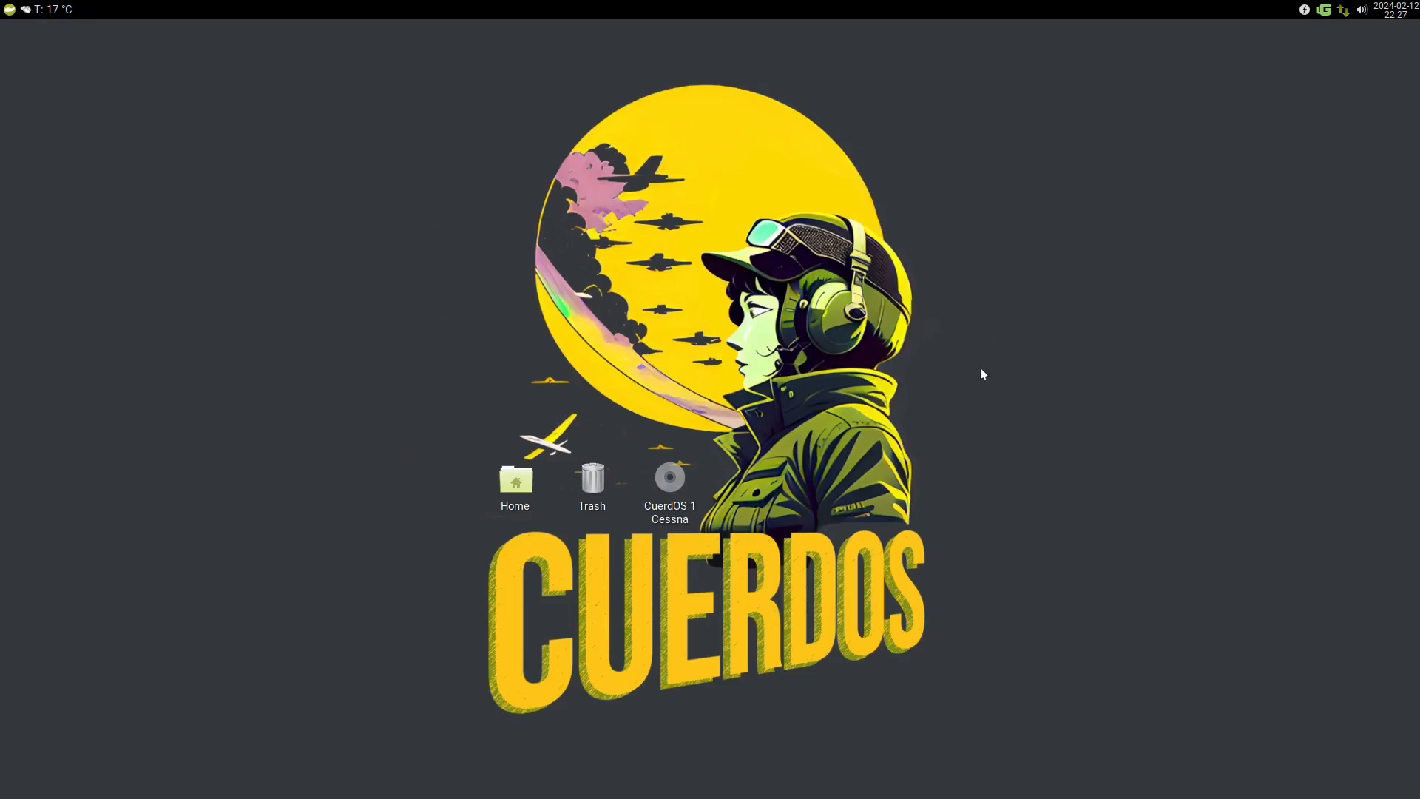
pyautogui.moveTo(405, 500)
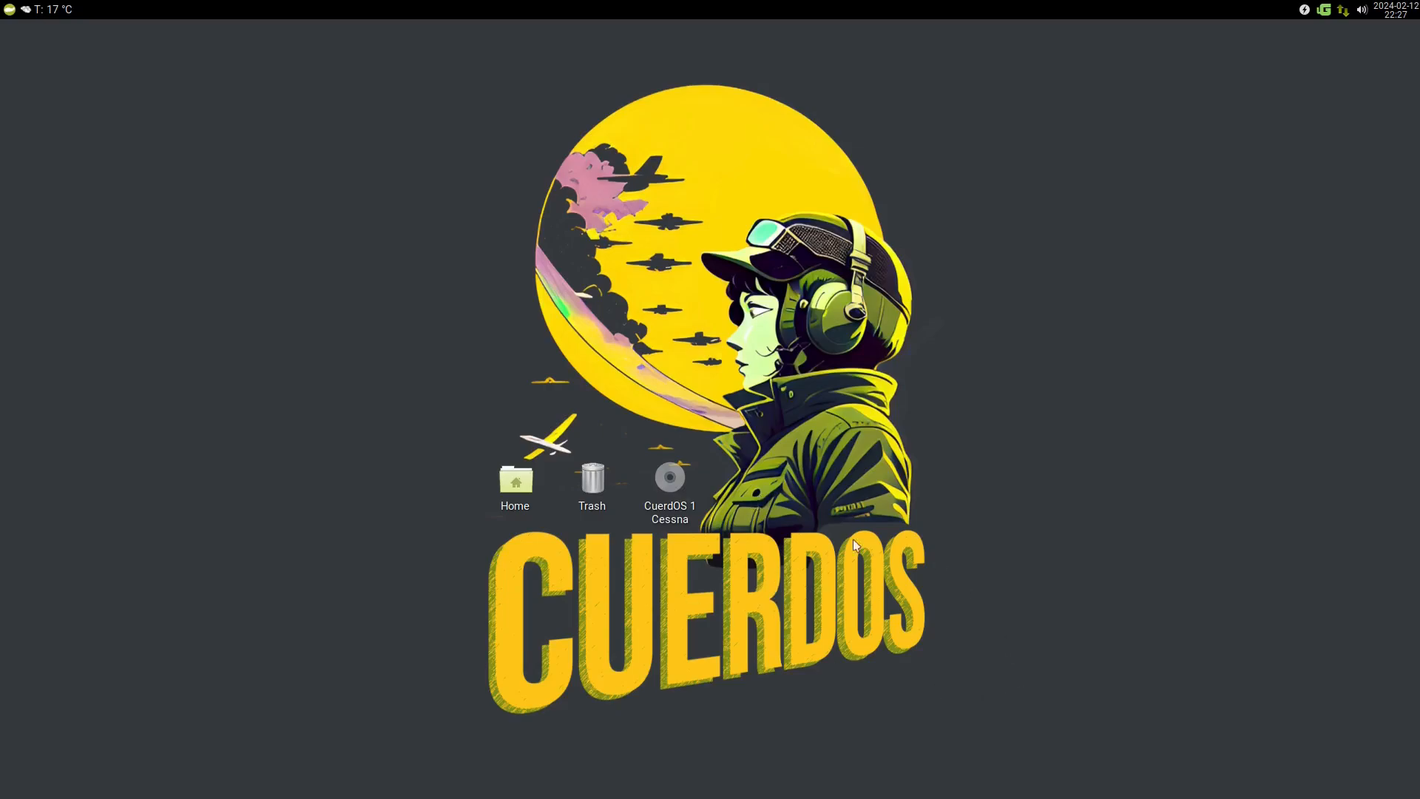
pyautogui.moveTo(905, 507)
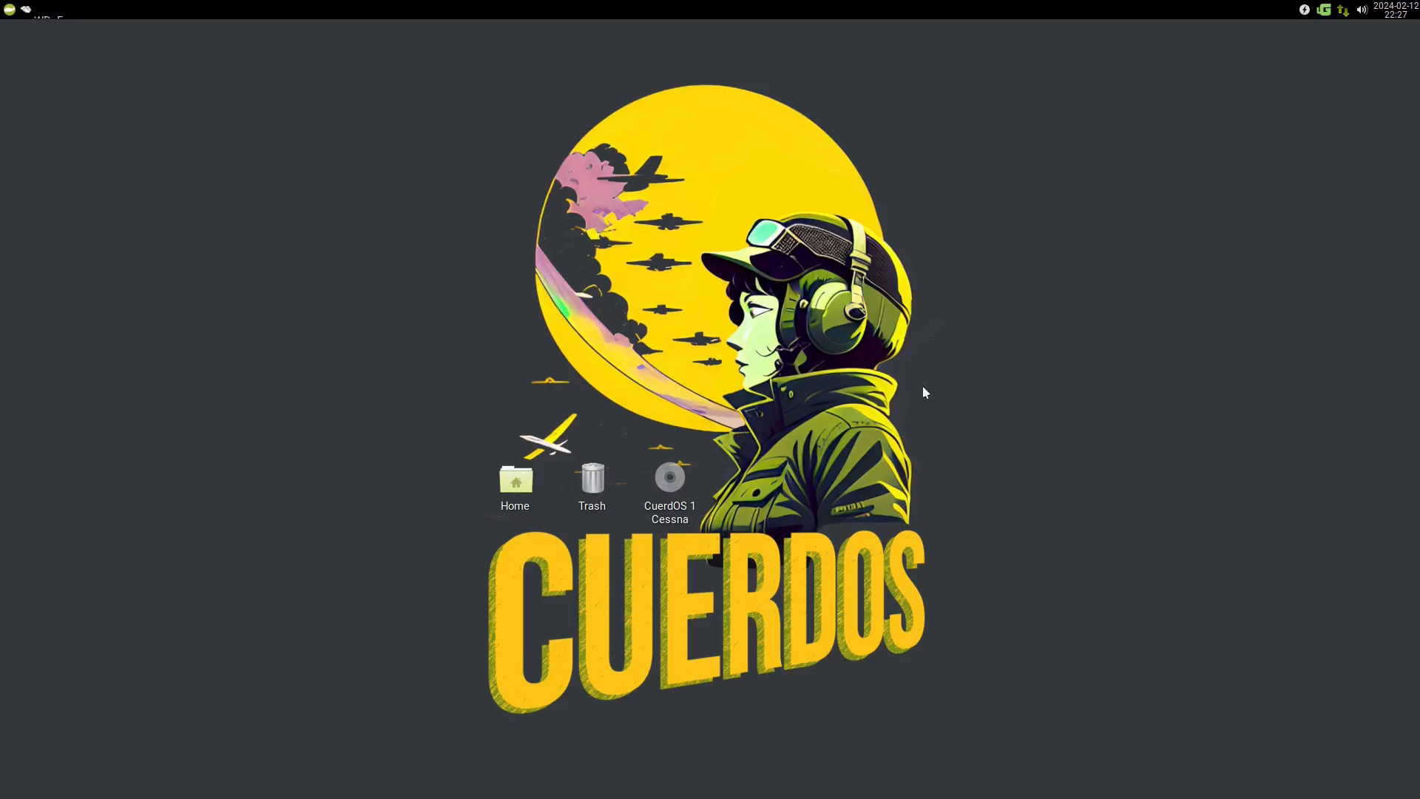
pyautogui.moveTo(426, 404)
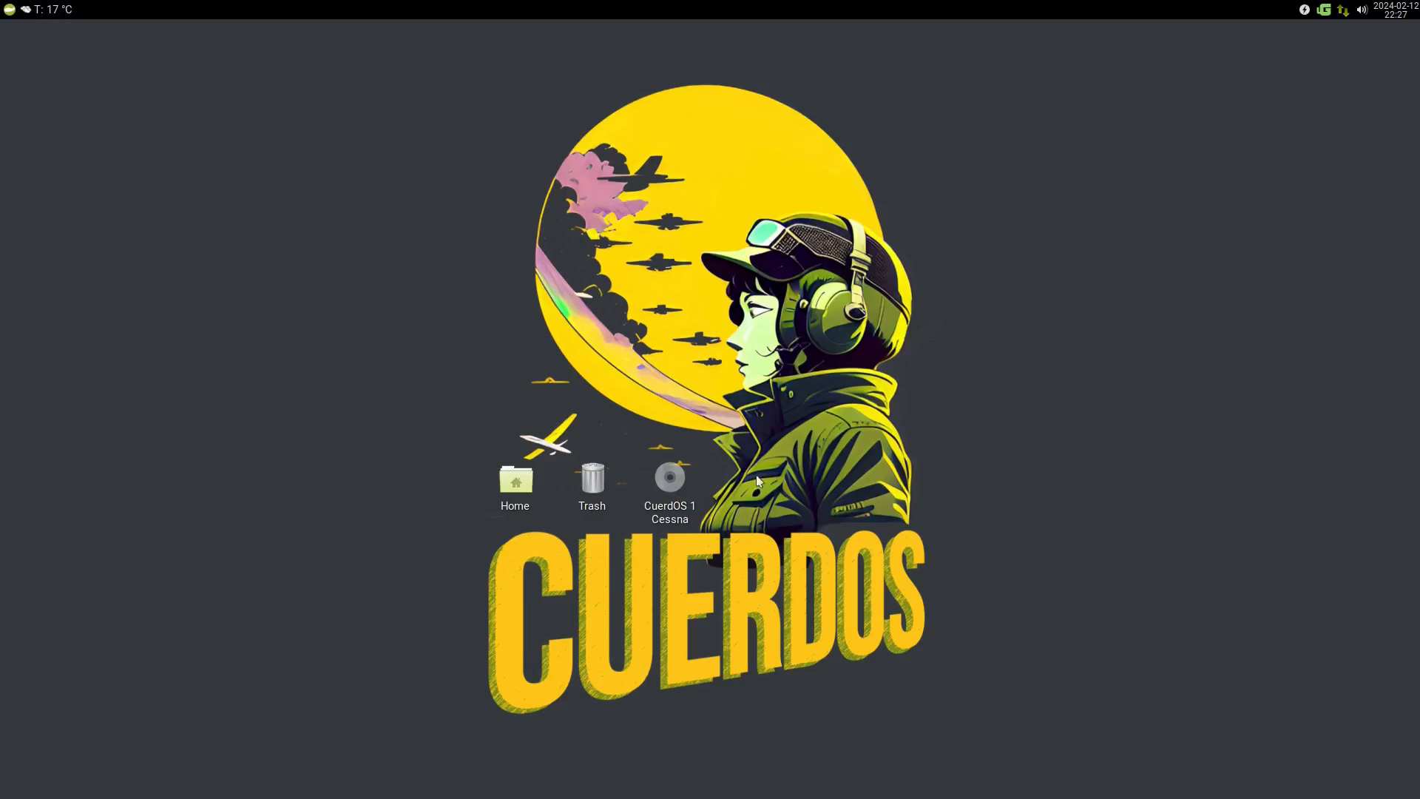
pyautogui.moveTo(408, 434)
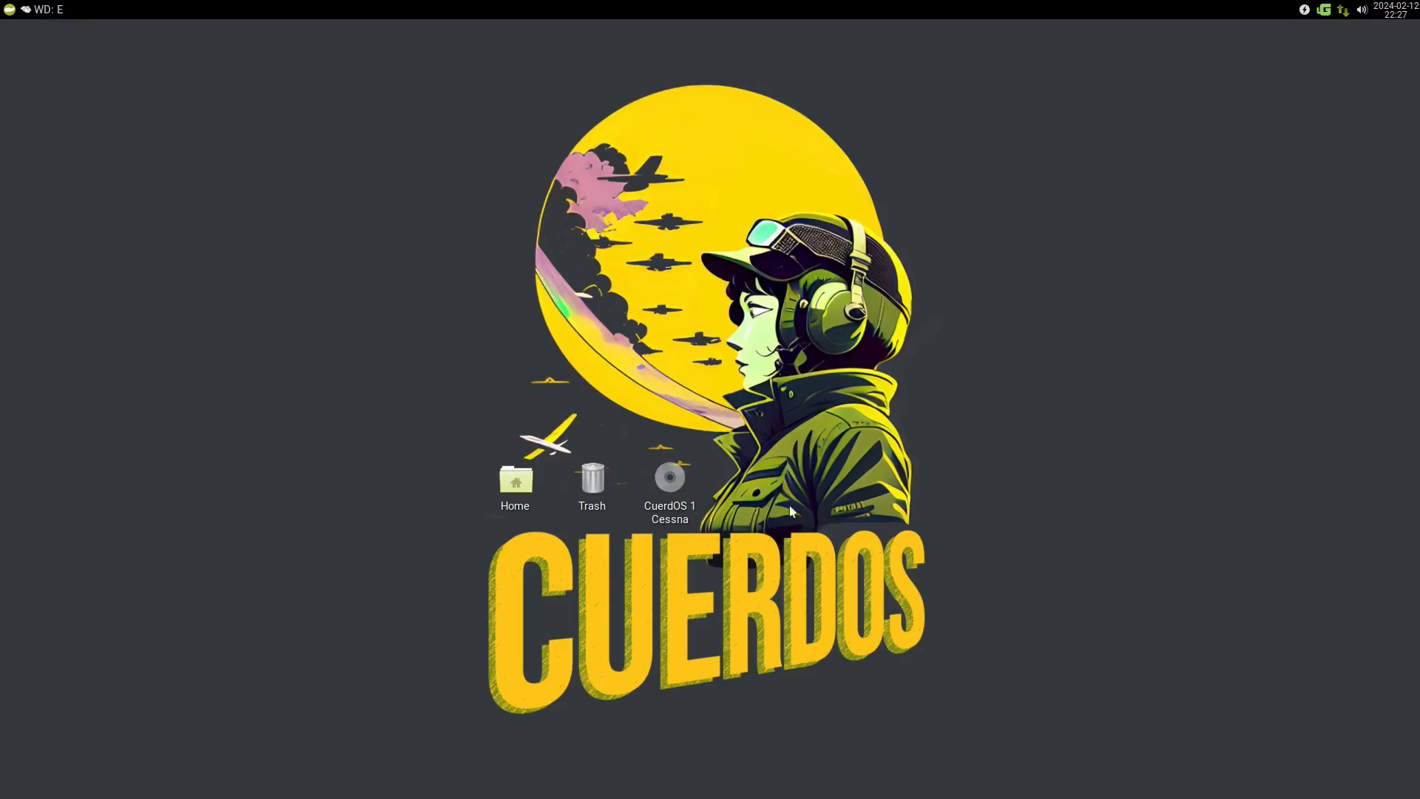
pyautogui.moveTo(1099, 460)
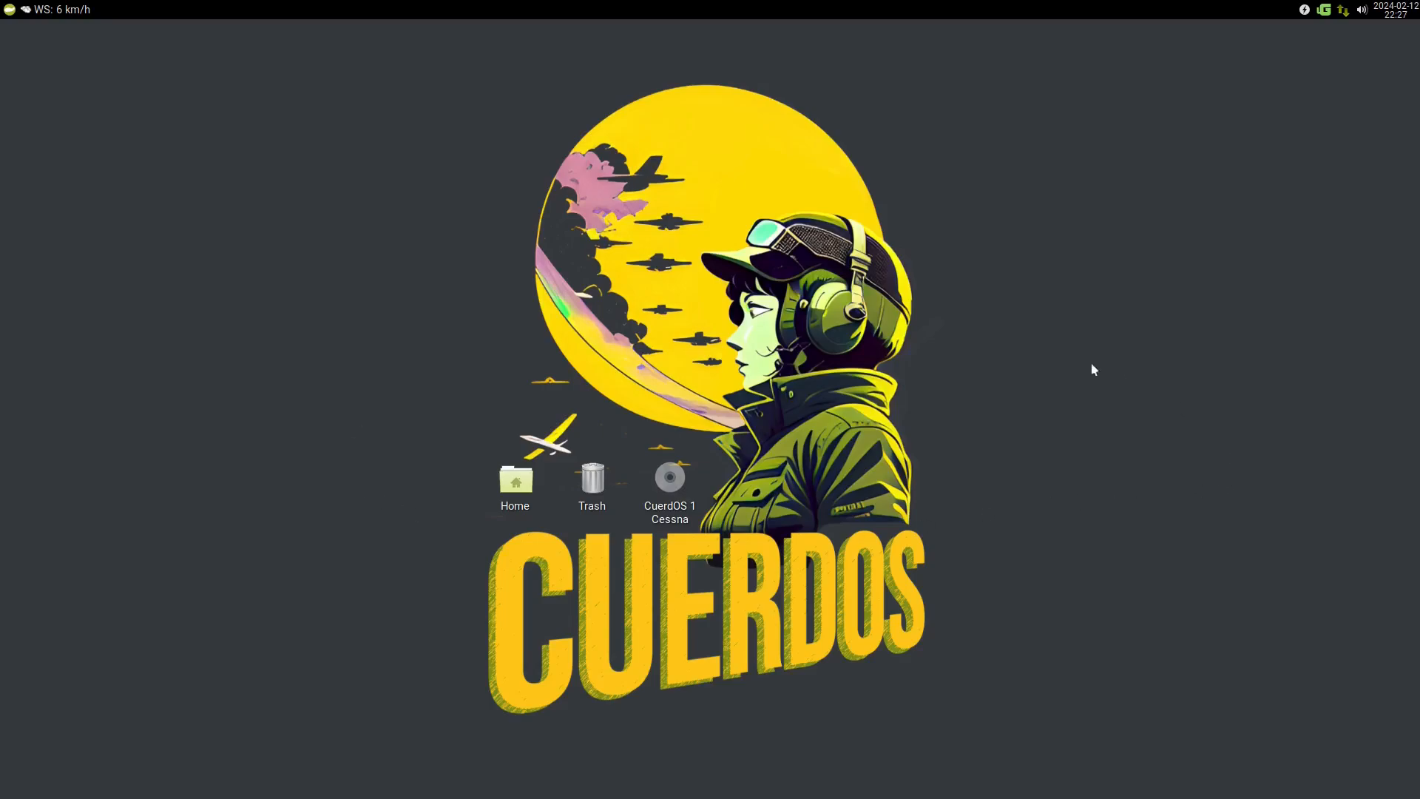
pyautogui.moveTo(920, 433)
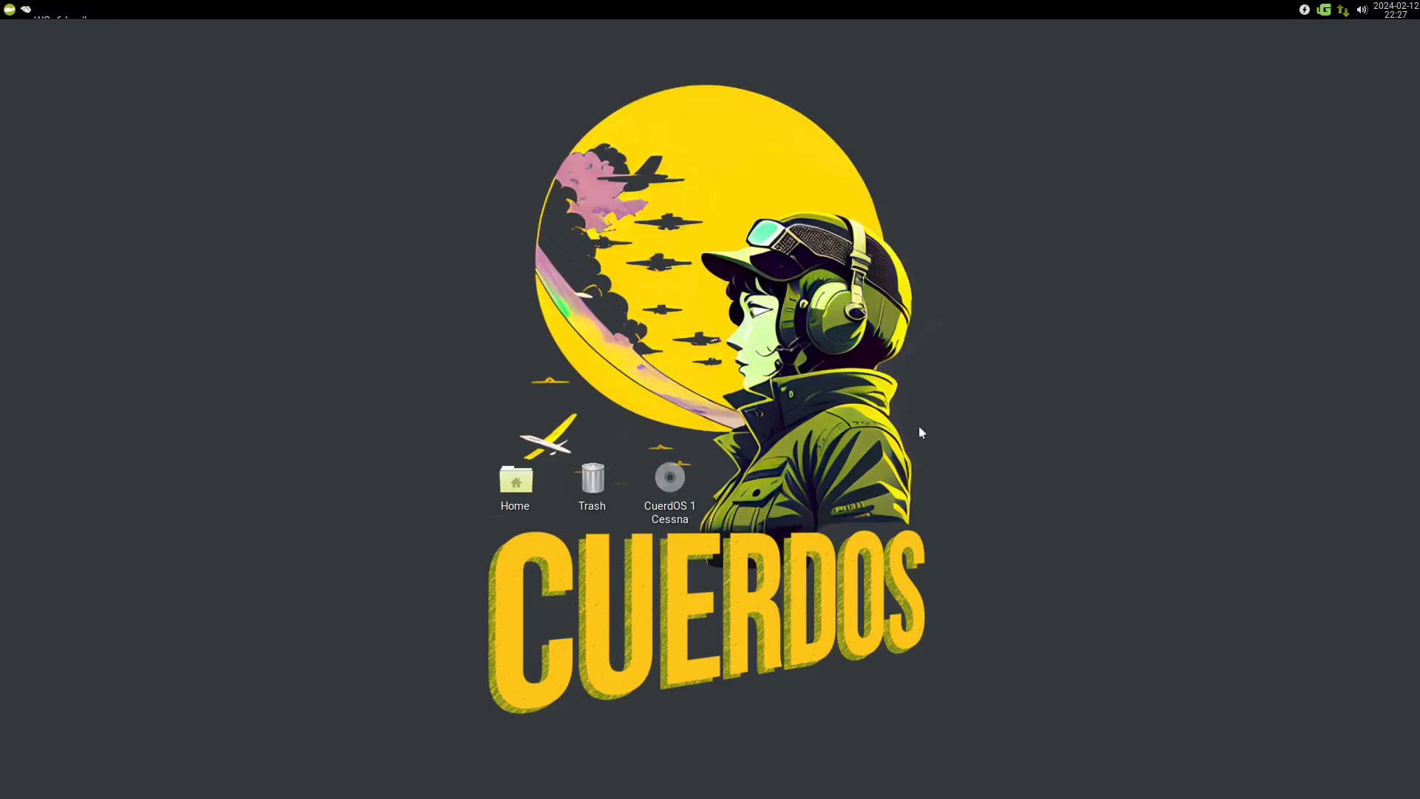
pyautogui.moveTo(419, 452)
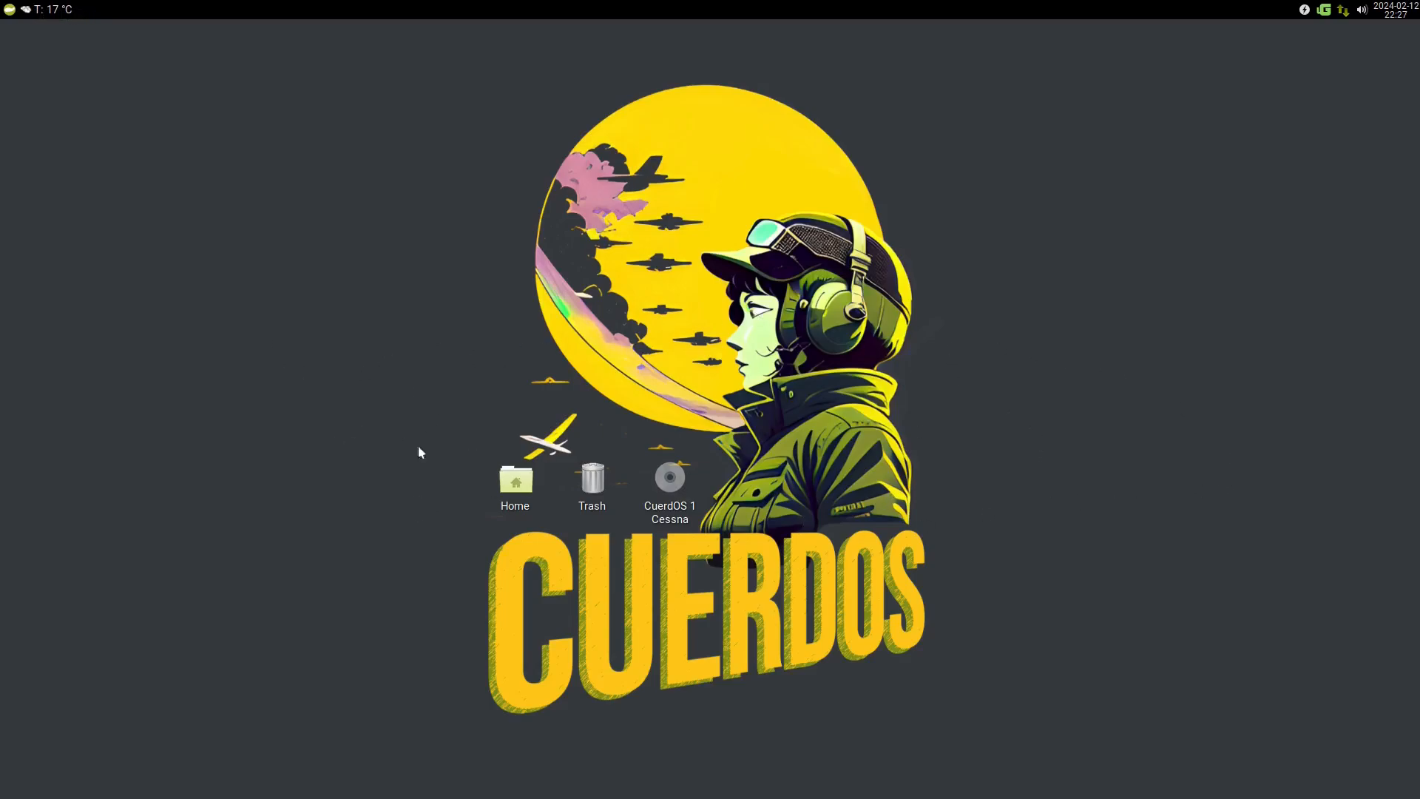